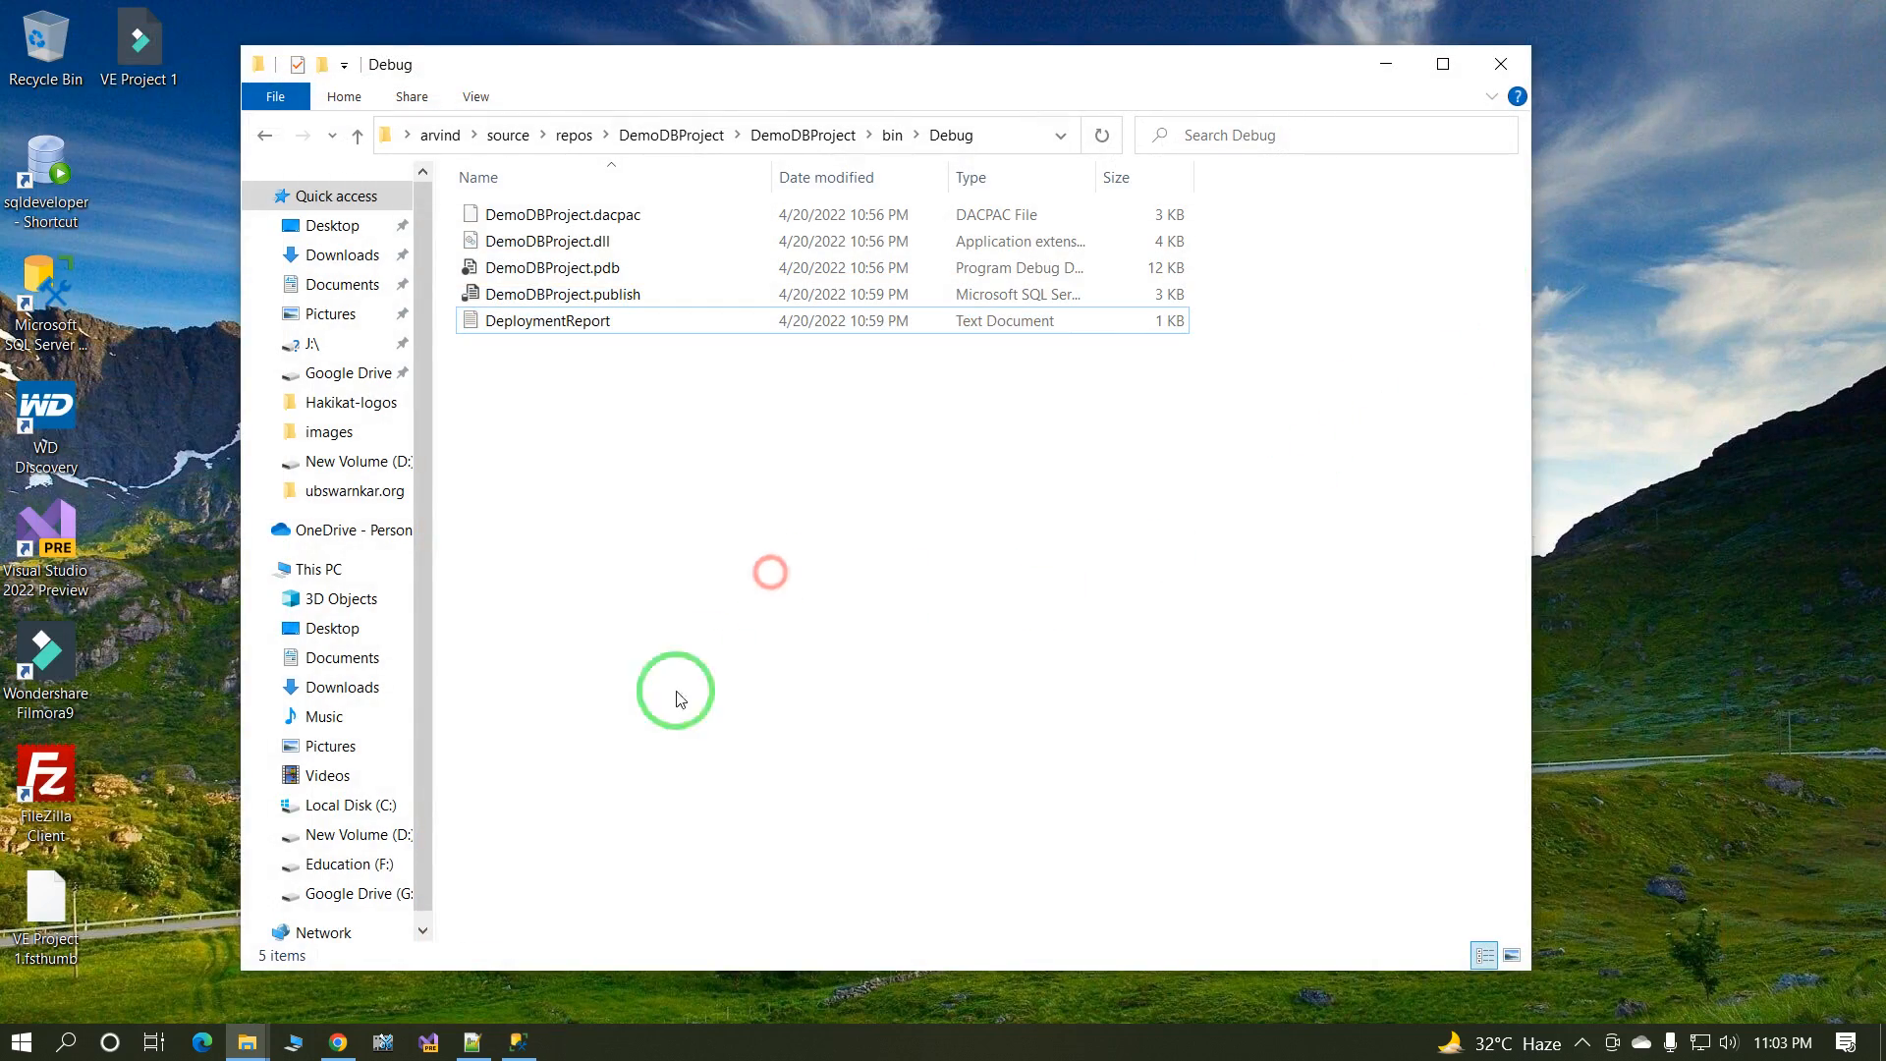
Step: Close the File Explorer window showing the bin\Debug build output
left_click(1499, 63)
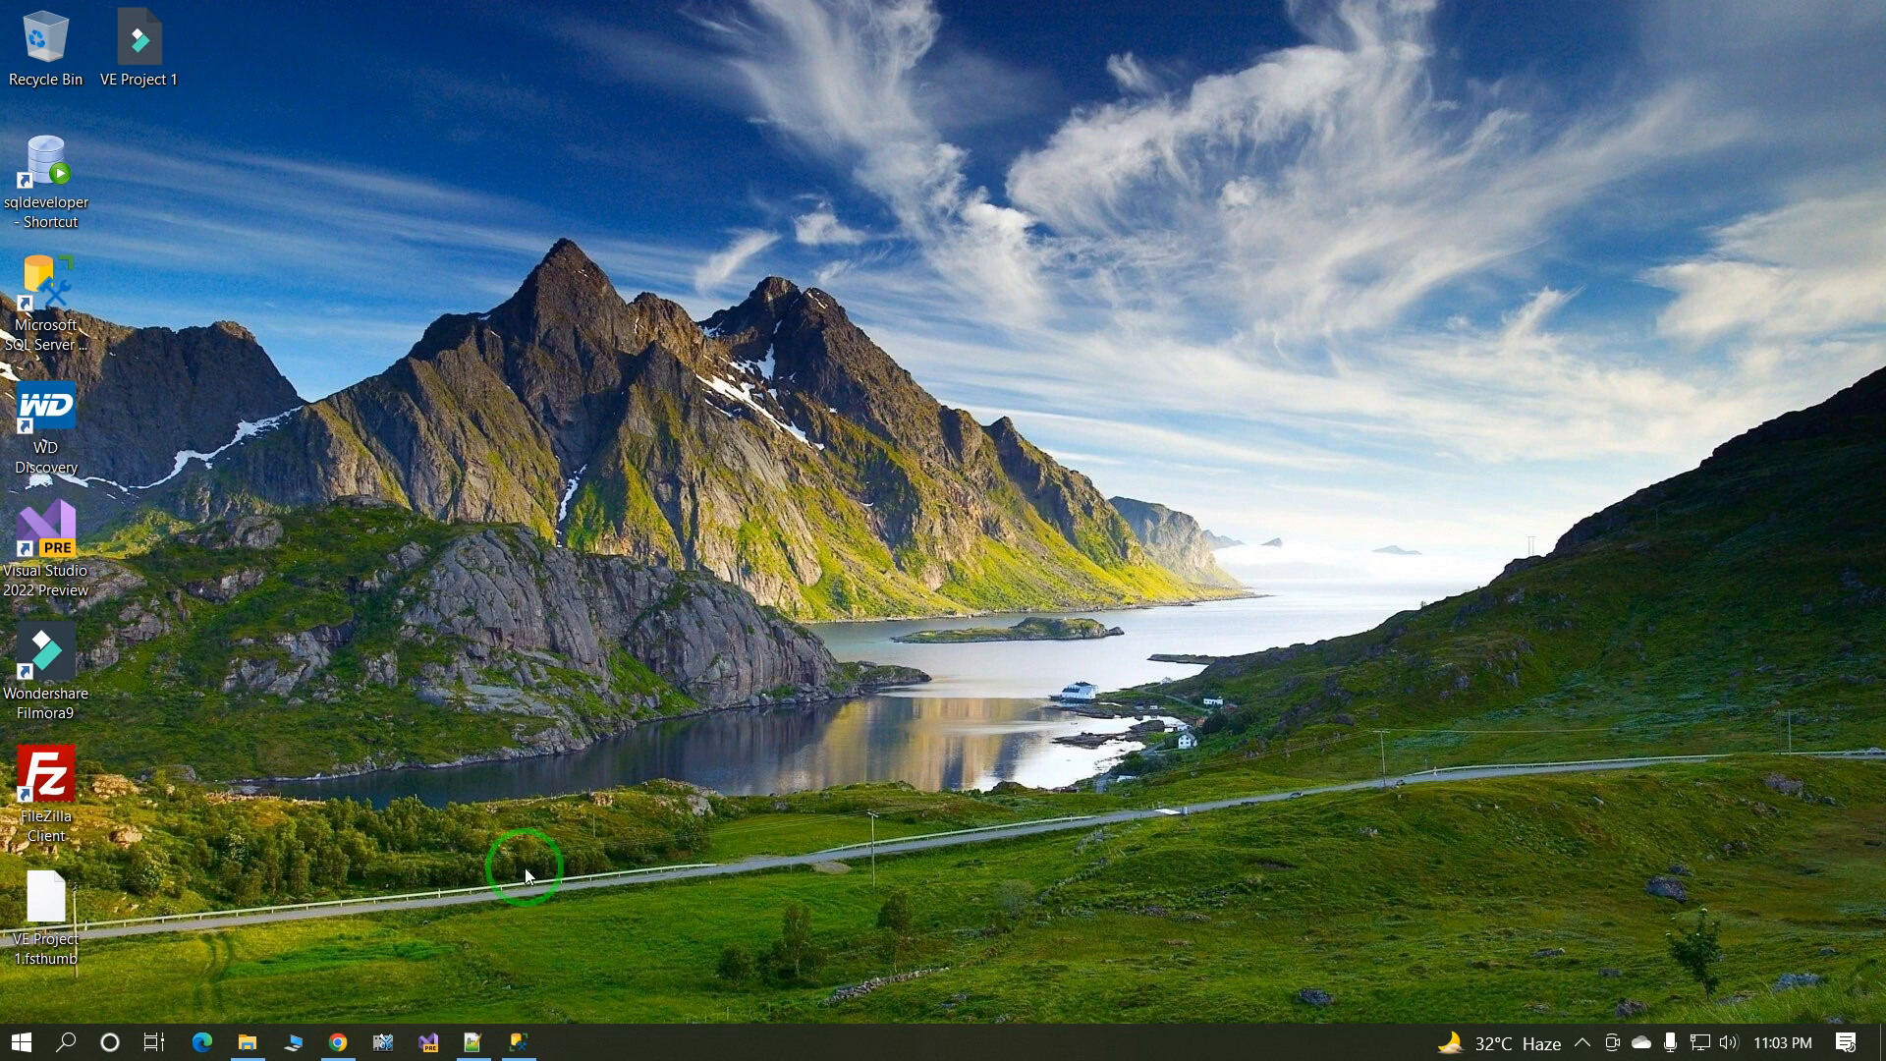
Step: Create a new empty database named MyDemo under Databases in SSMS
left_click(518, 1041)
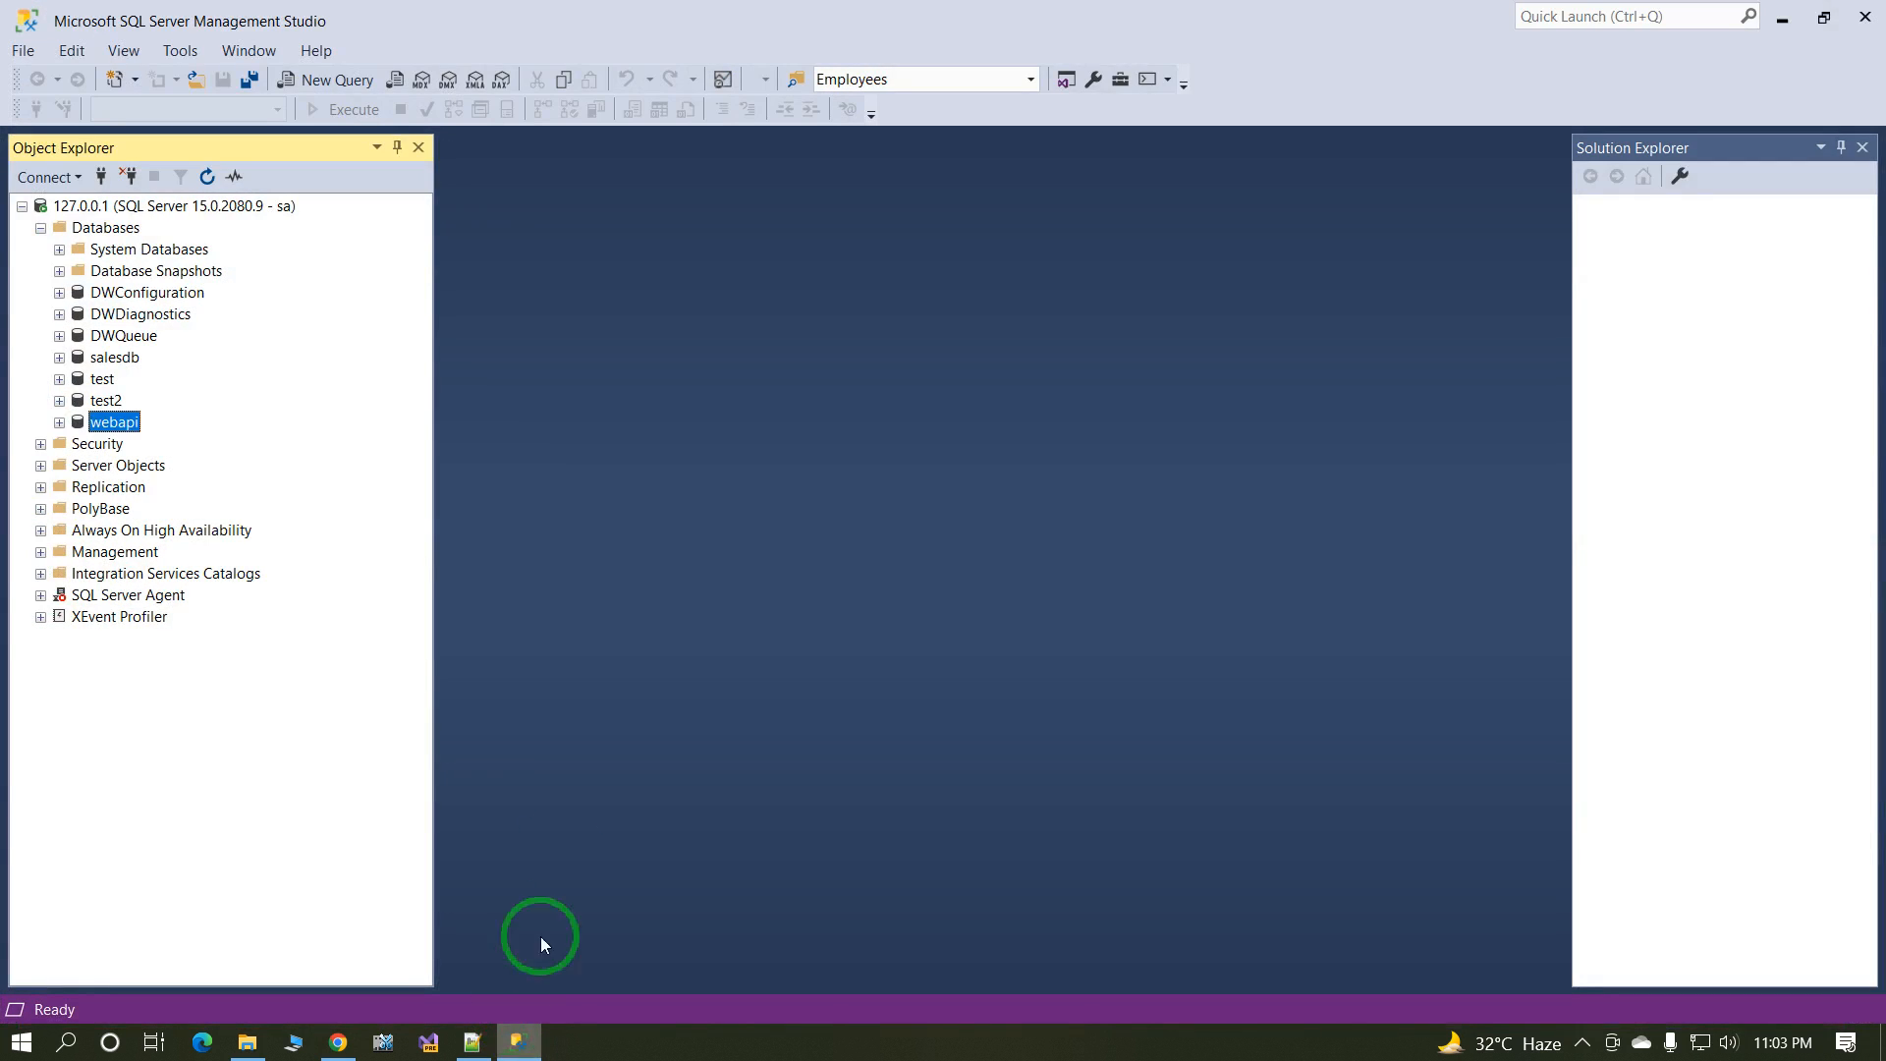
mouse_move(55, 222)
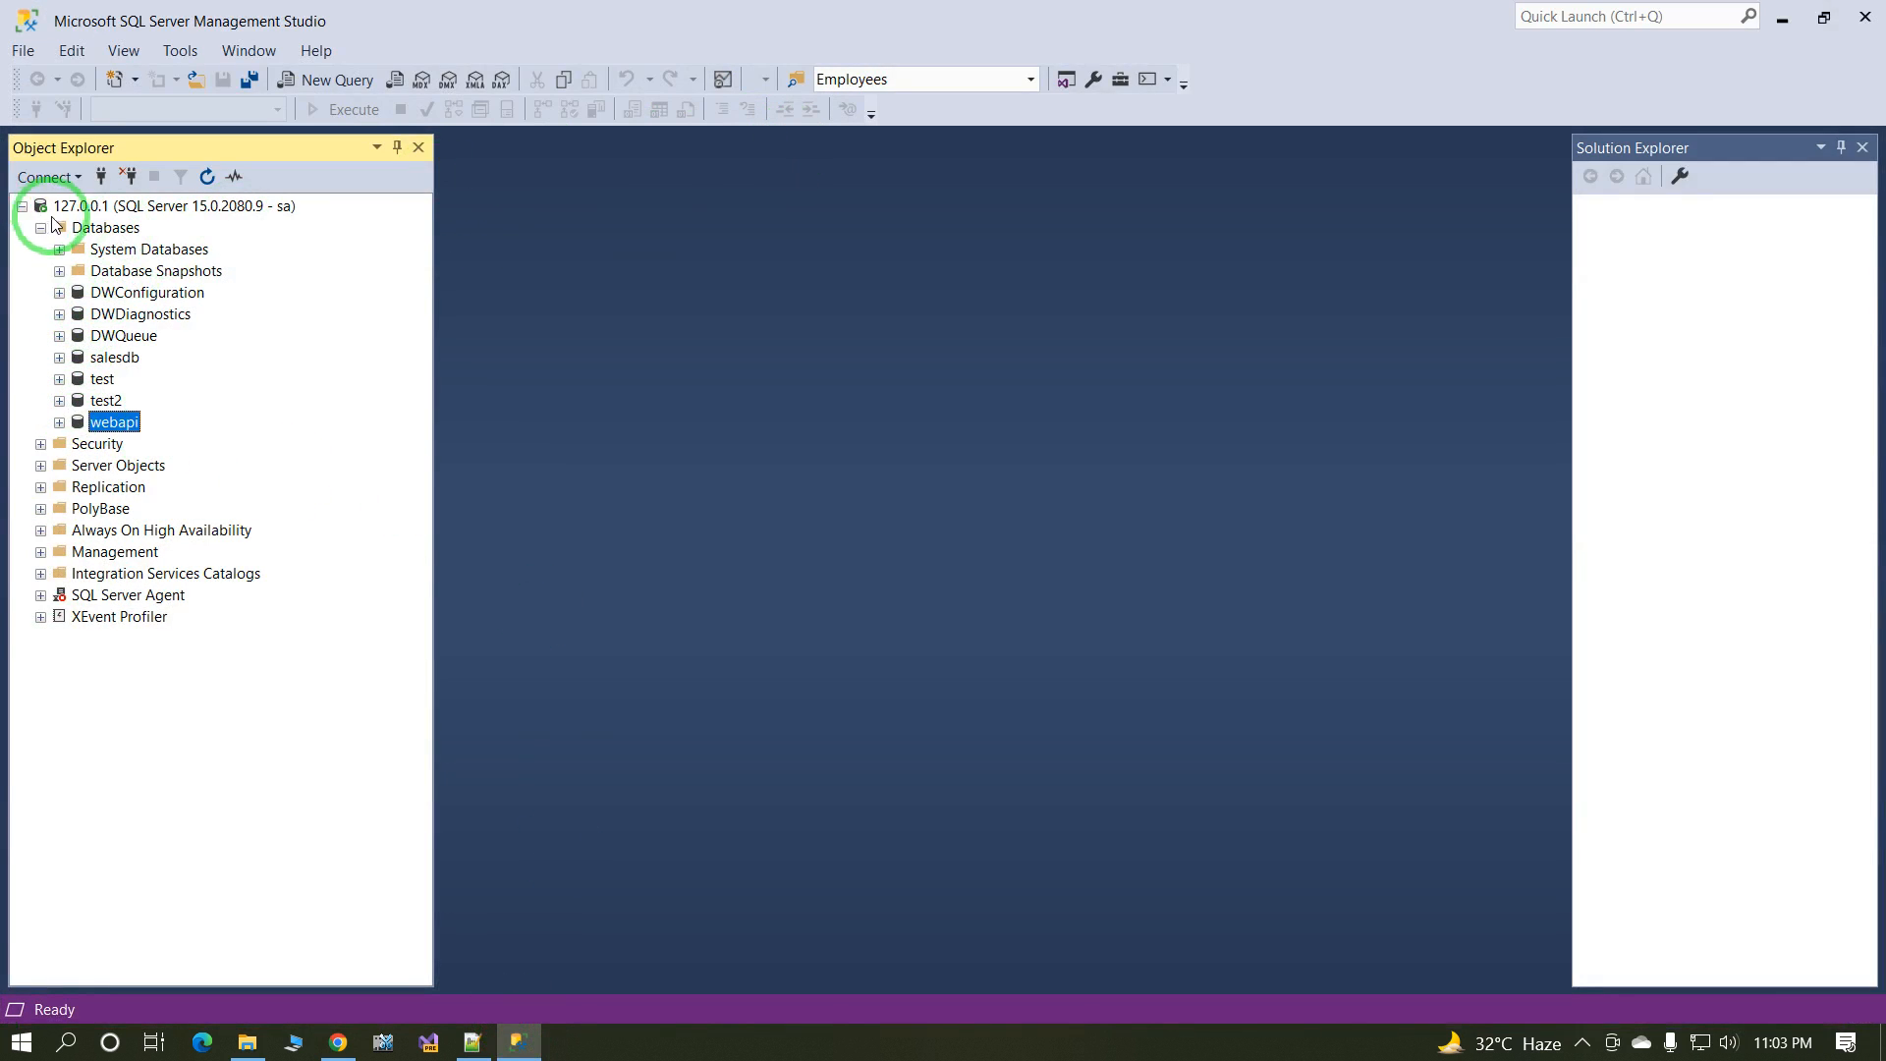
right_click(106, 227)
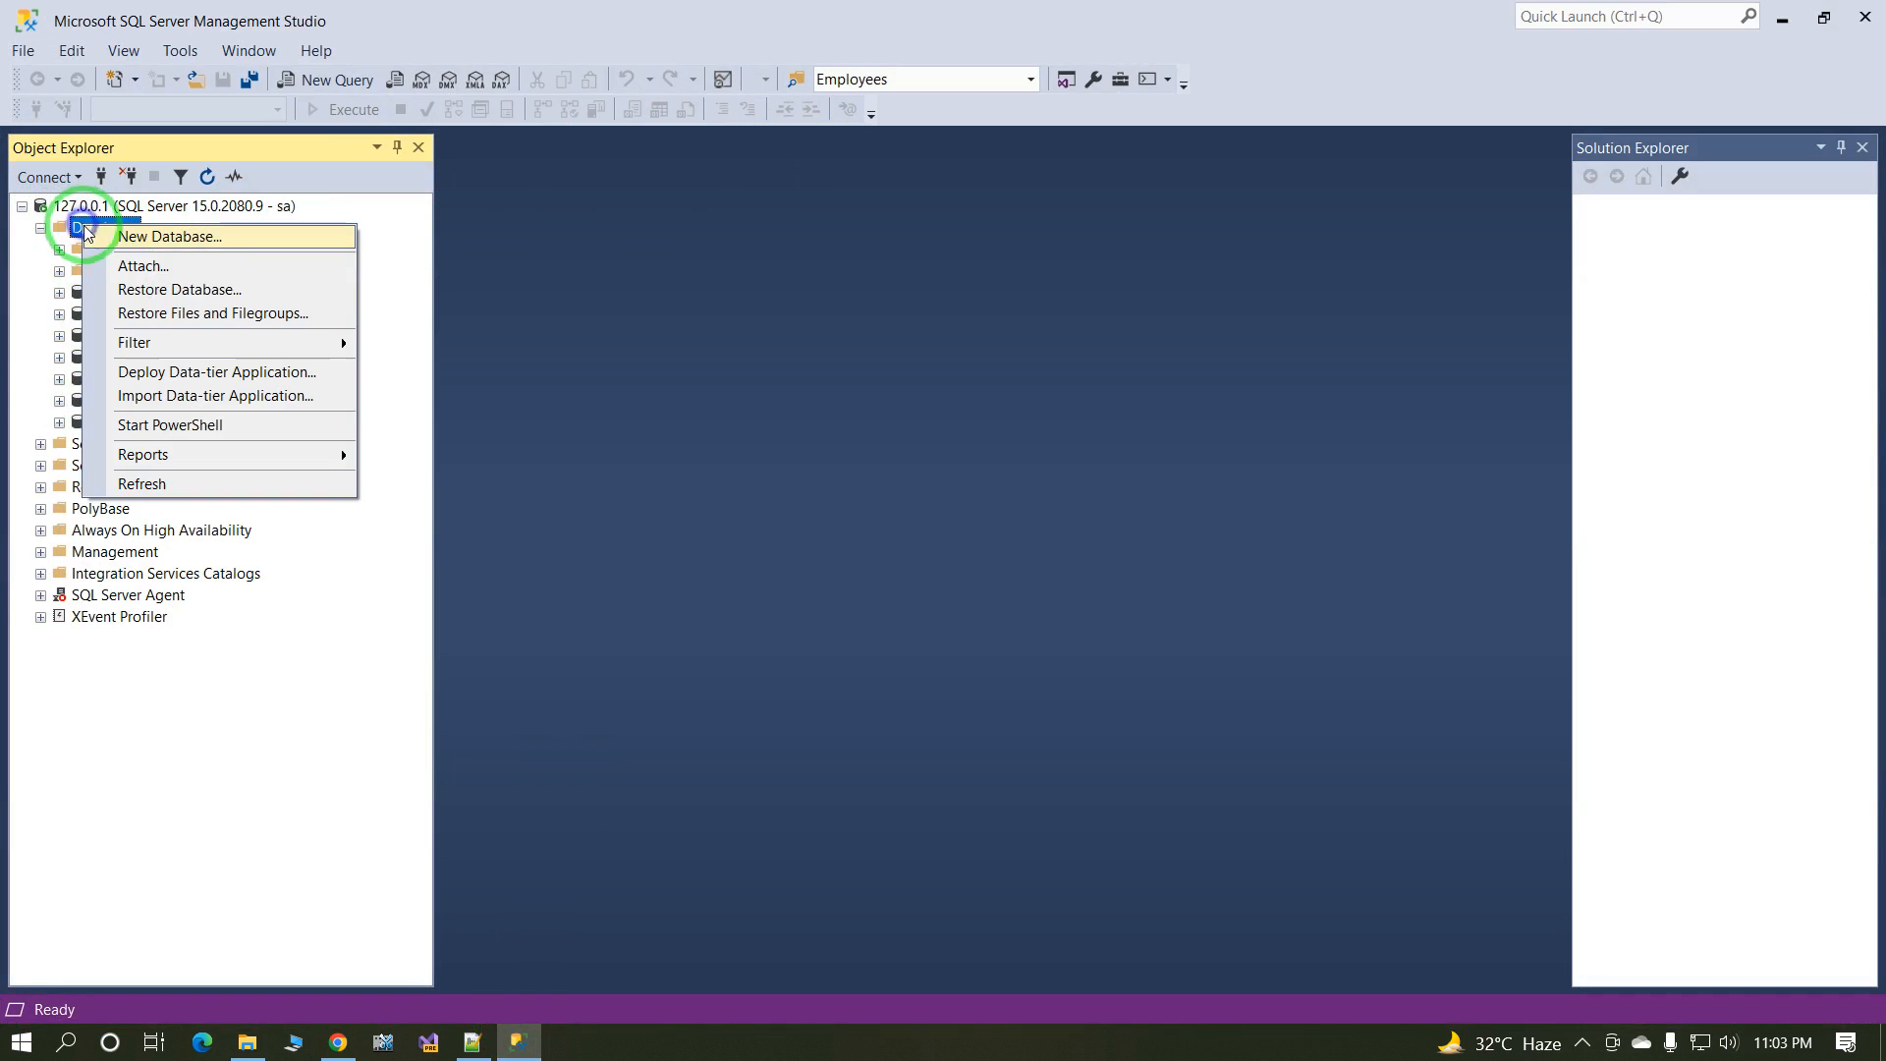
left_click(169, 236)
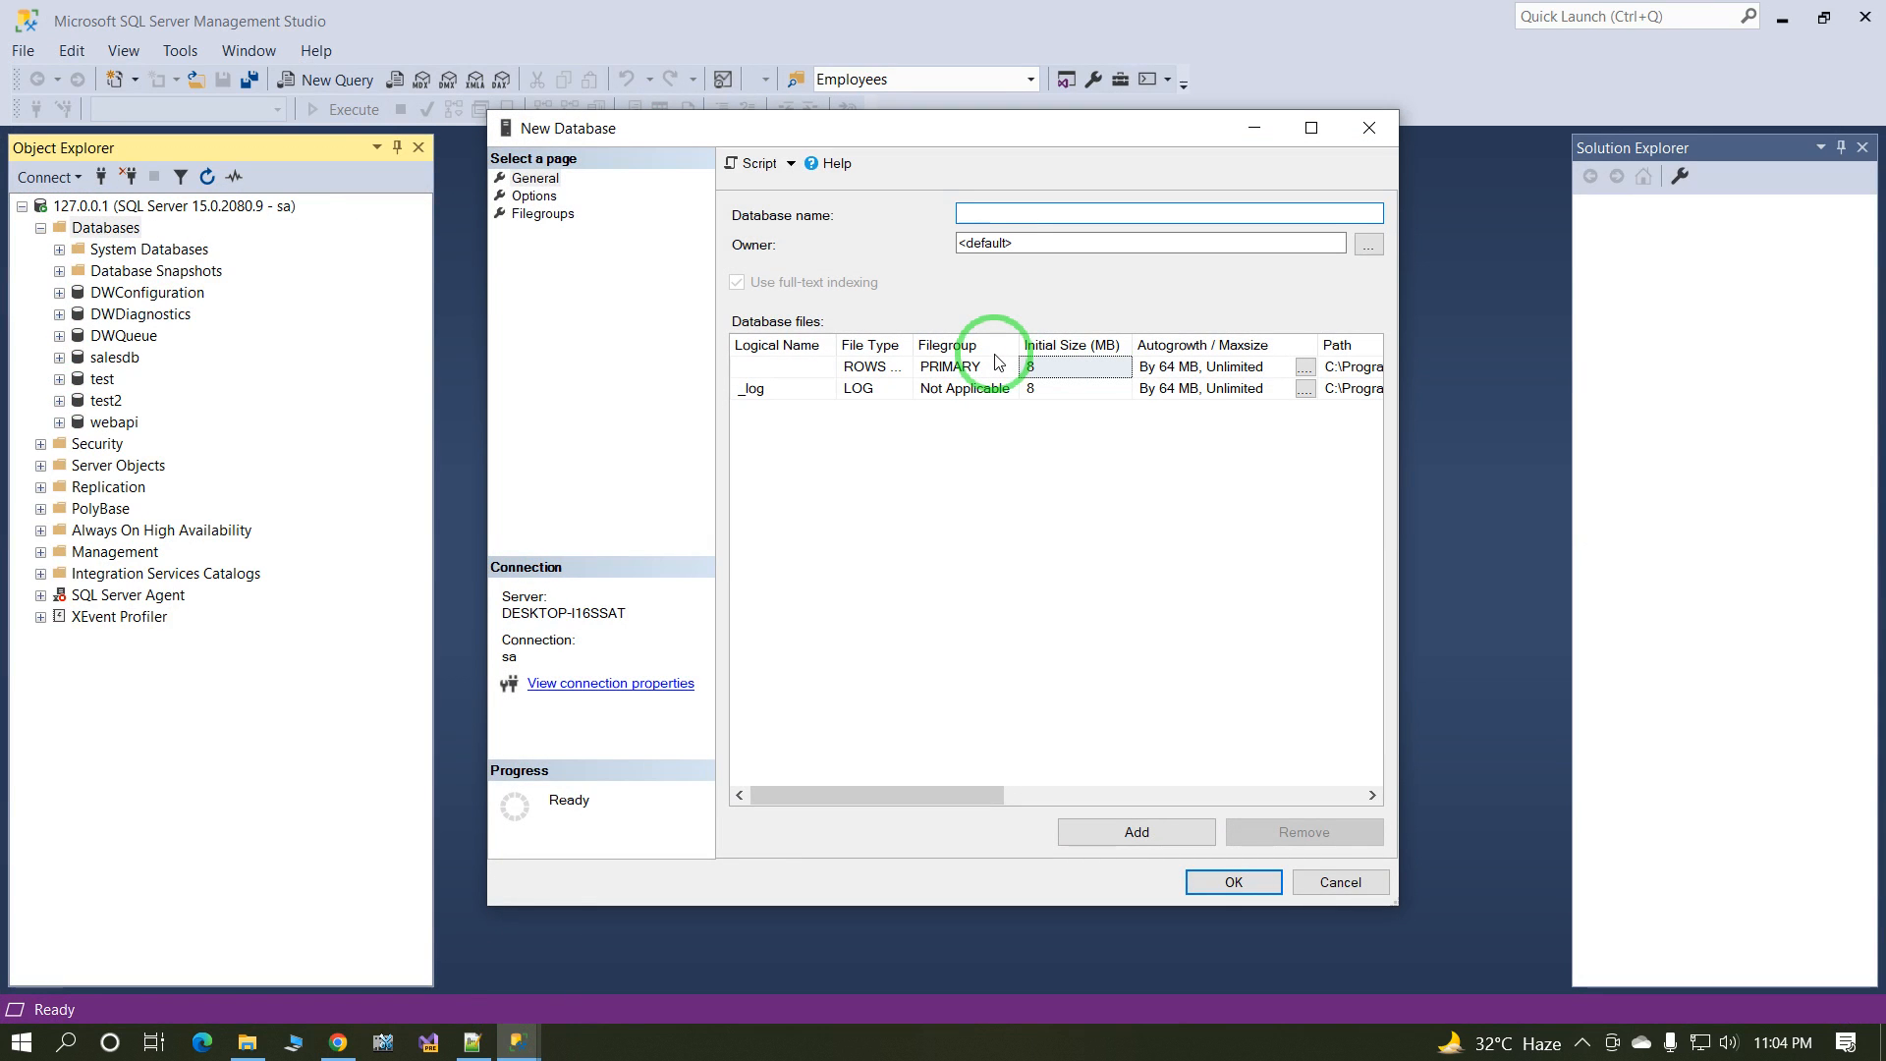
type("MyD")
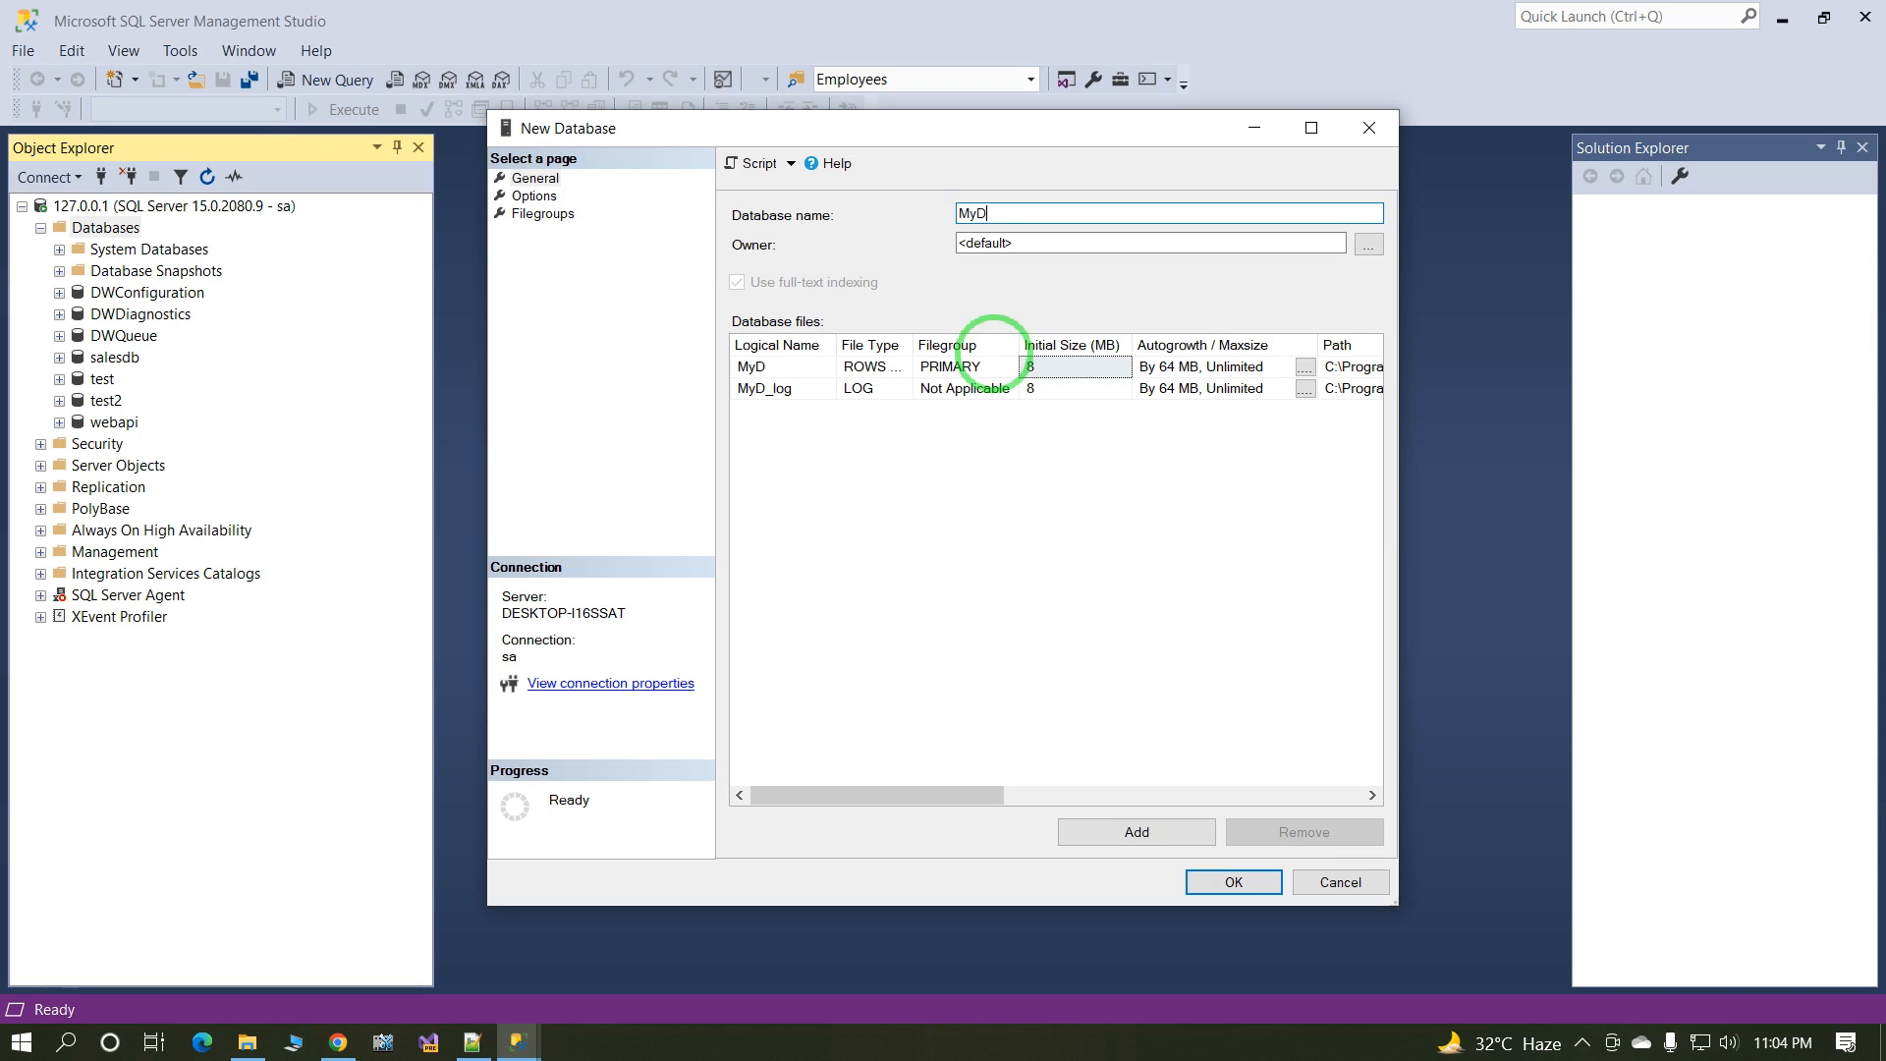
type("emo")
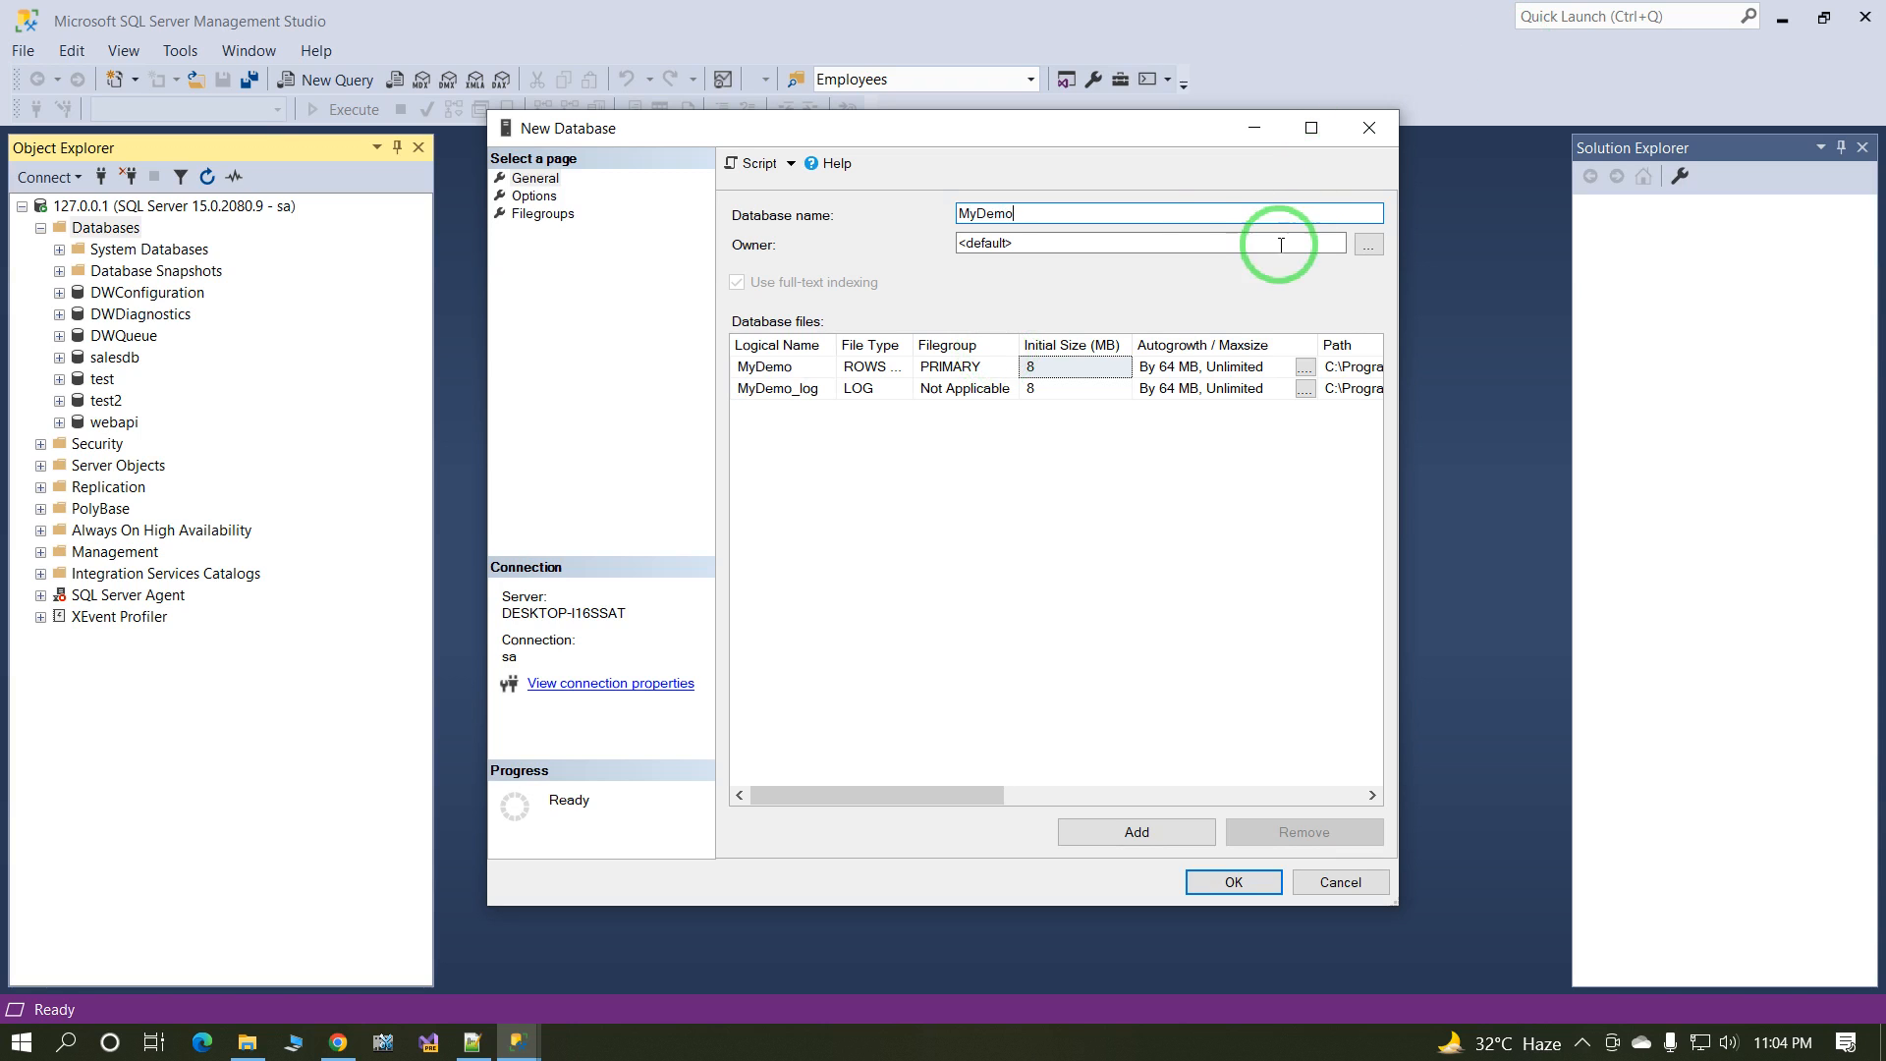
left_click(1231, 882)
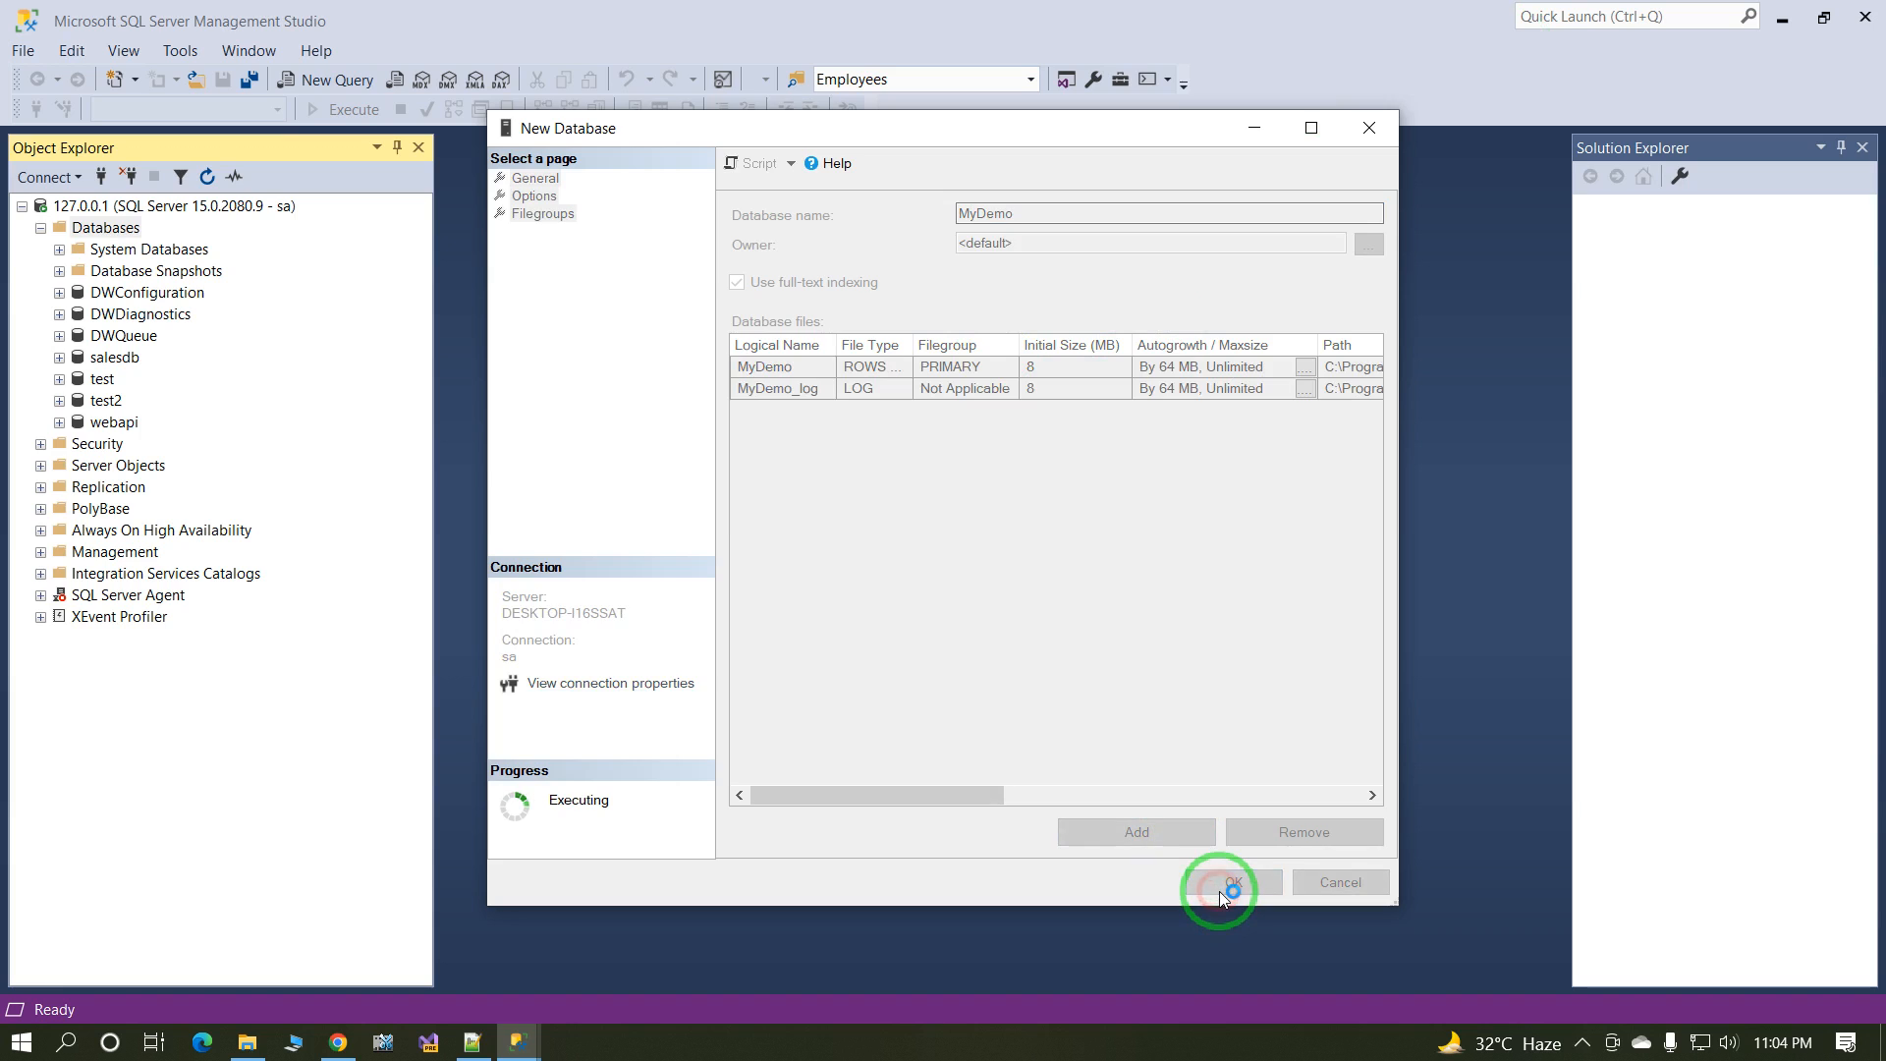
left_click(1217, 882)
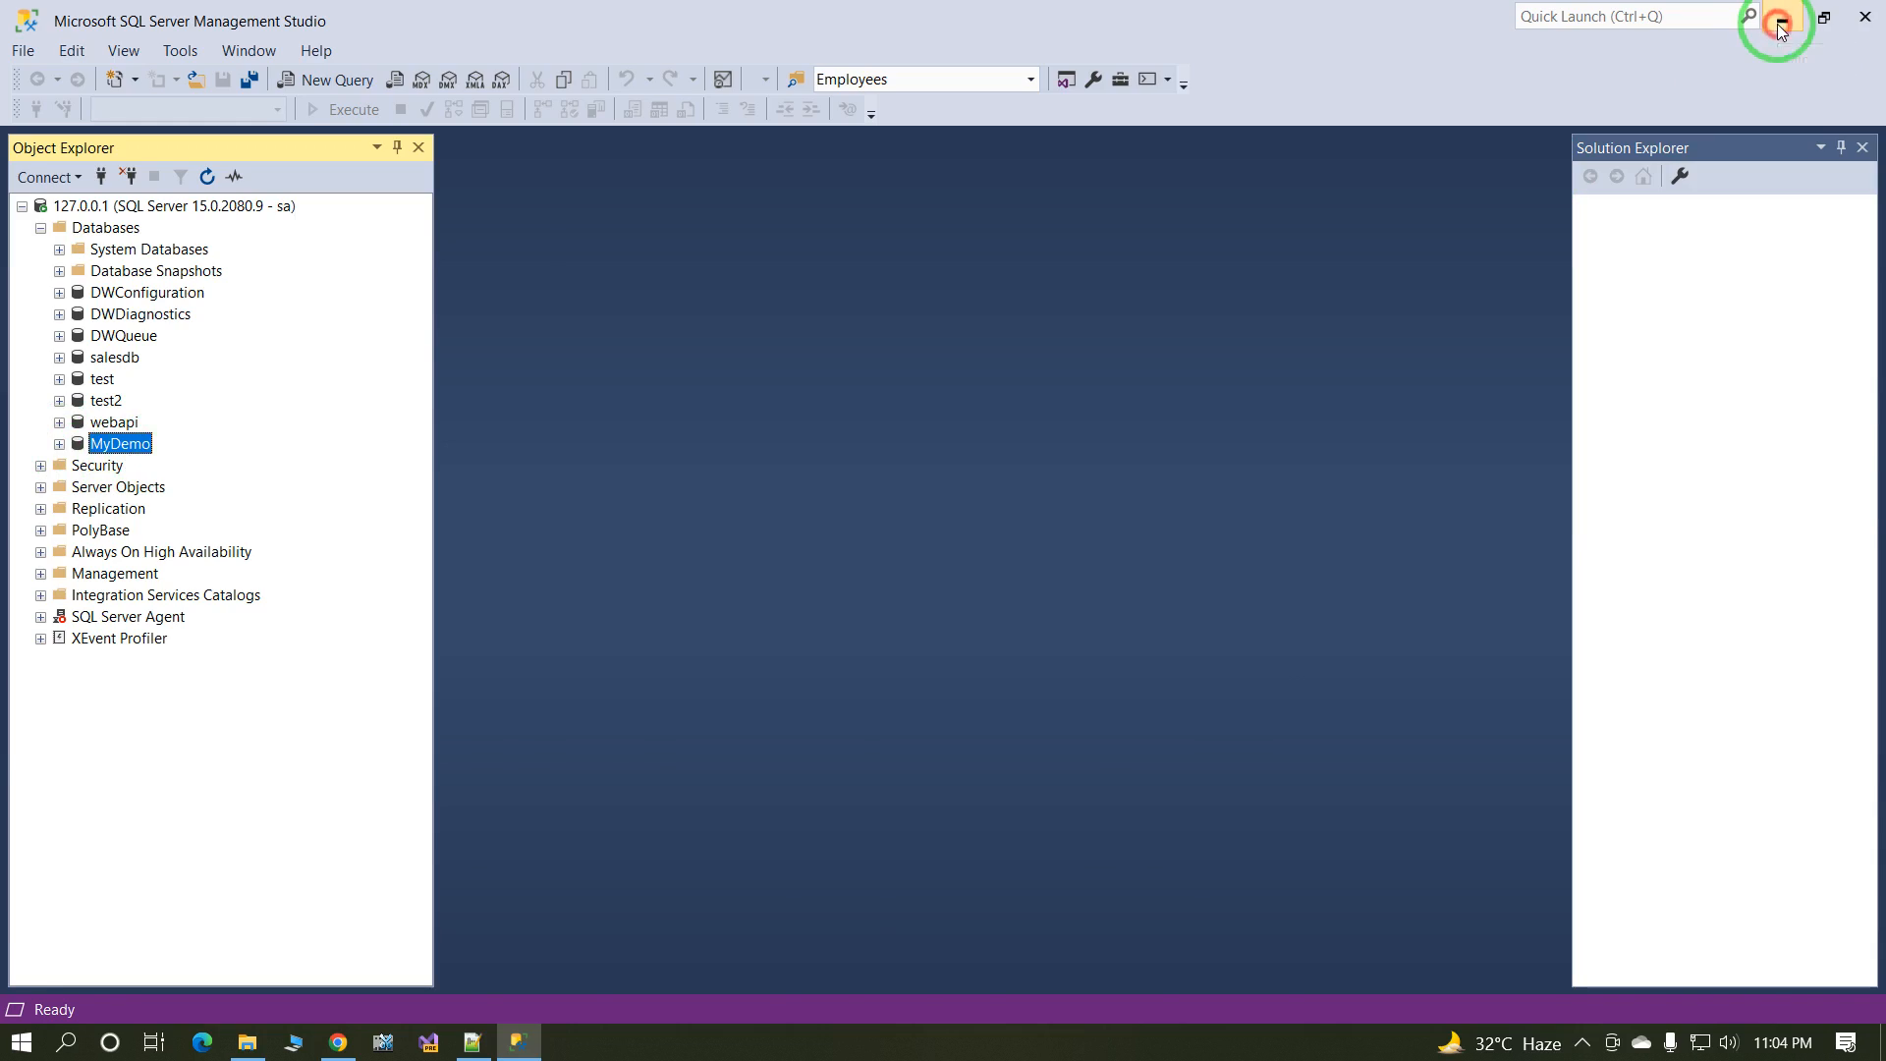
Step: Launch Visual Studio 2022 and filter new-project templates by Query Language for SQL Server Database Project
left_click(1823, 16)
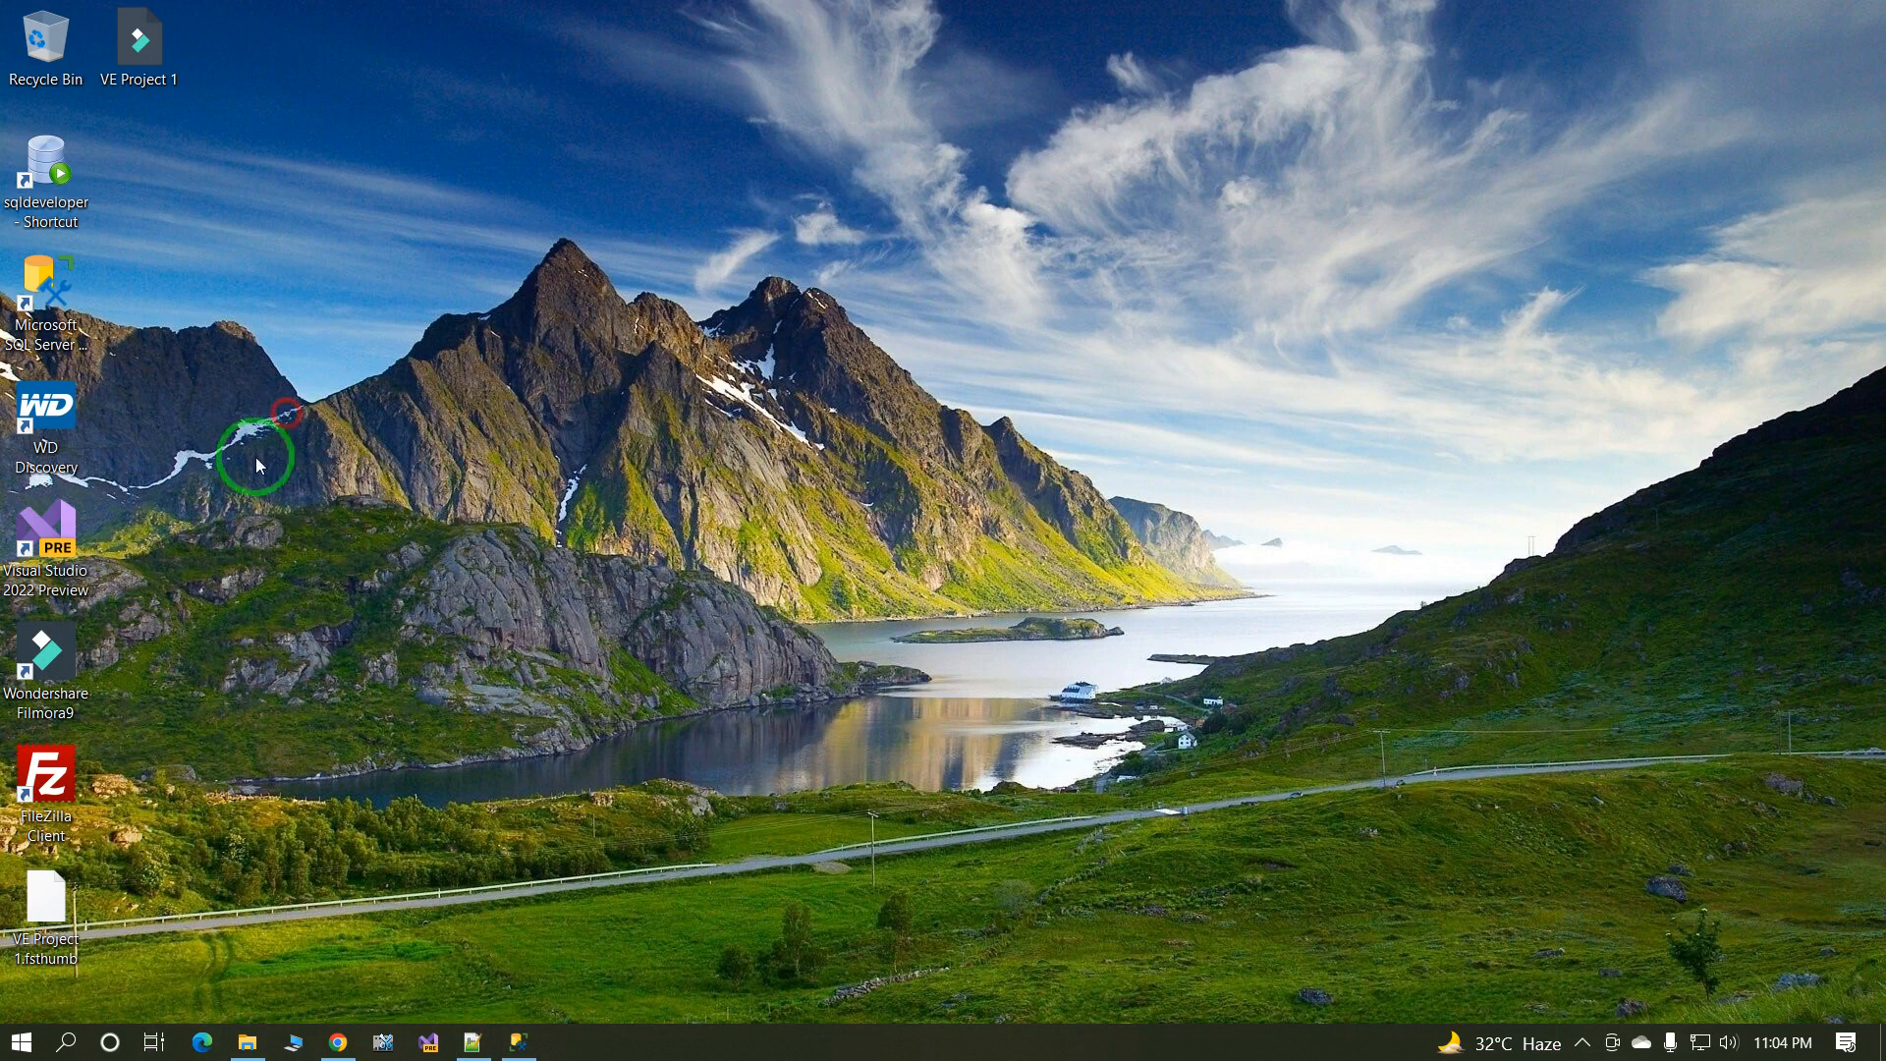
double_click(45, 530)
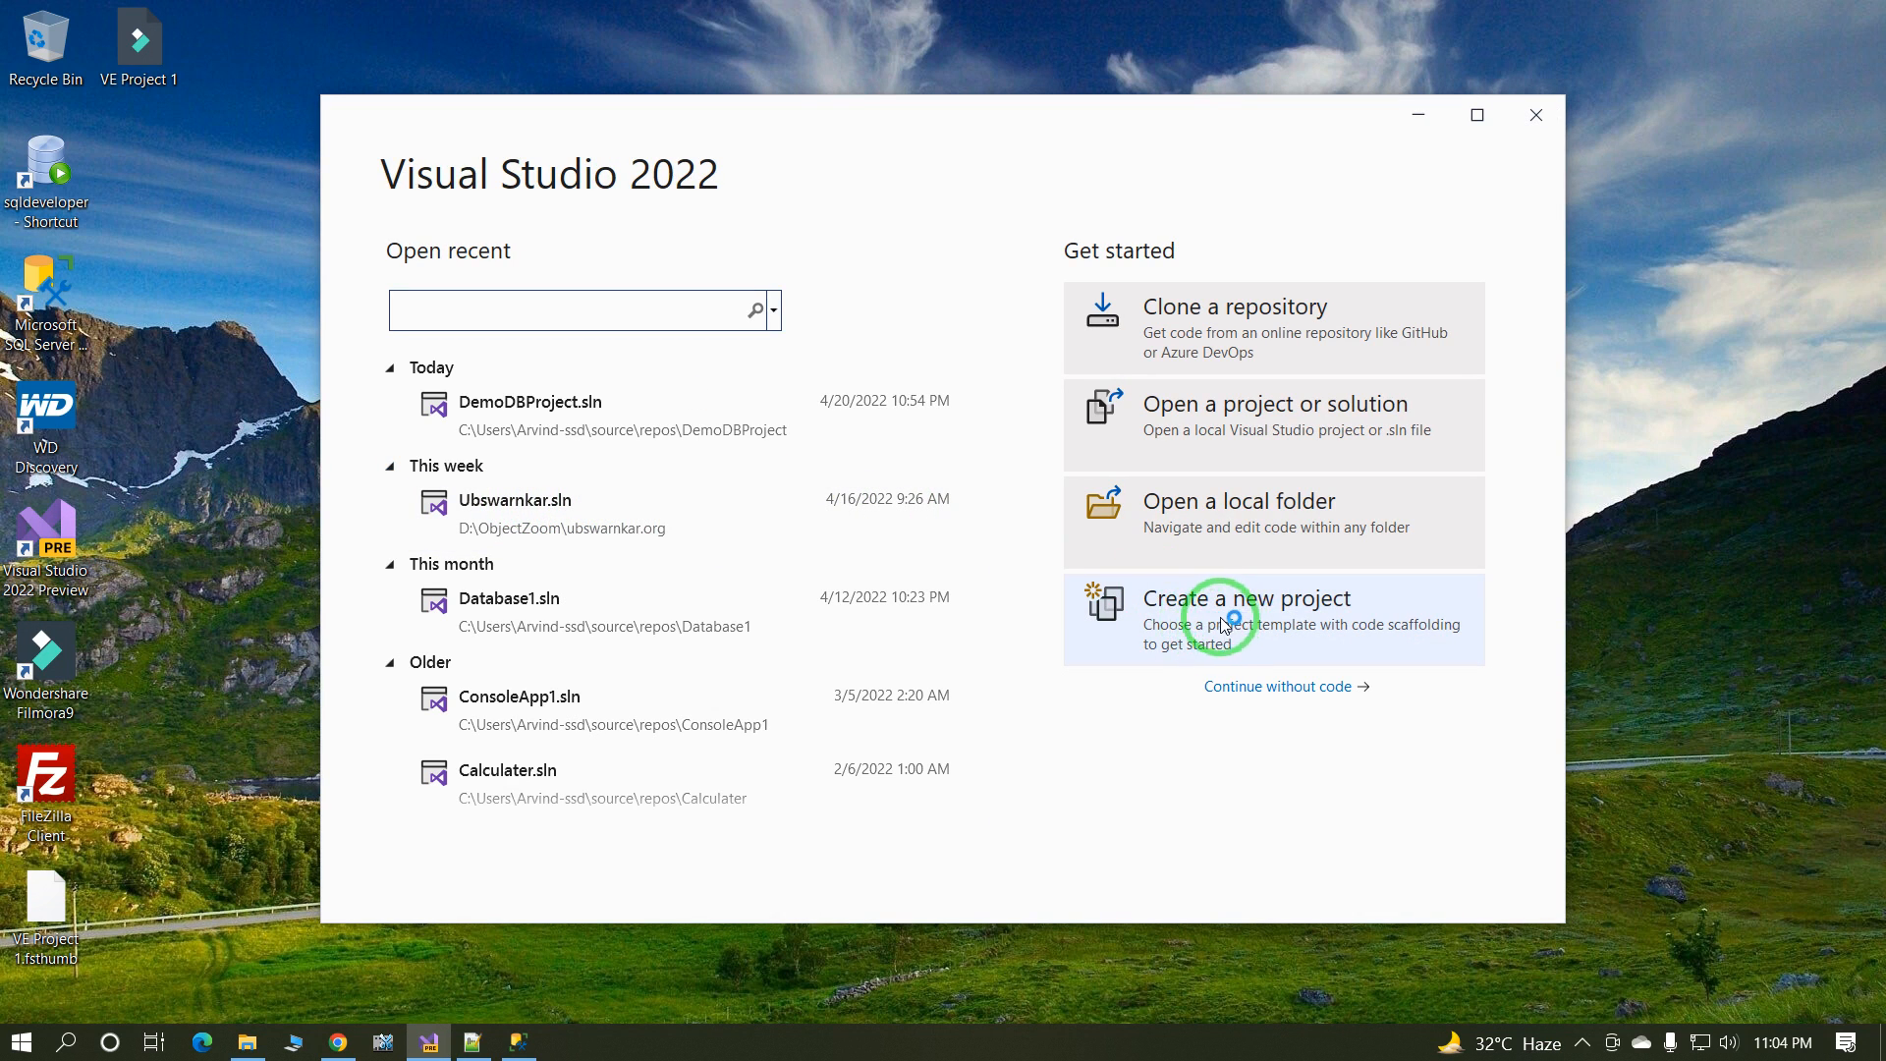
left_click(1248, 597)
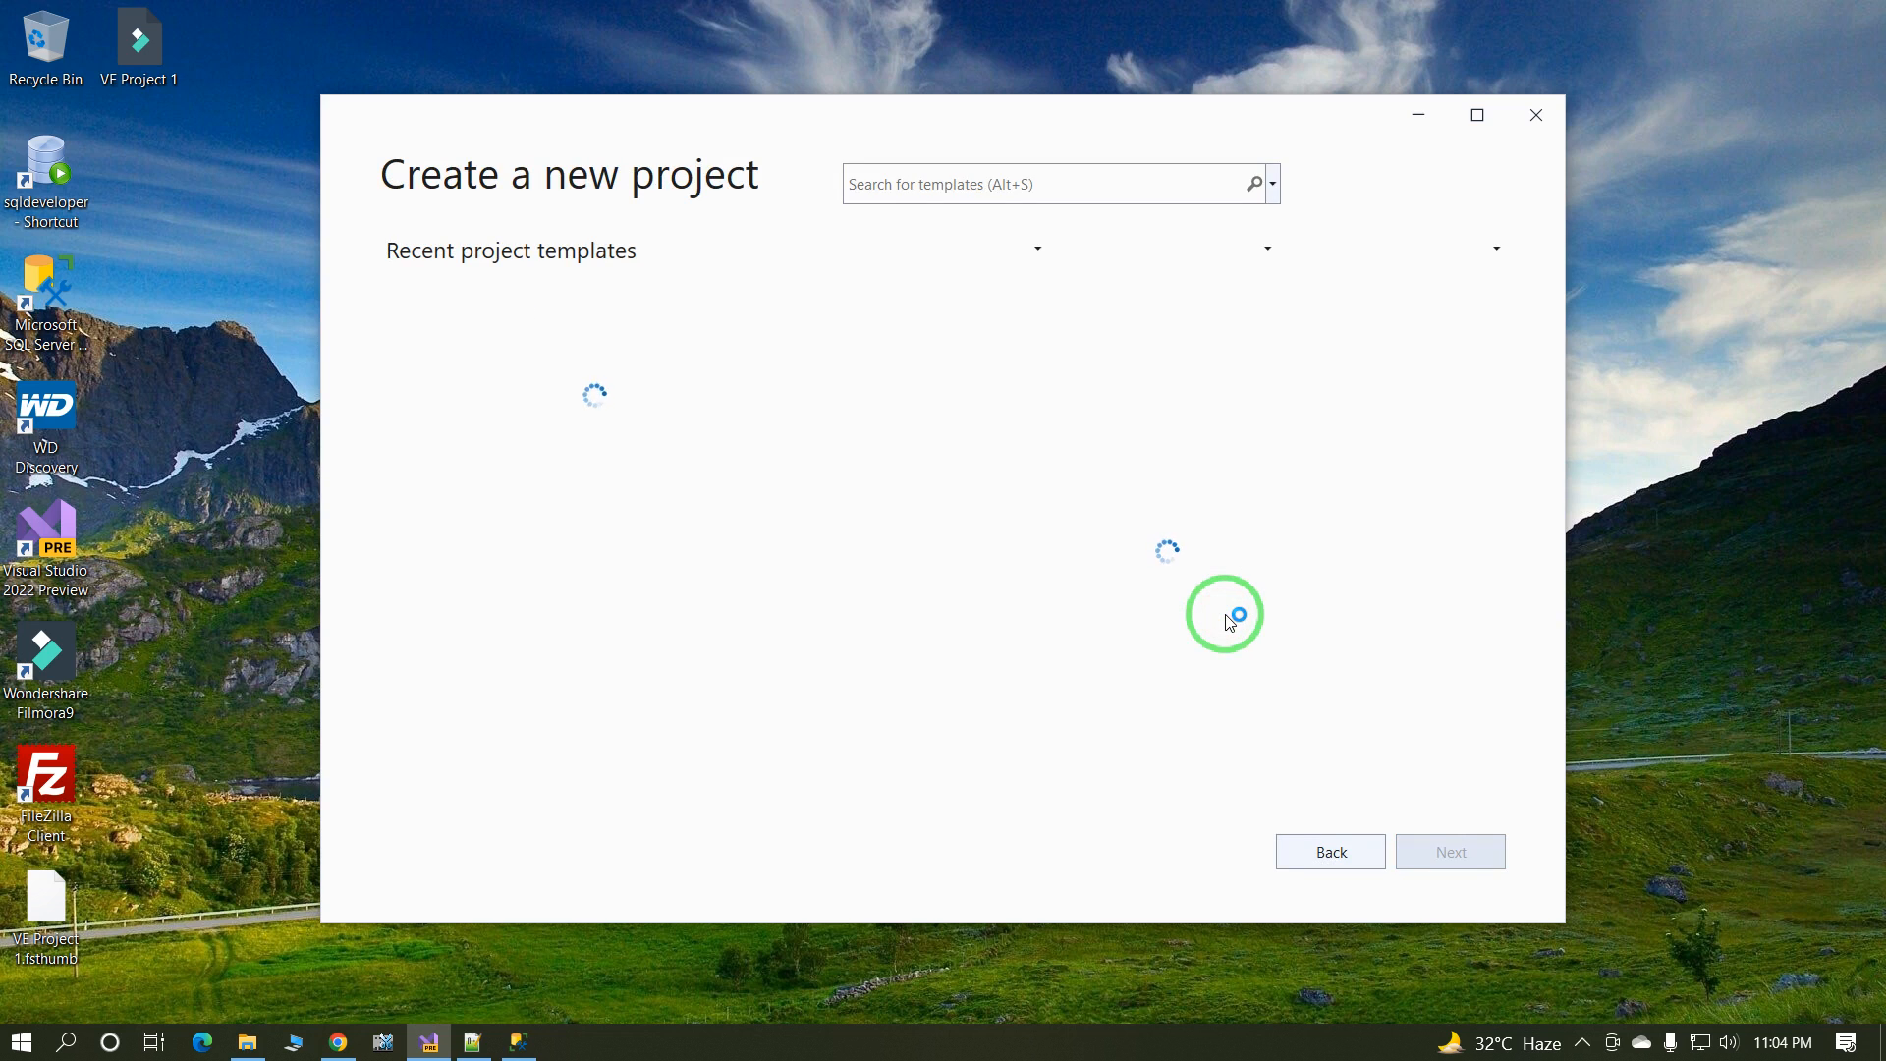
mouse_move(1074, 427)
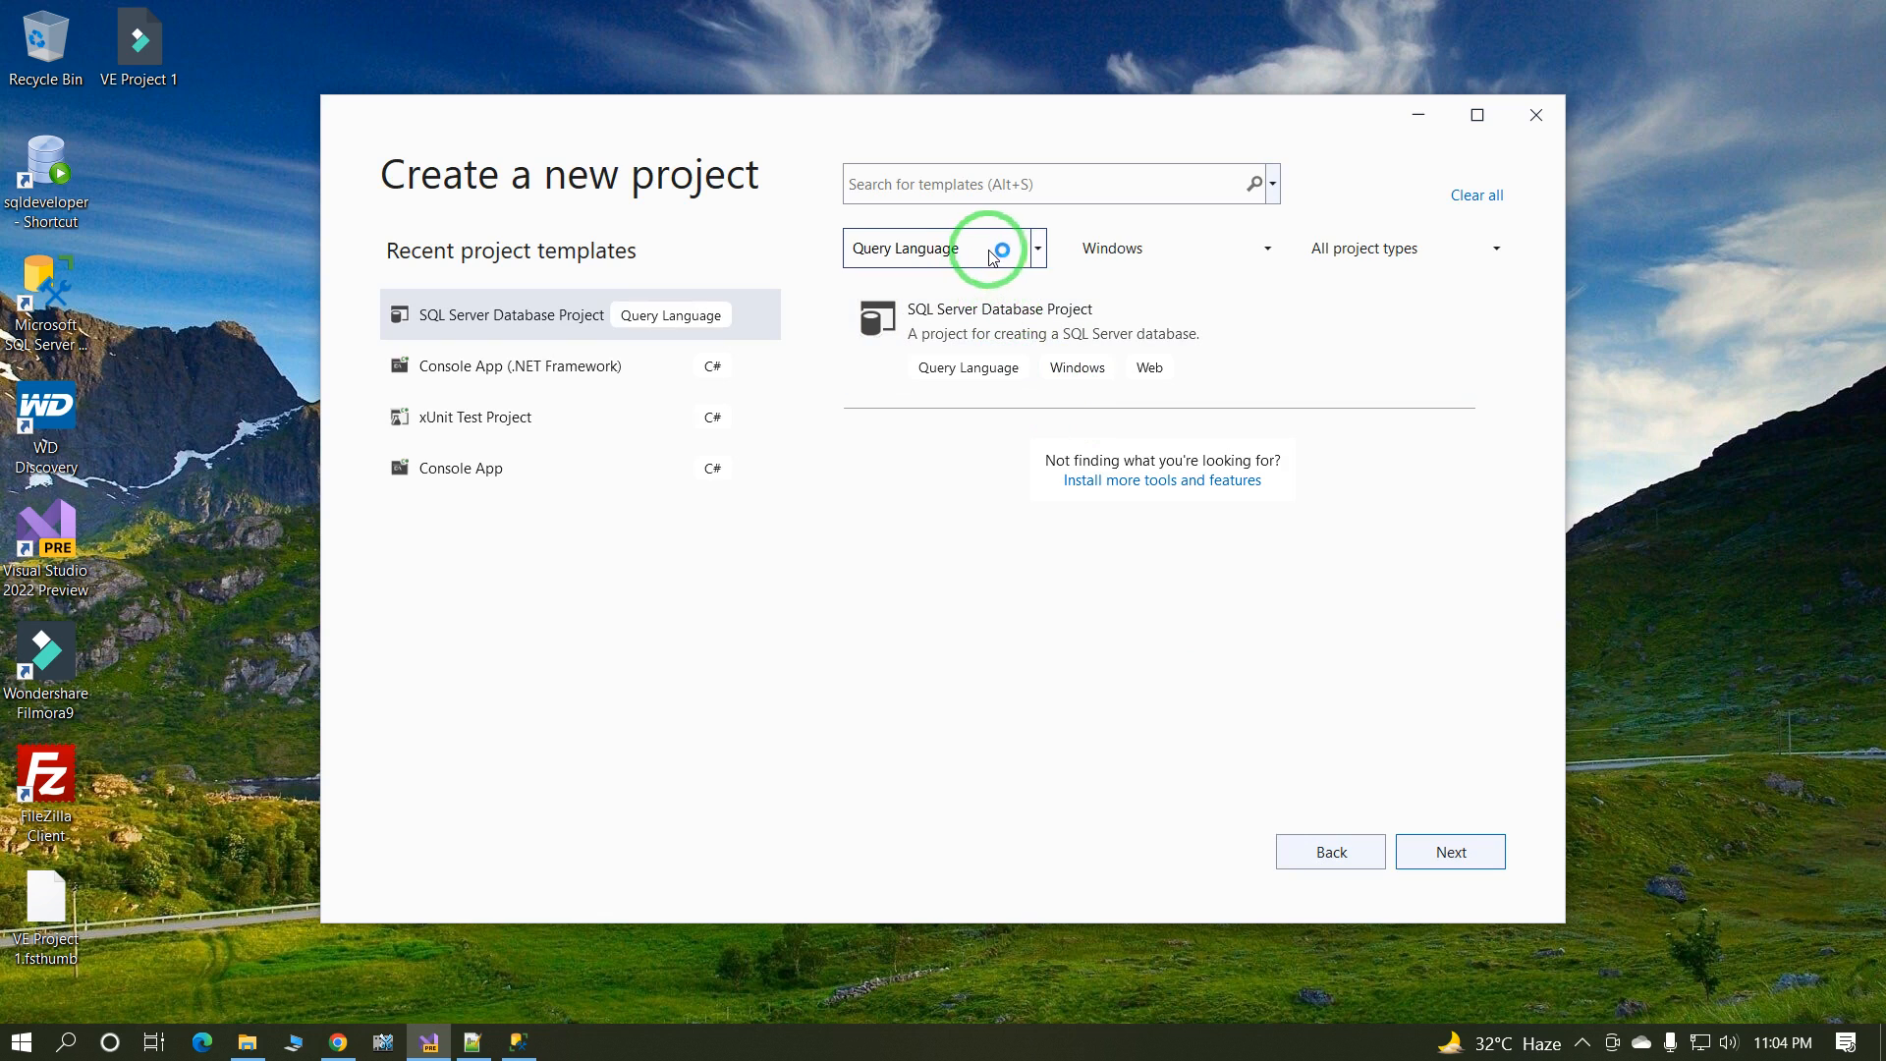
left_click(1035, 247)
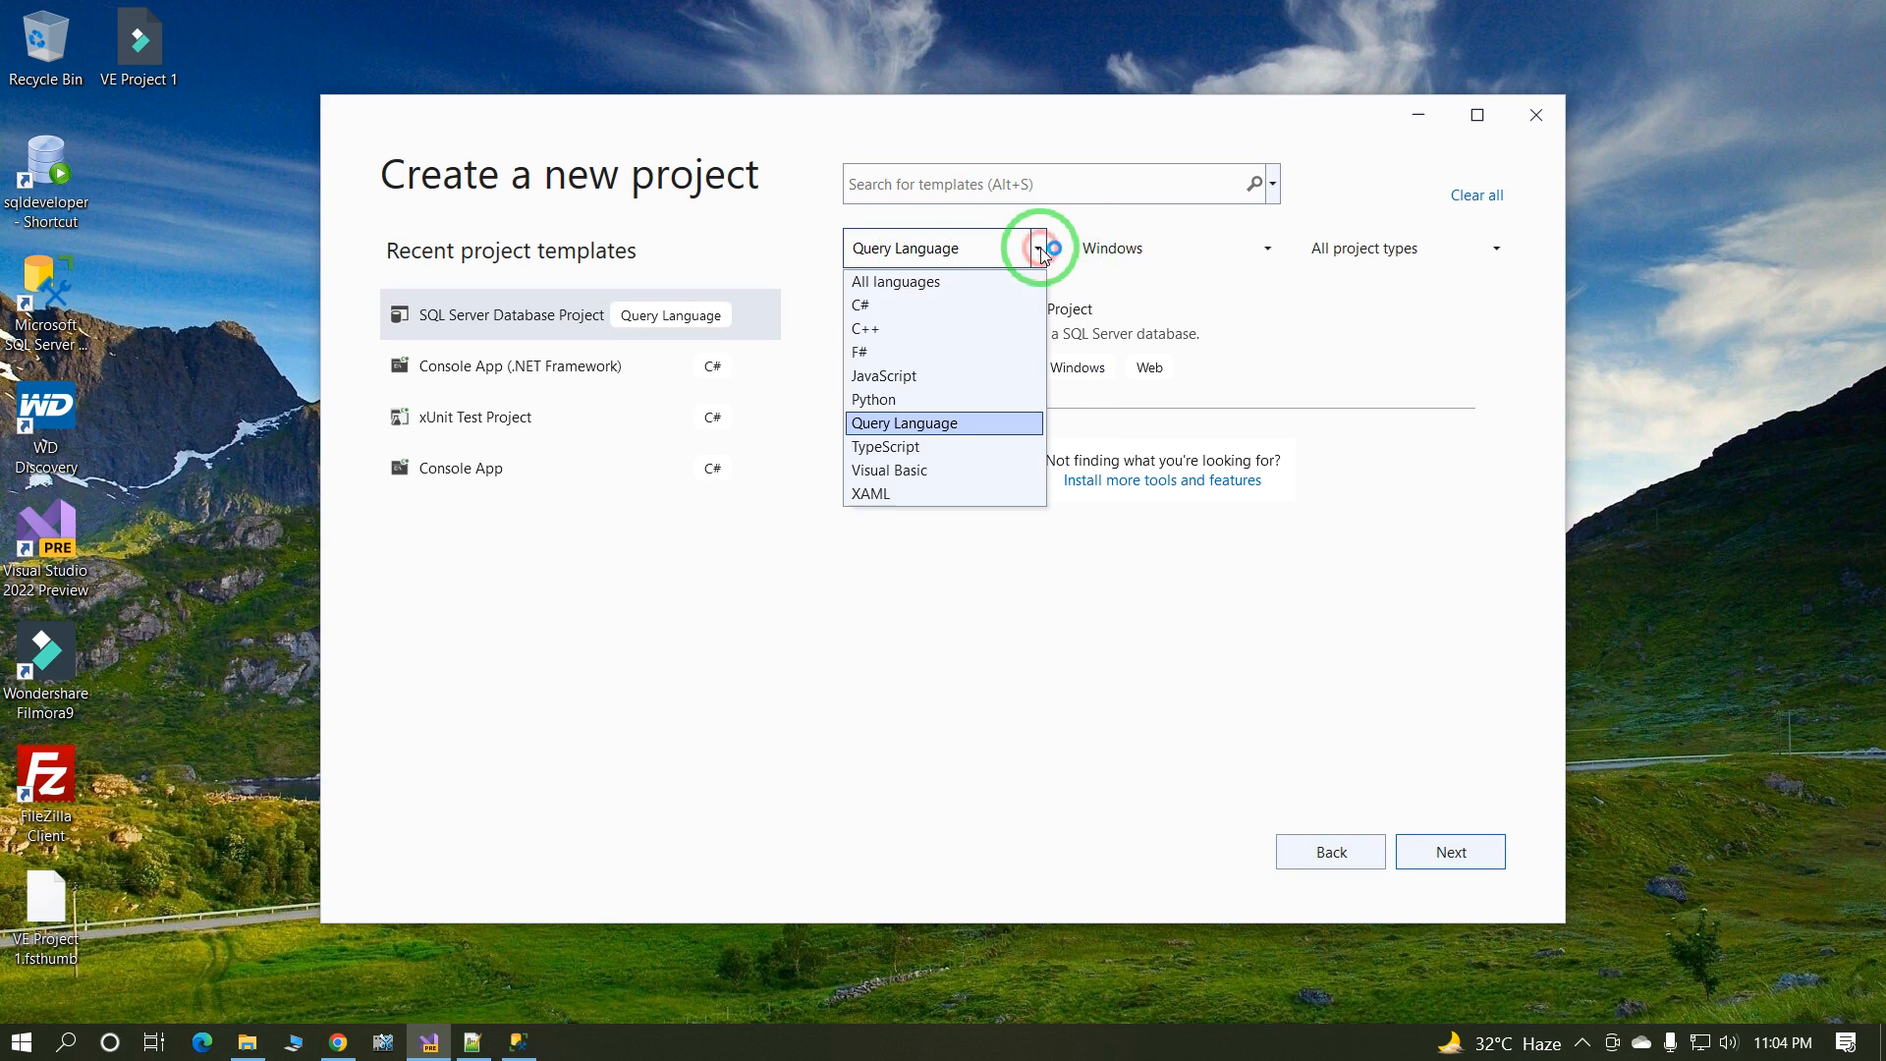
mouse_move(889, 398)
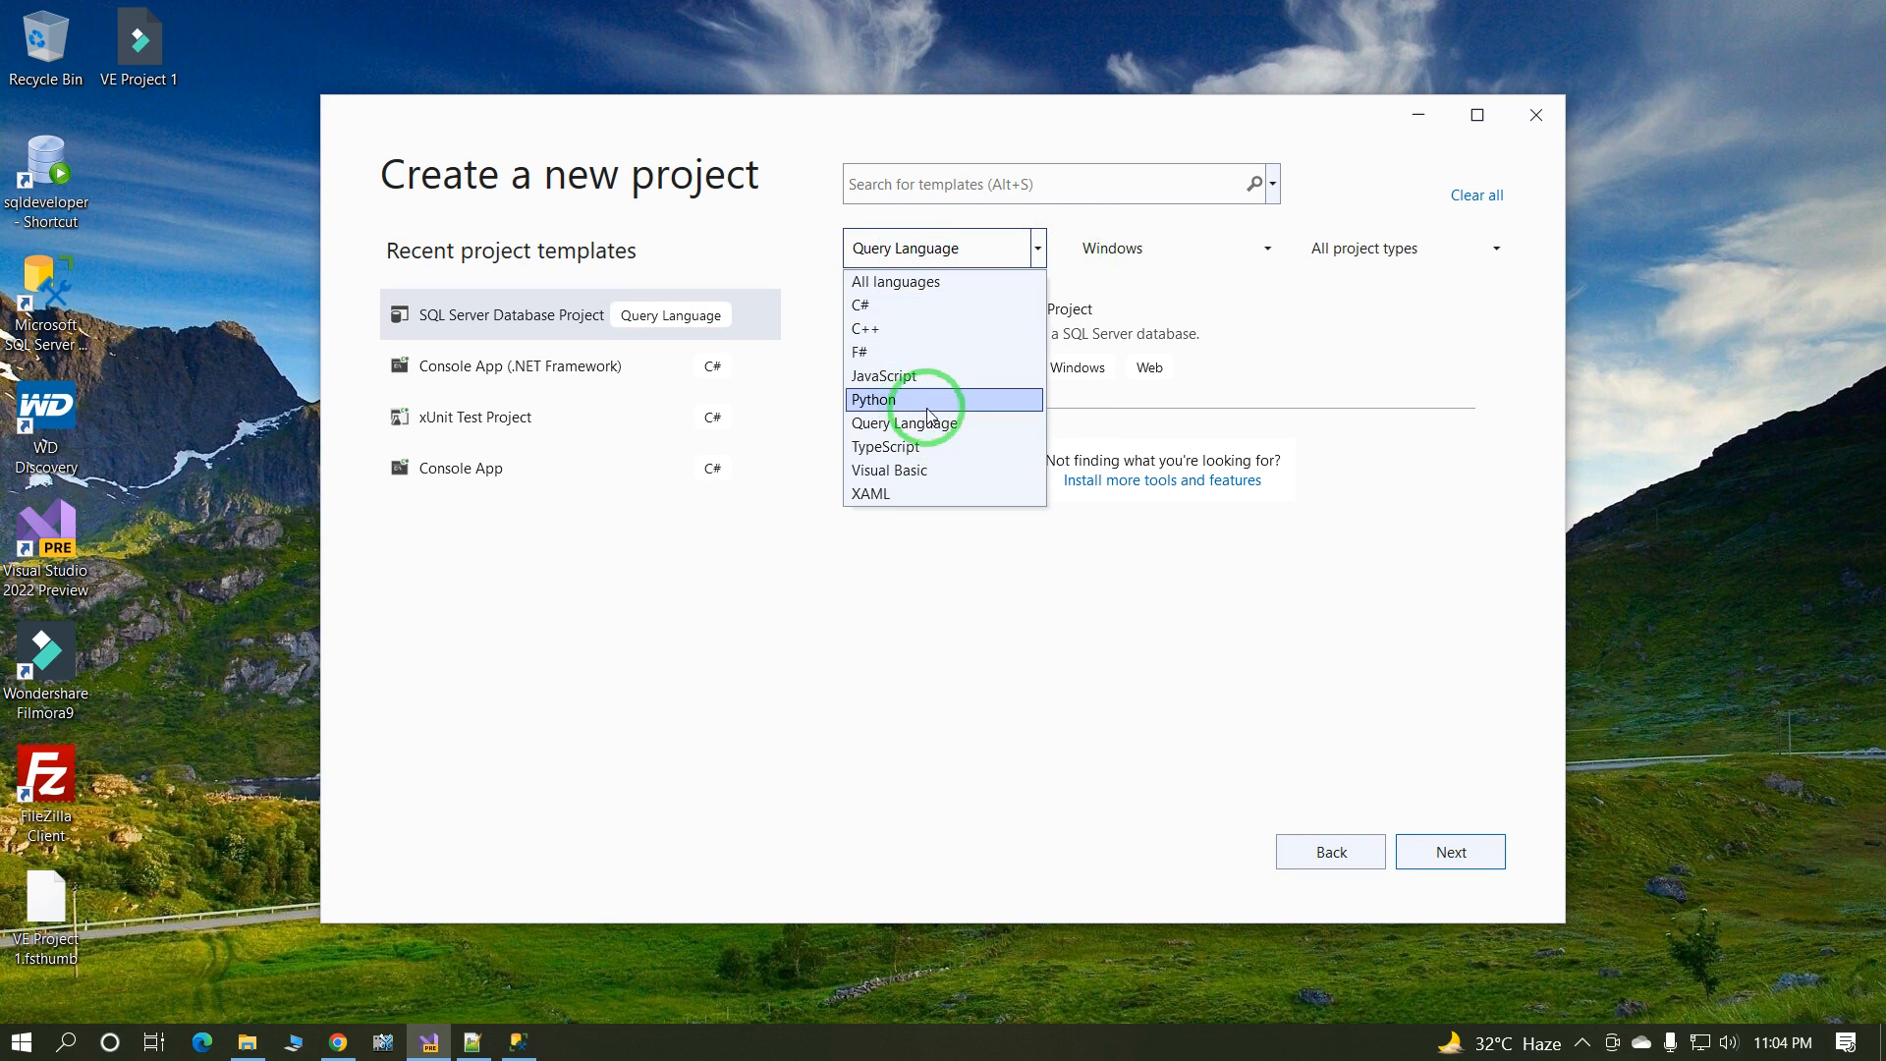
left_click(886, 422)
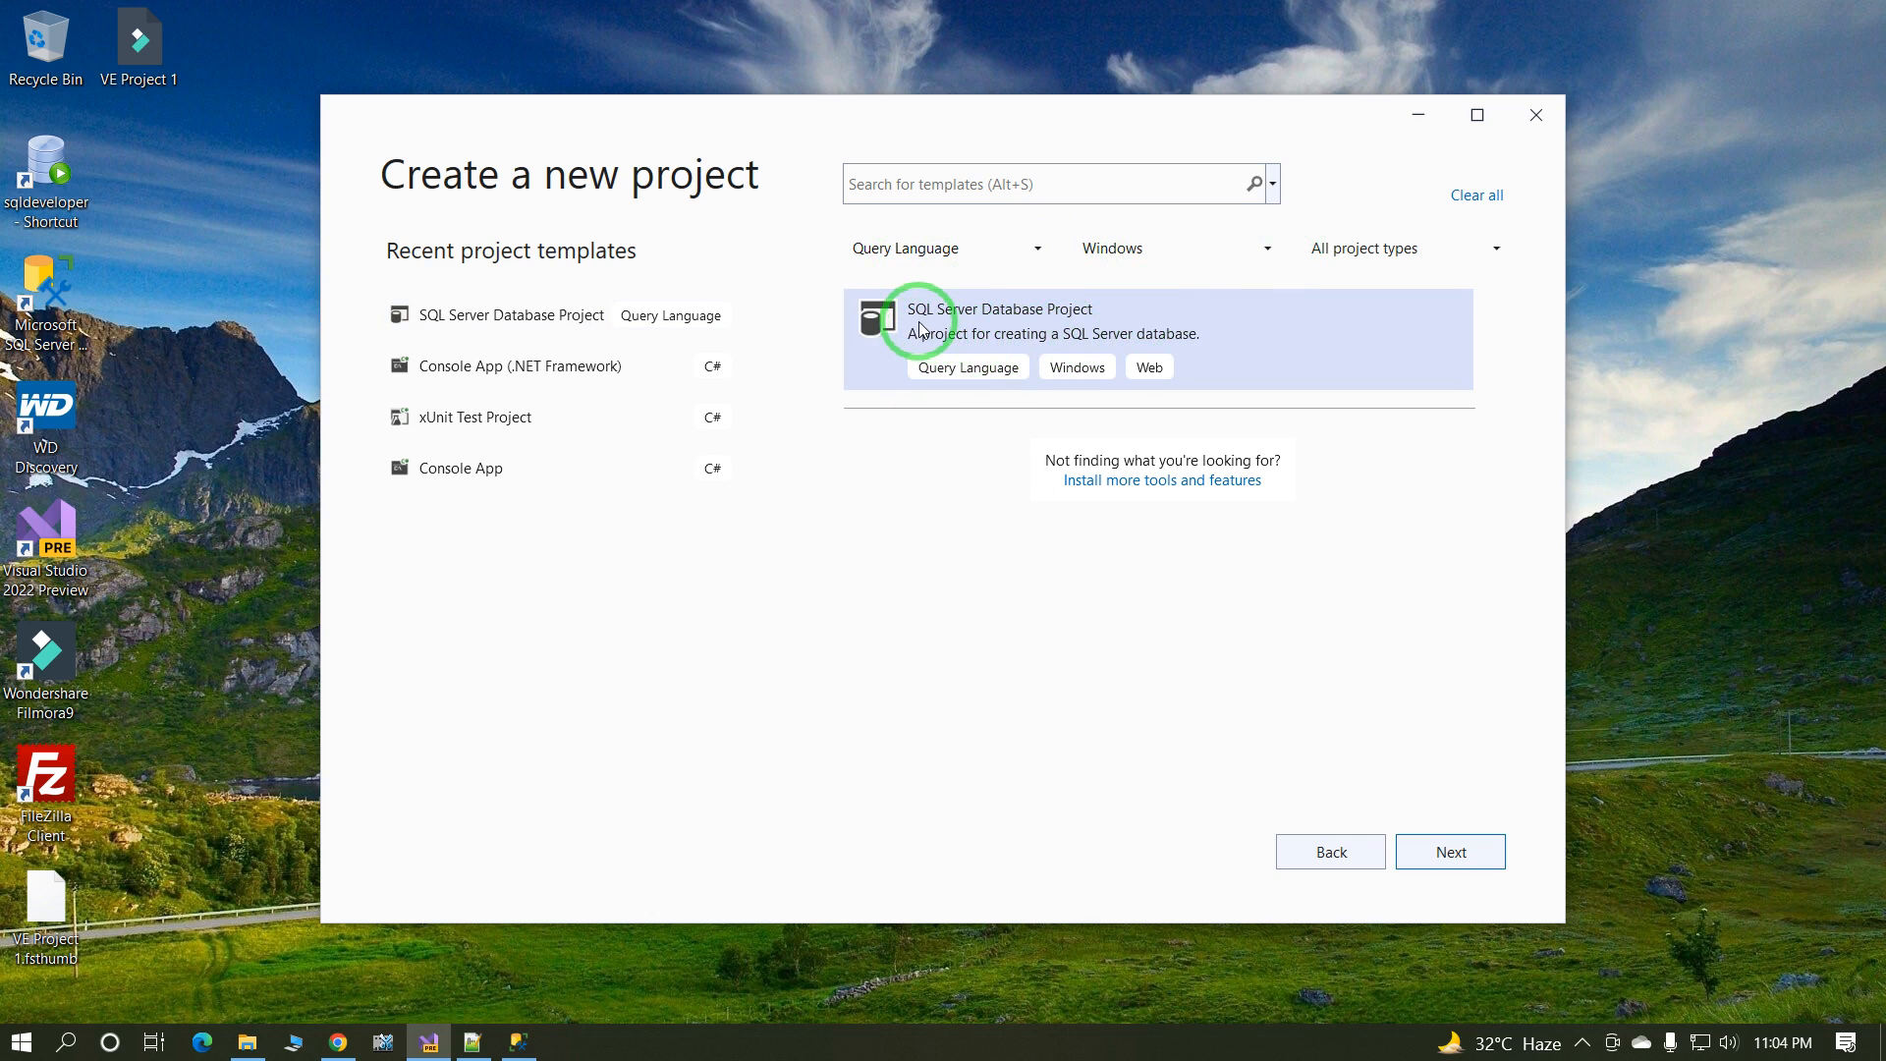
mouse_move(1043, 334)
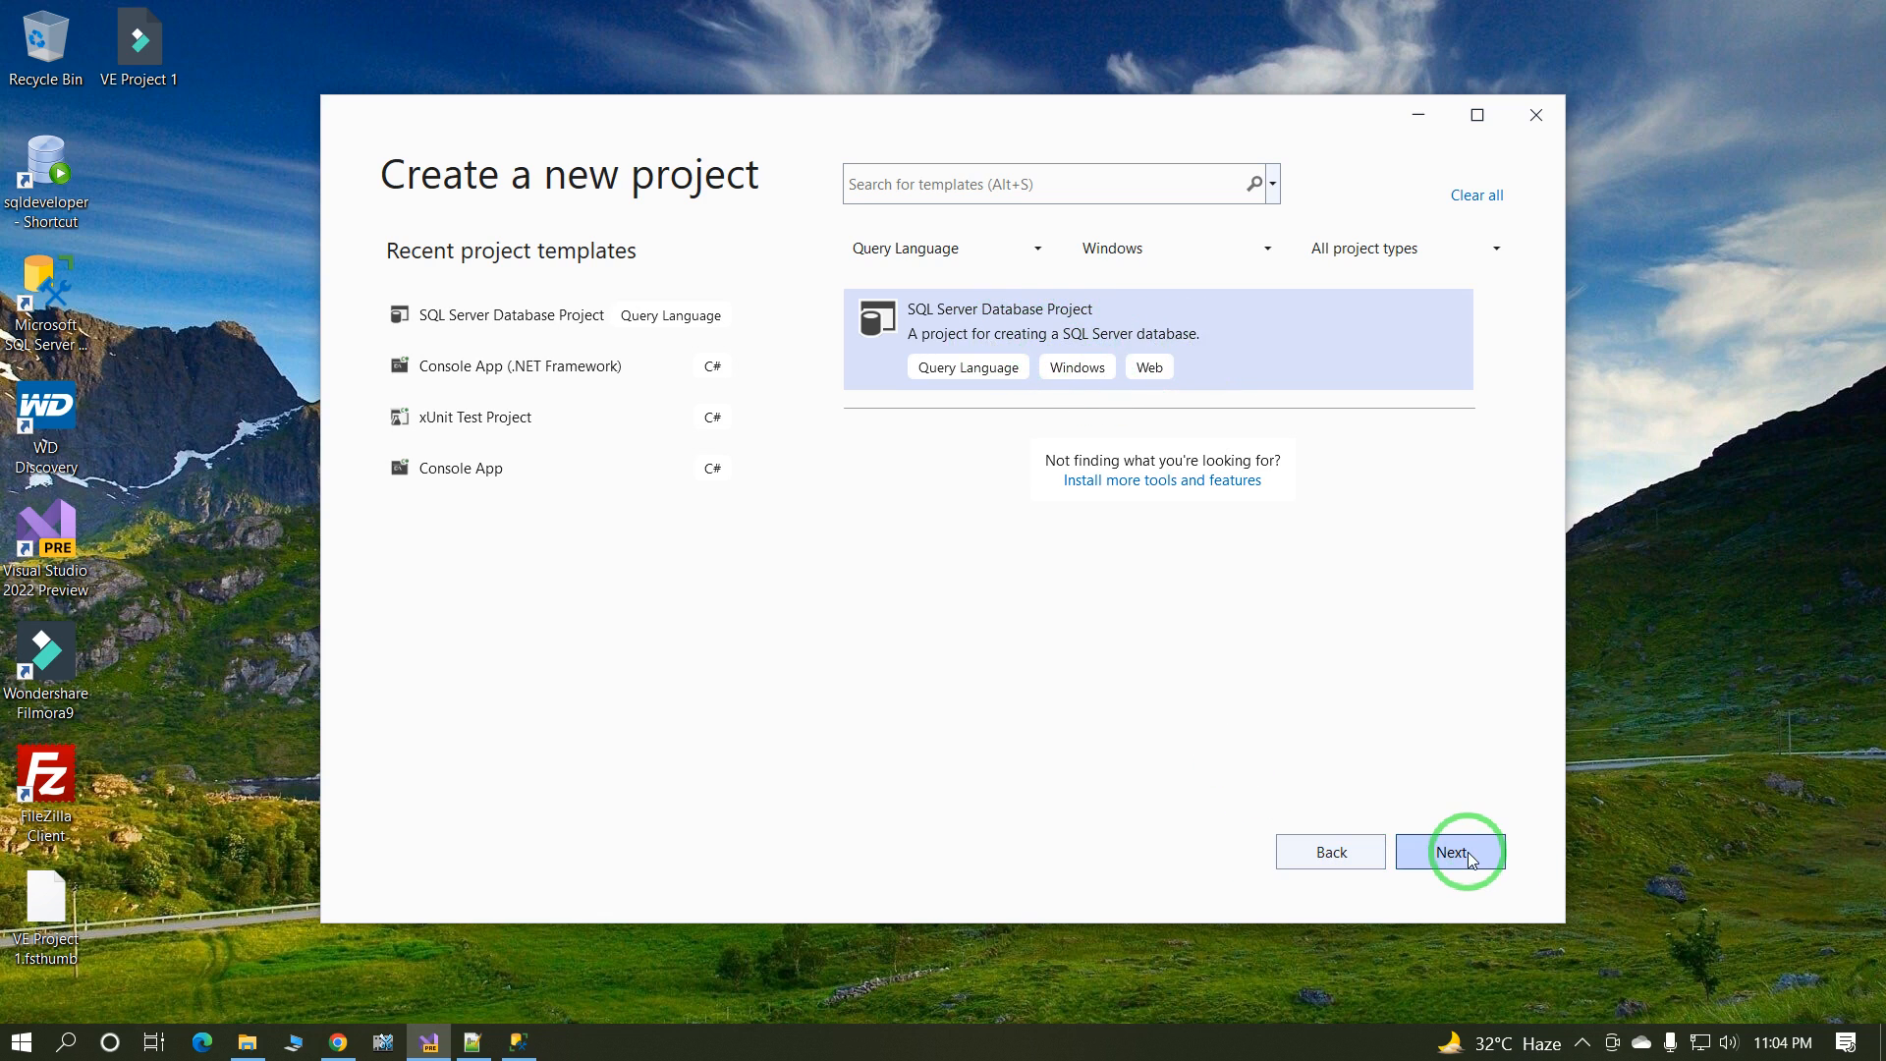
Step: Name the SQL Server database project DemoProject and create it in the repos folder
left_click(1450, 850)
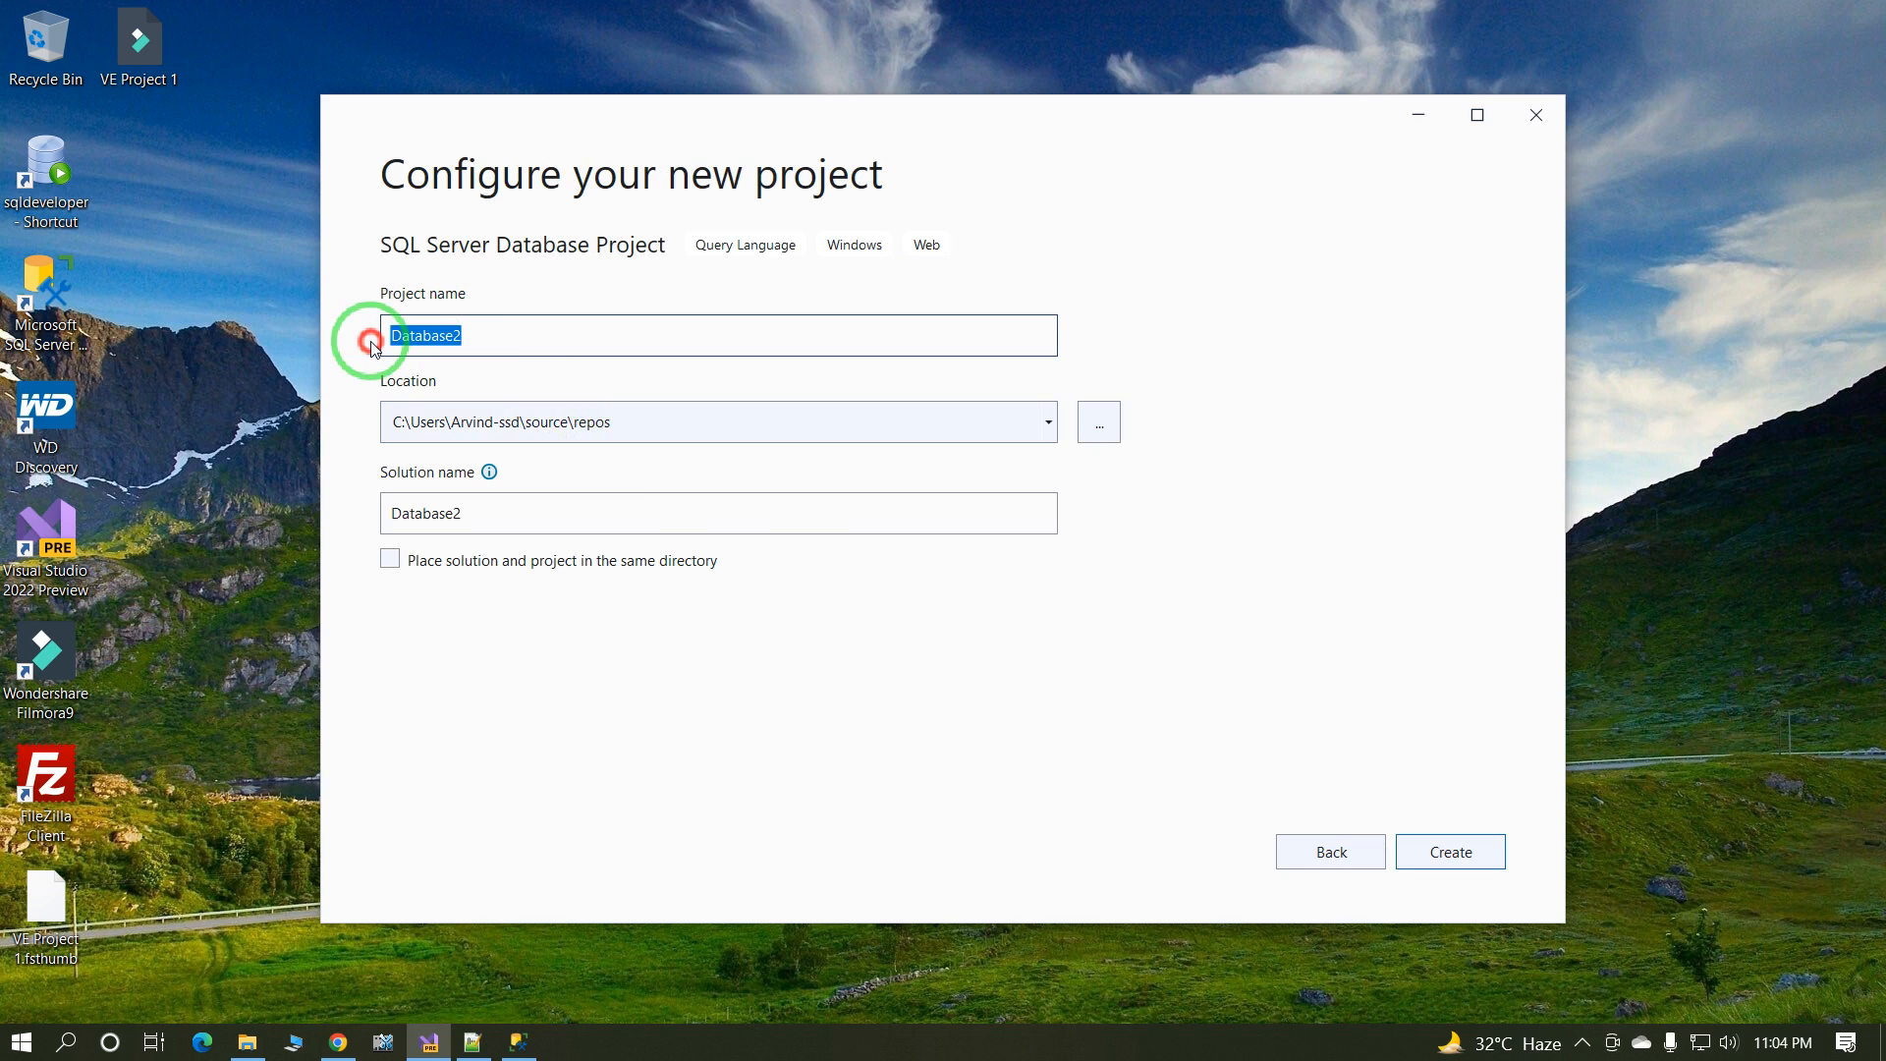
type("D")
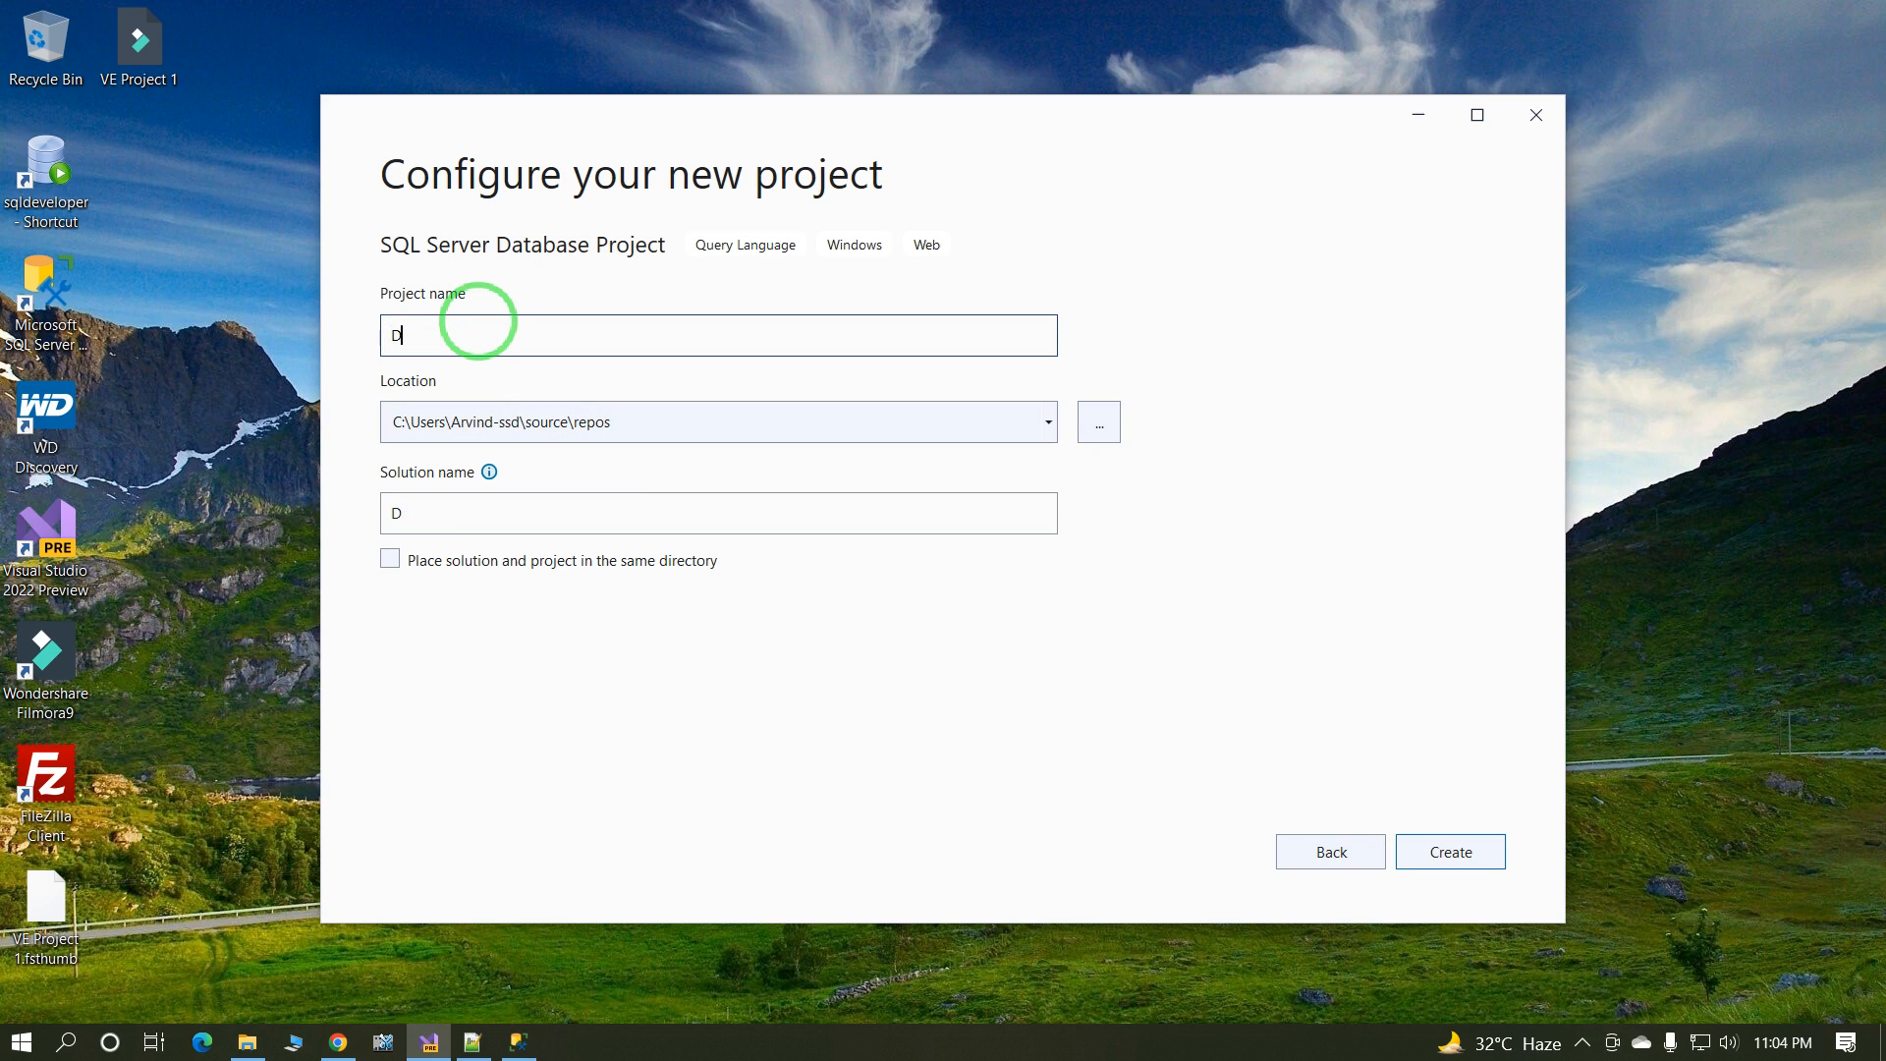
type("emo")
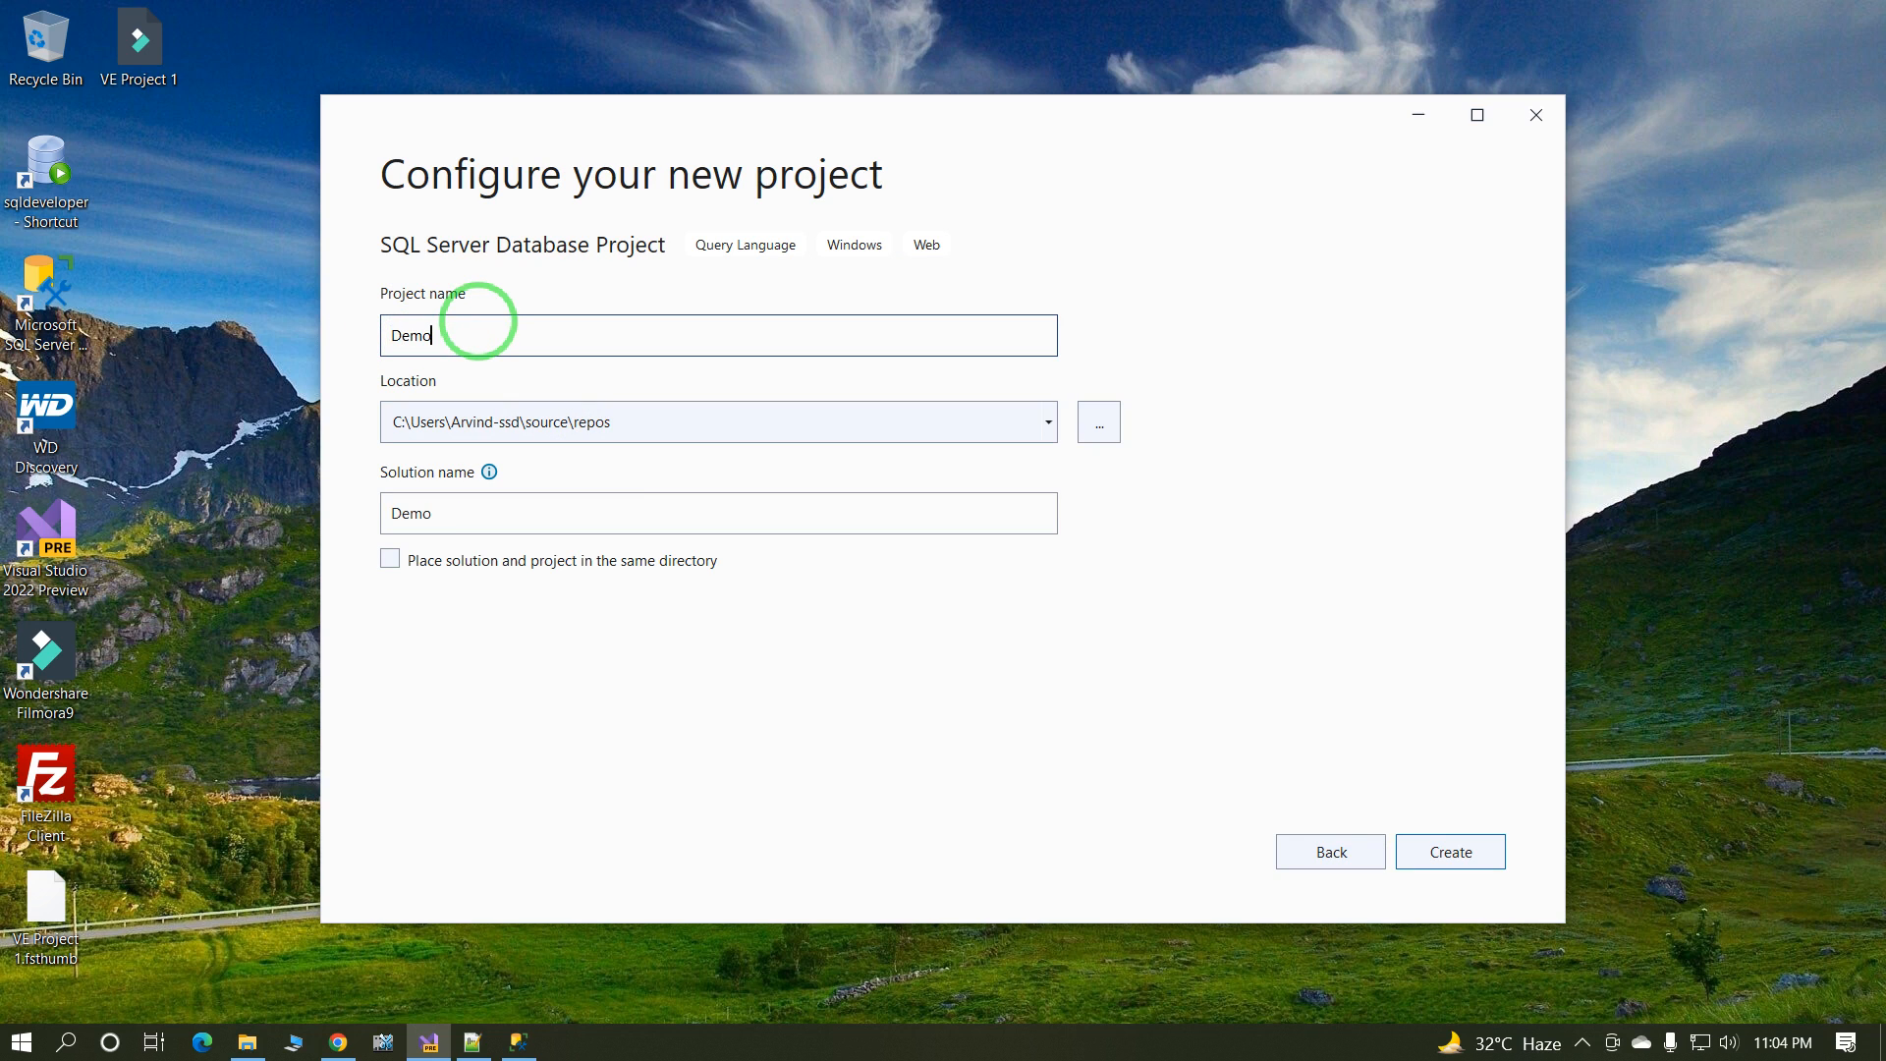
type("Project")
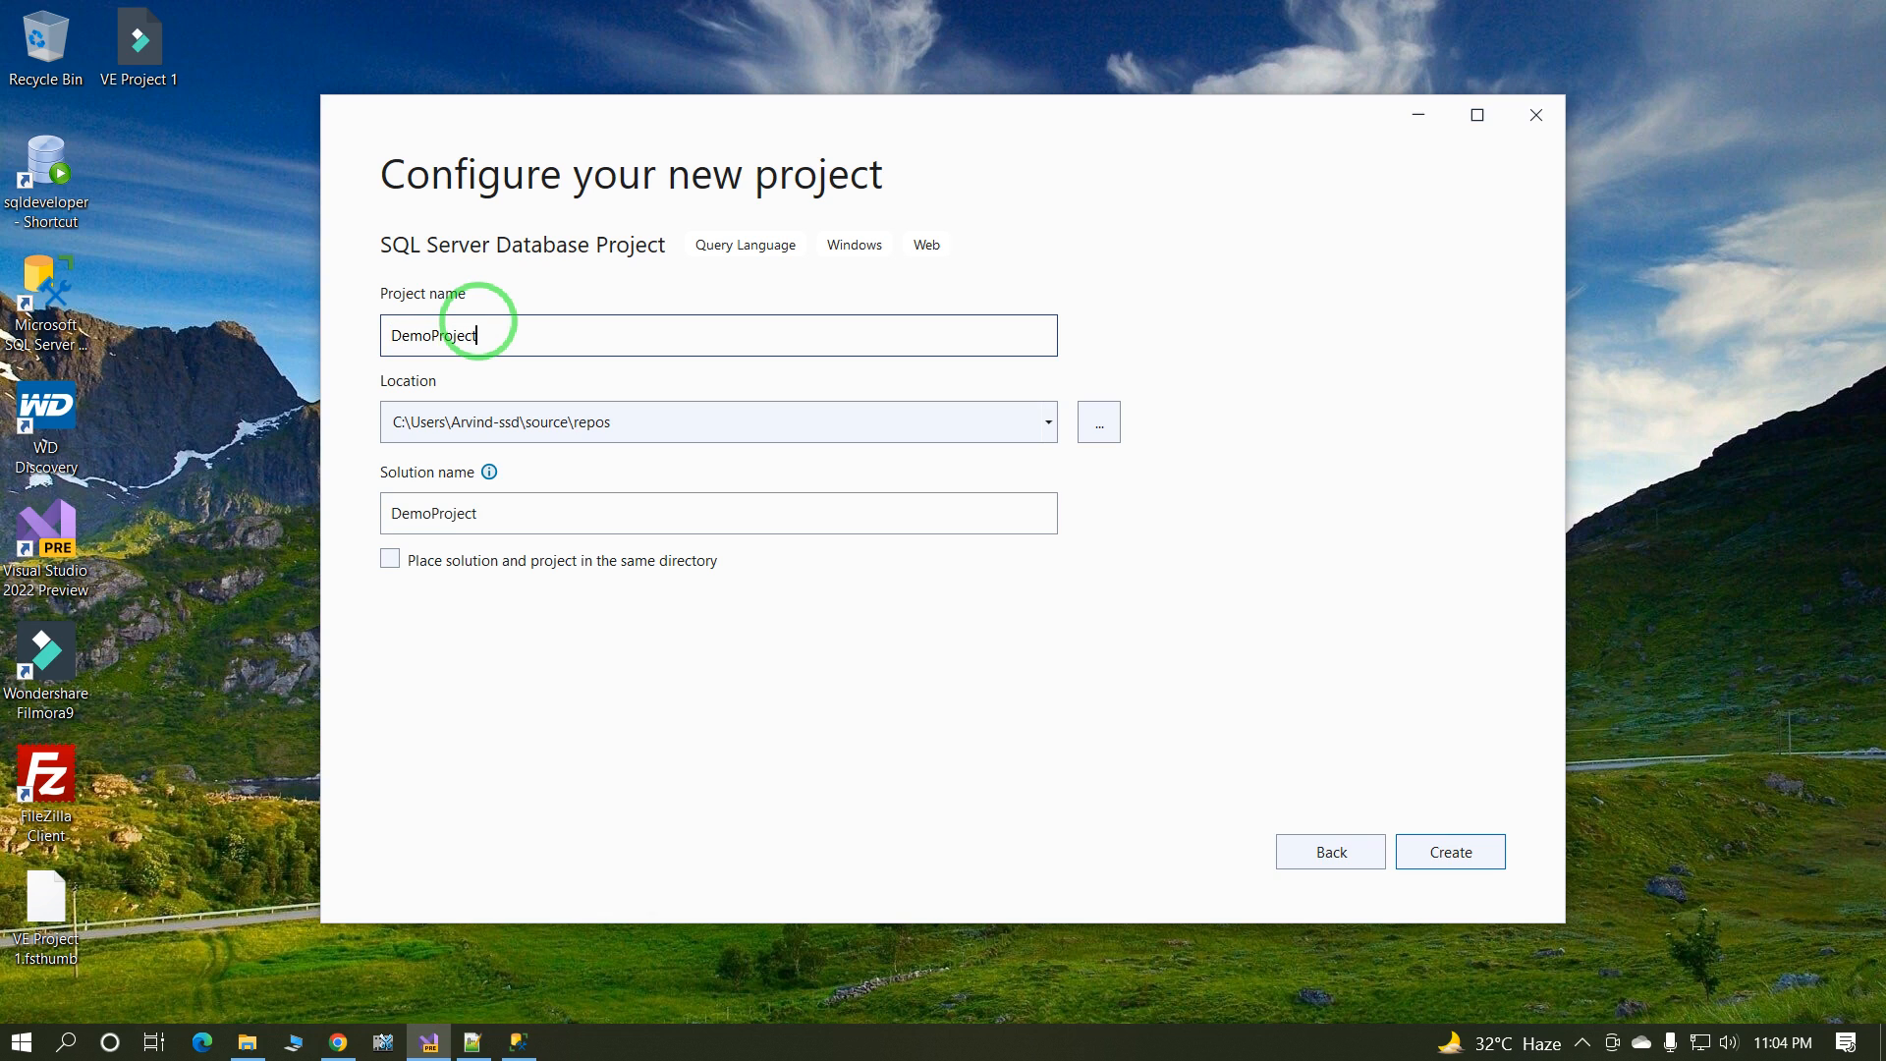
mouse_move(1021, 652)
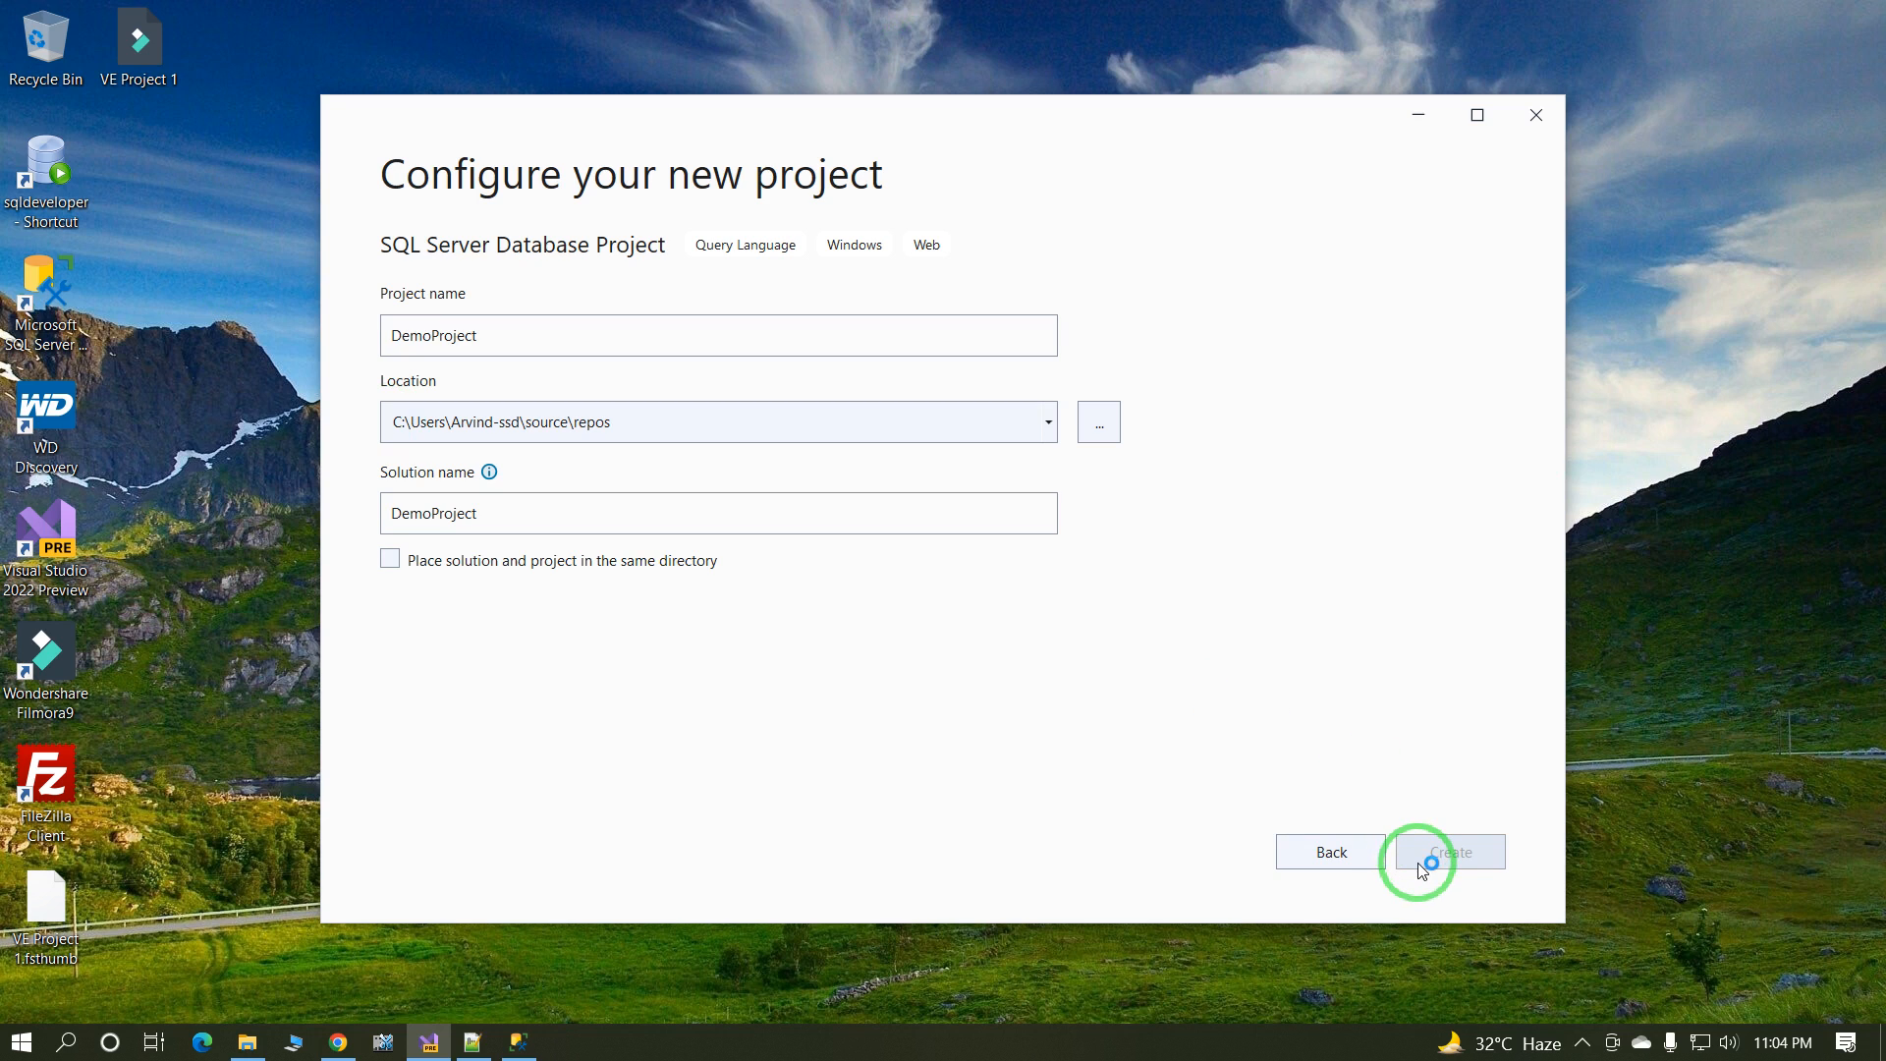
left_click(1450, 850)
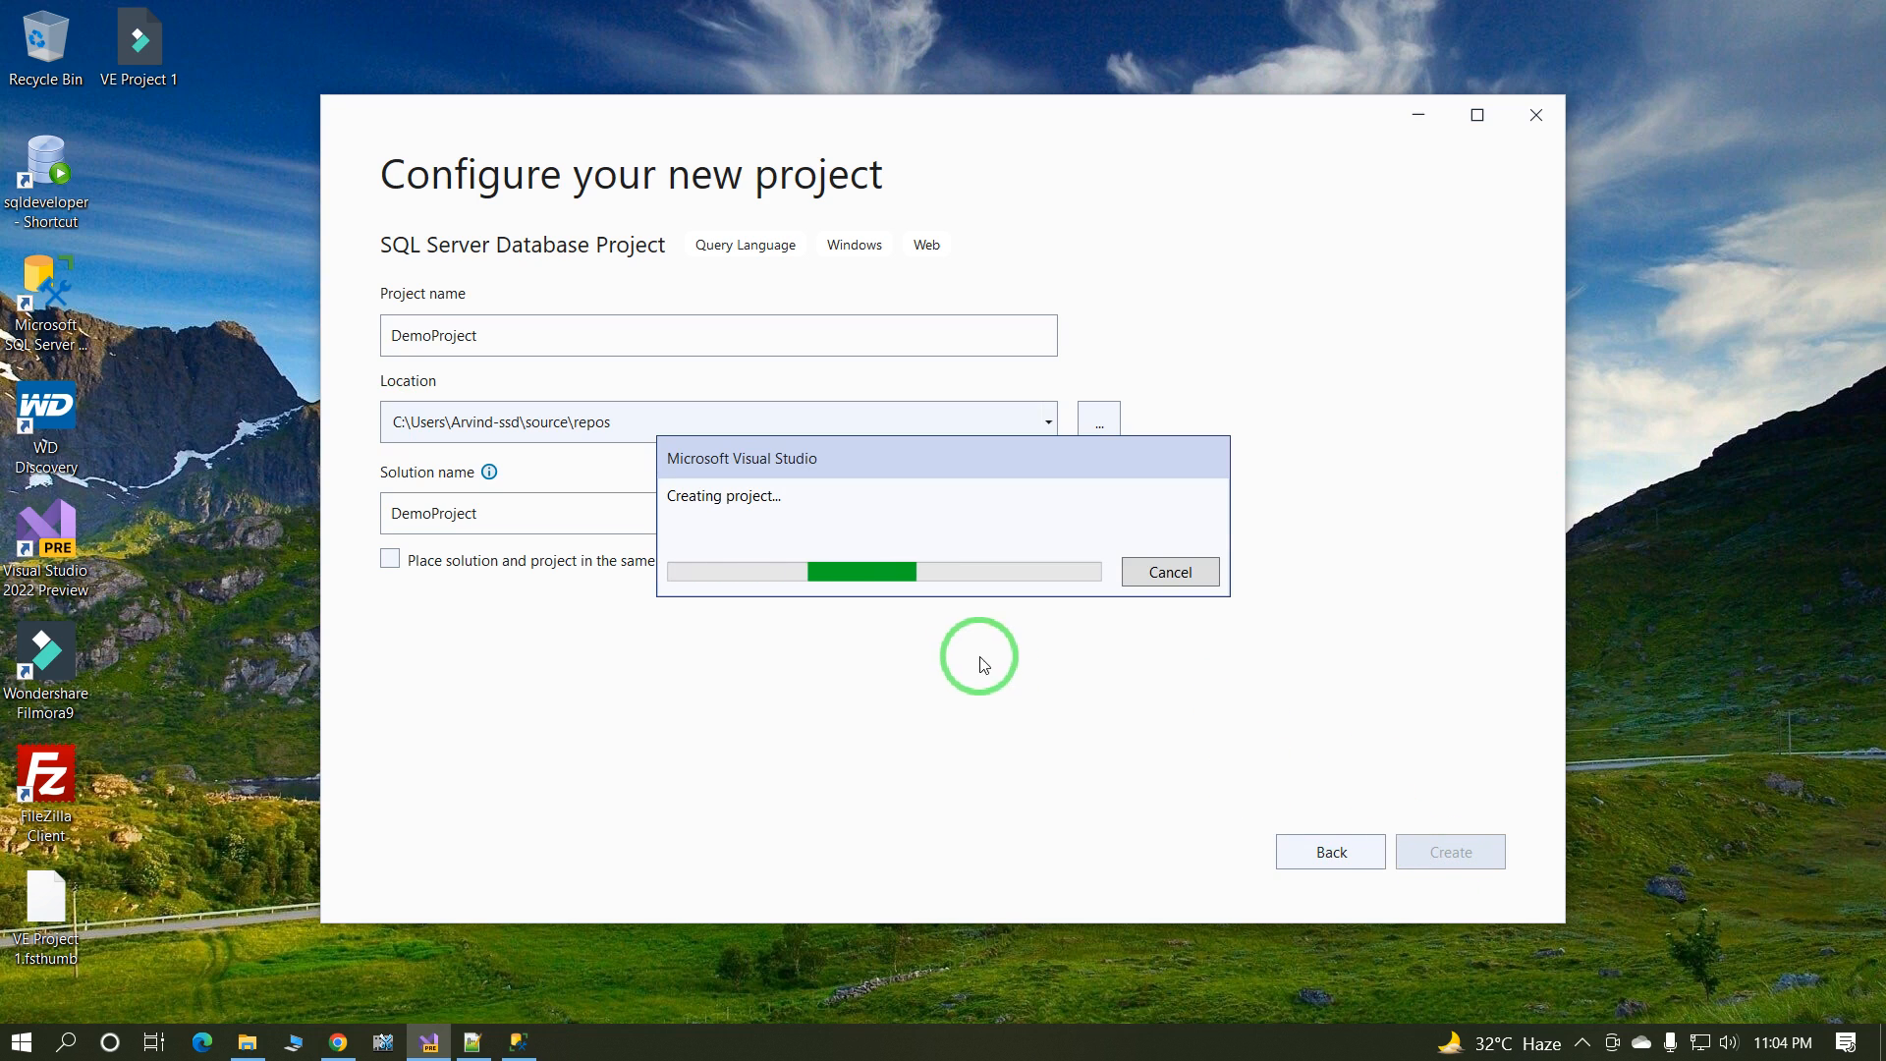
mouse_move(889, 529)
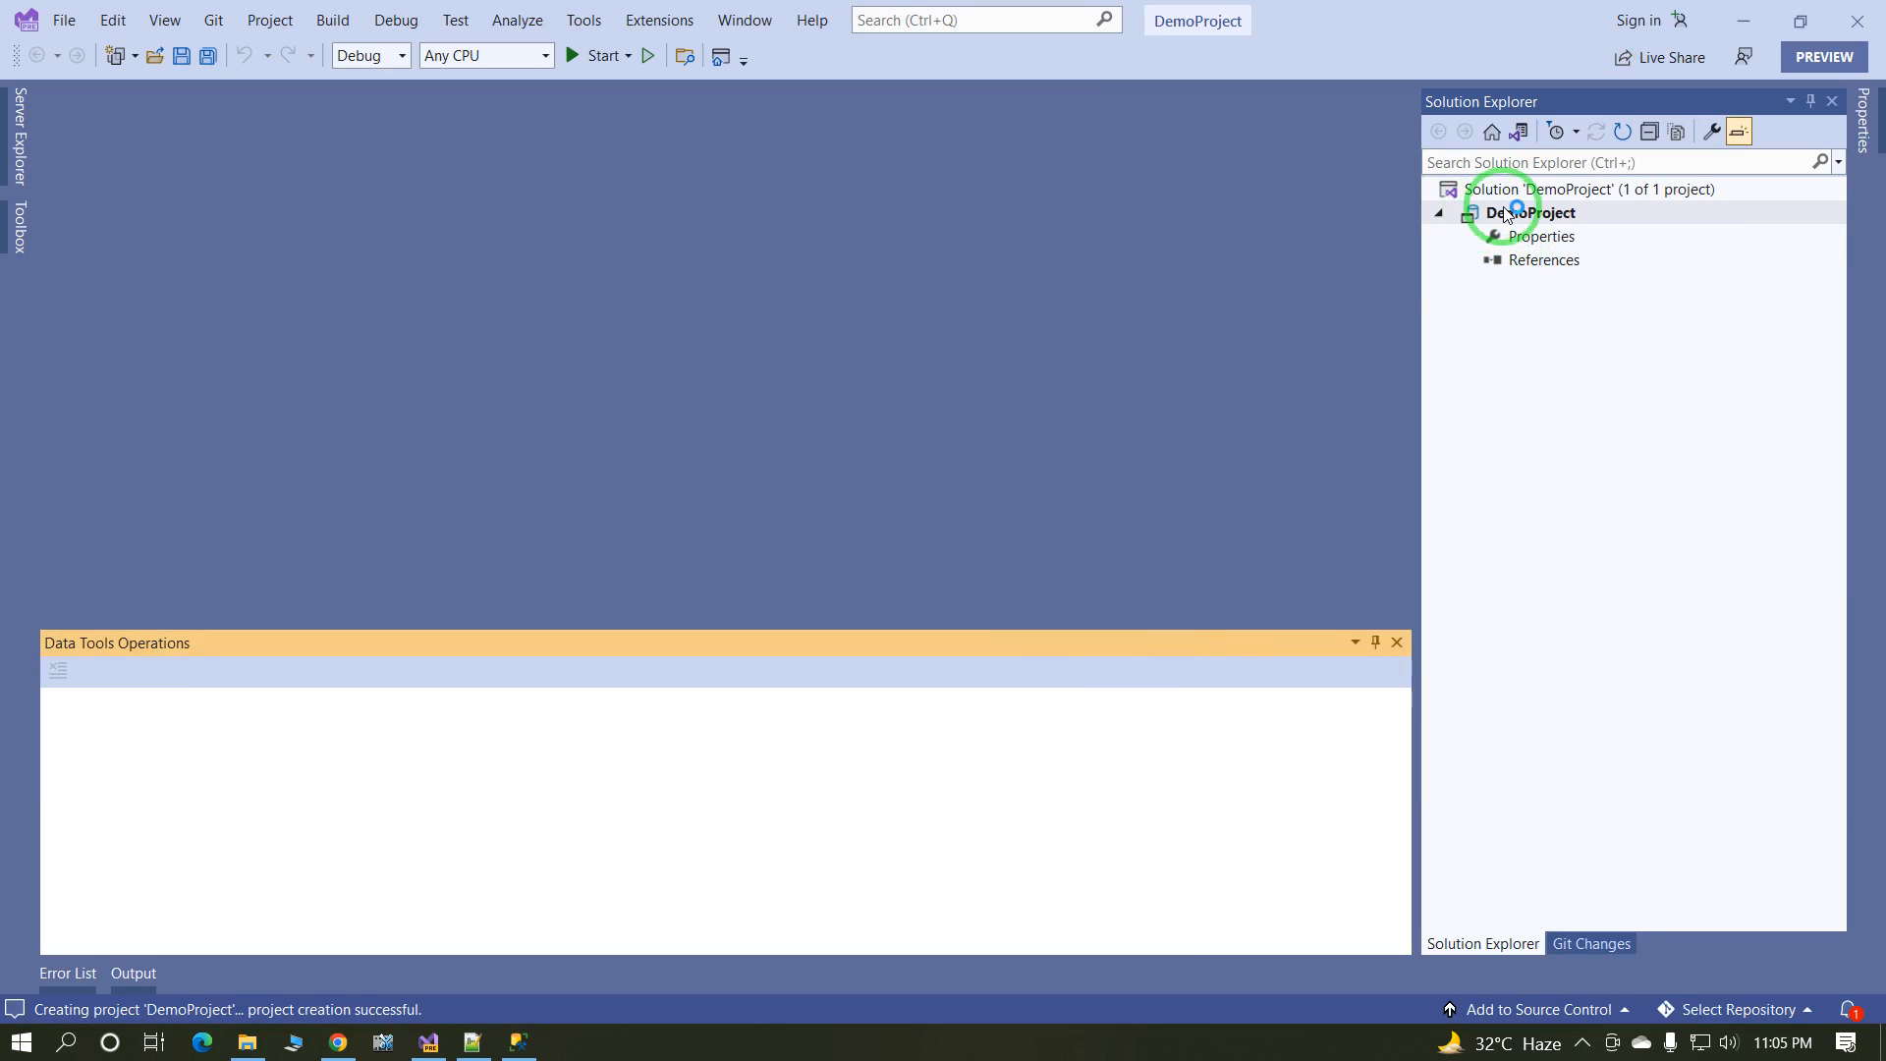
Step: Add a new table script named Emp to DemoProject
right_click(1536, 212)
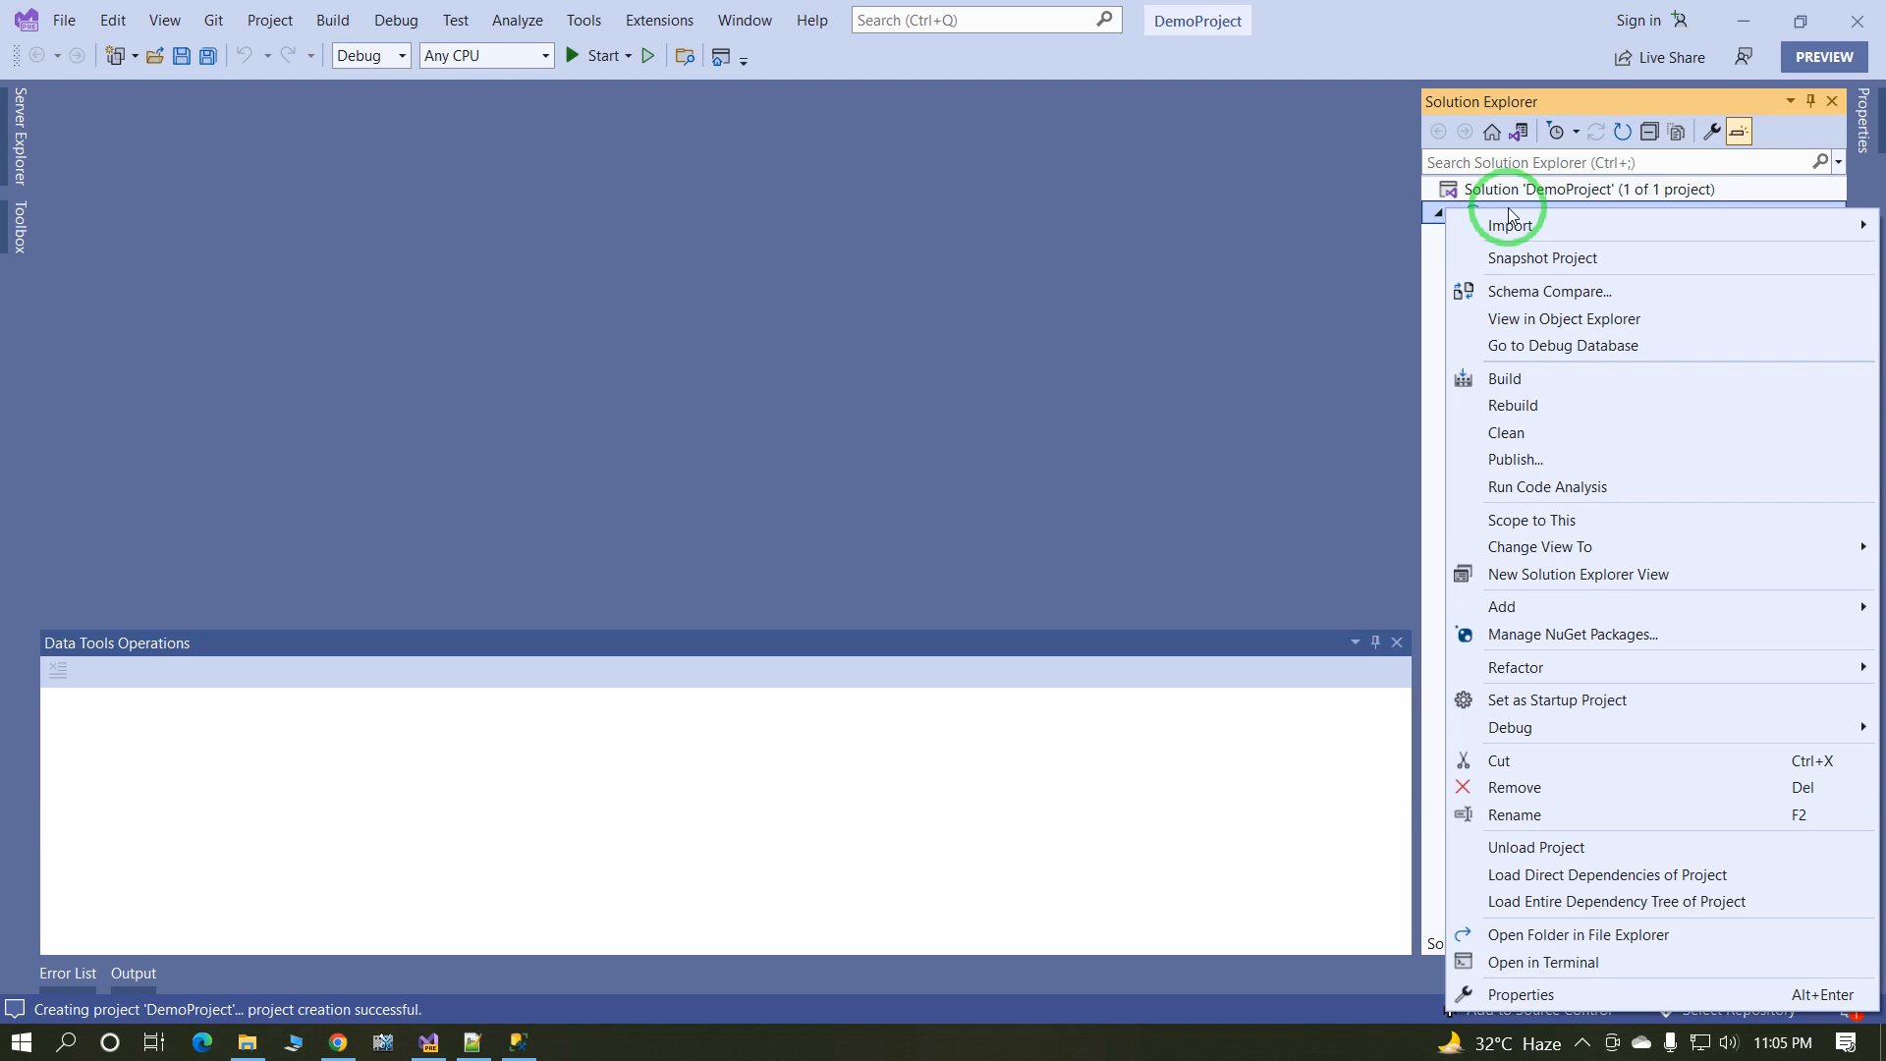
mouse_move(1511, 223)
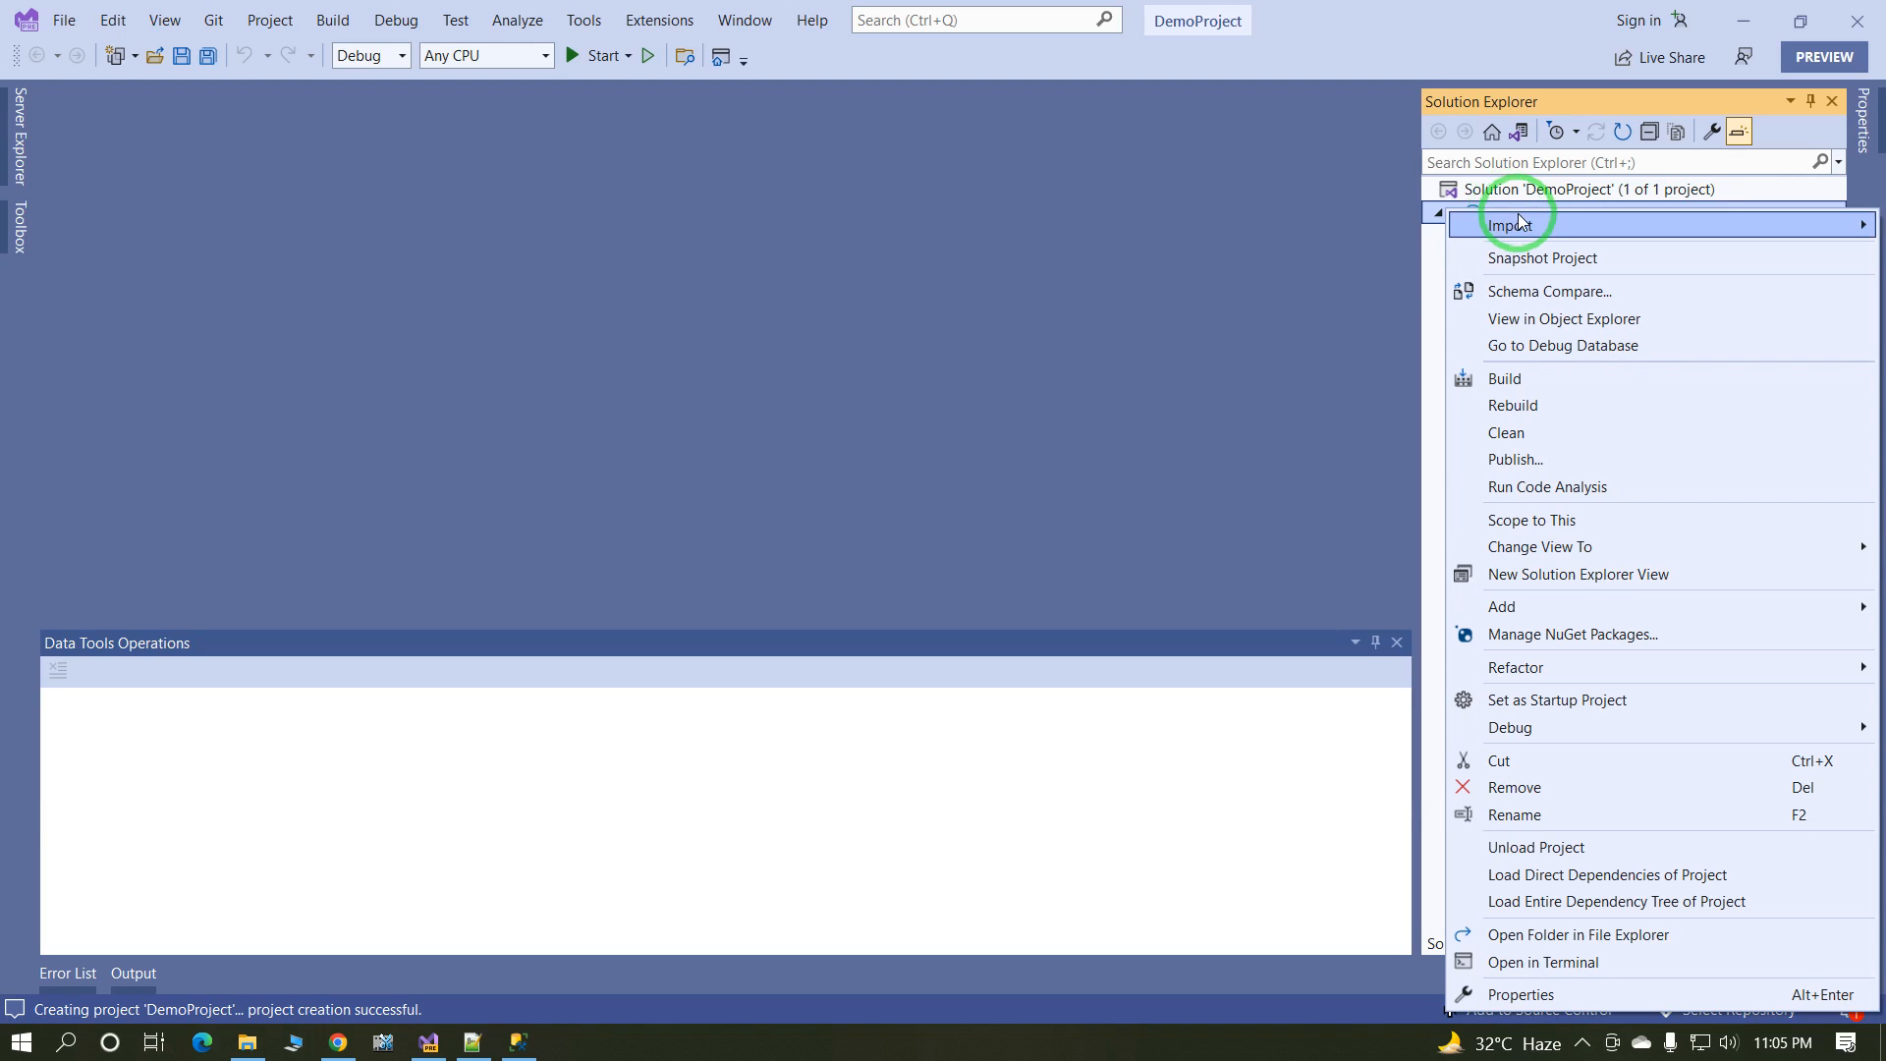
mouse_move(1536, 607)
type("E")
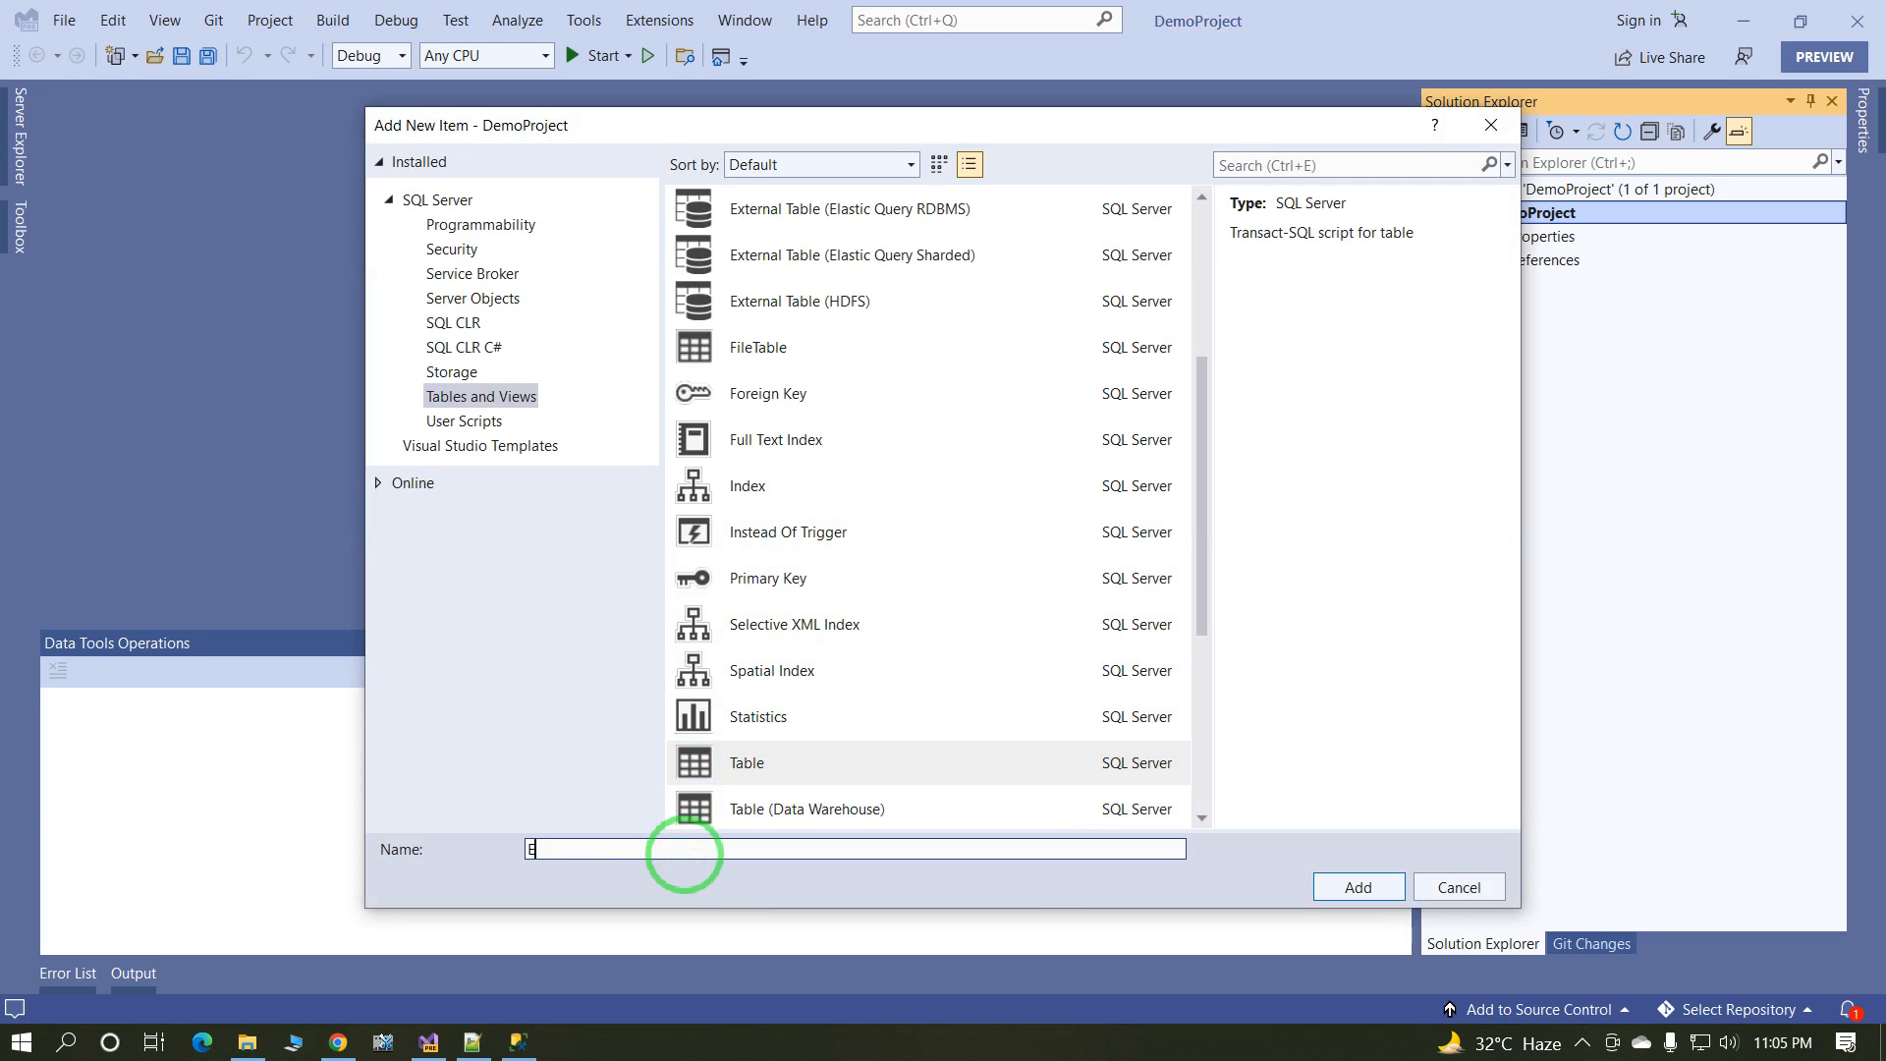
type("mp")
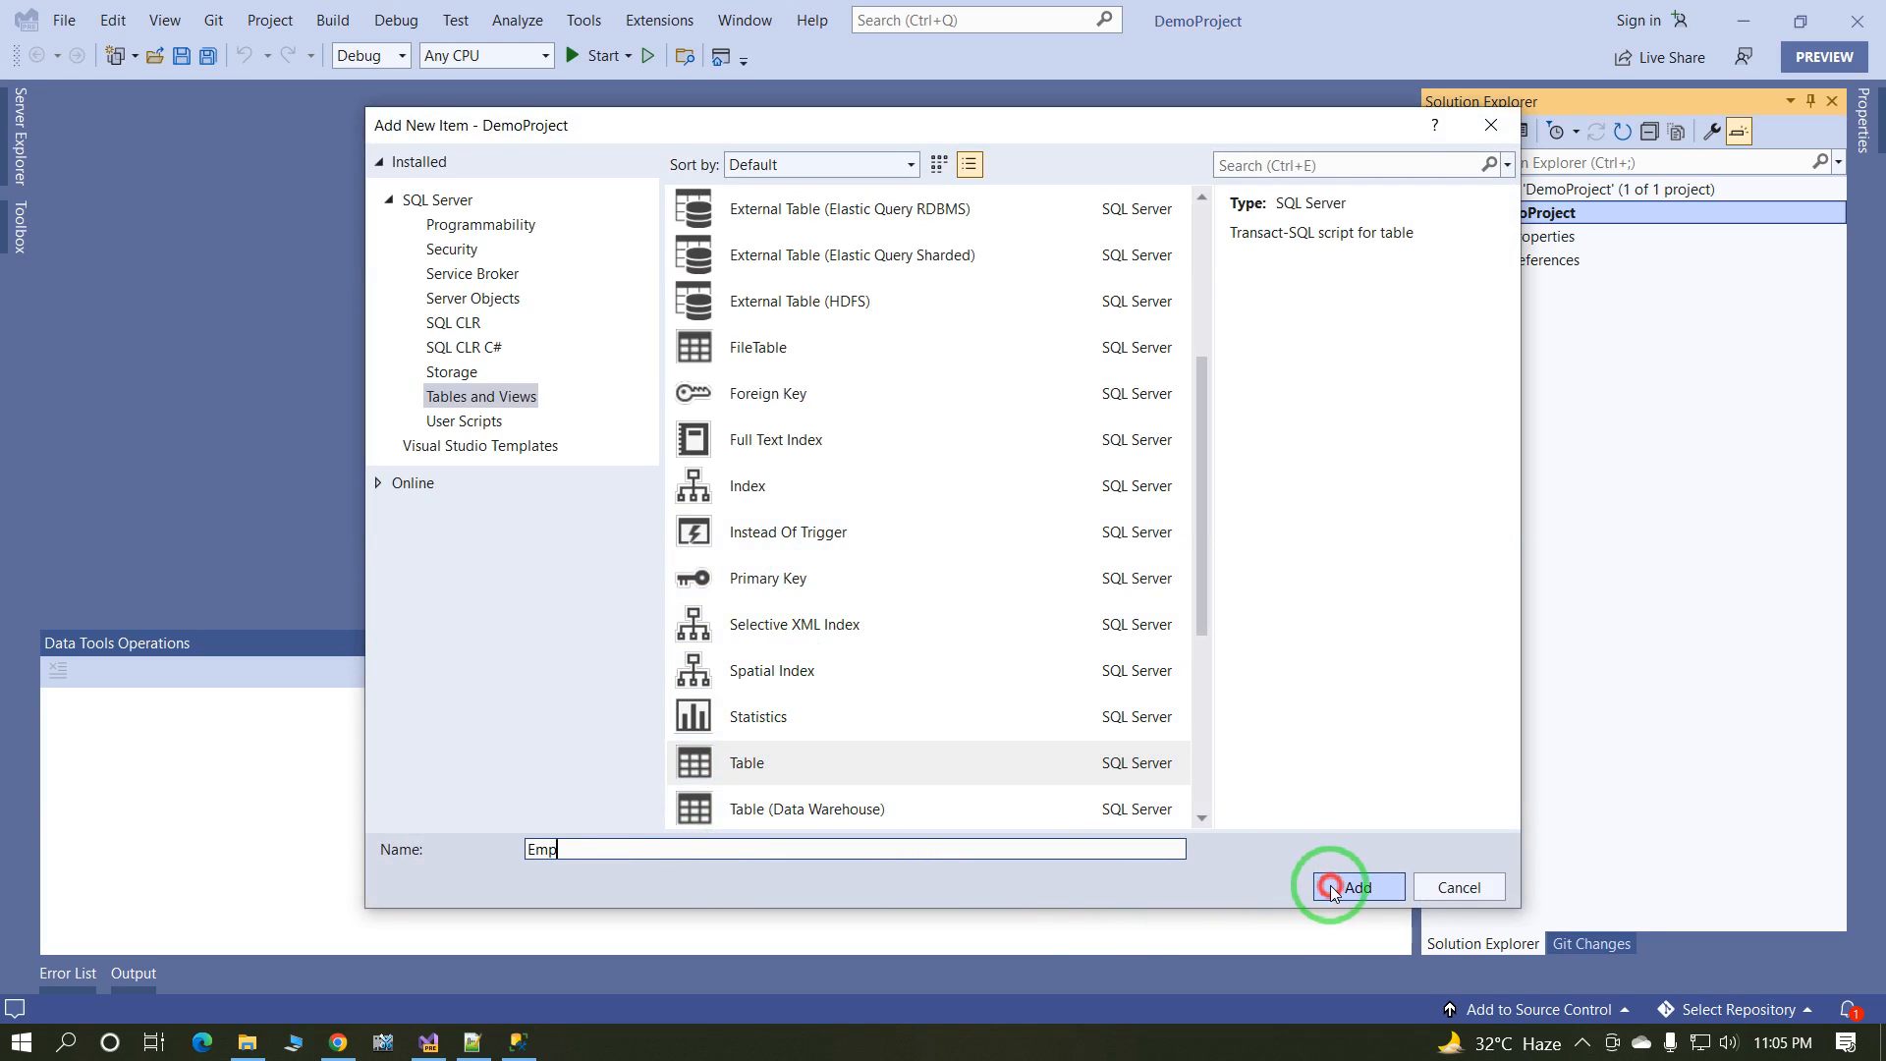
left_click(1355, 886)
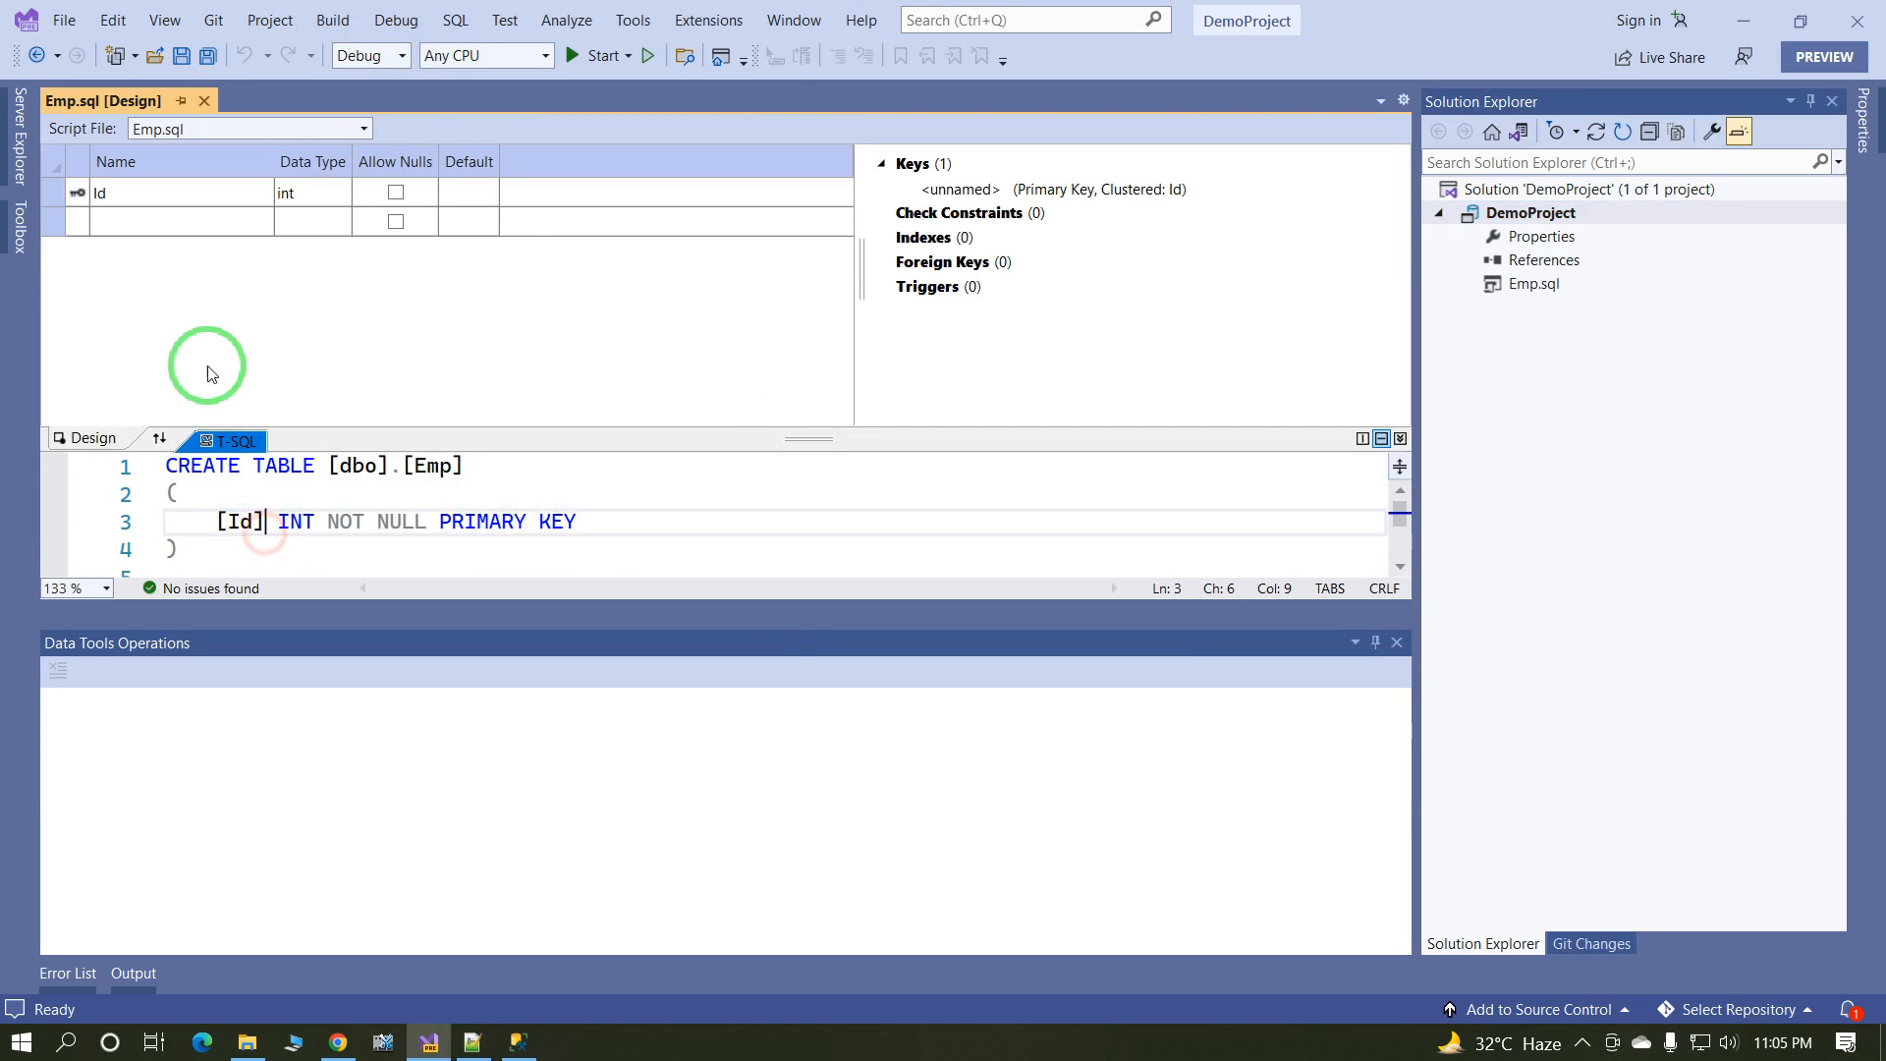
Step: Add an EmpName column after Id in the Emp table designer
left_click(181, 220)
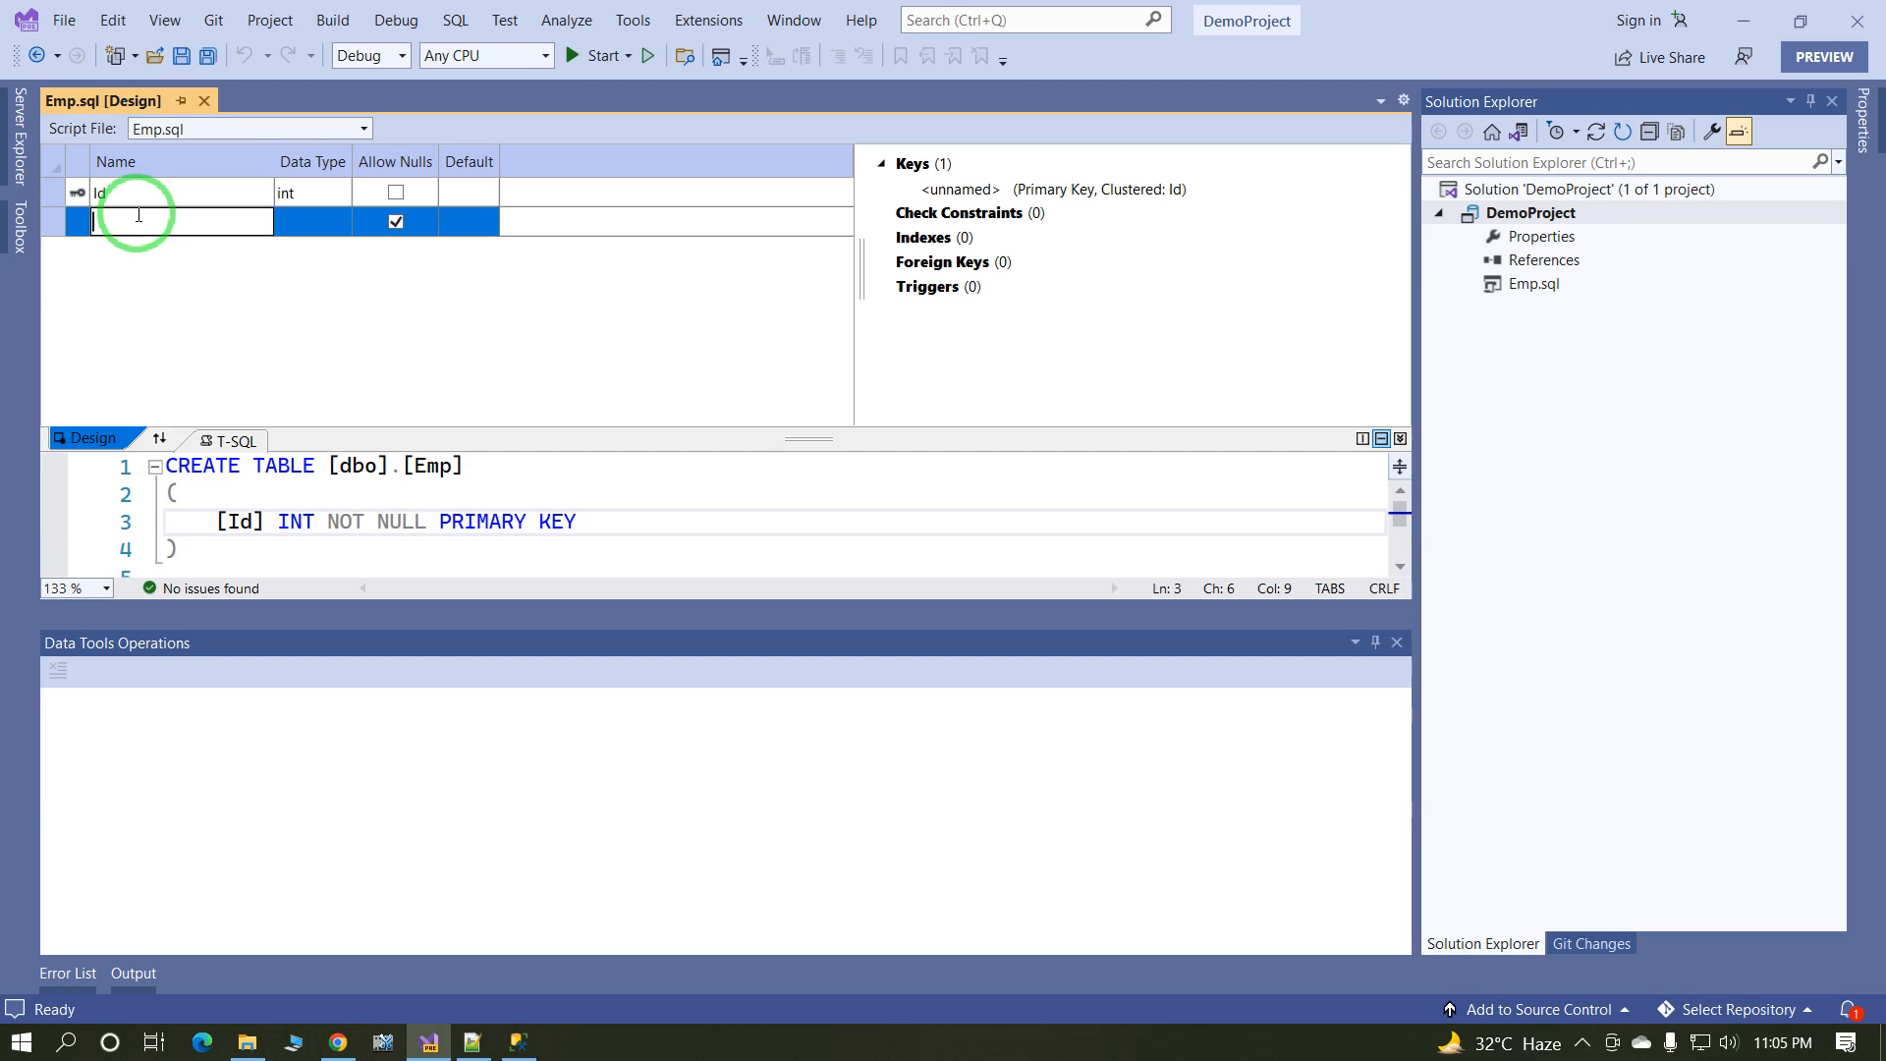
type("Emp")
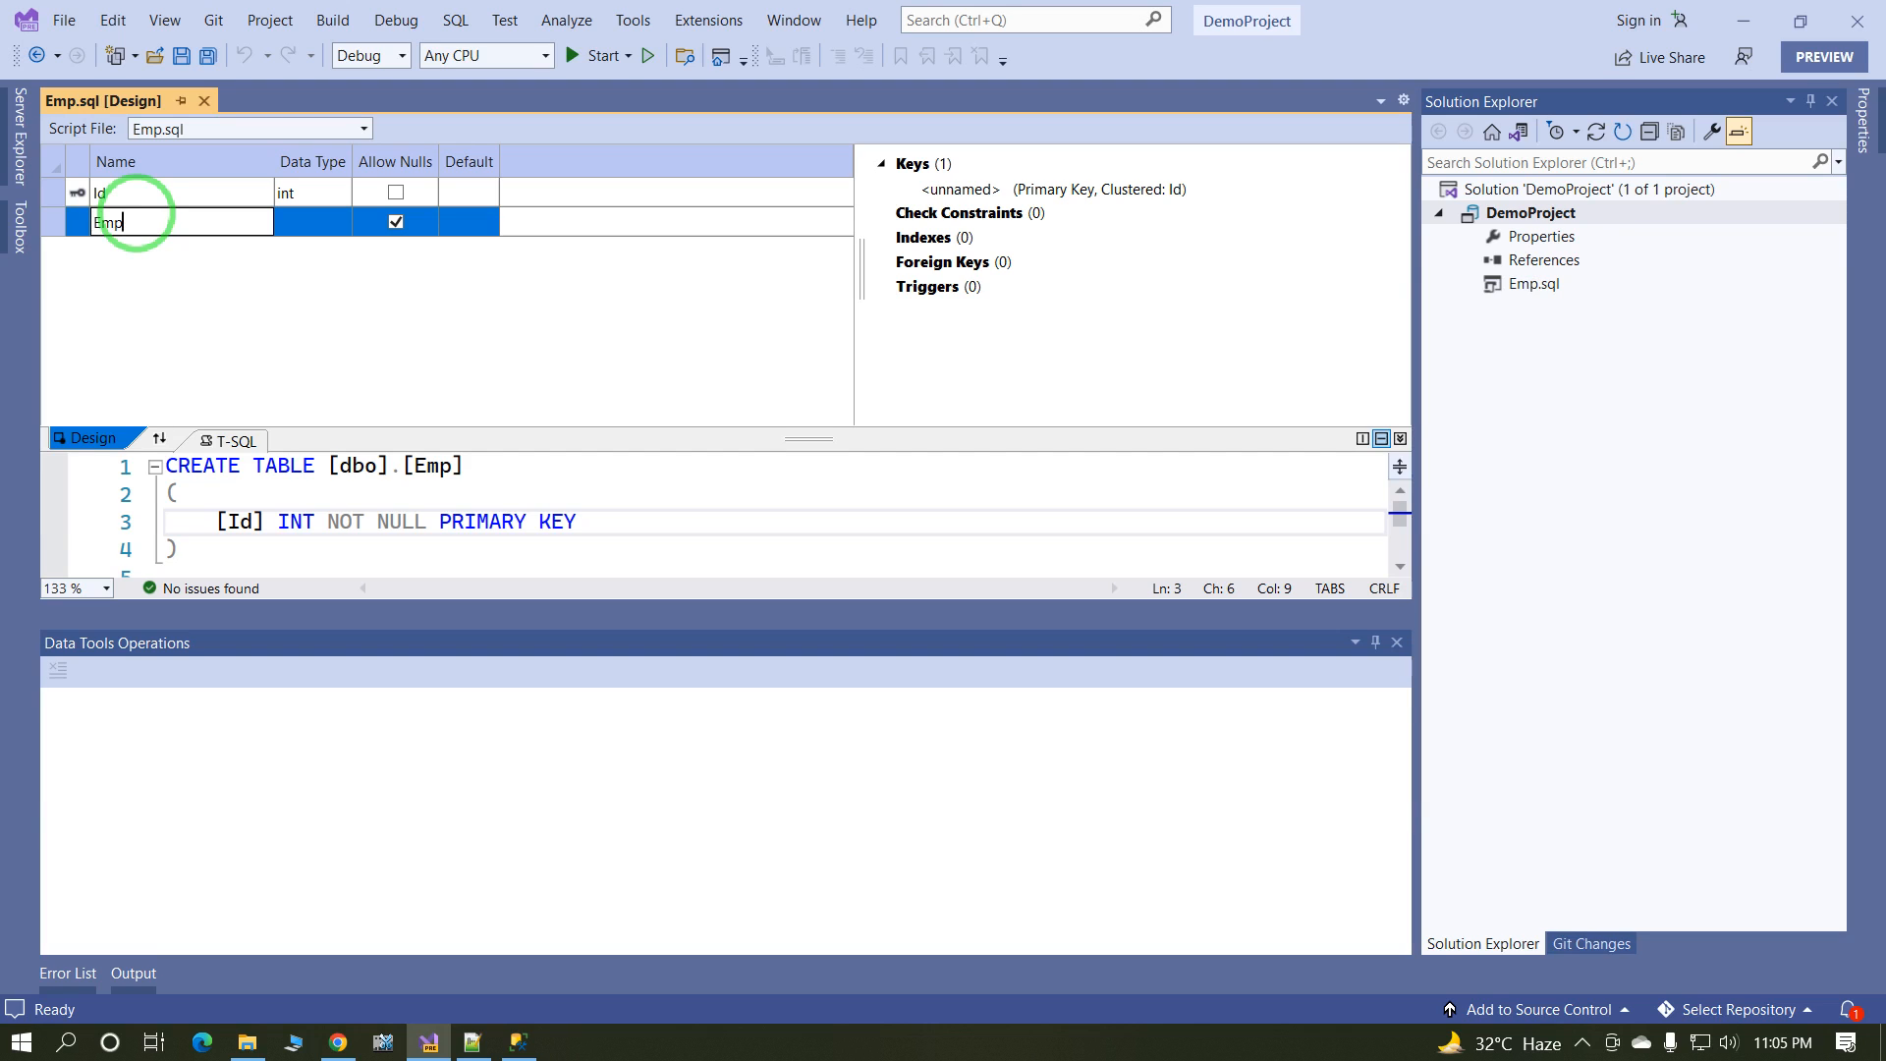
type("Name")
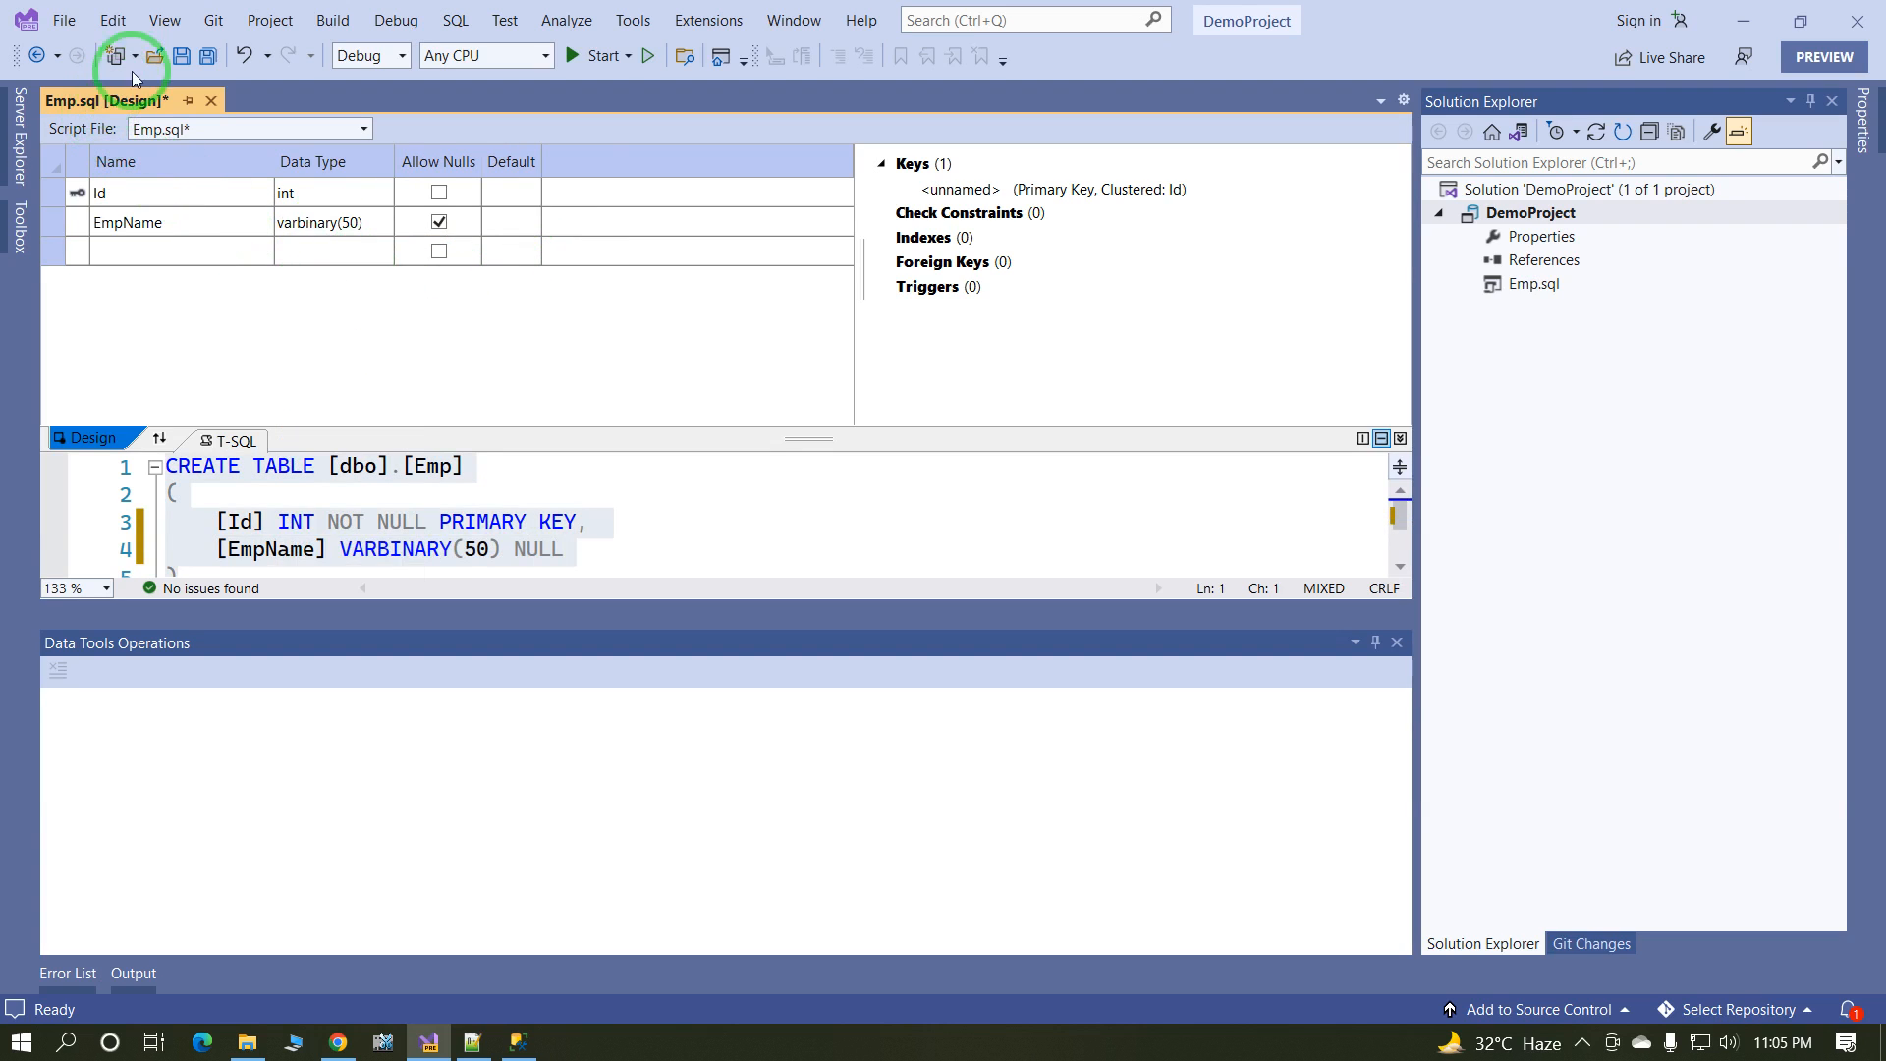
Step: Save Emp.sql and begin adding a second table item named Dept
left_click(181, 57)
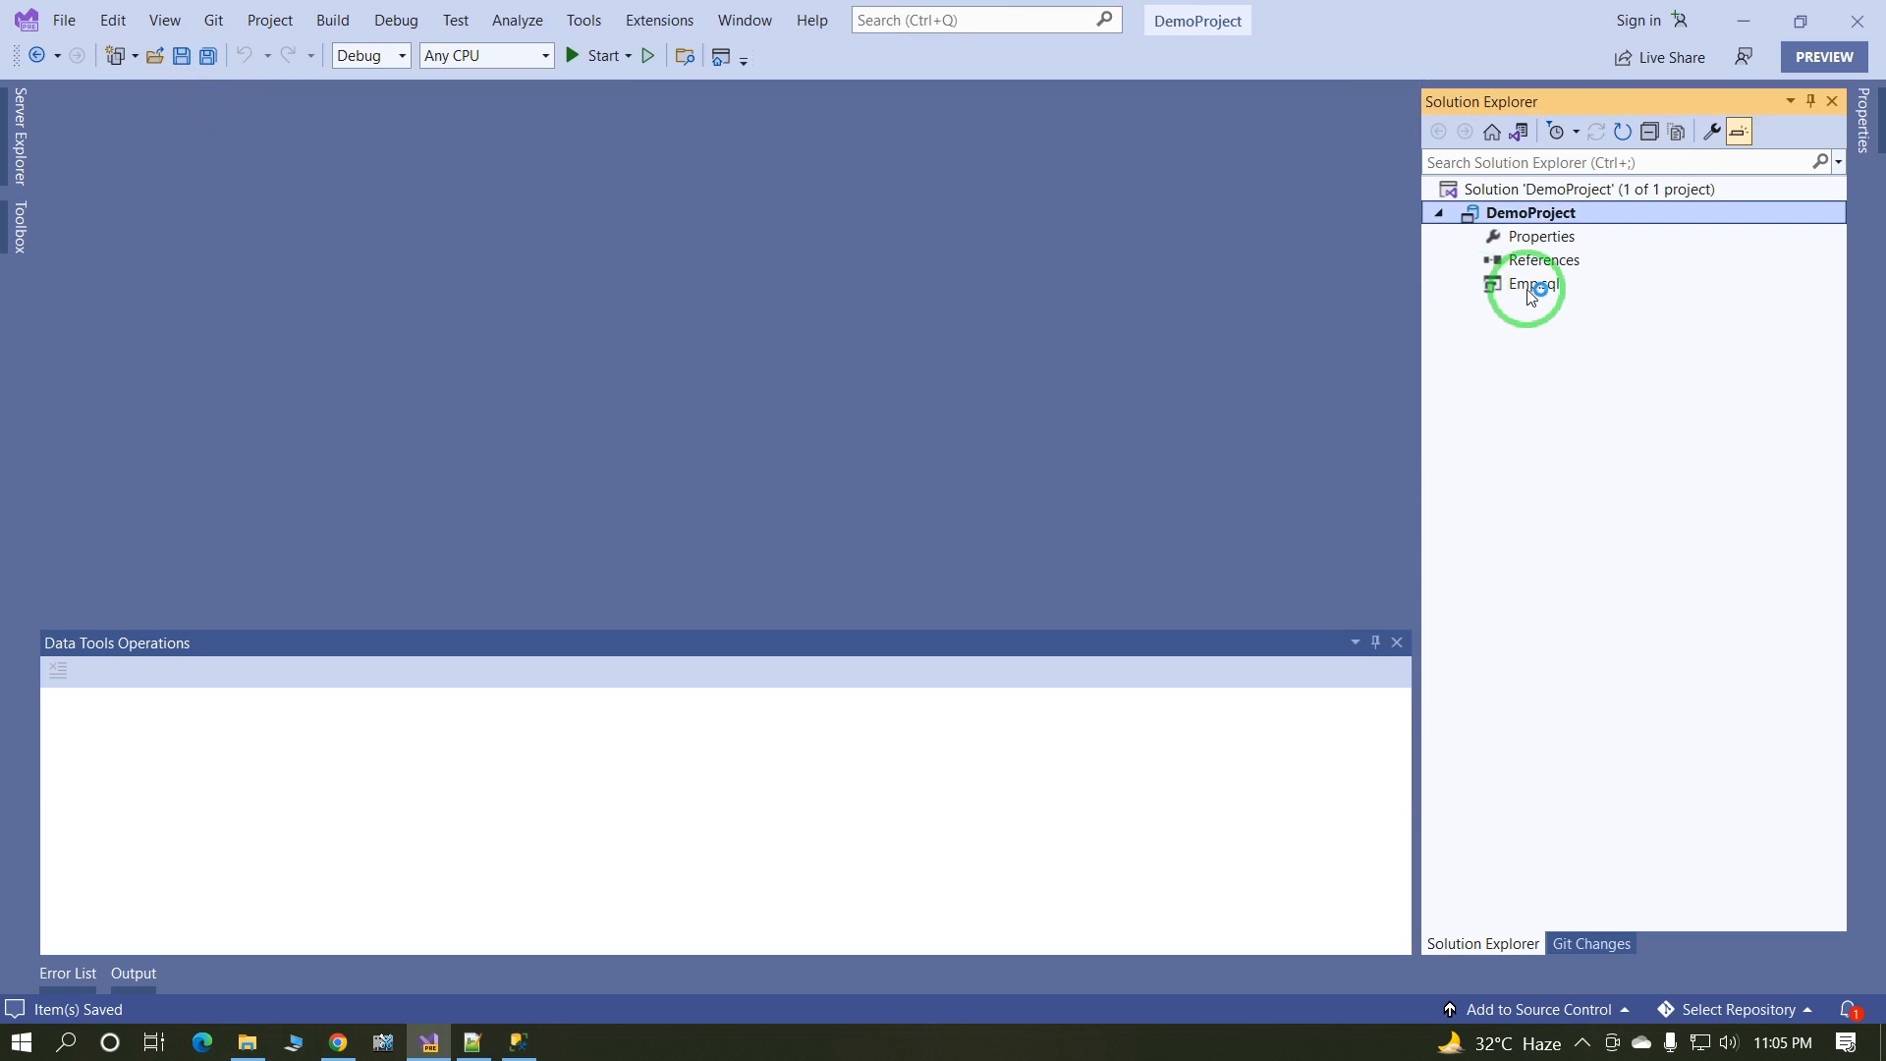
right_click(1530, 212)
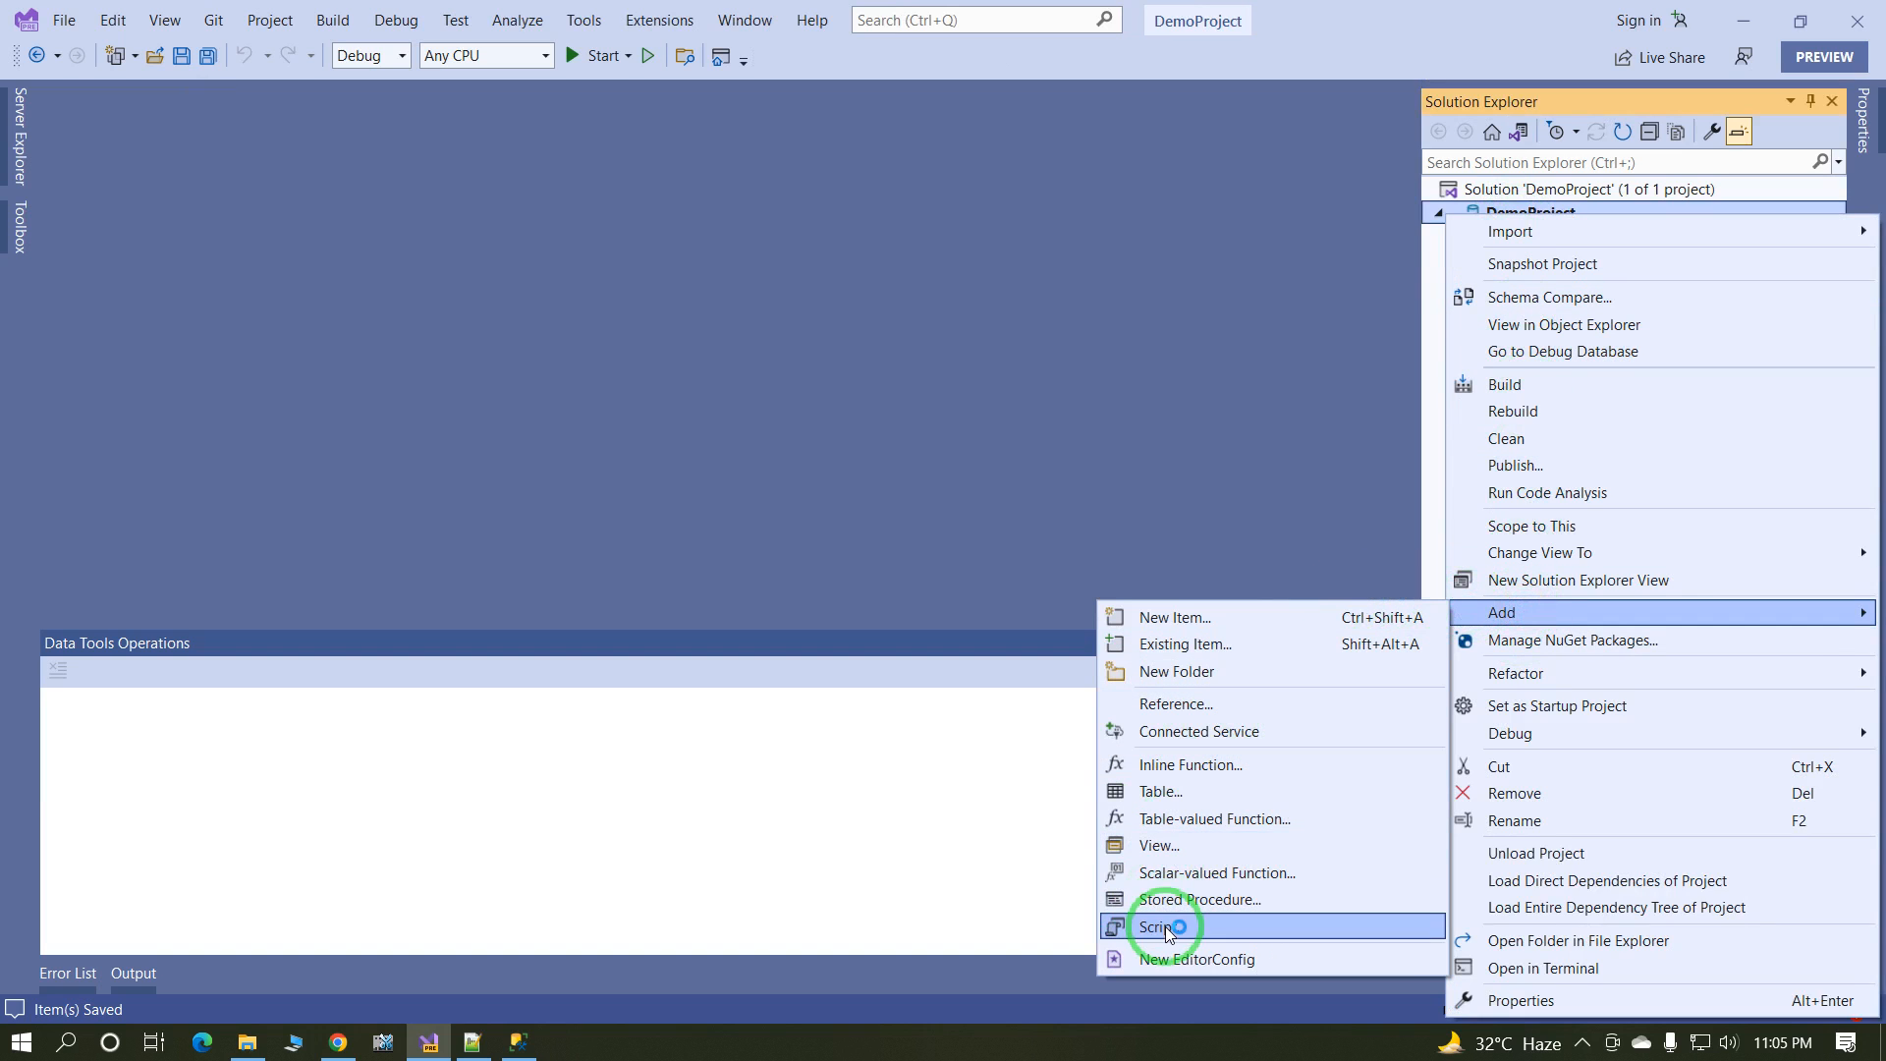
mouse_move(1196, 900)
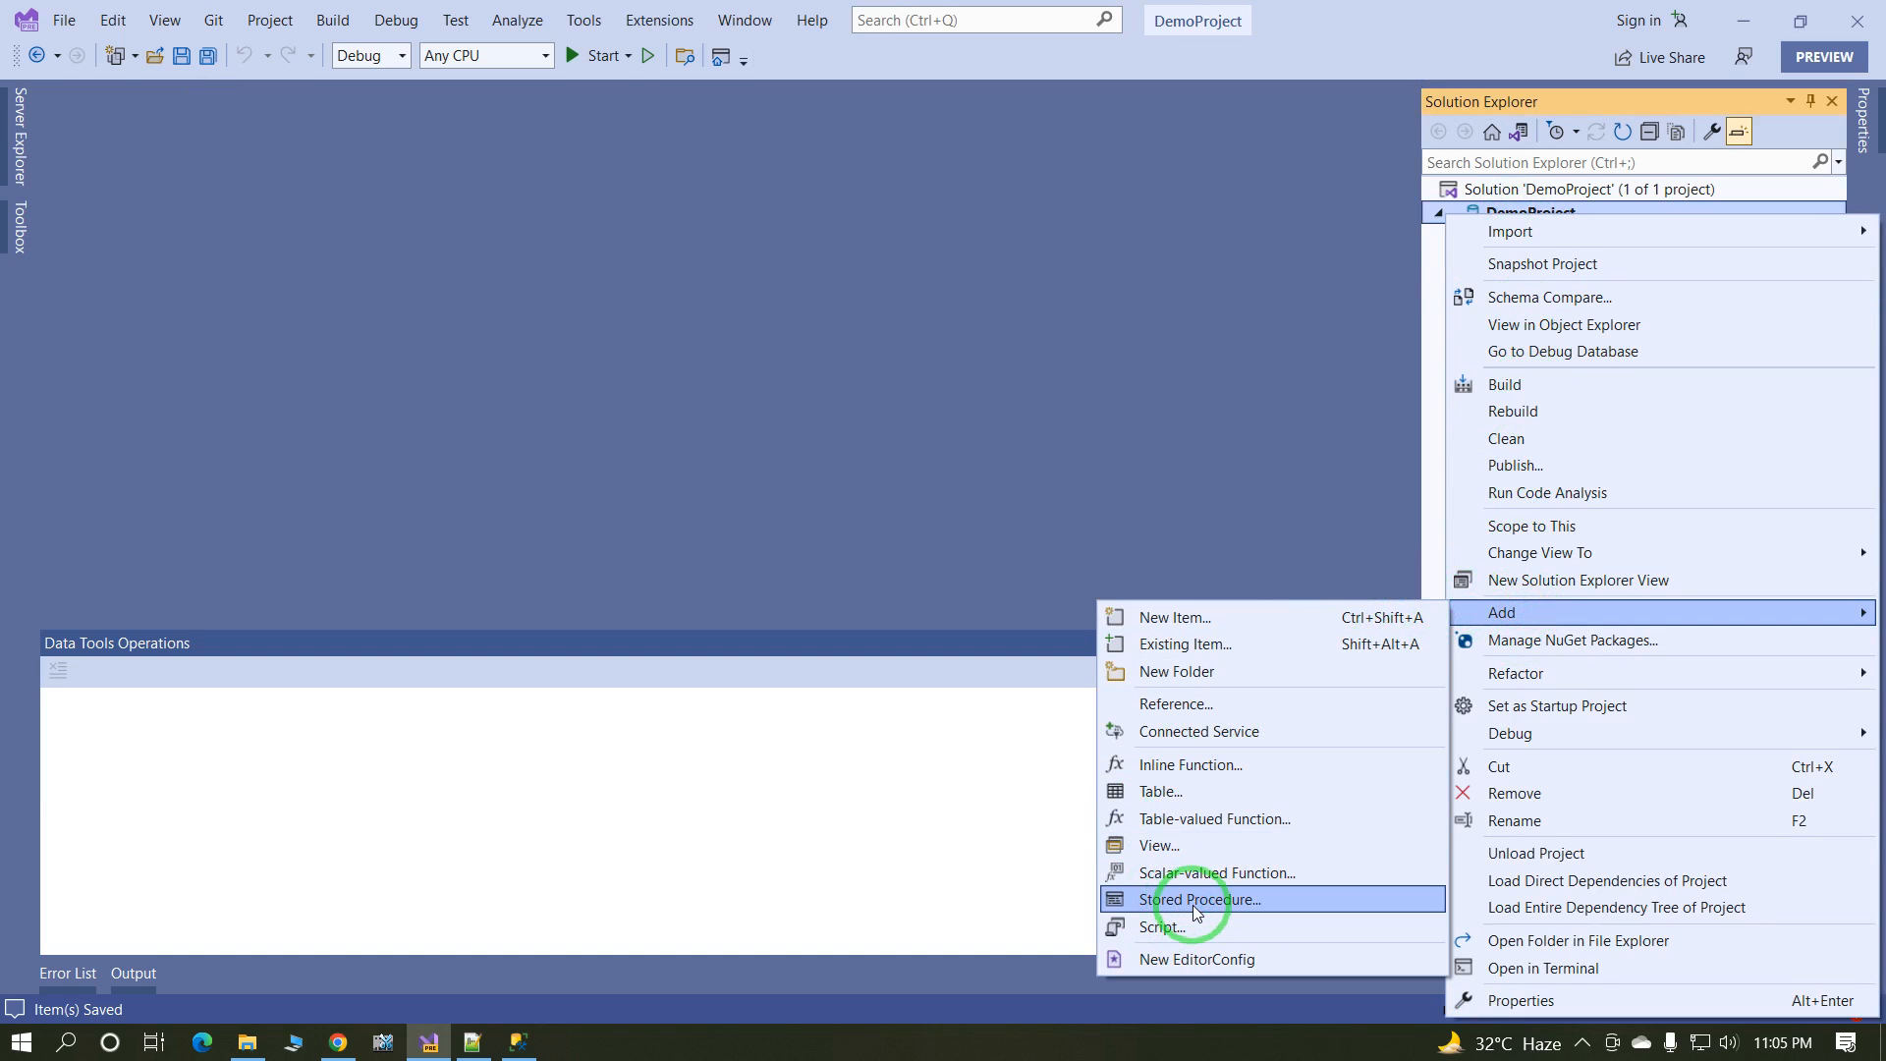
mouse_move(1208, 926)
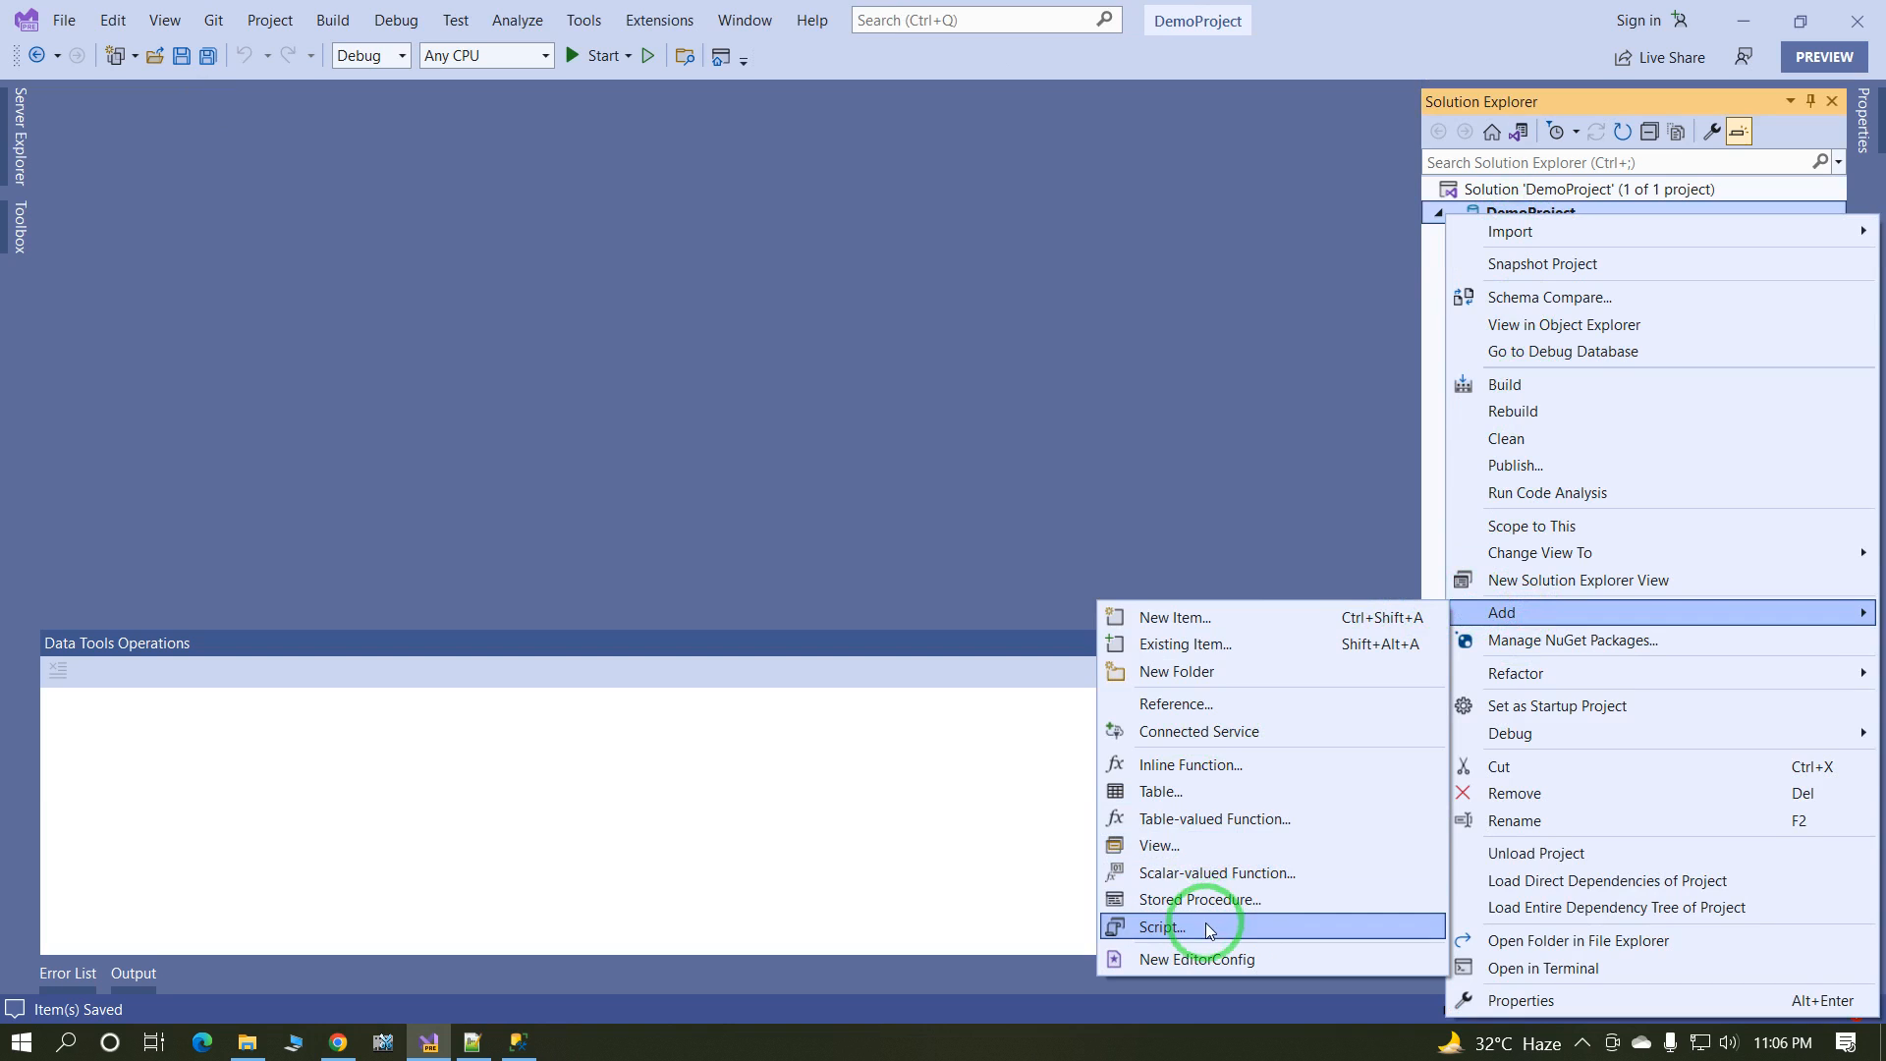
left_click(1159, 925)
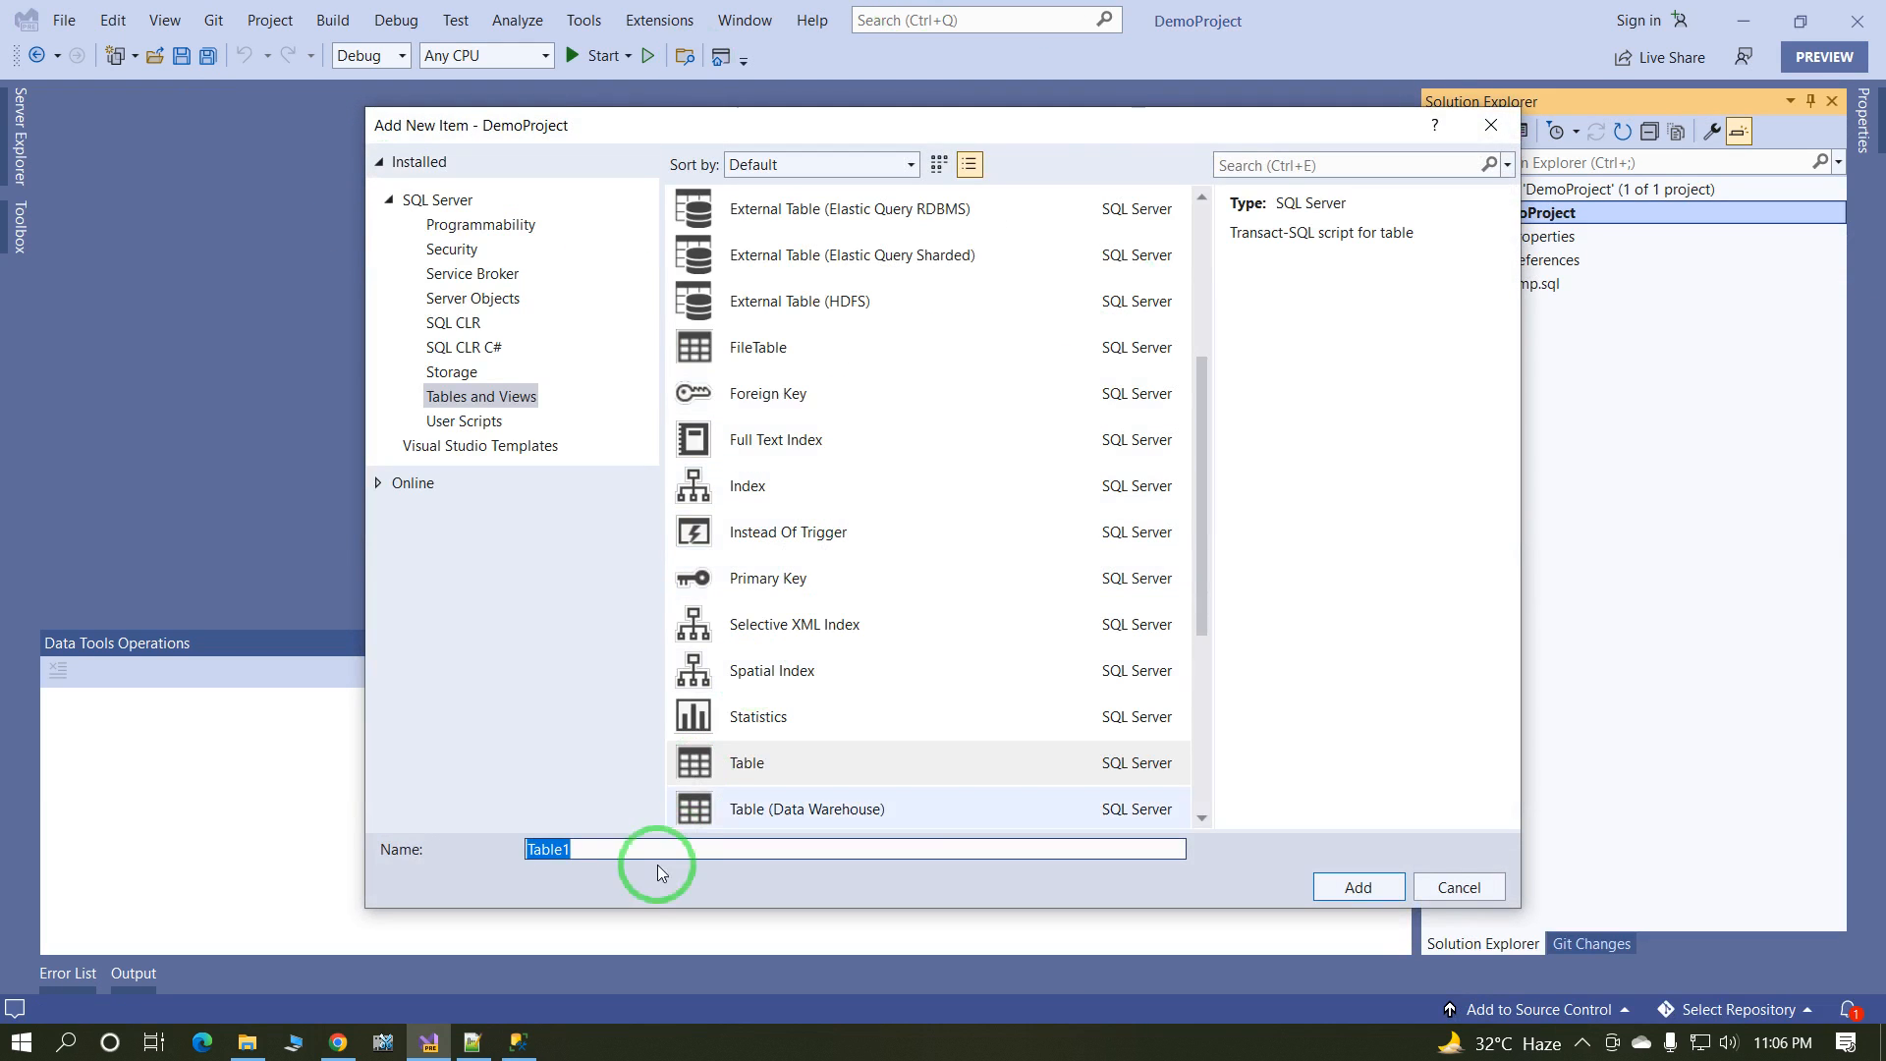
type("Dept")
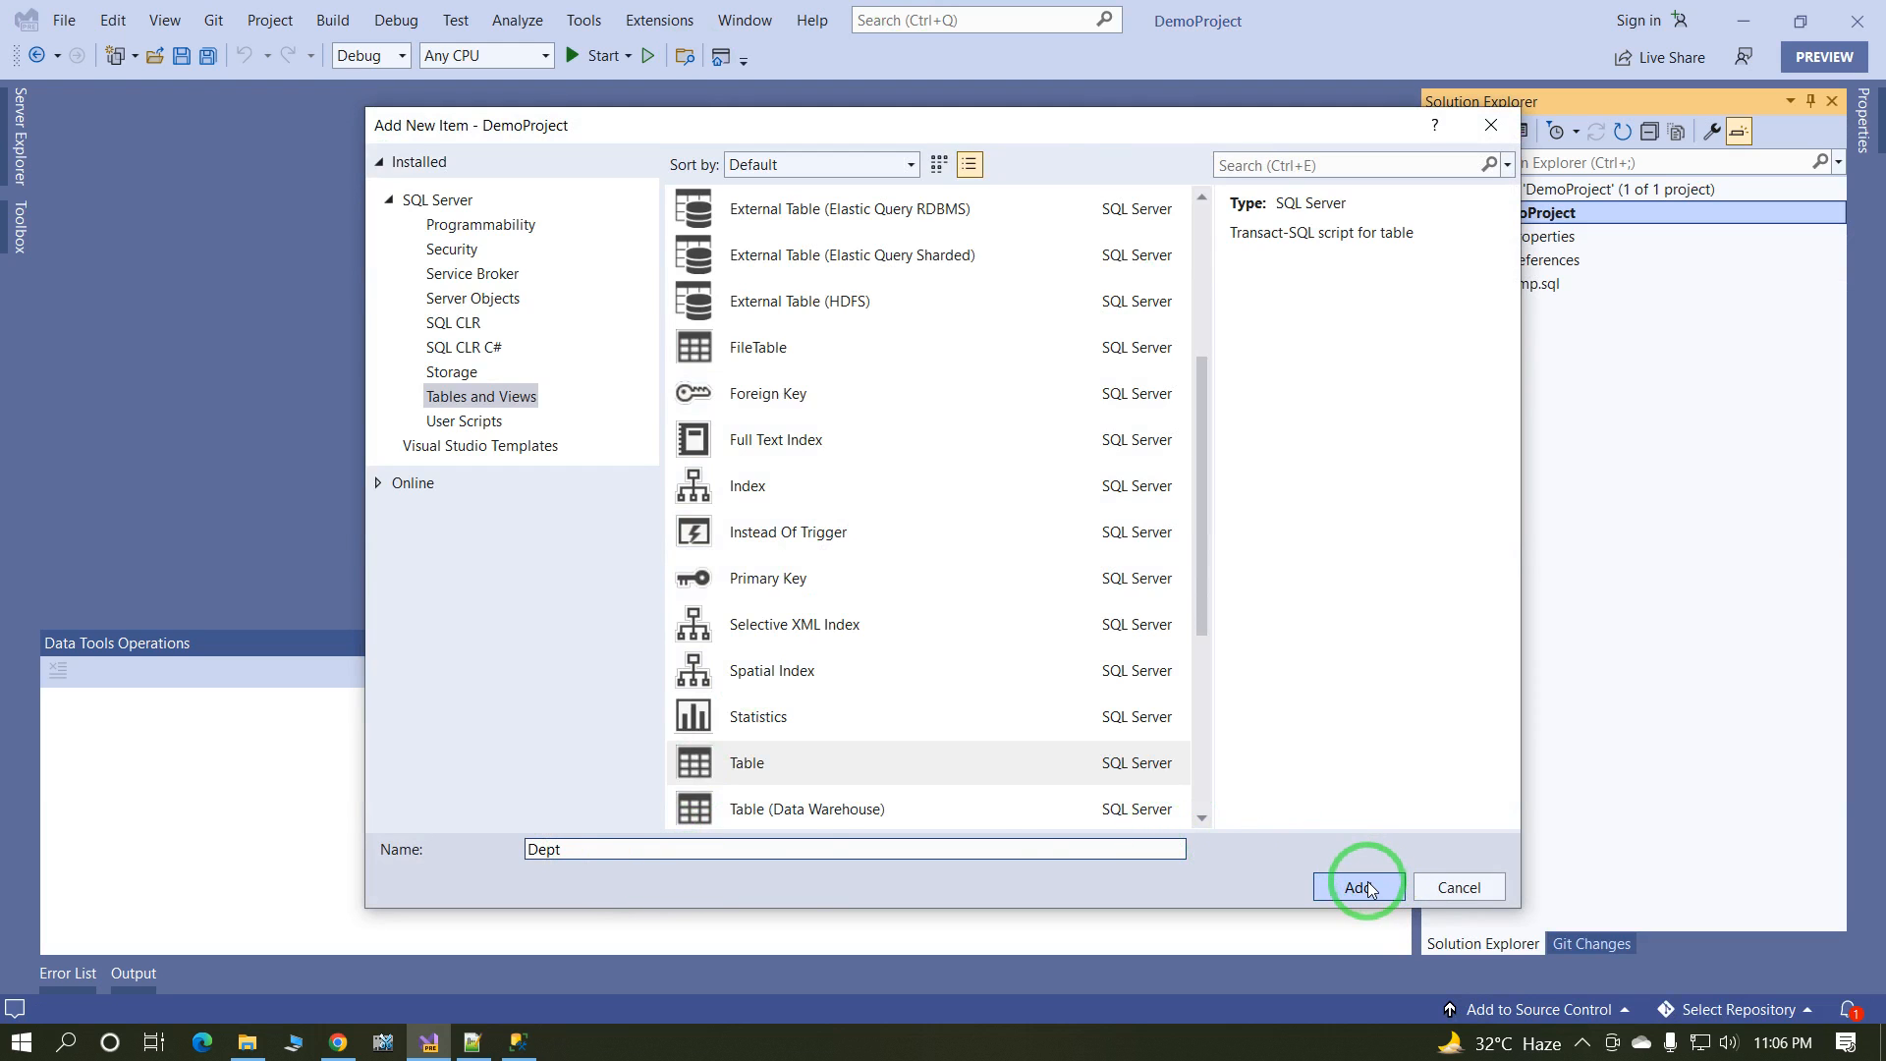
Step: Create Dept.sql with a ,DeptName varchar(50) column line, then save and close it
left_click(1359, 886)
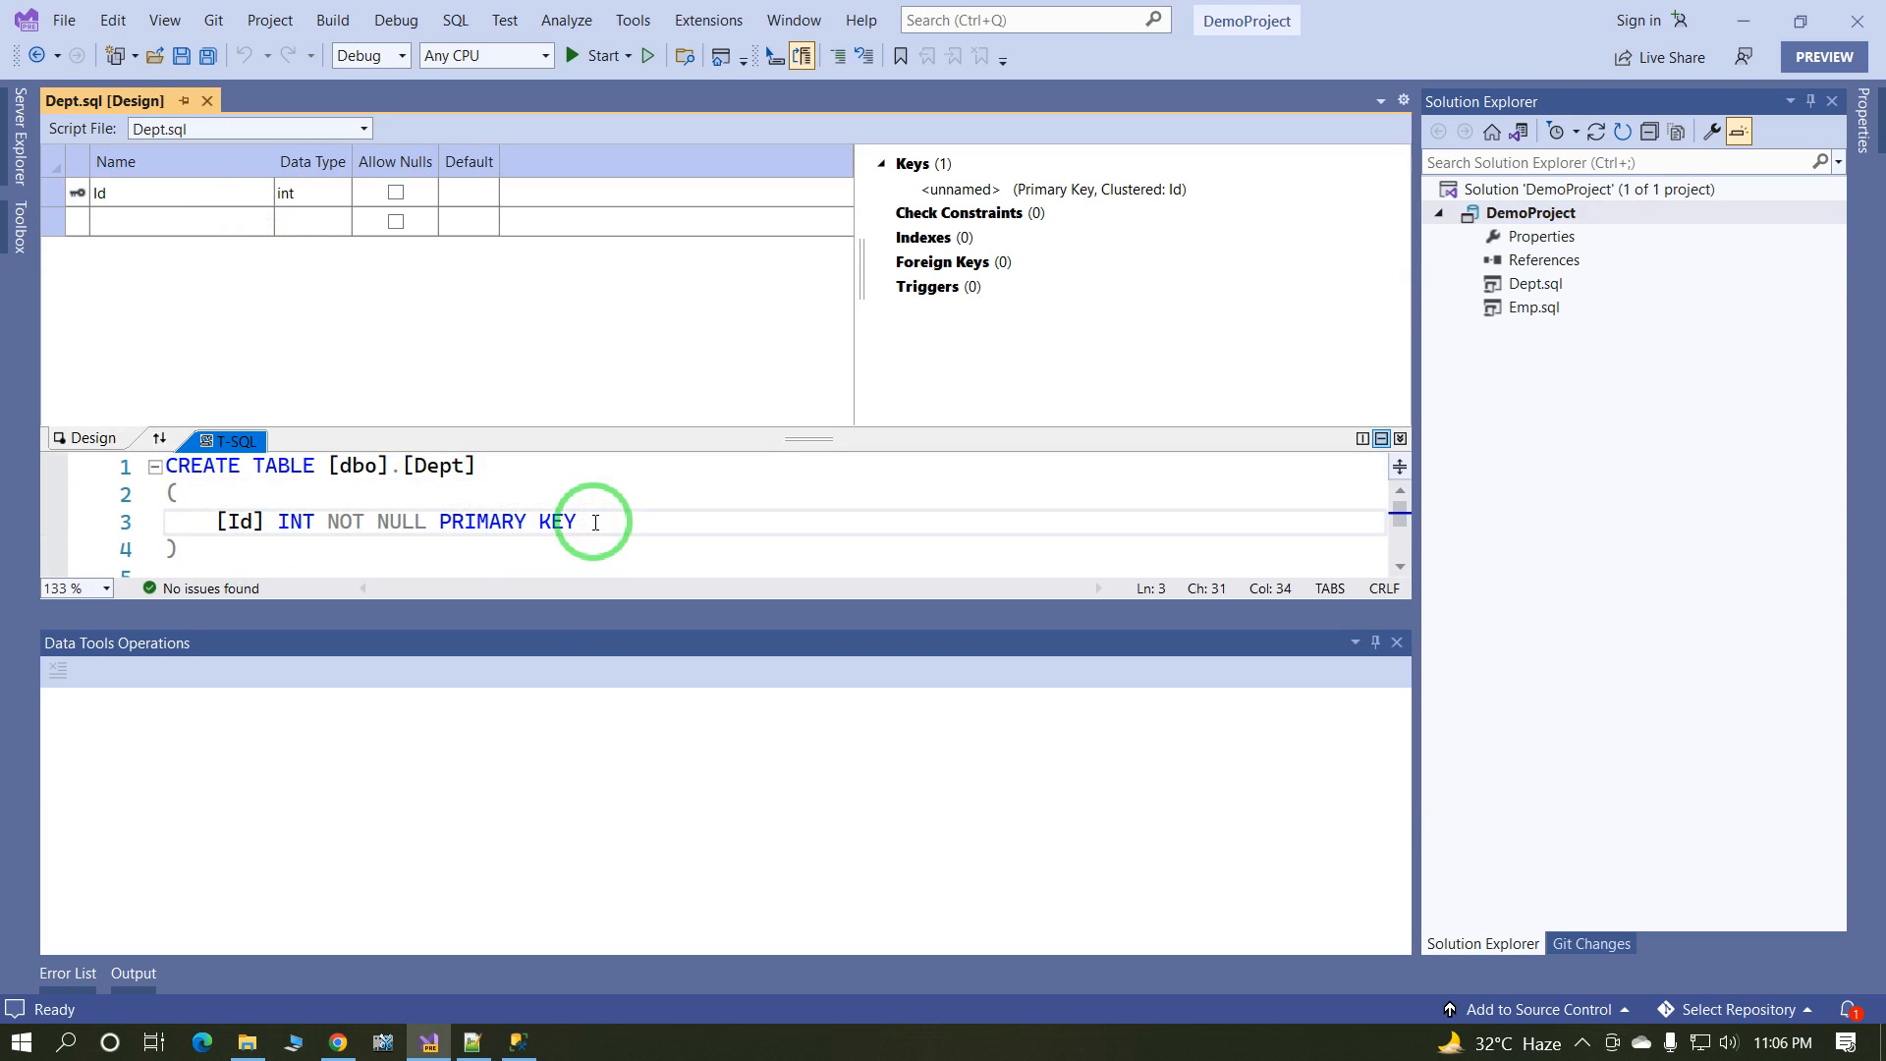
key("Return")
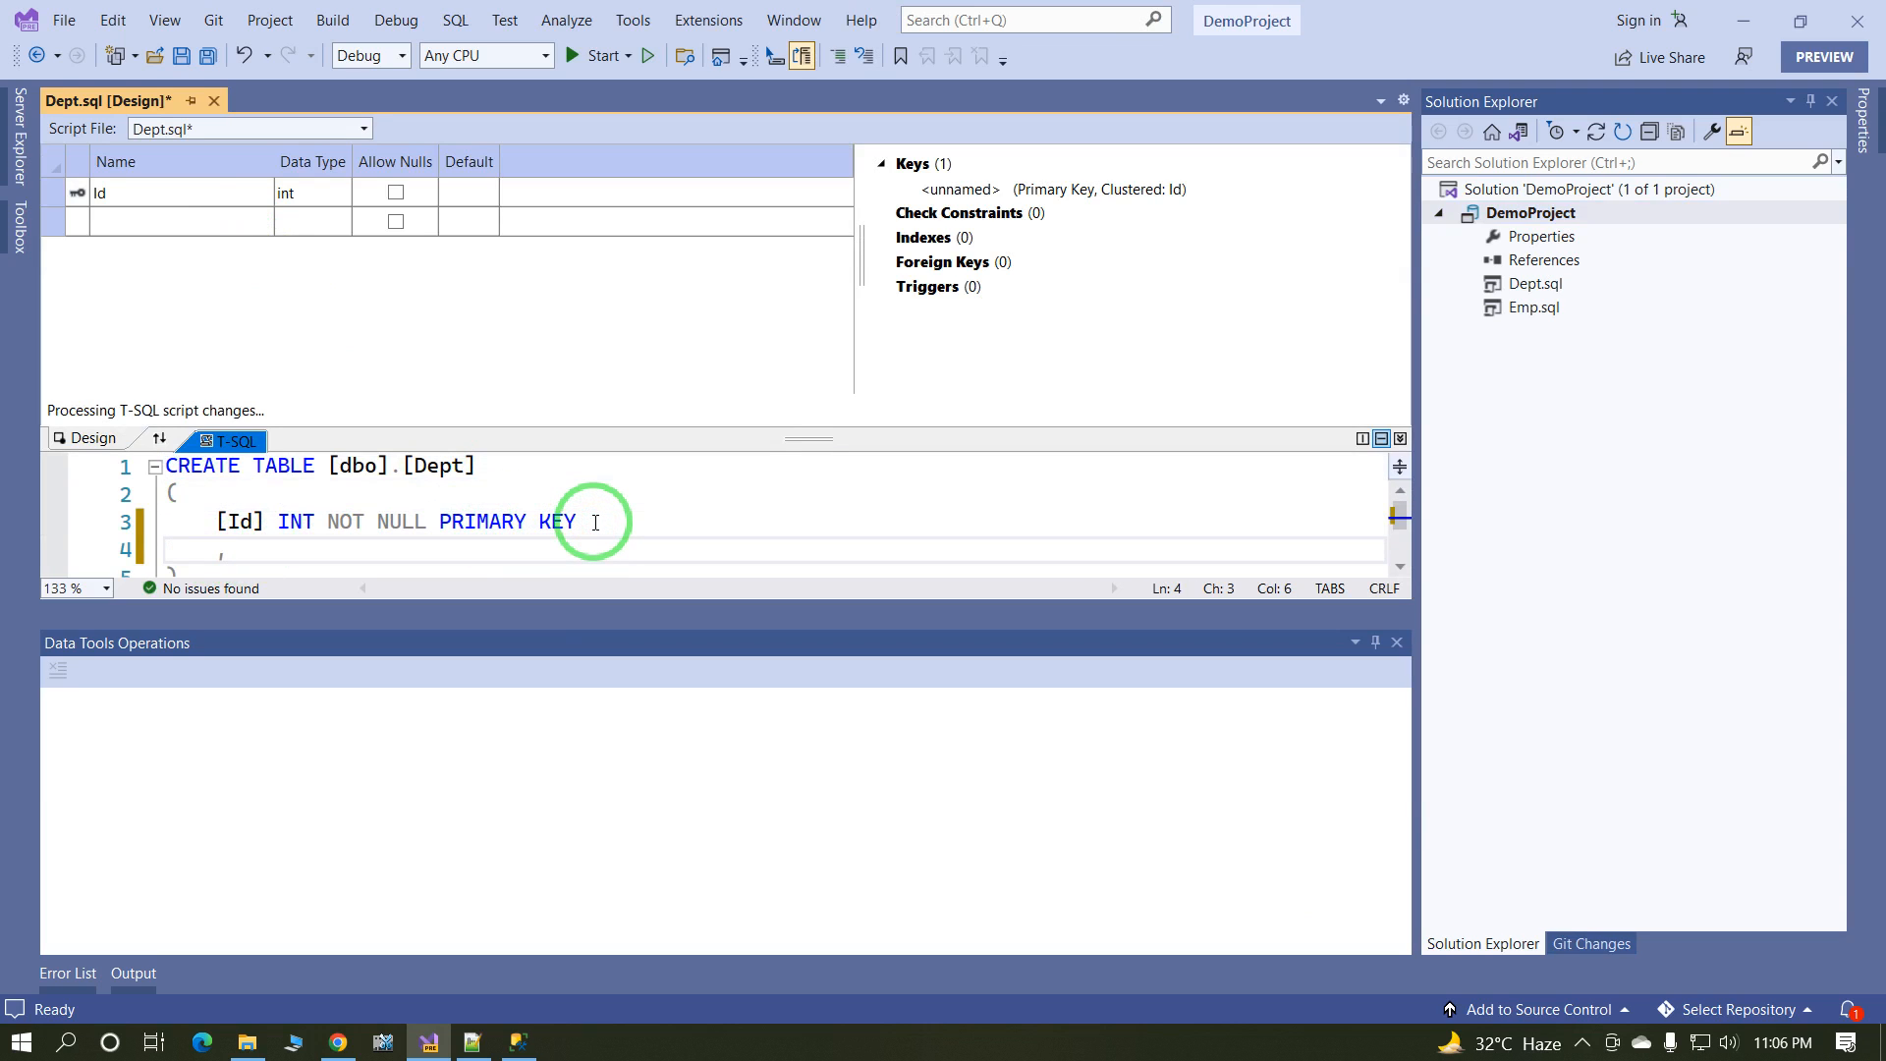
type(",DeptNam")
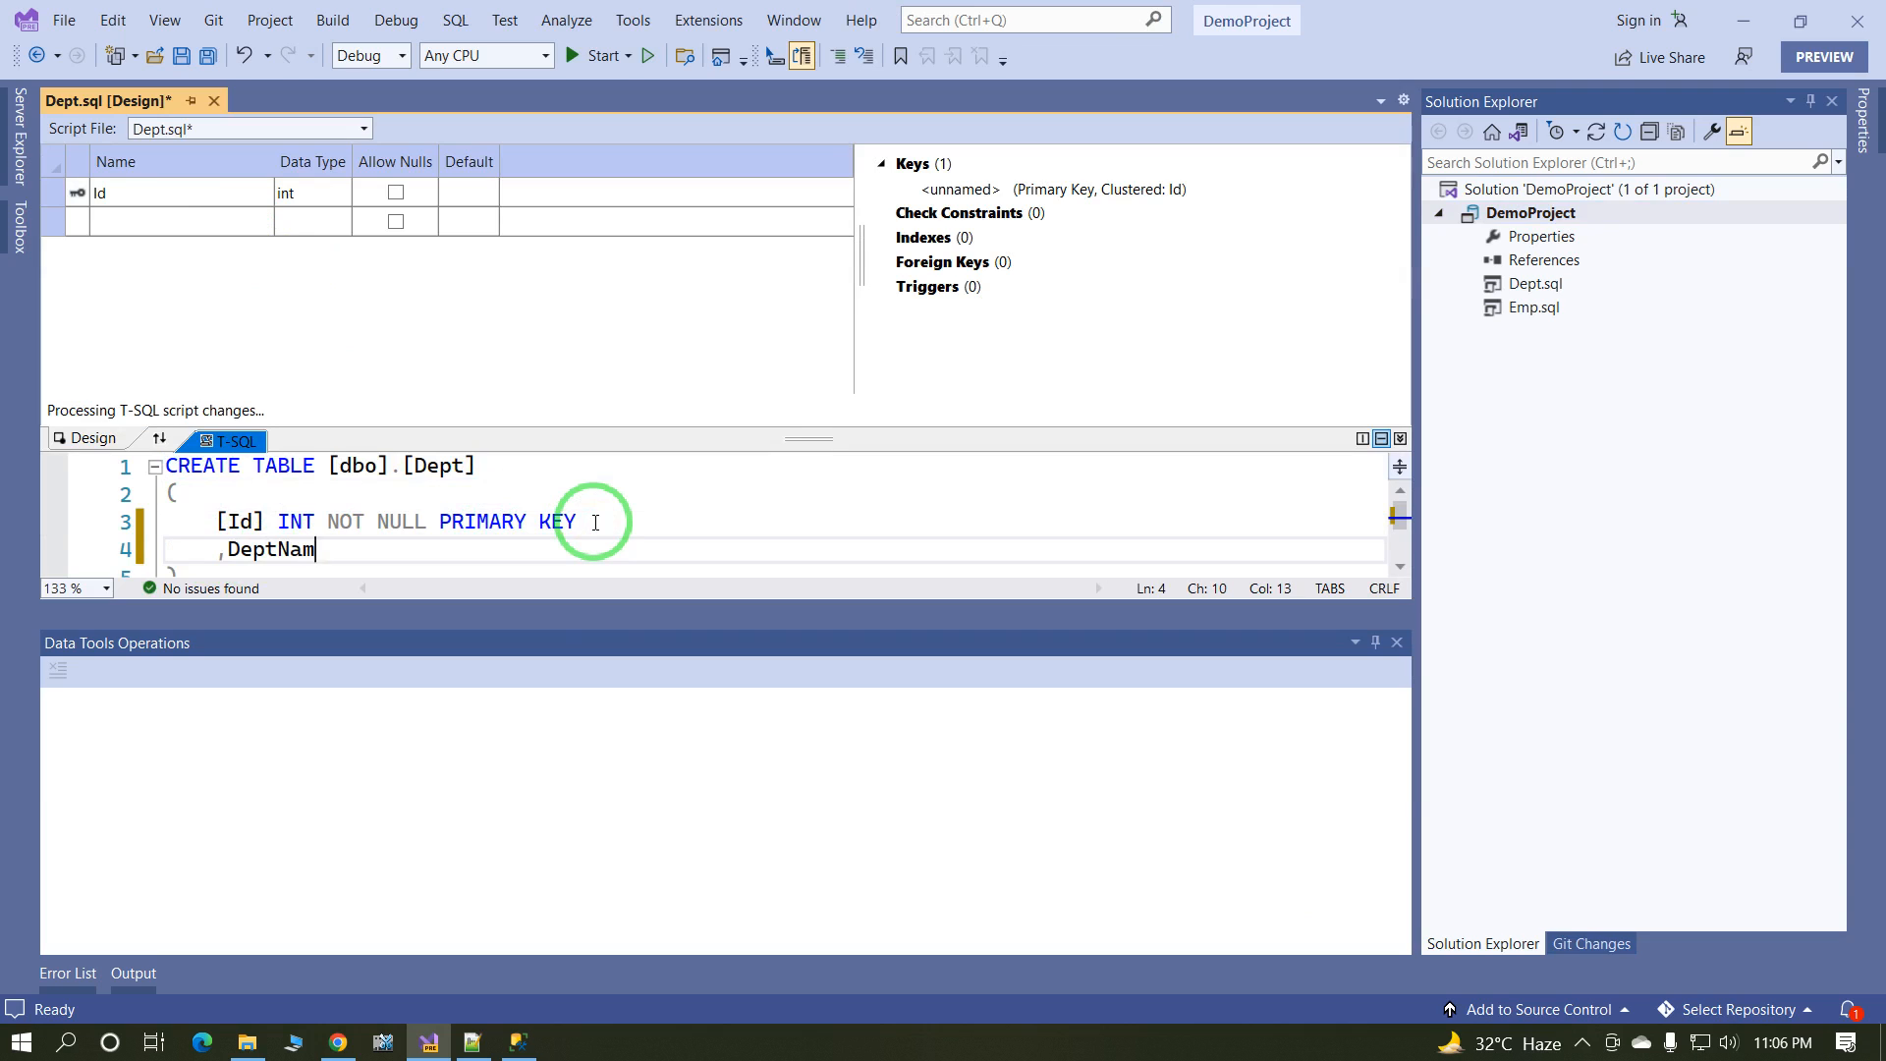
type("e")
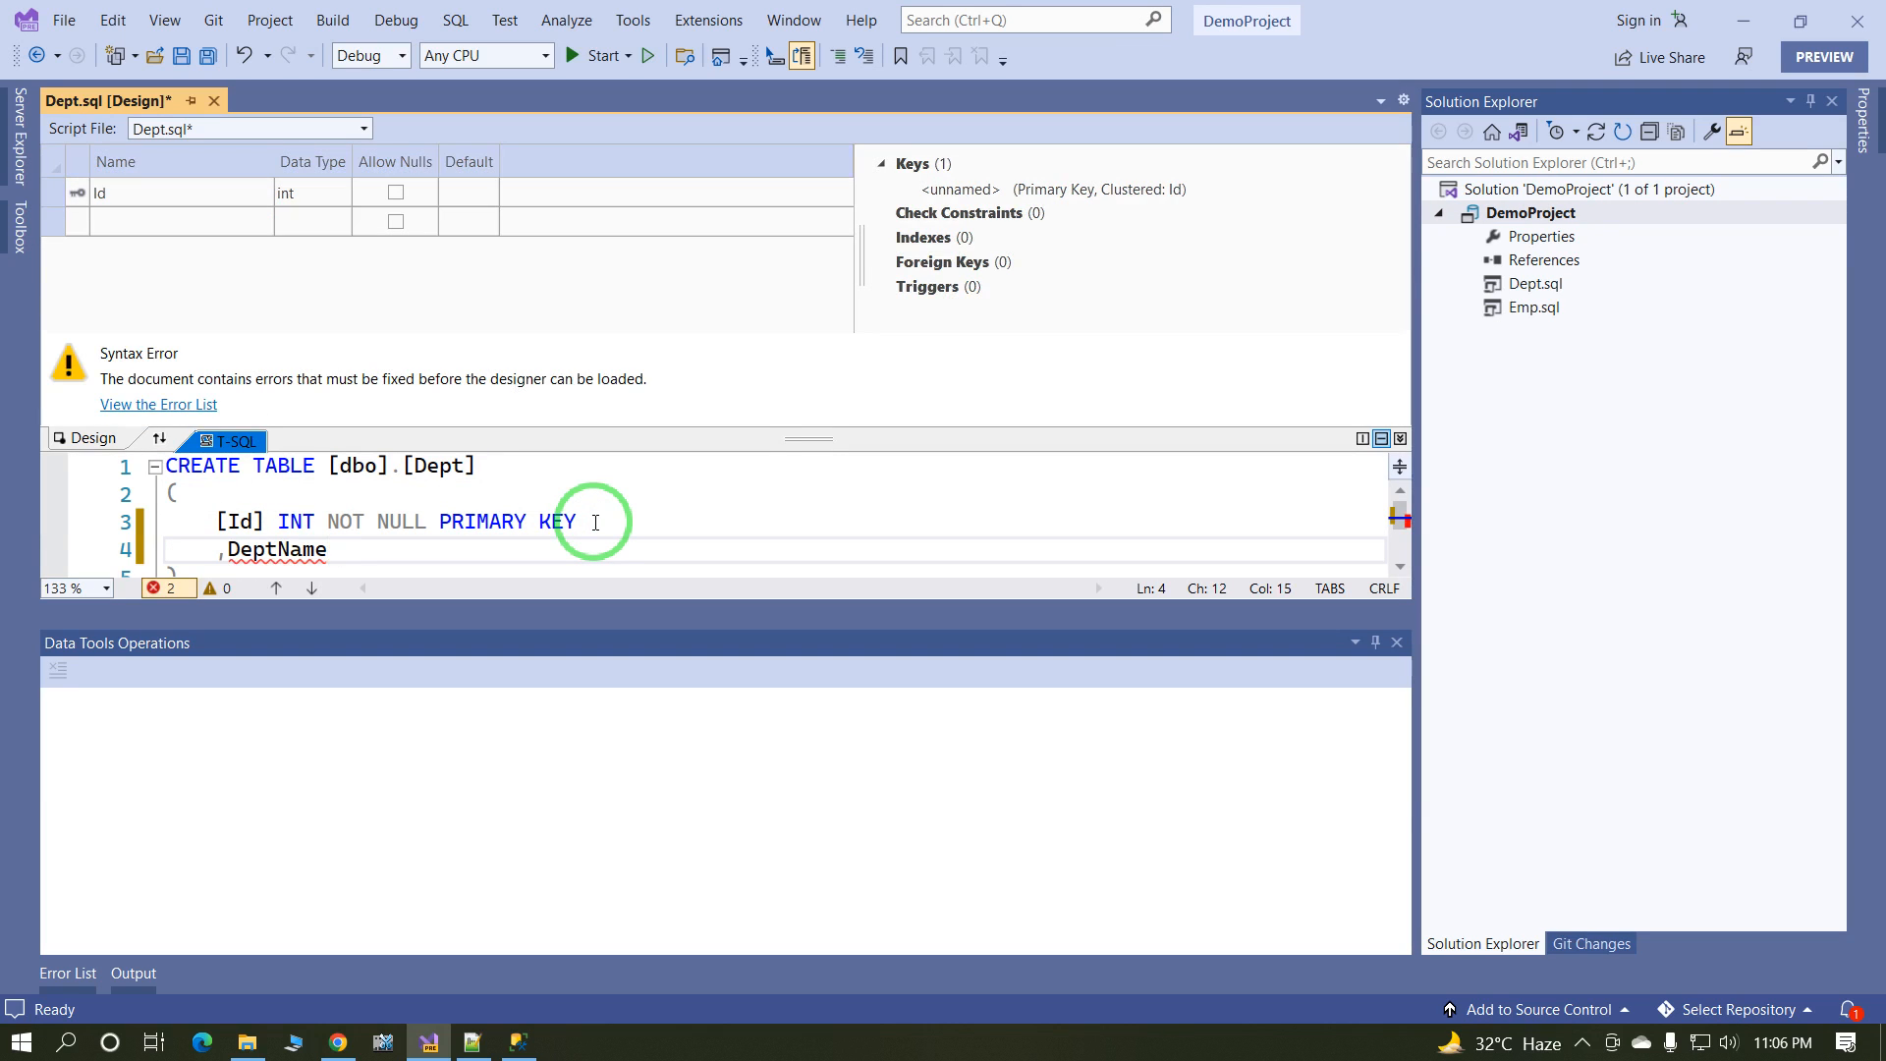
type("varchar(5")
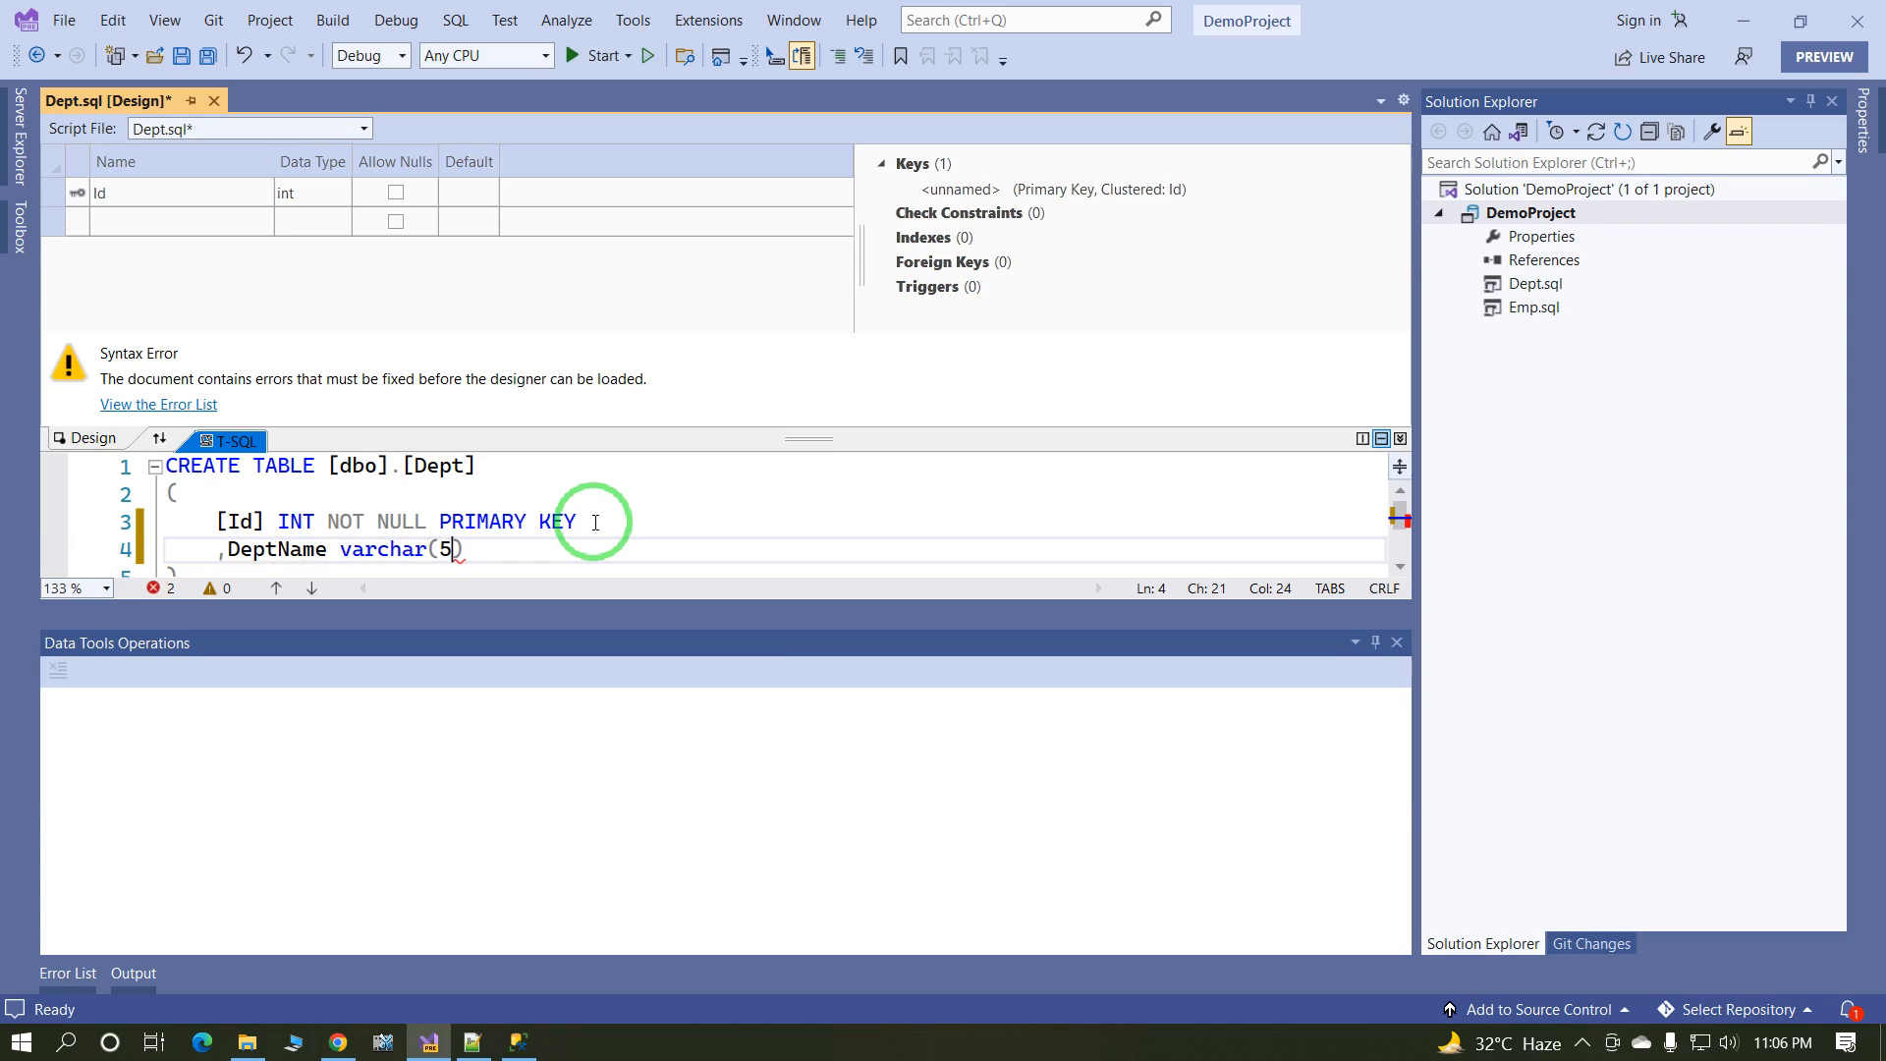
type(")")
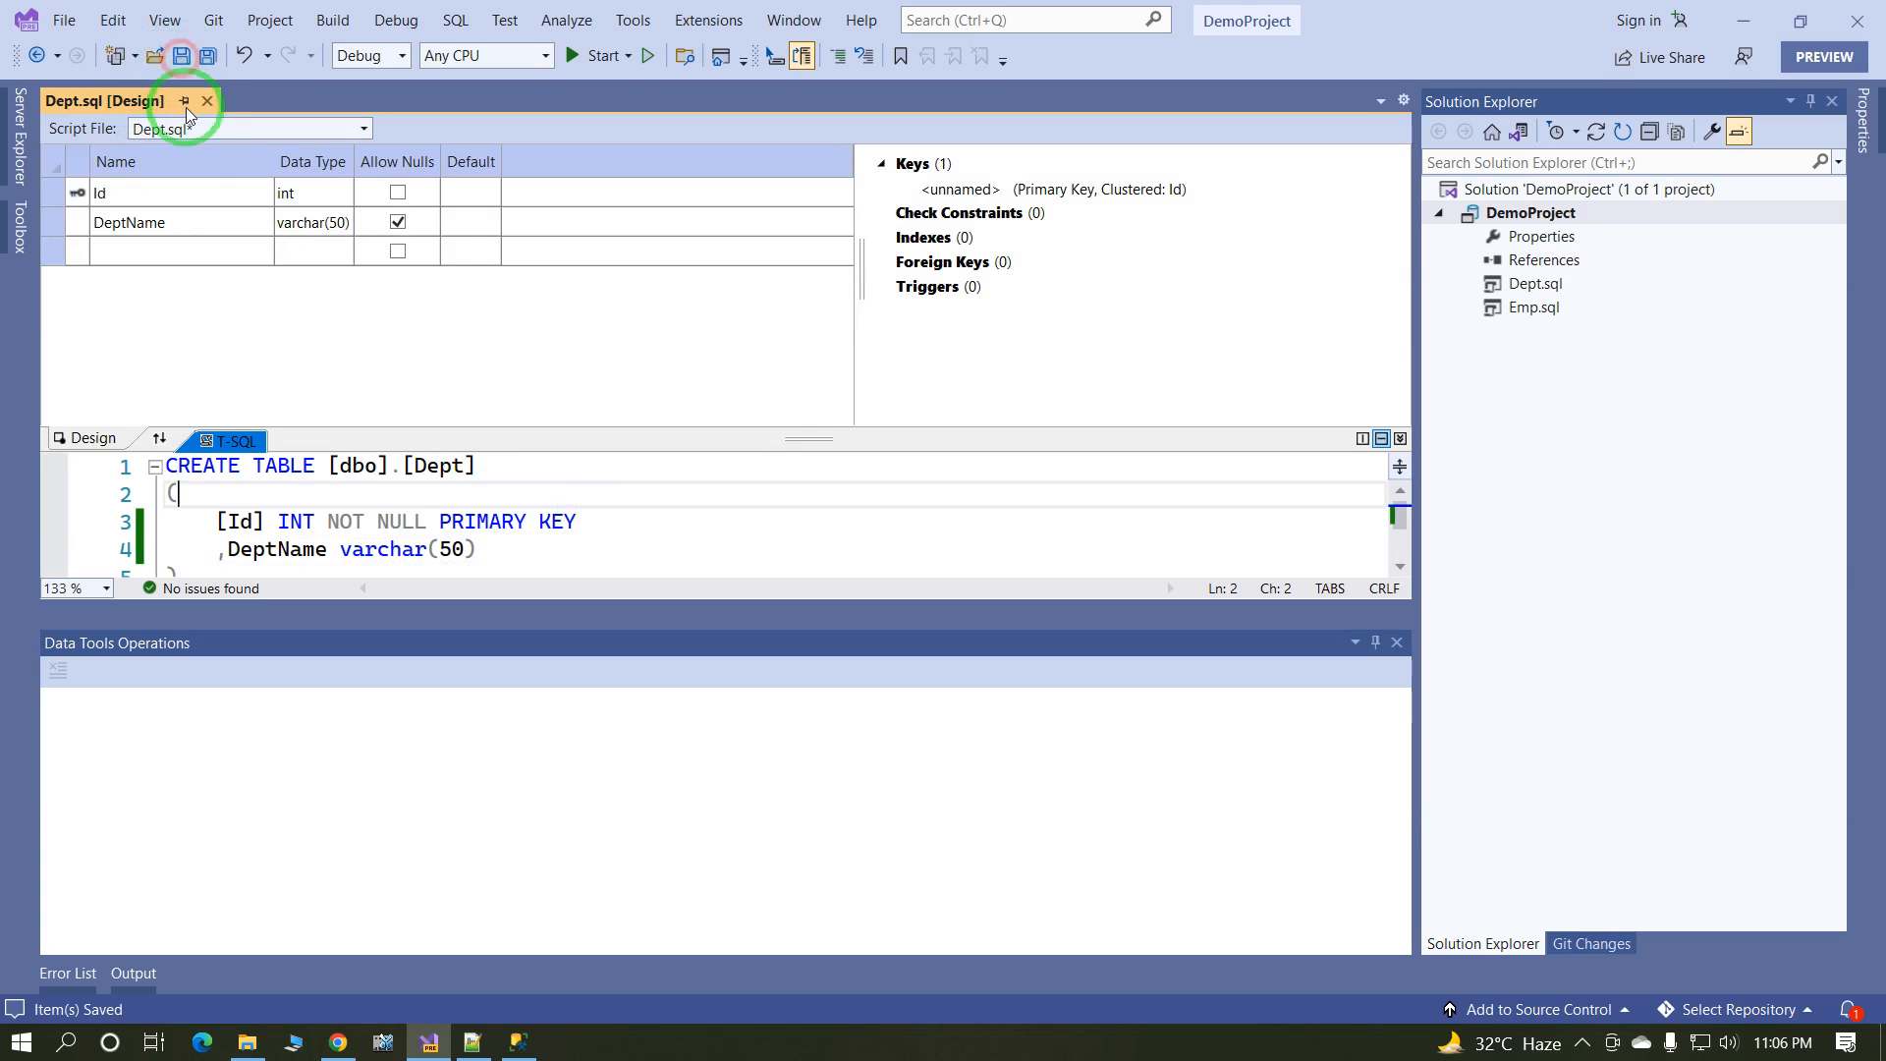
left_click(207, 101)
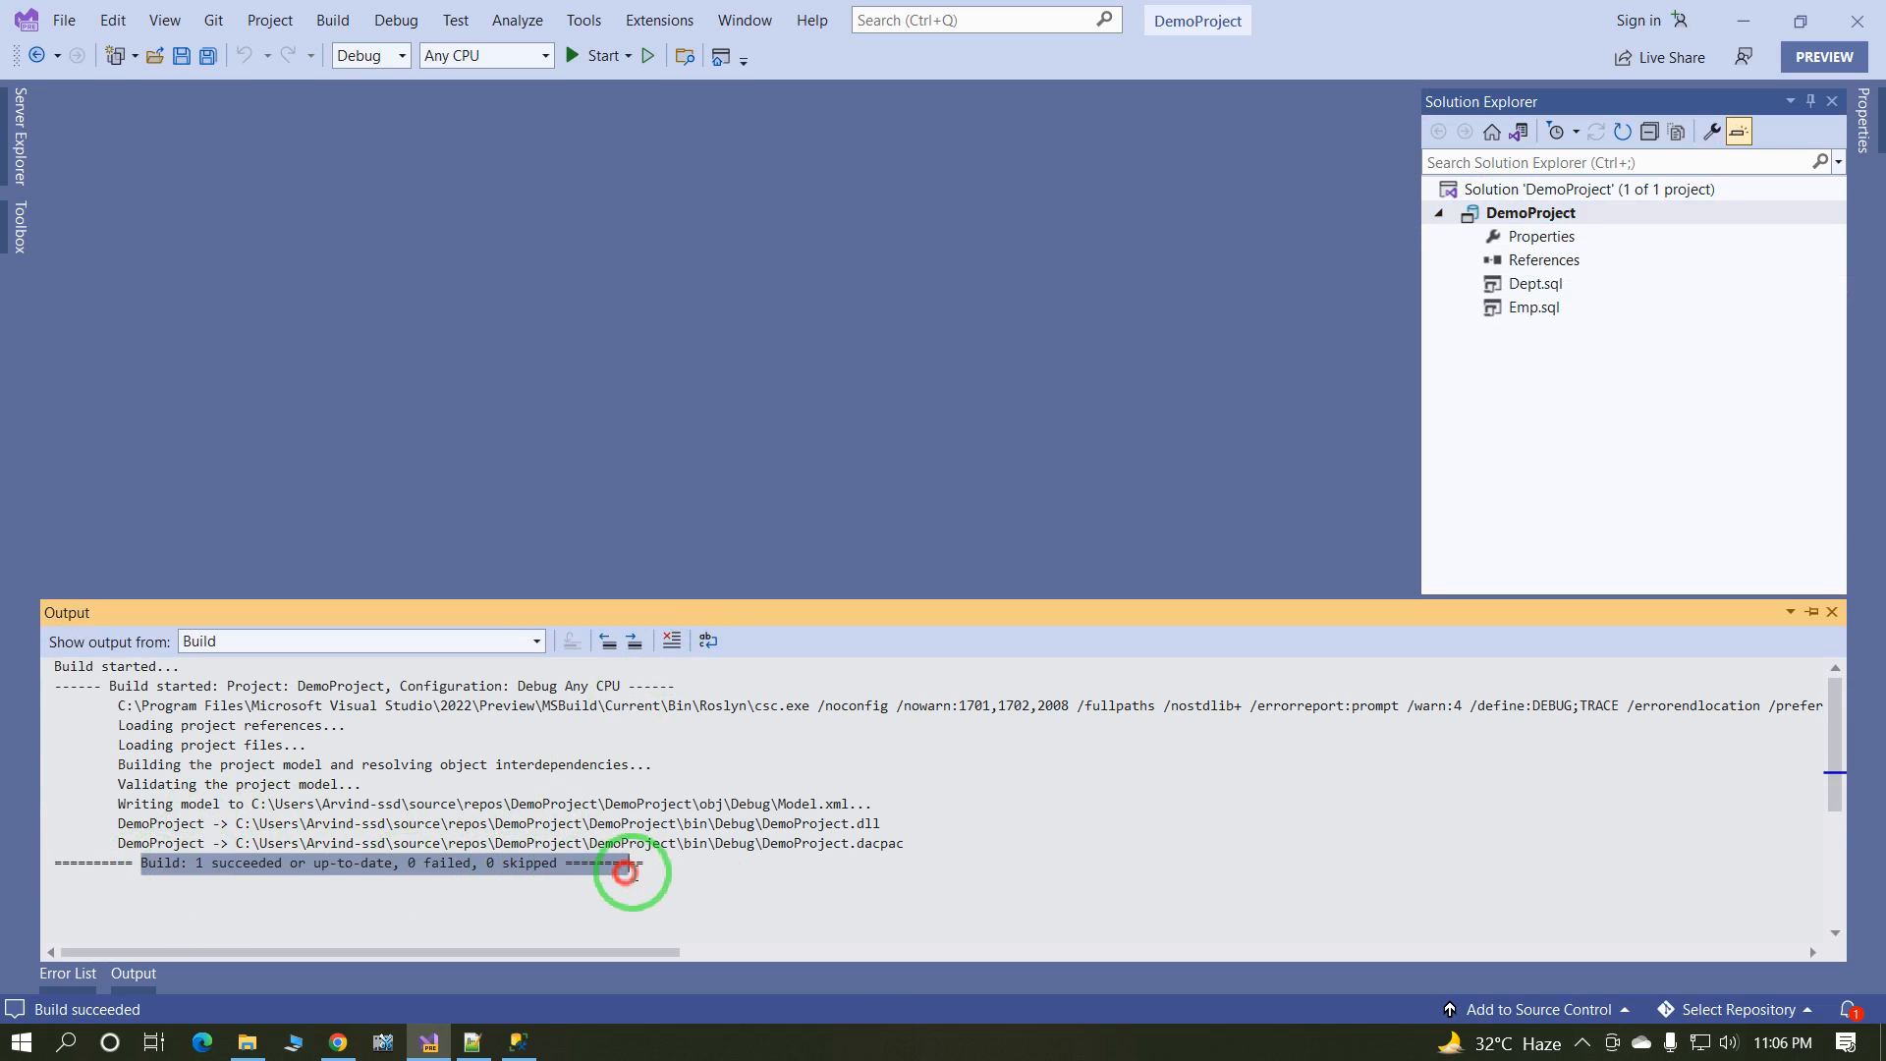
Step: Bring up the Publish Database dialog for DemoProject from Solution Explorer
right_click(1530, 212)
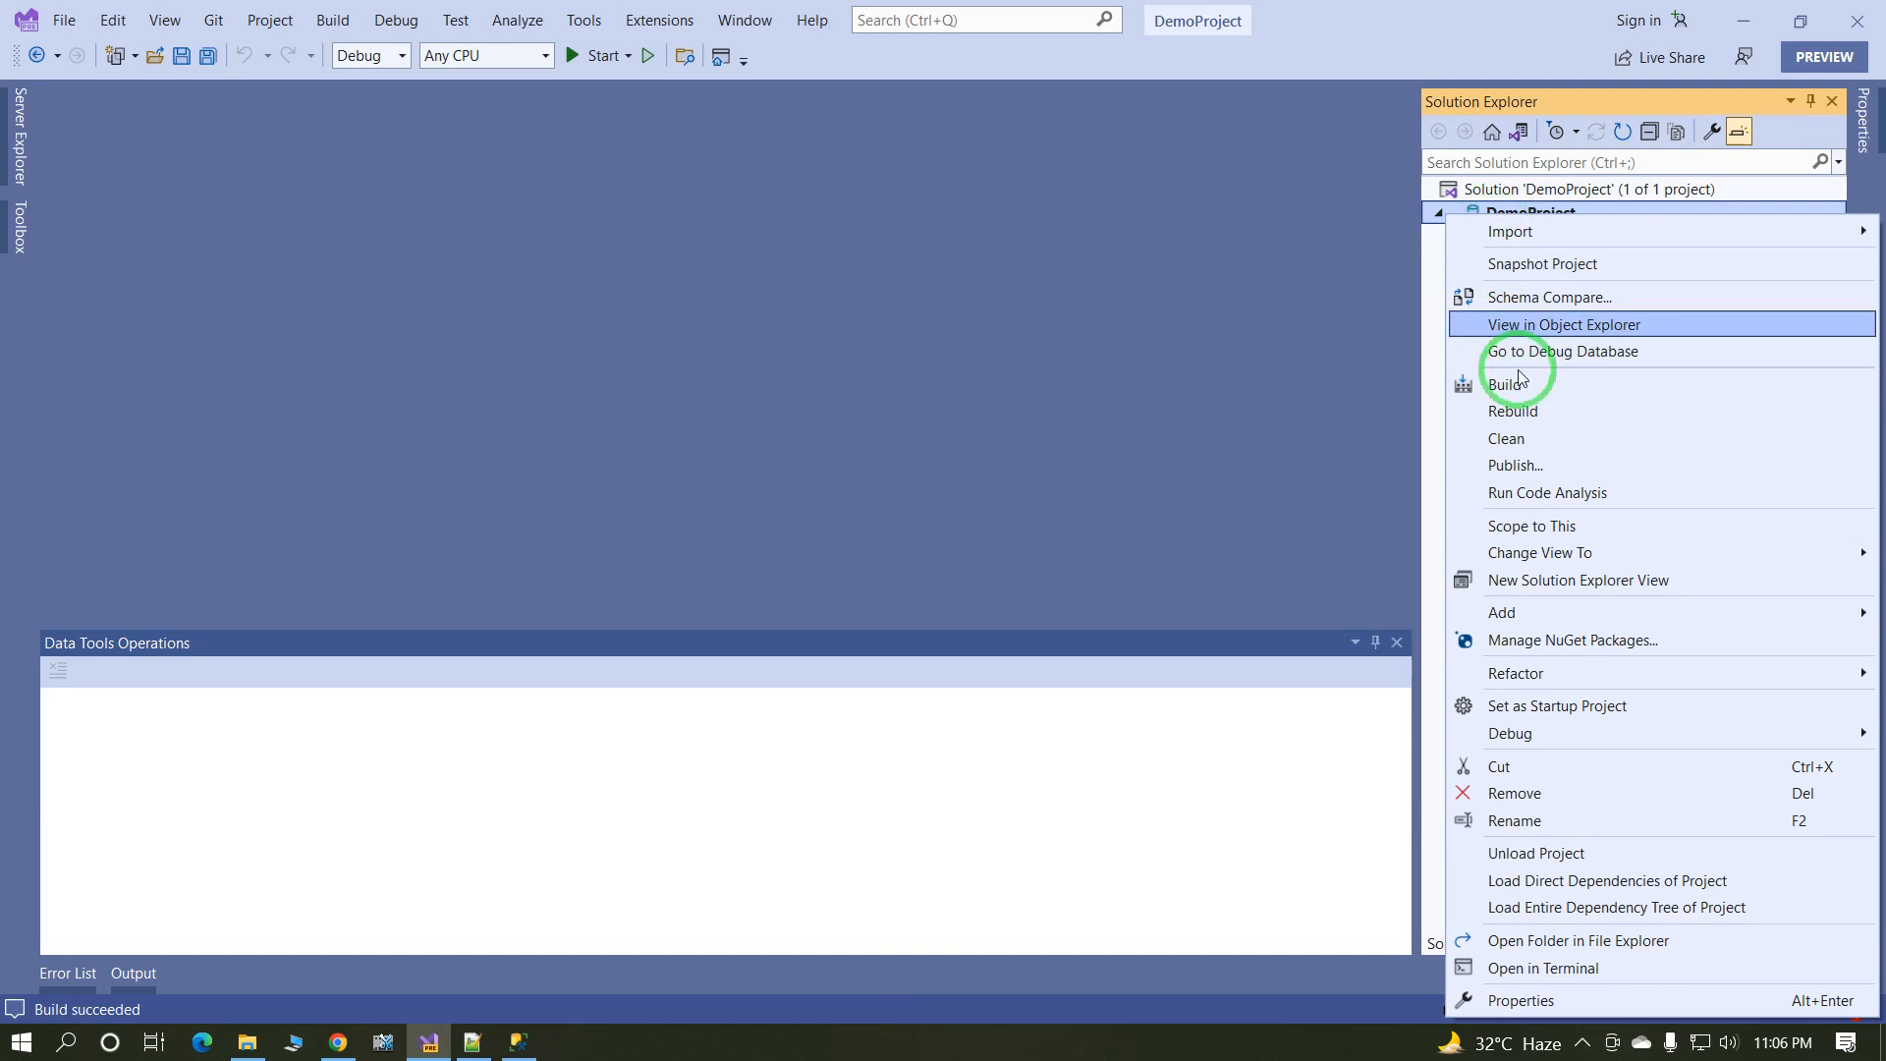
left_click(1515, 465)
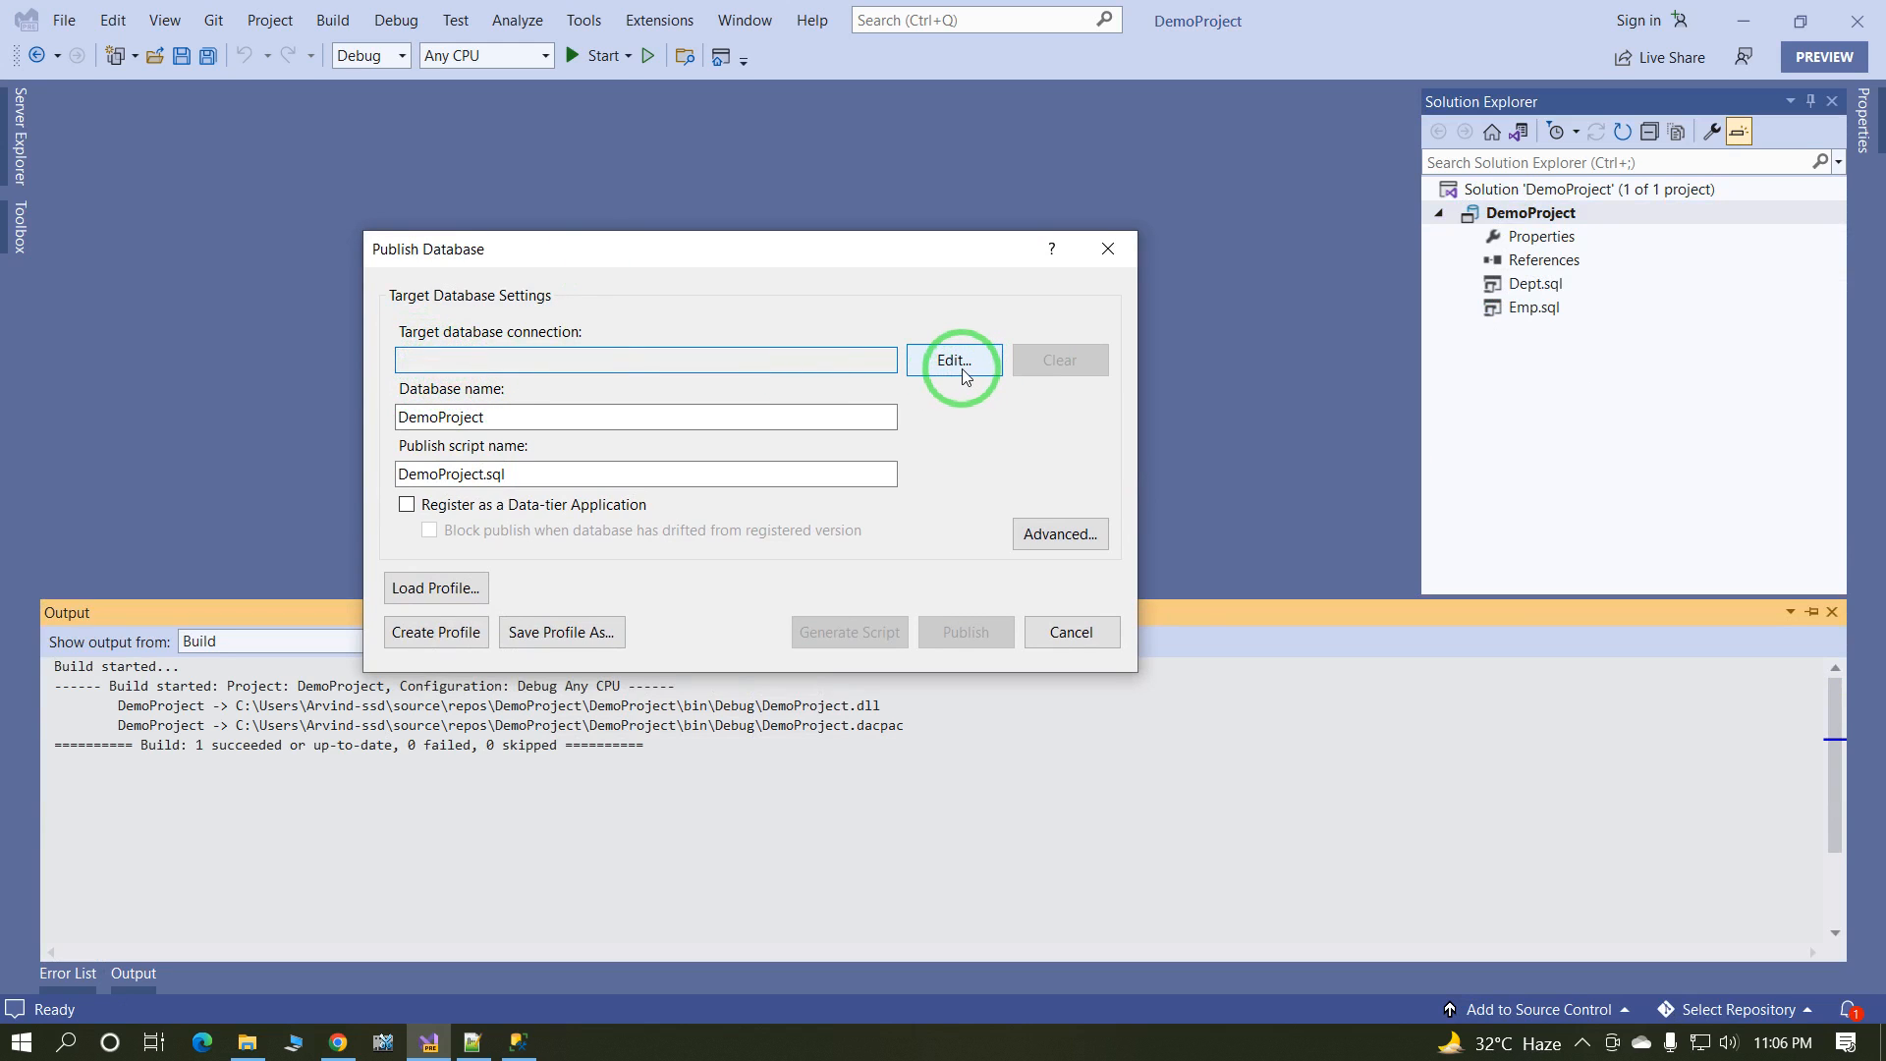
mouse_move(953, 403)
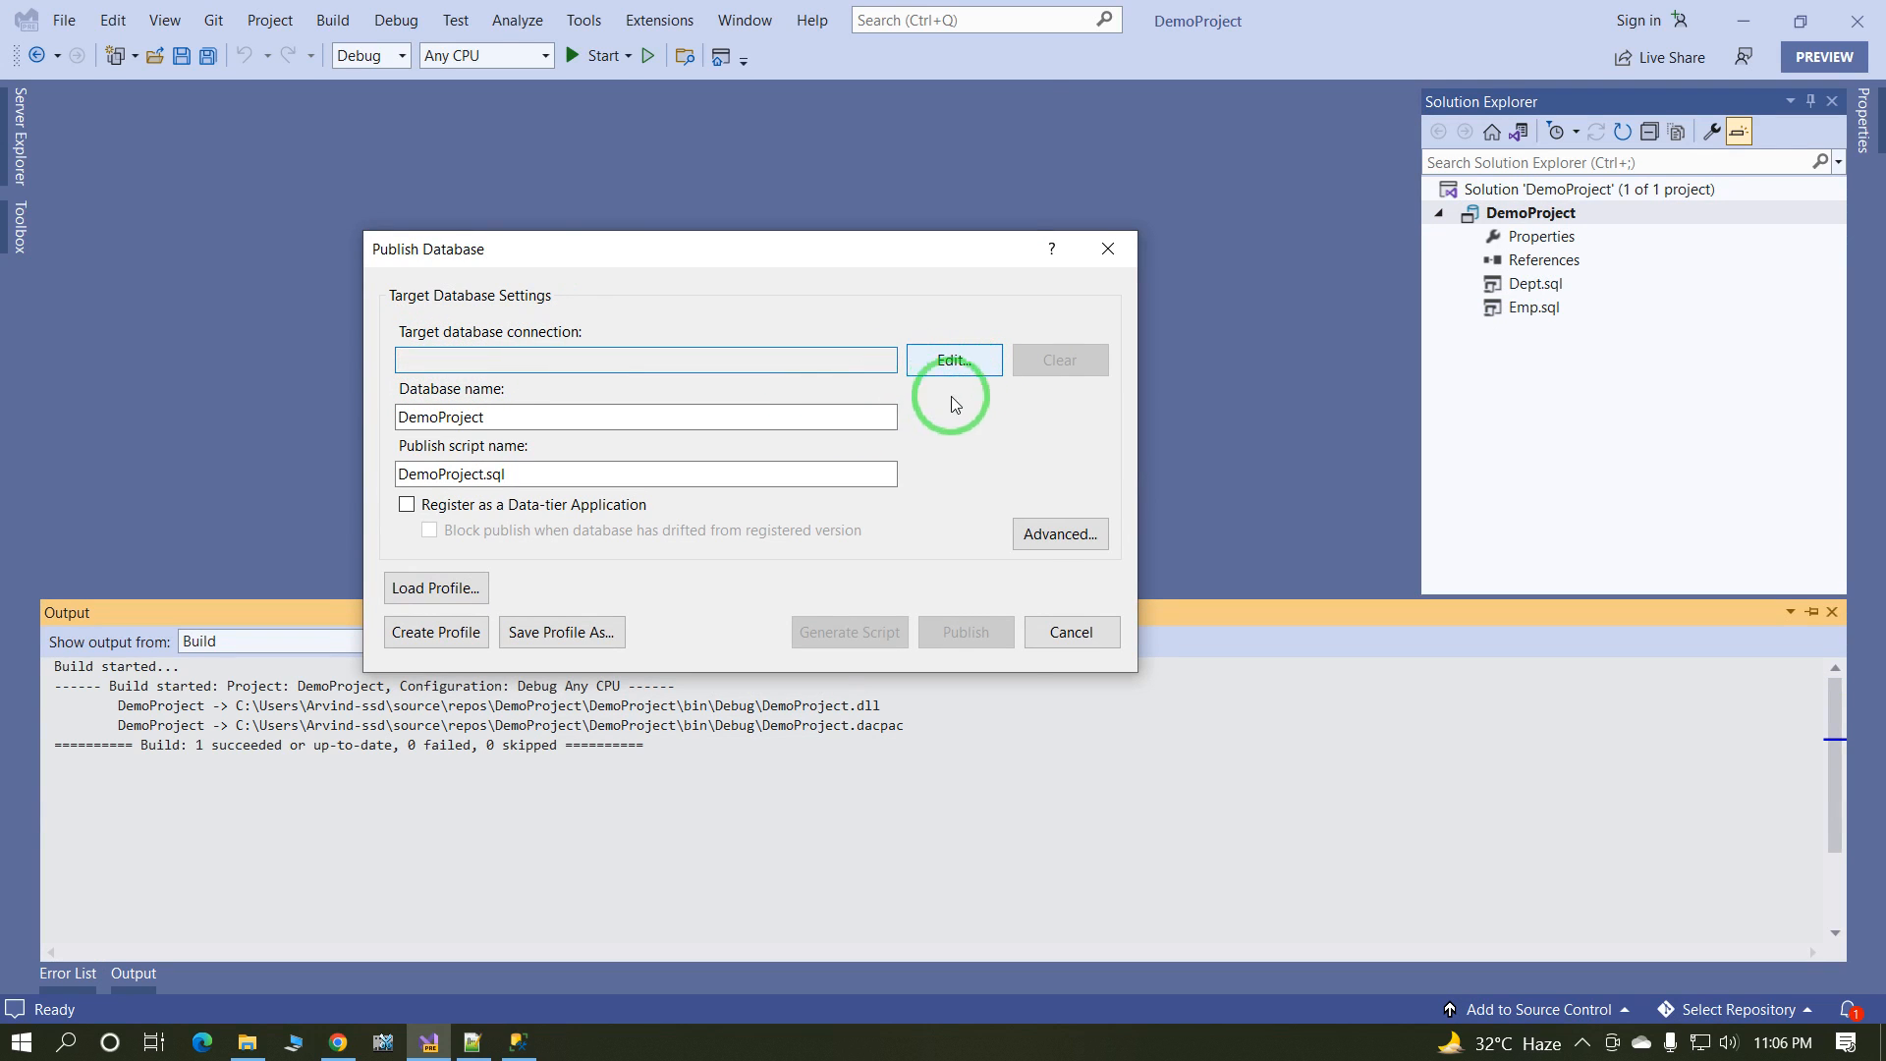
Step: Set the target connection to MyDemo on 127.0.0.1 with SQL Server authentication, remembered password and tested connection
left_click(953, 359)
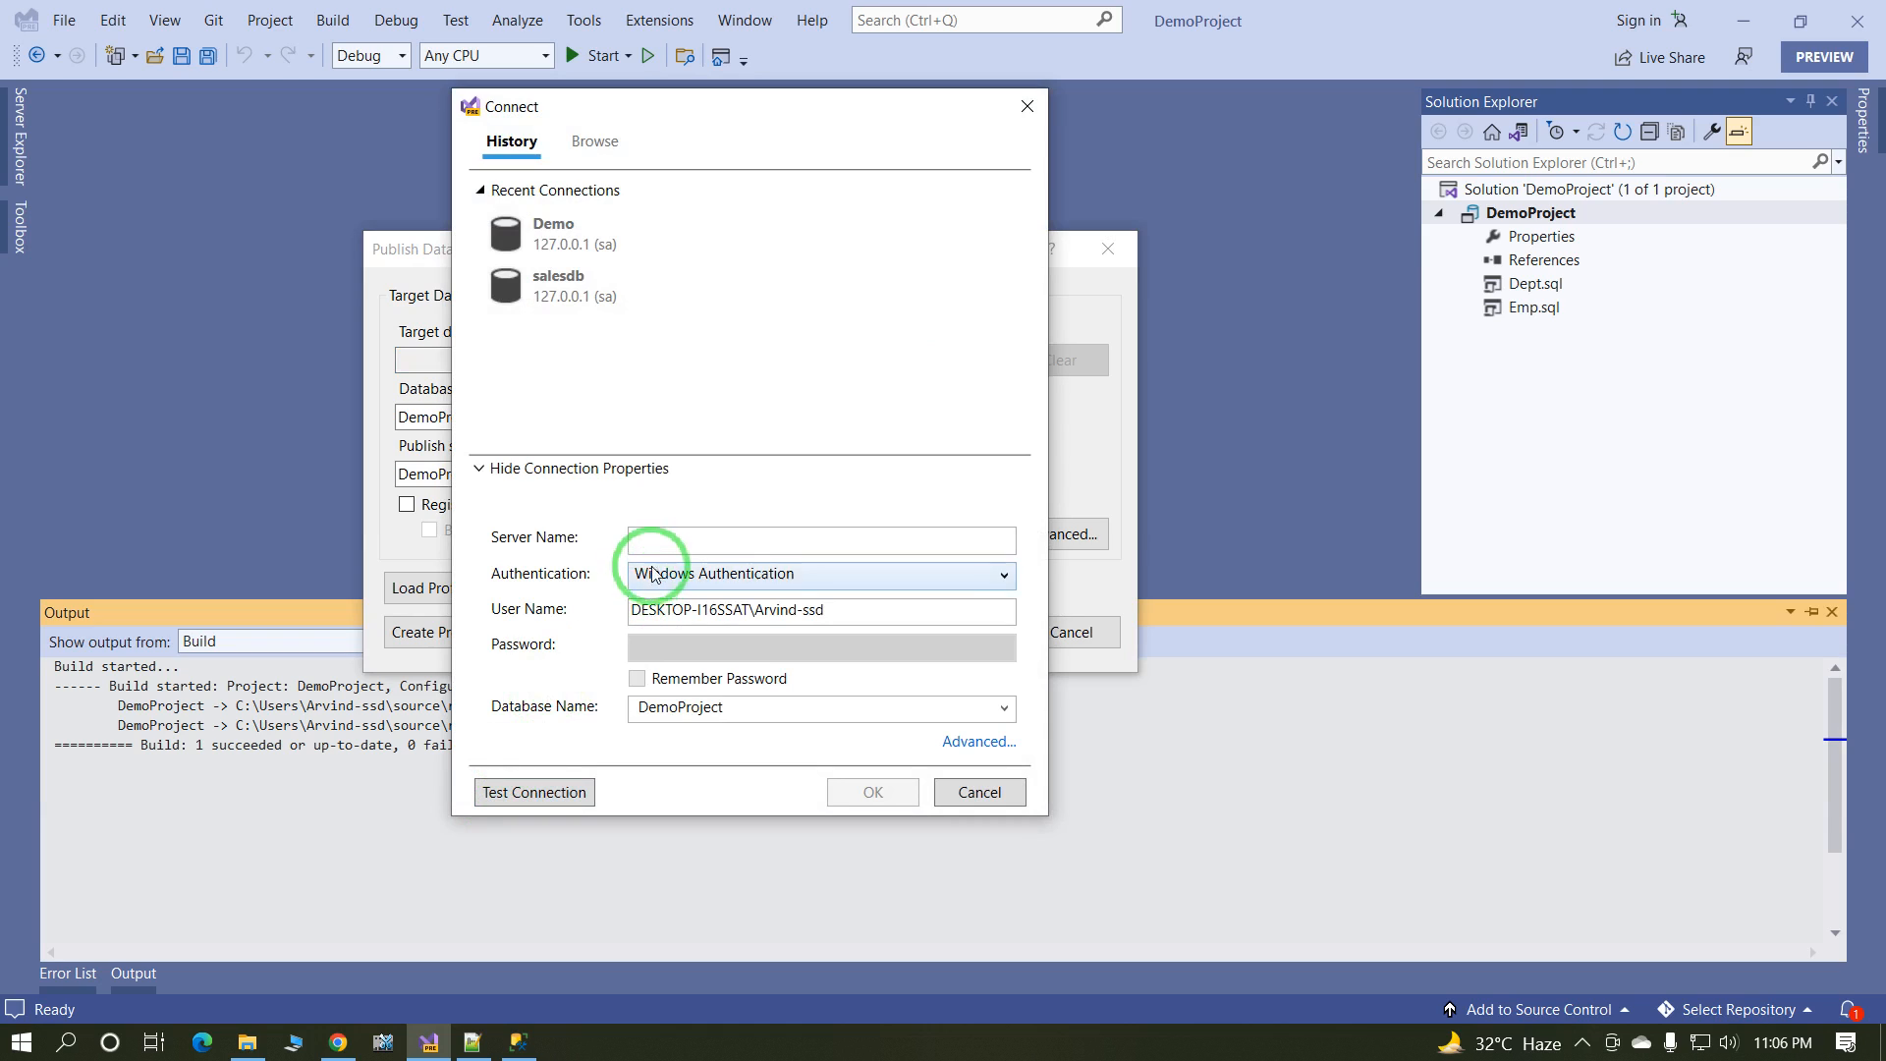
type("127.0.0.1")
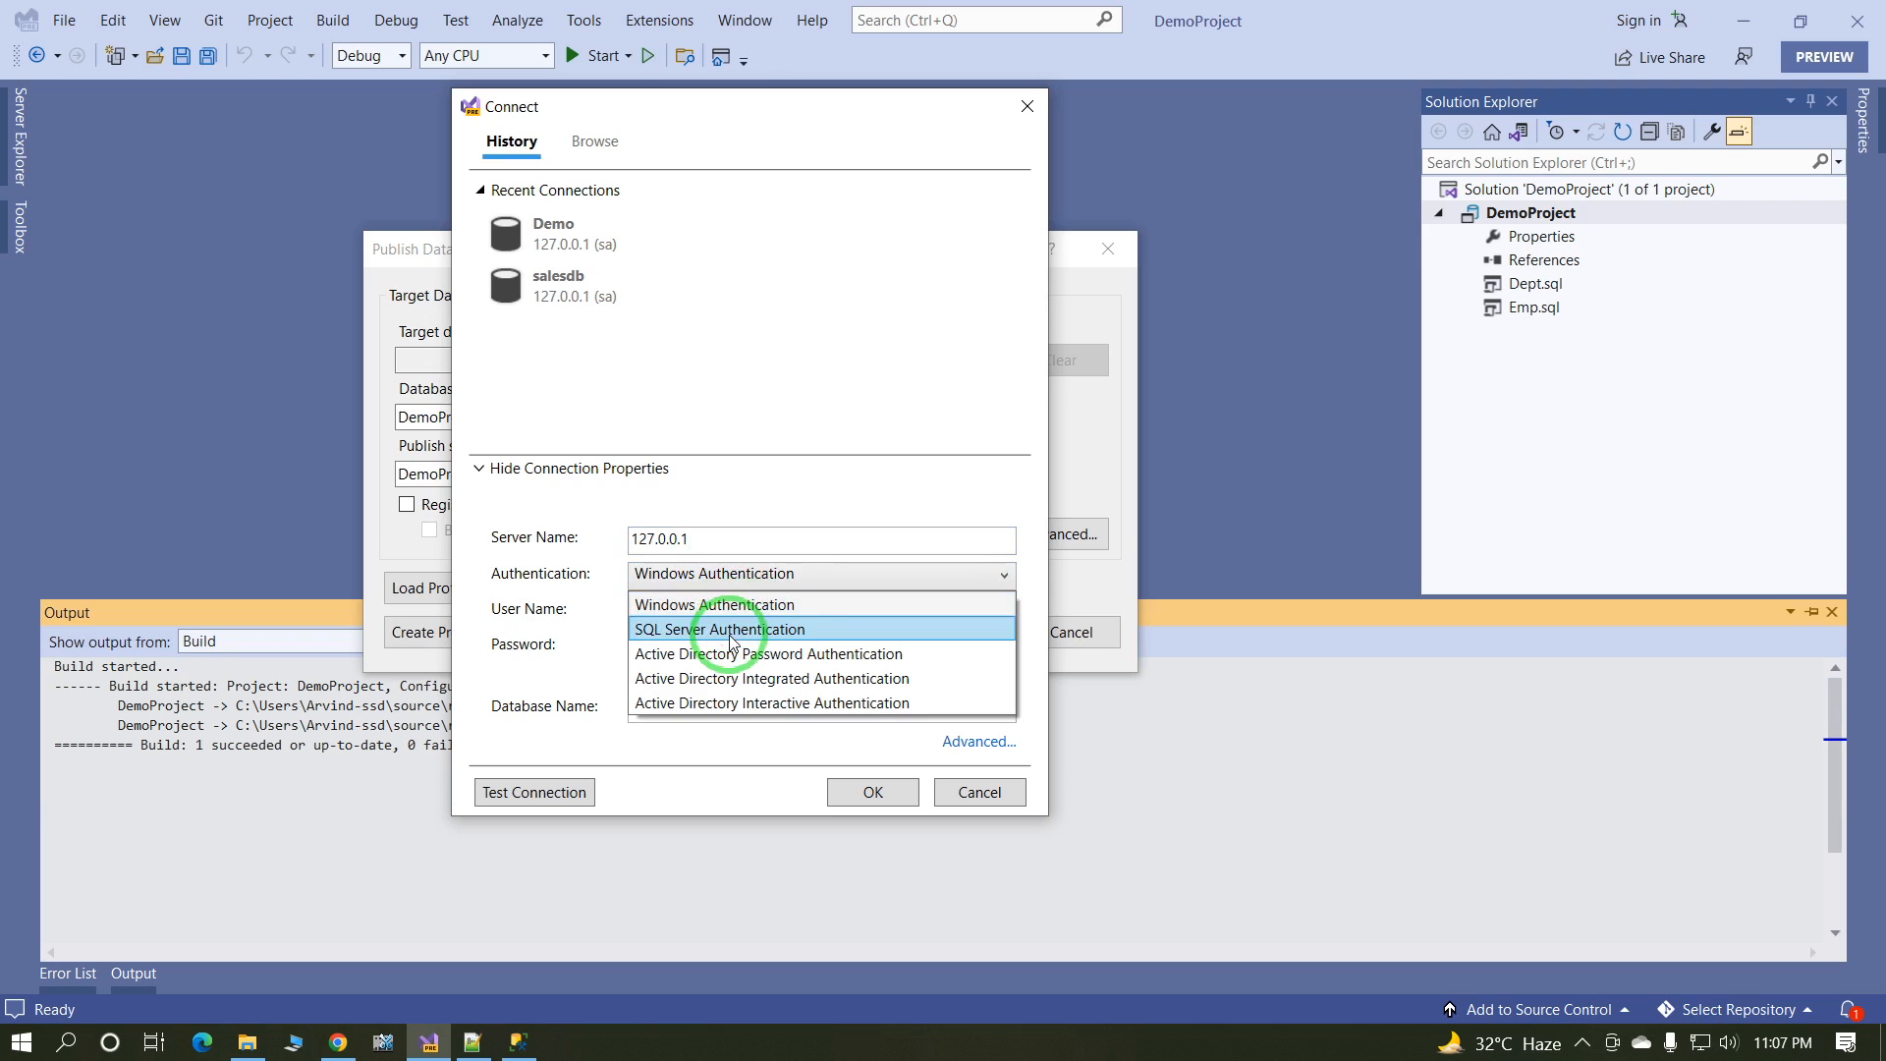
left_click(725, 629)
type("sa")
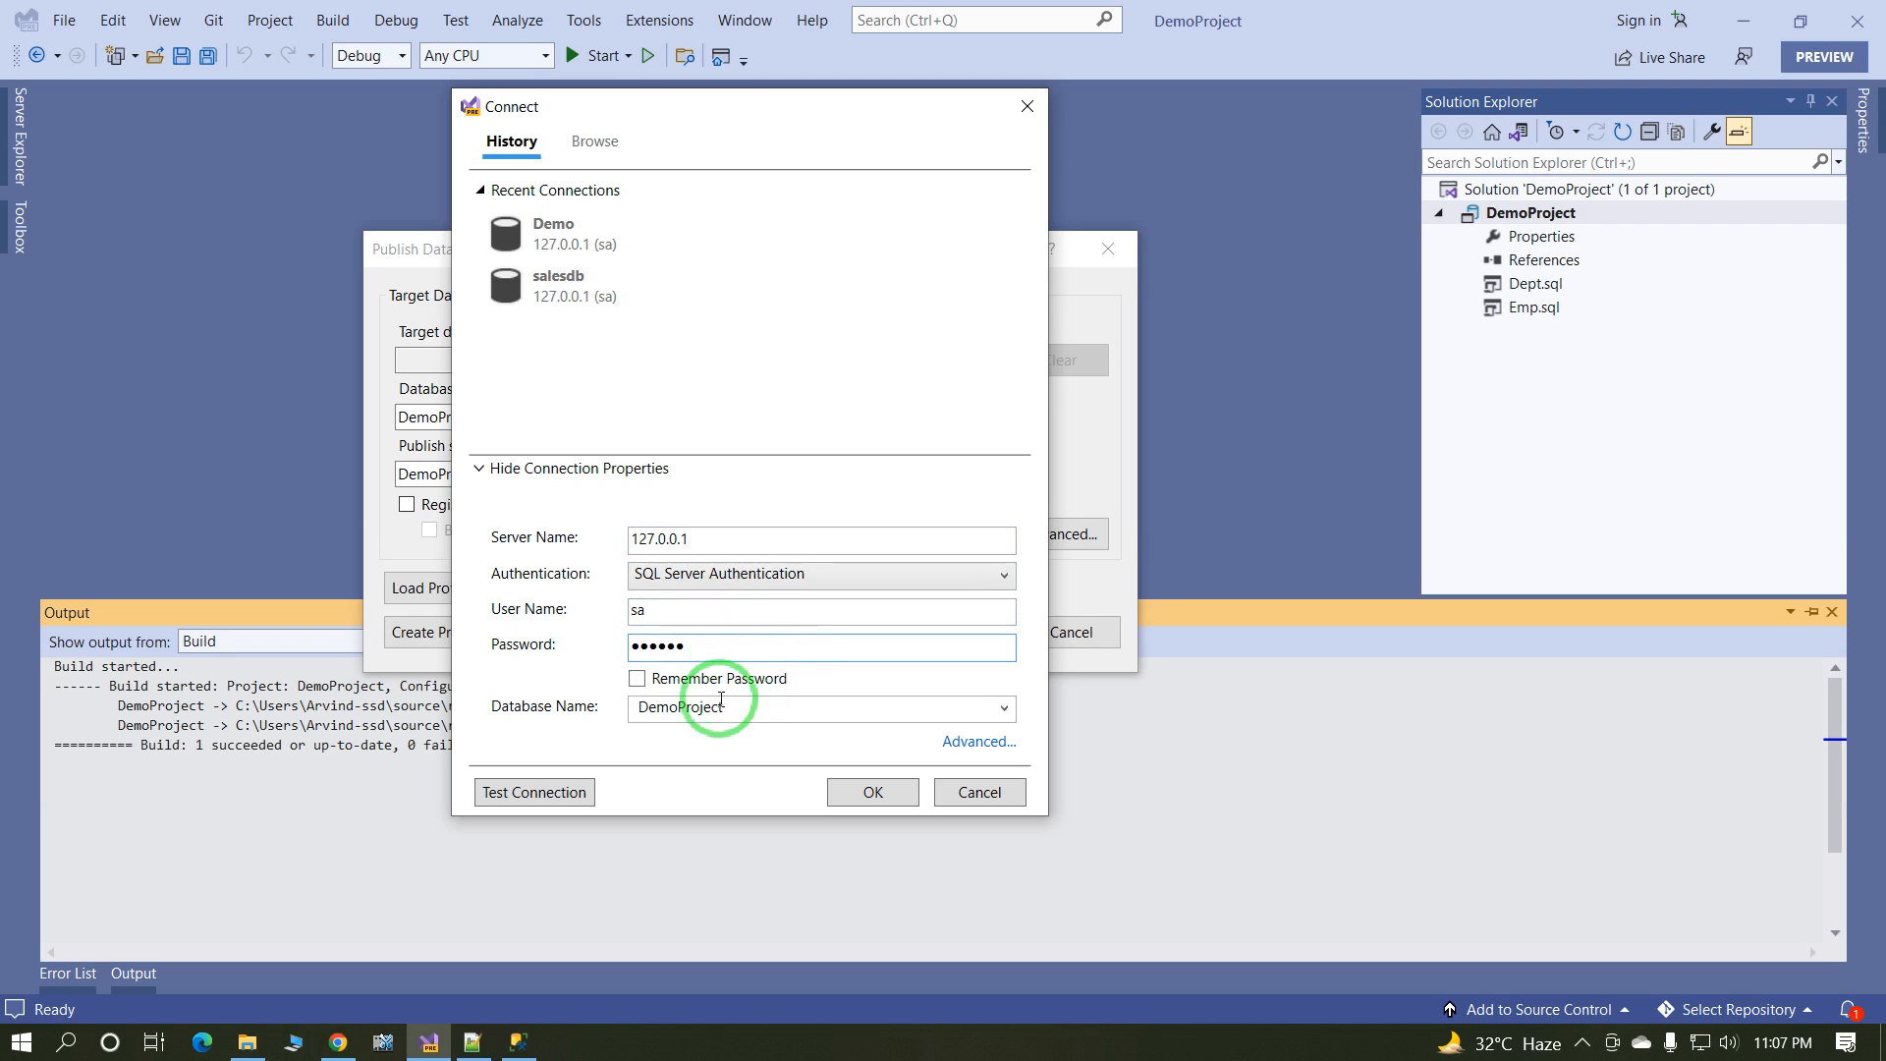
left_click(636, 677)
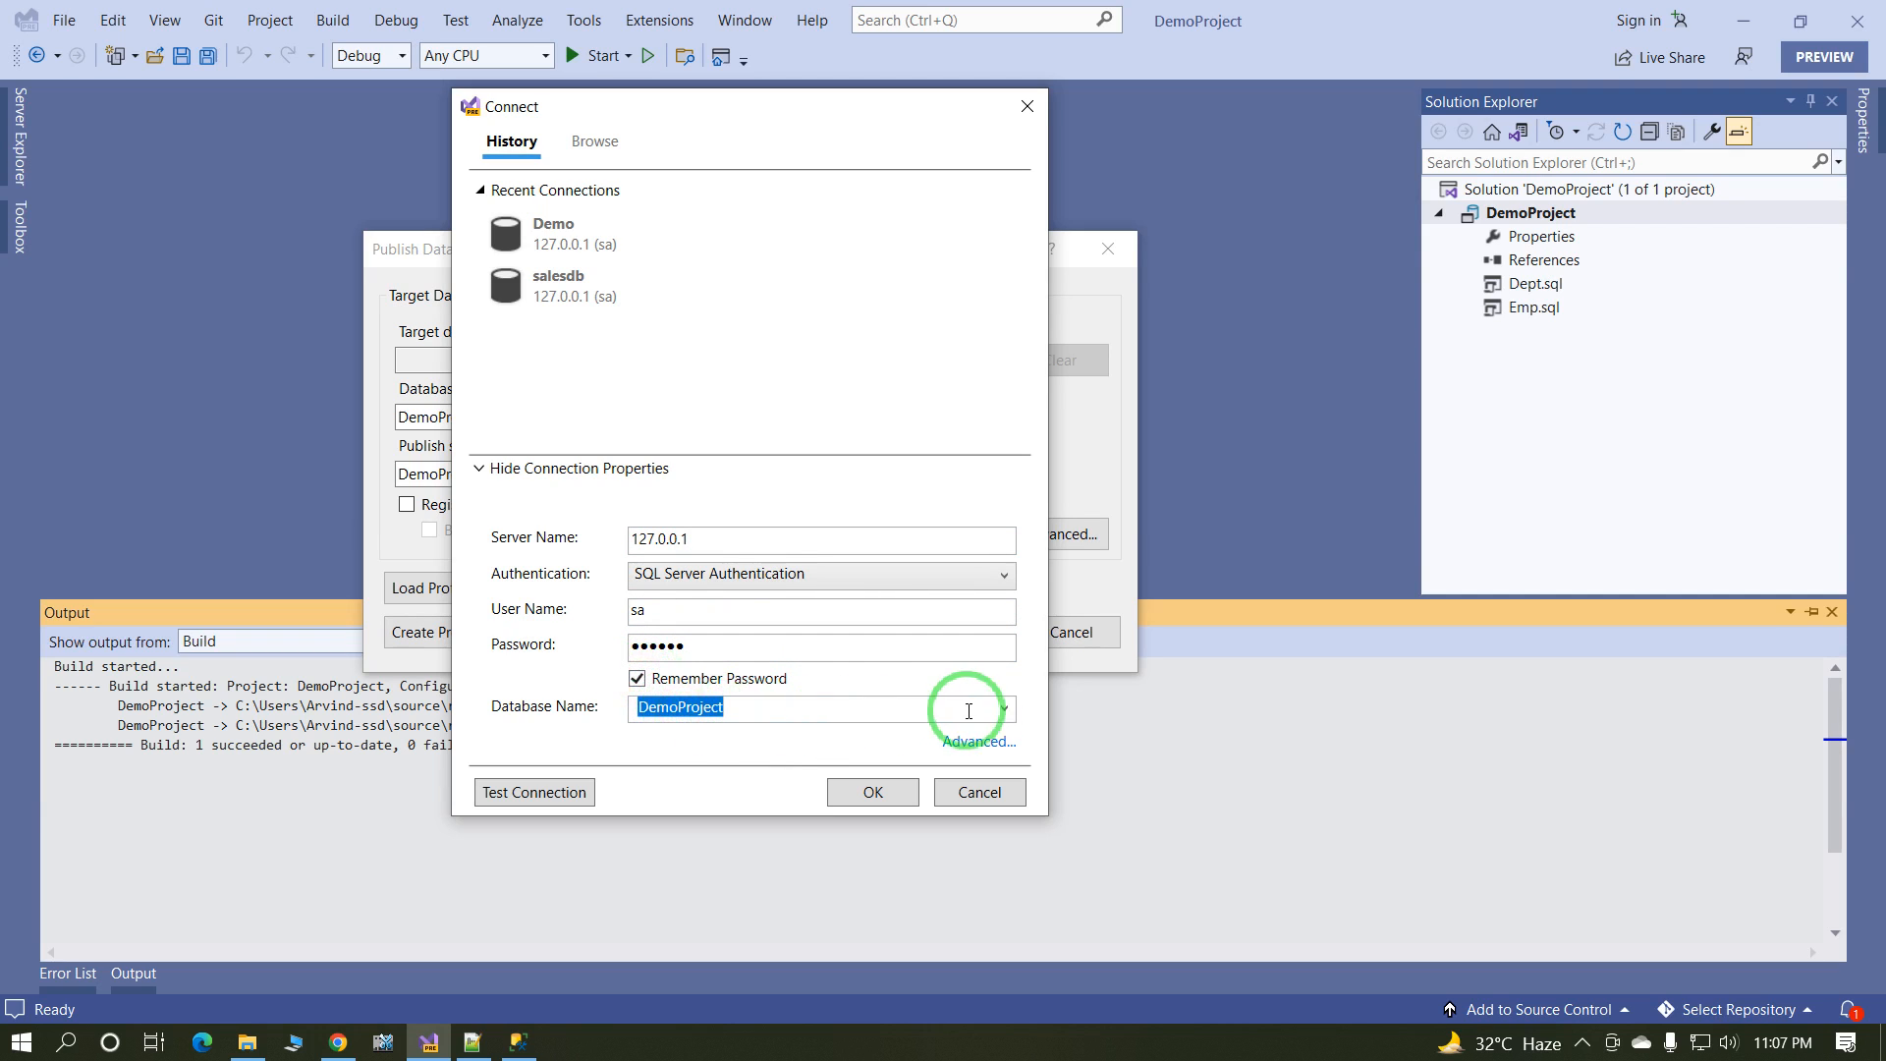
left_click(1002, 707)
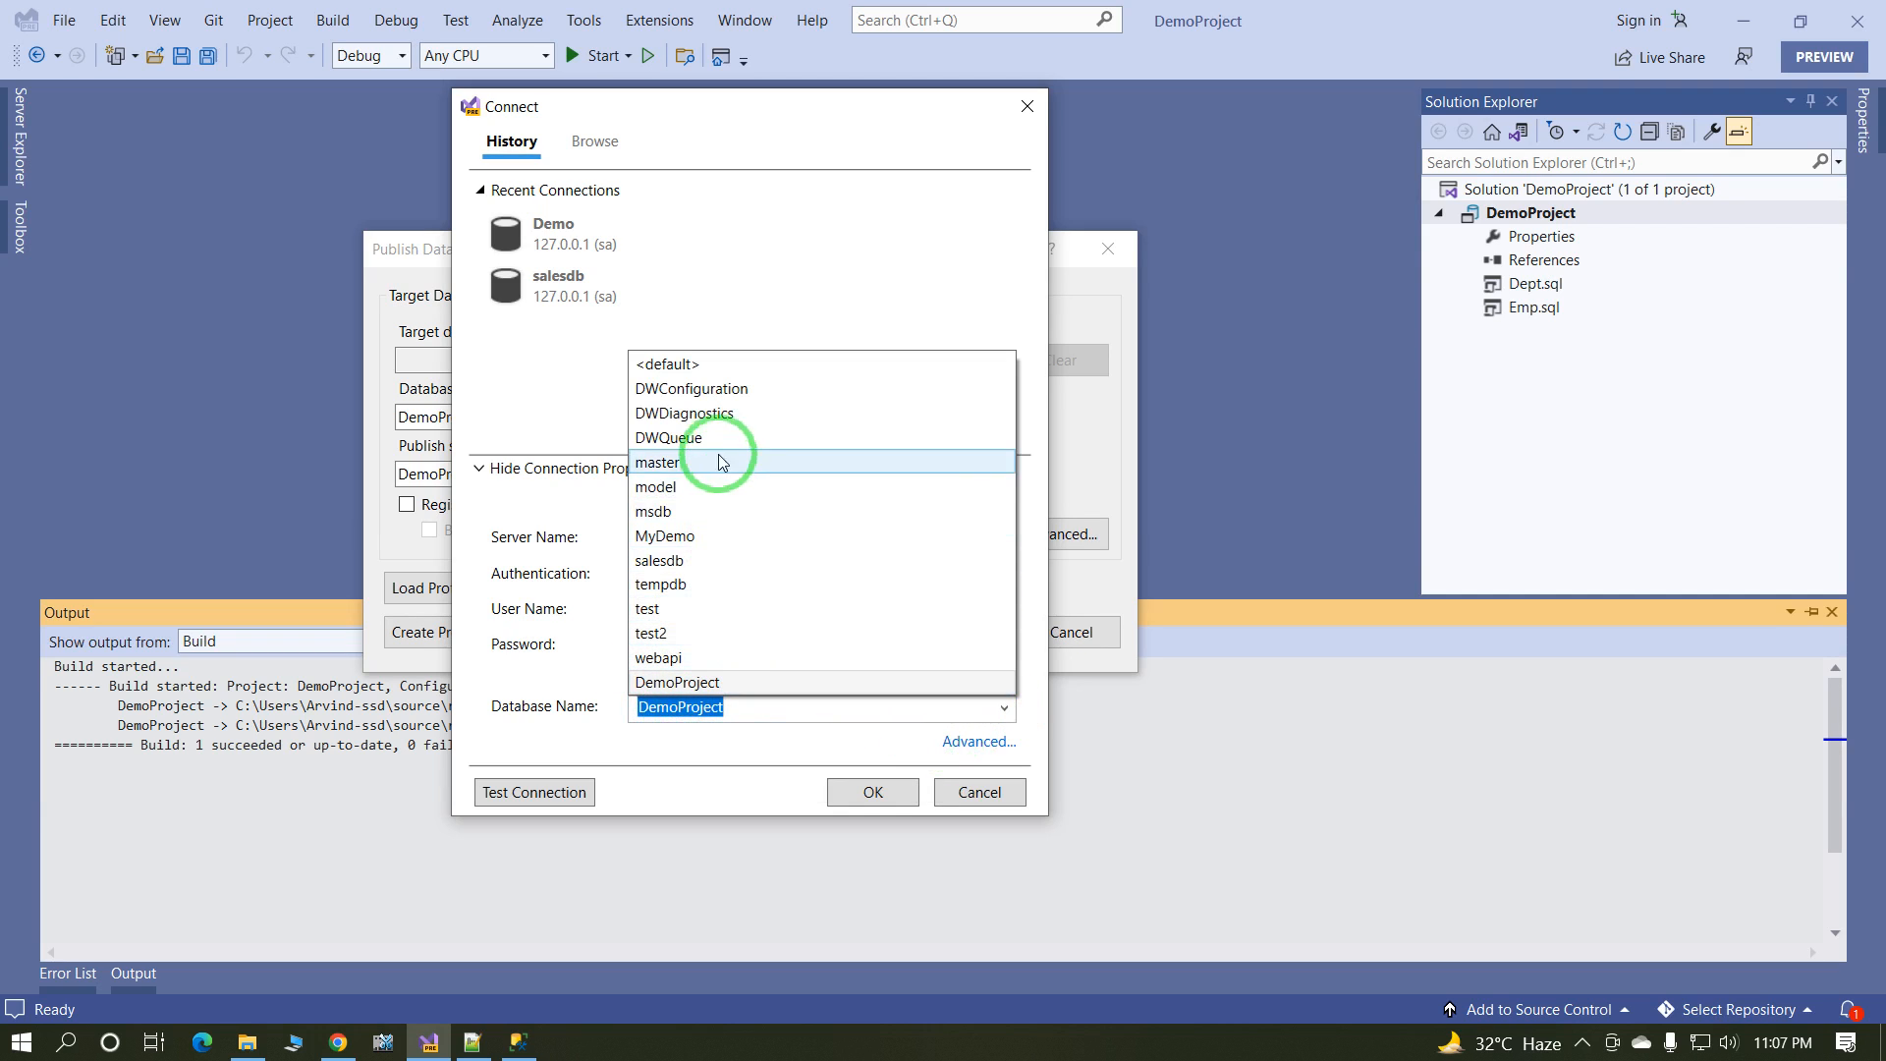
mouse_move(697, 536)
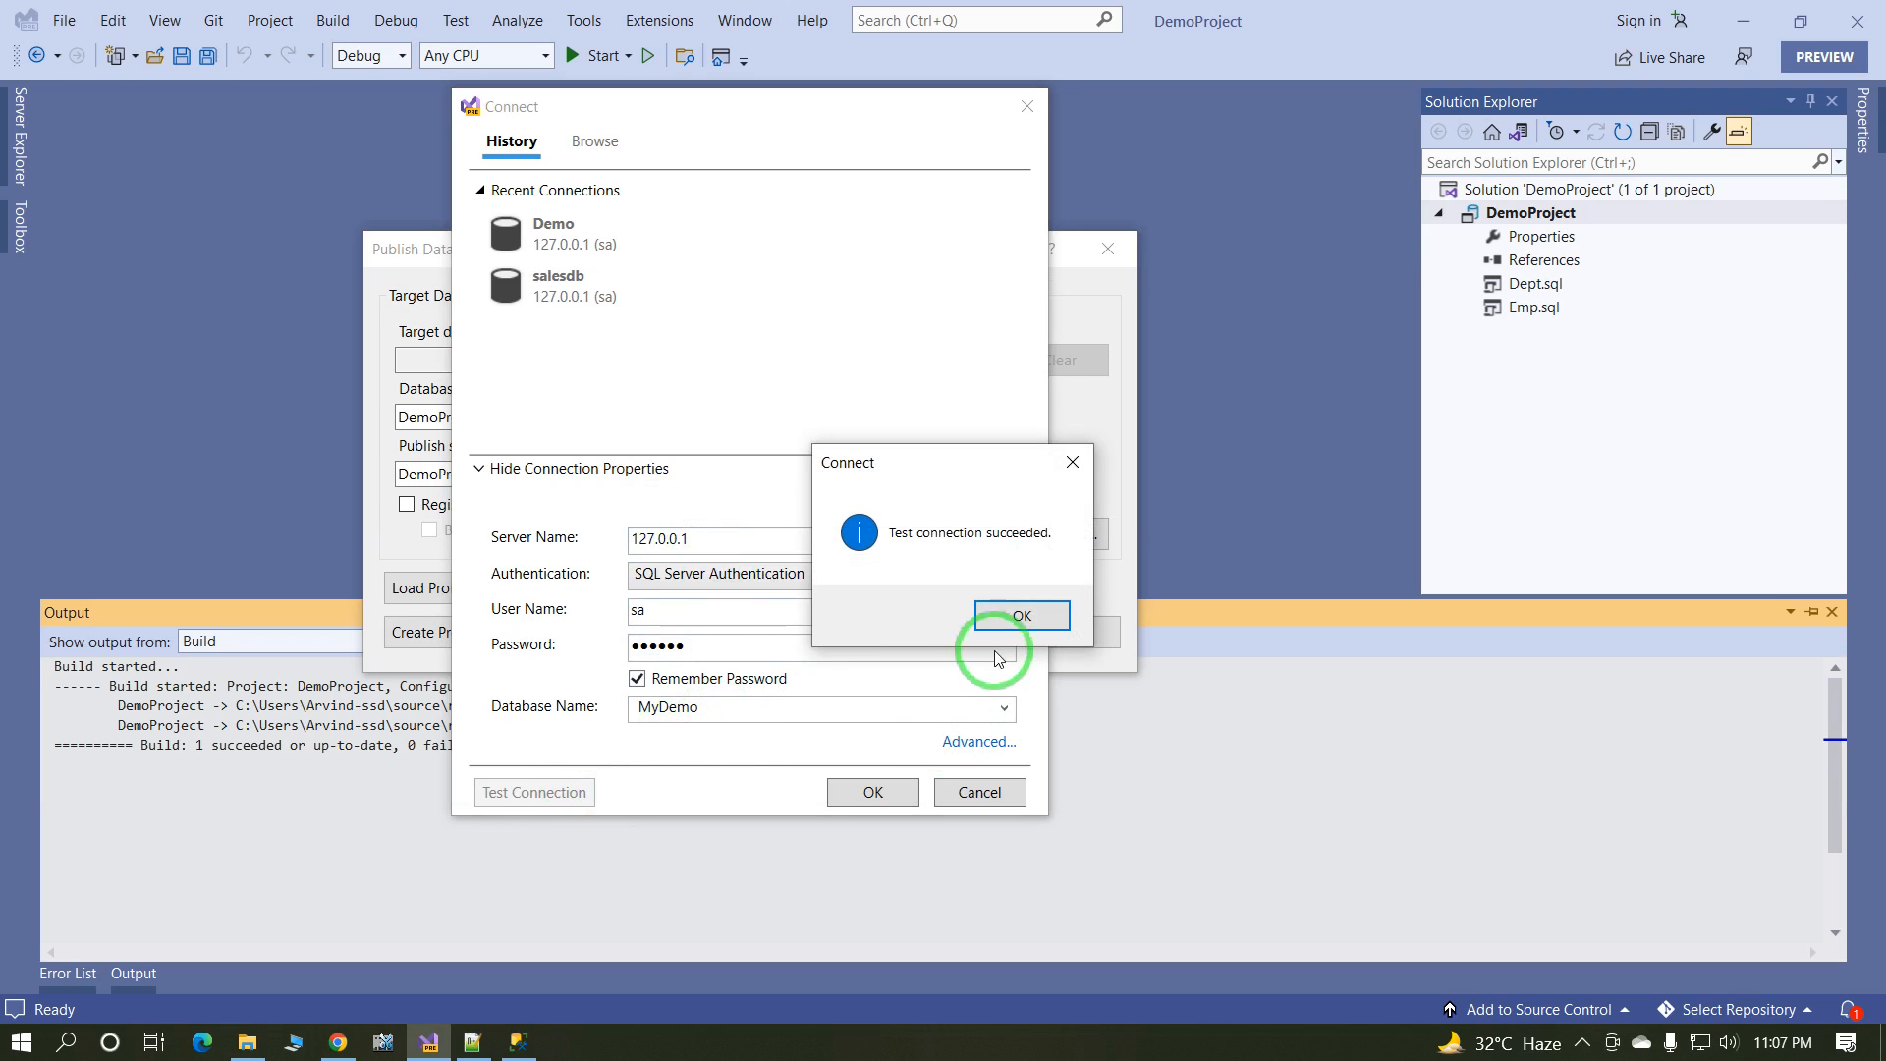
left_click(1019, 615)
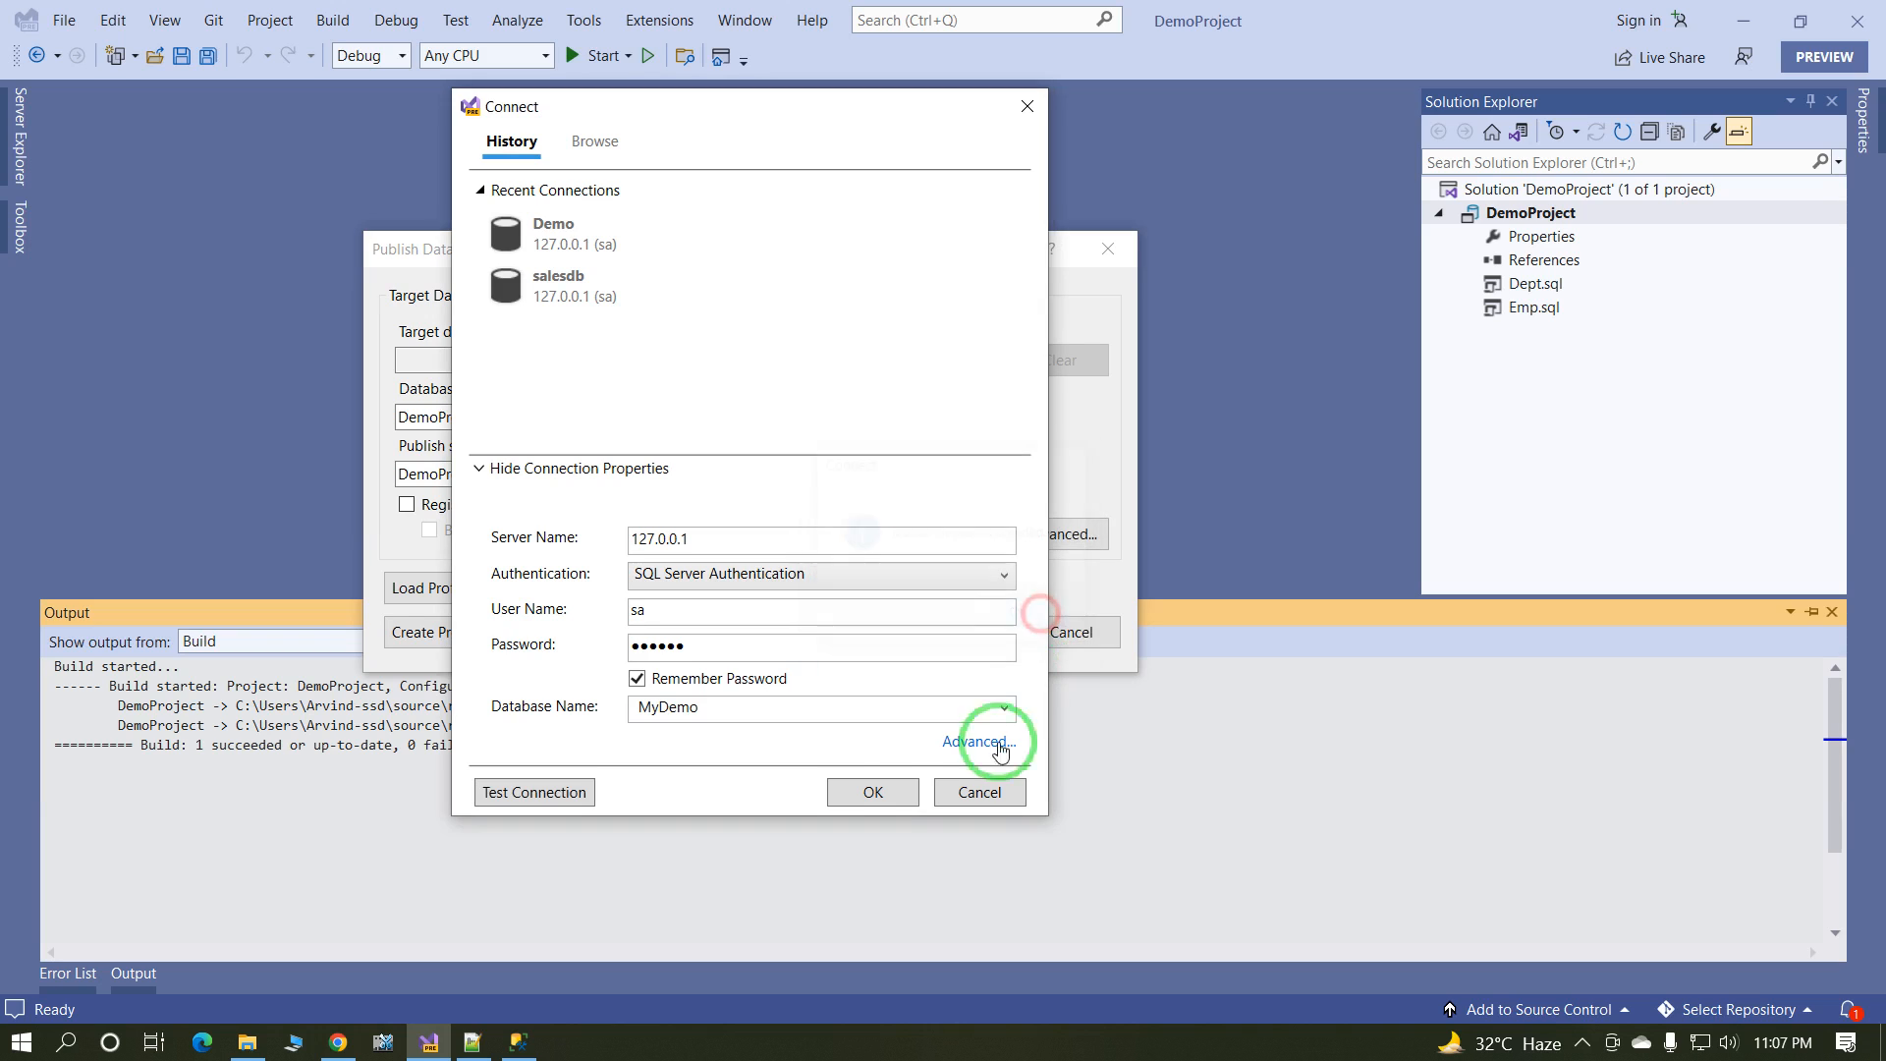
left_click(872, 791)
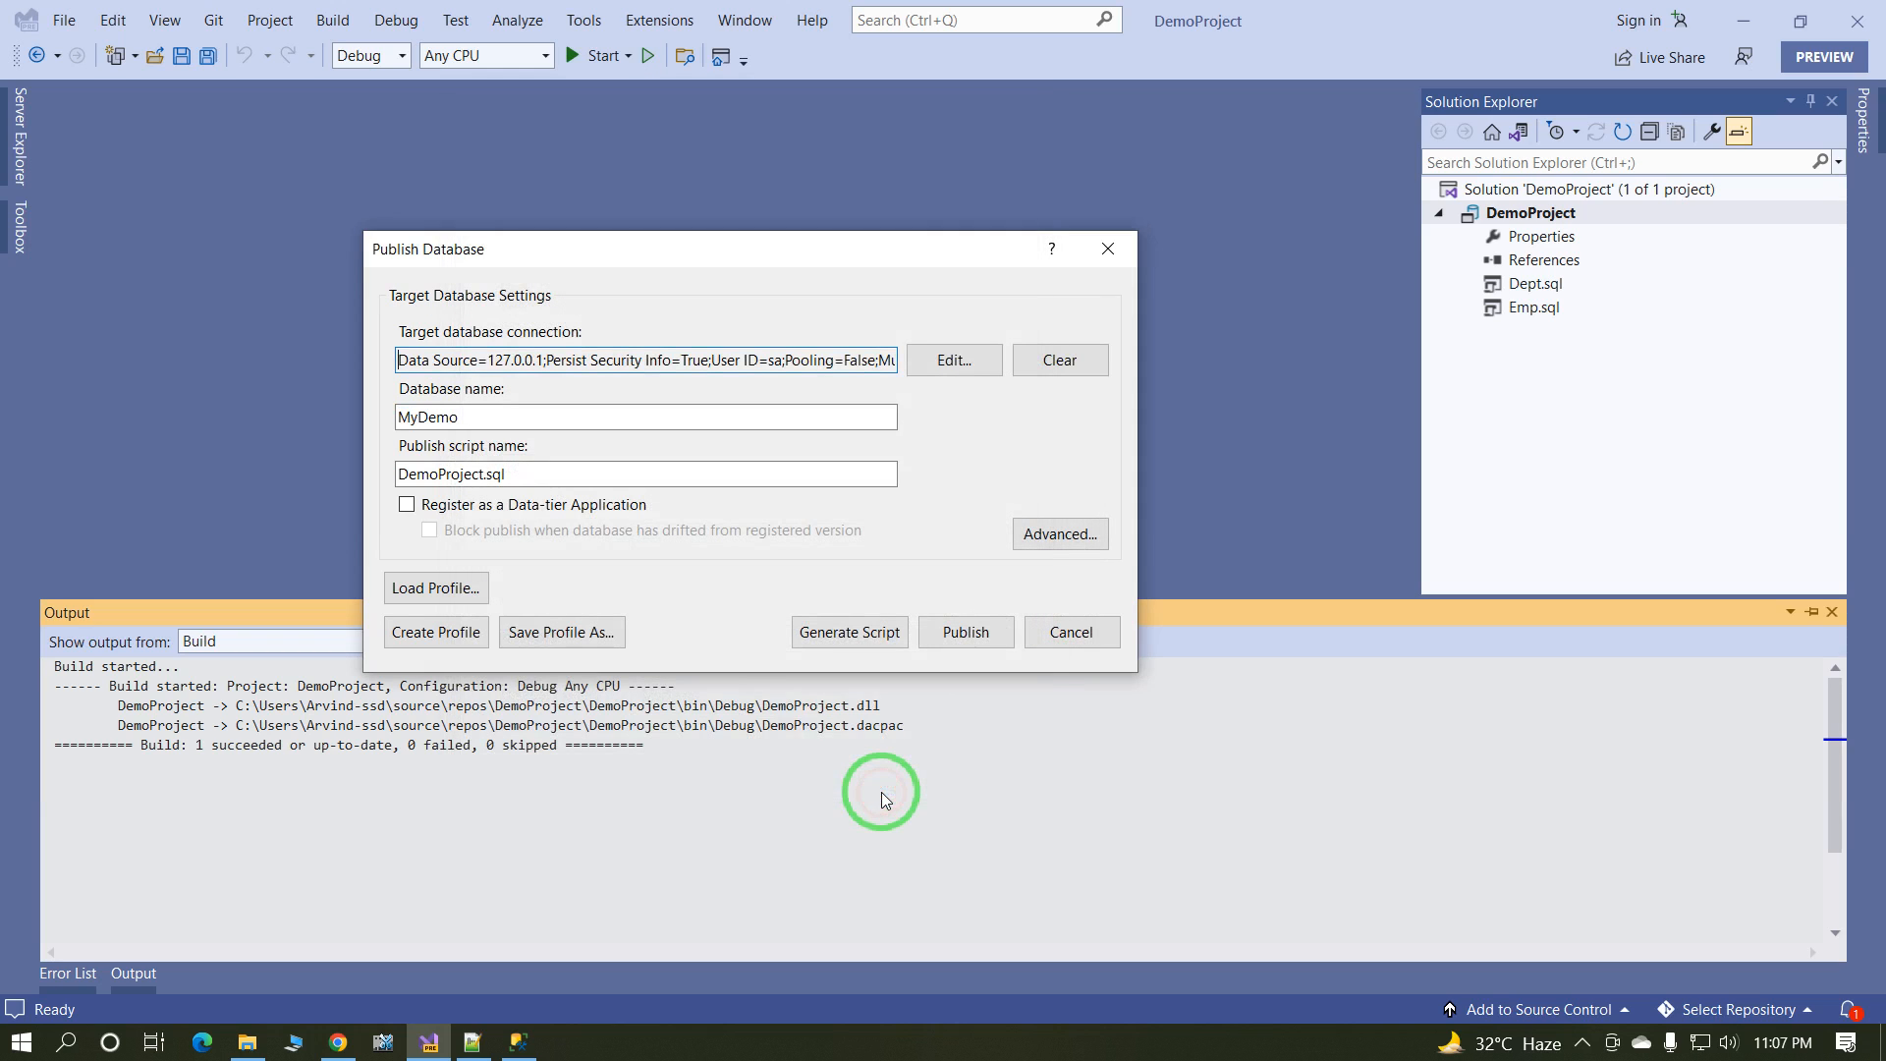
mouse_move(731, 565)
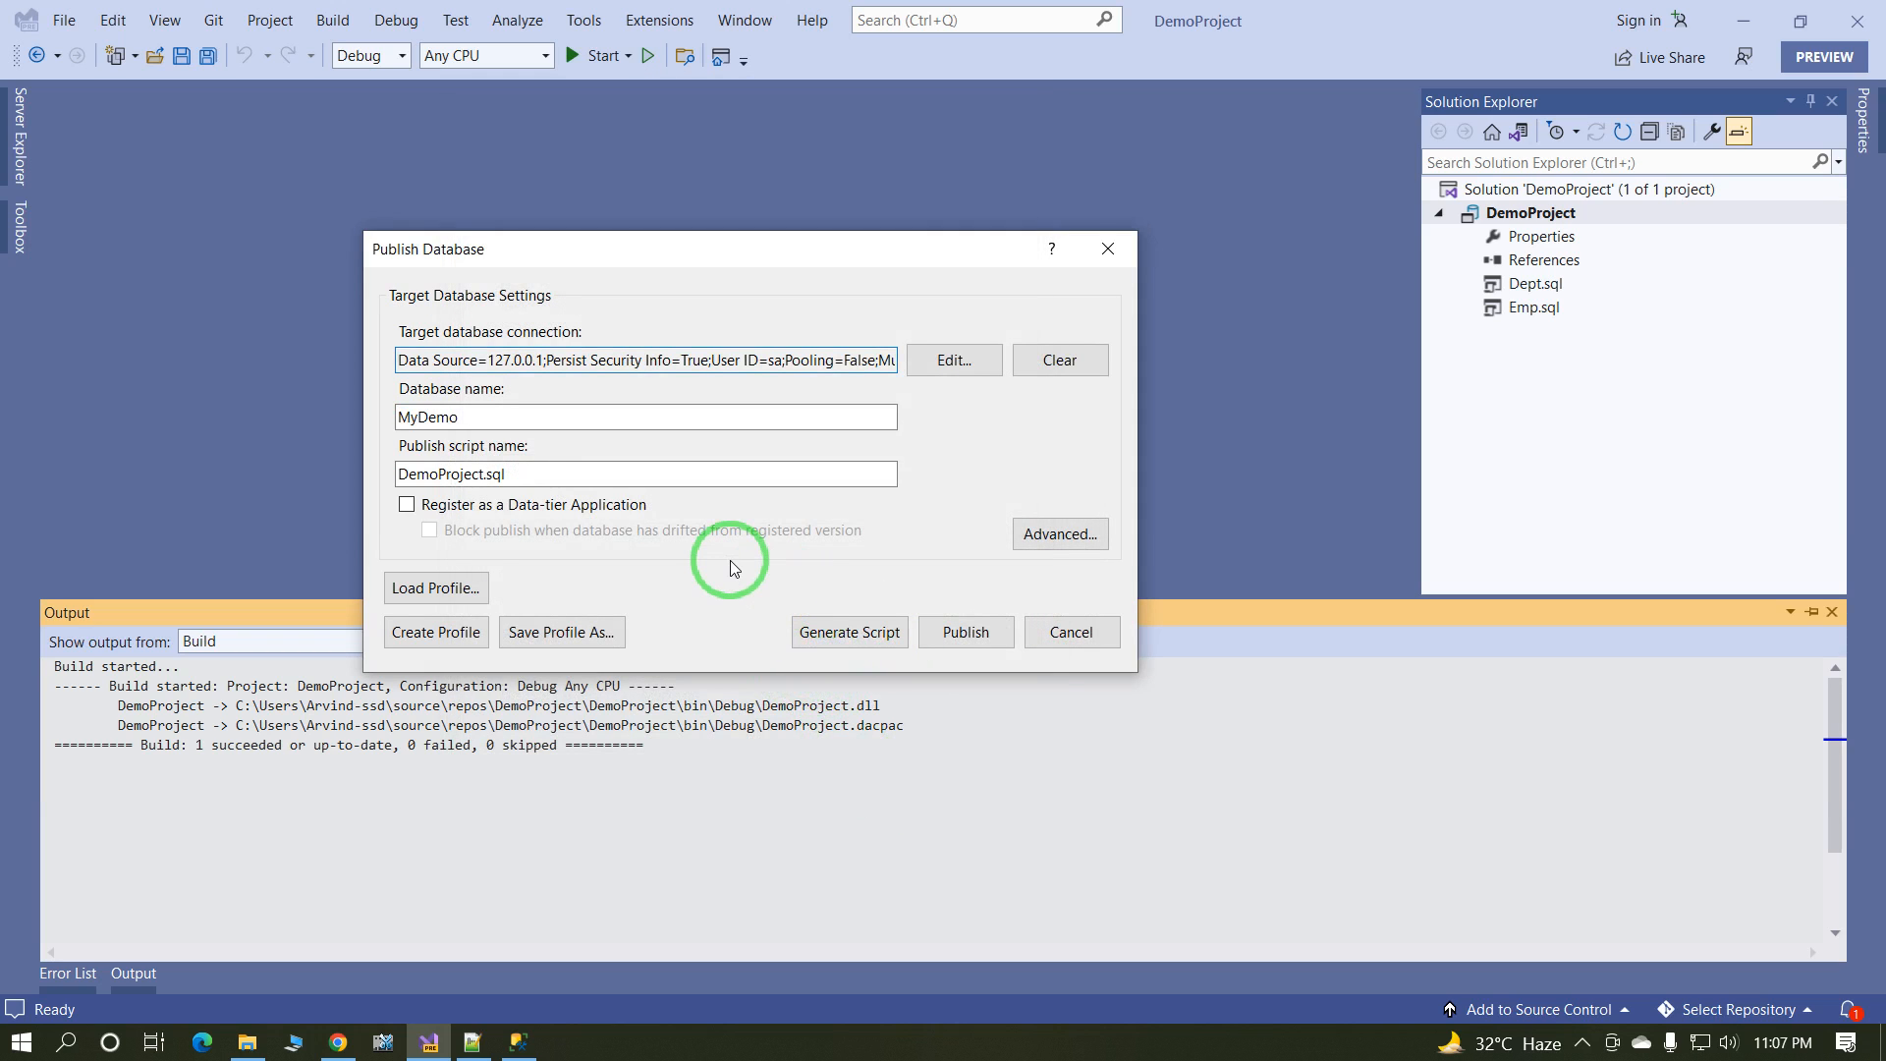
mouse_move(848, 631)
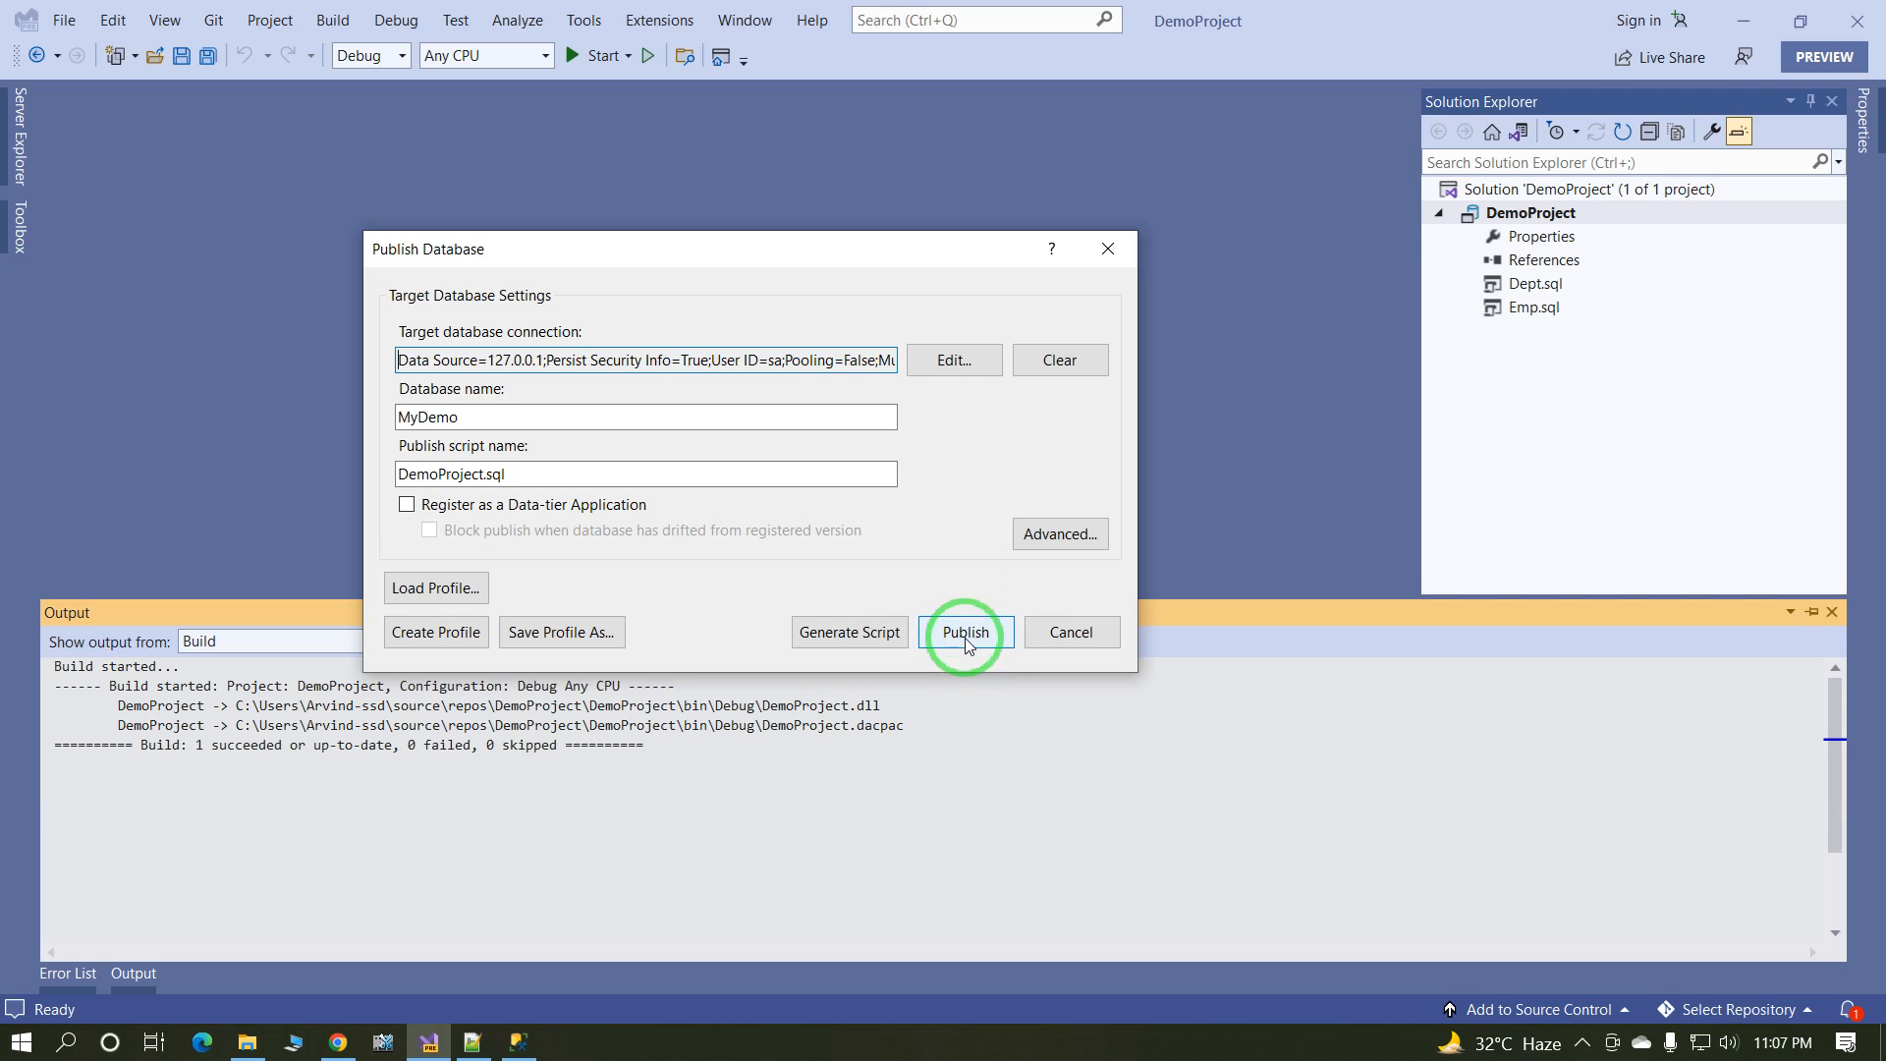
Step: Publish DemoProject to the MyDemo database
left_click(965, 632)
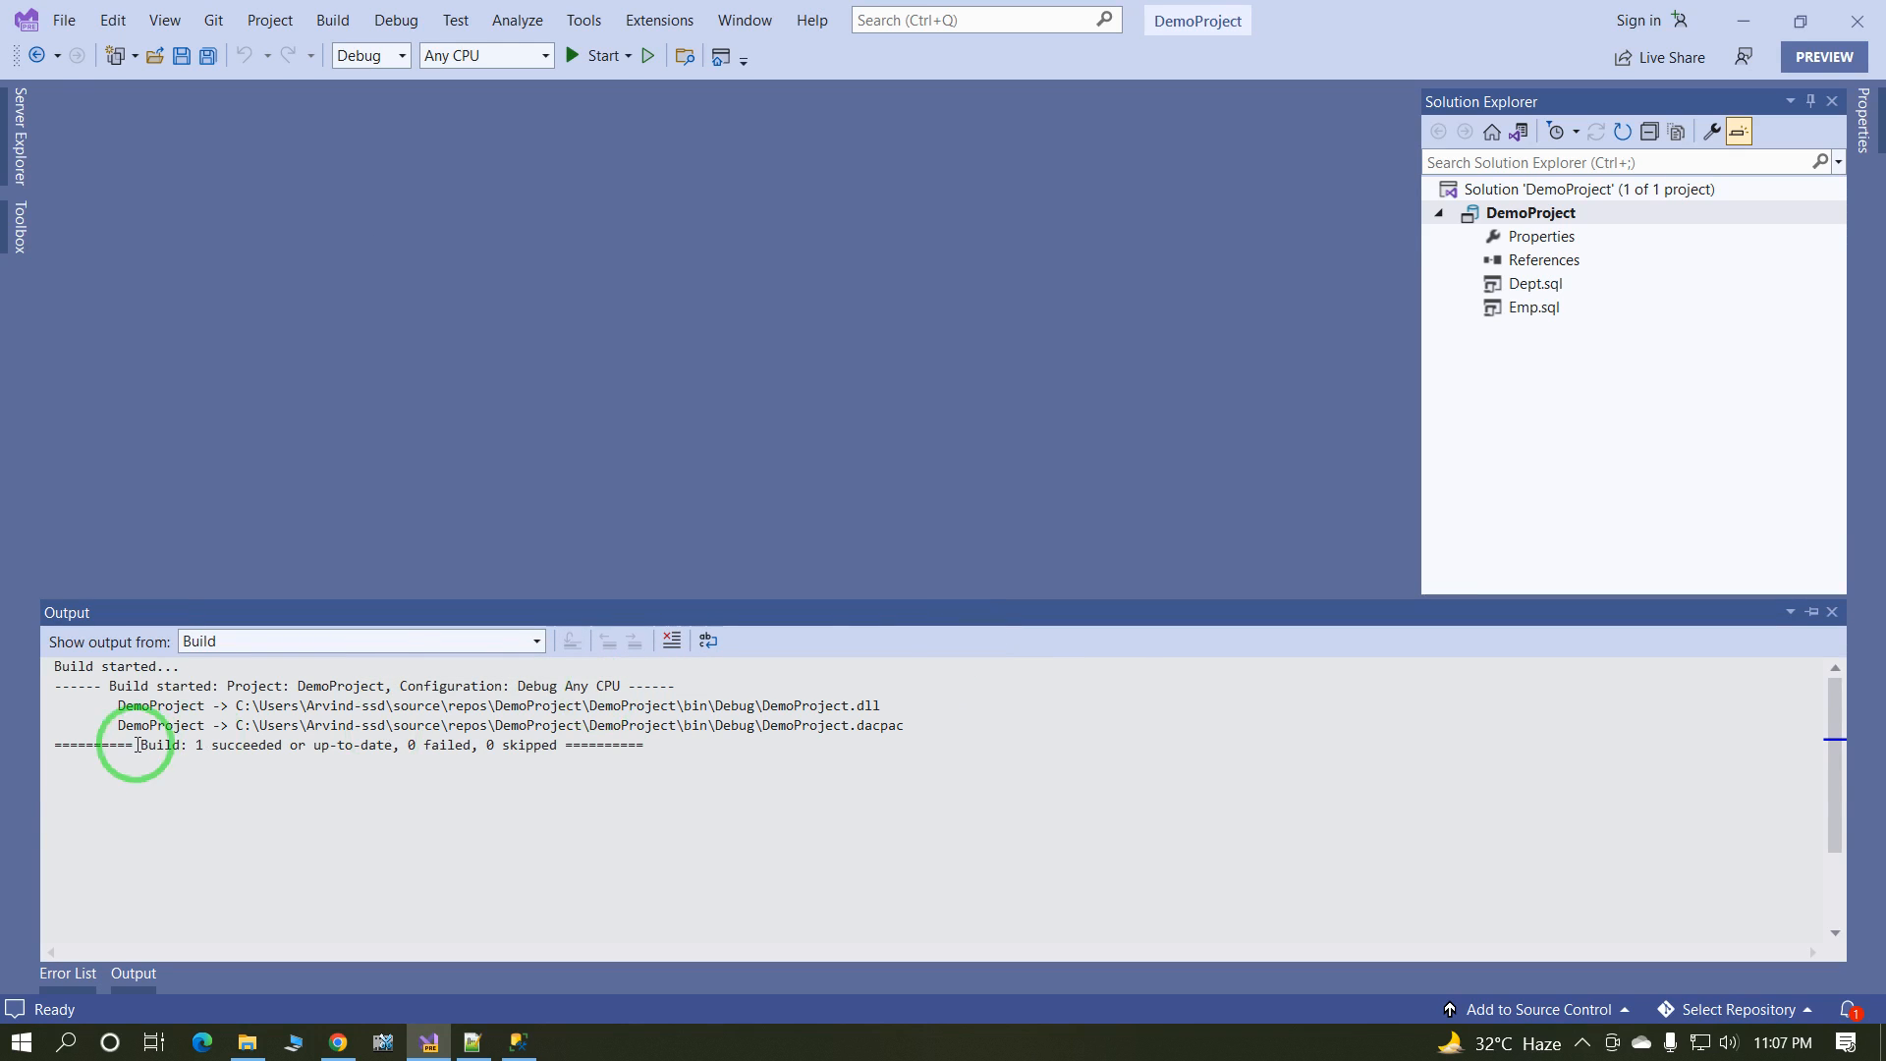
mouse_move(947, 698)
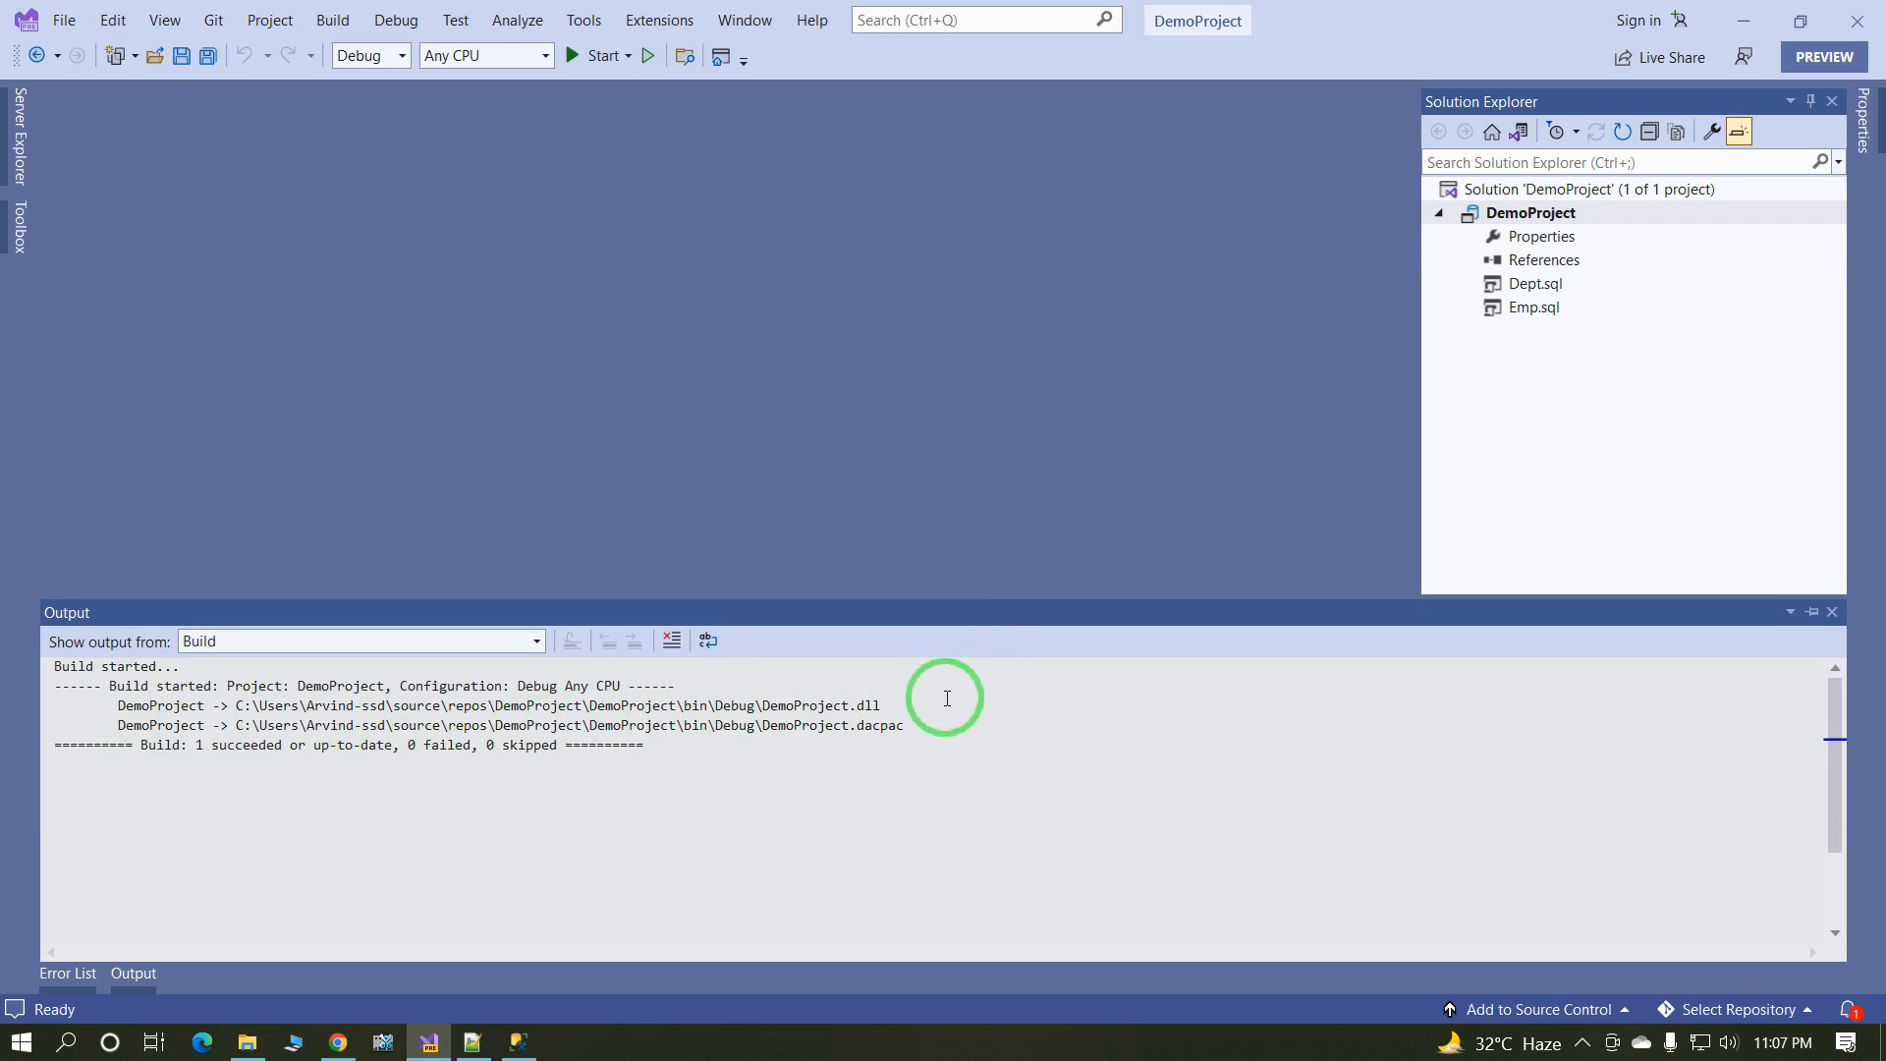
mouse_move(312, 752)
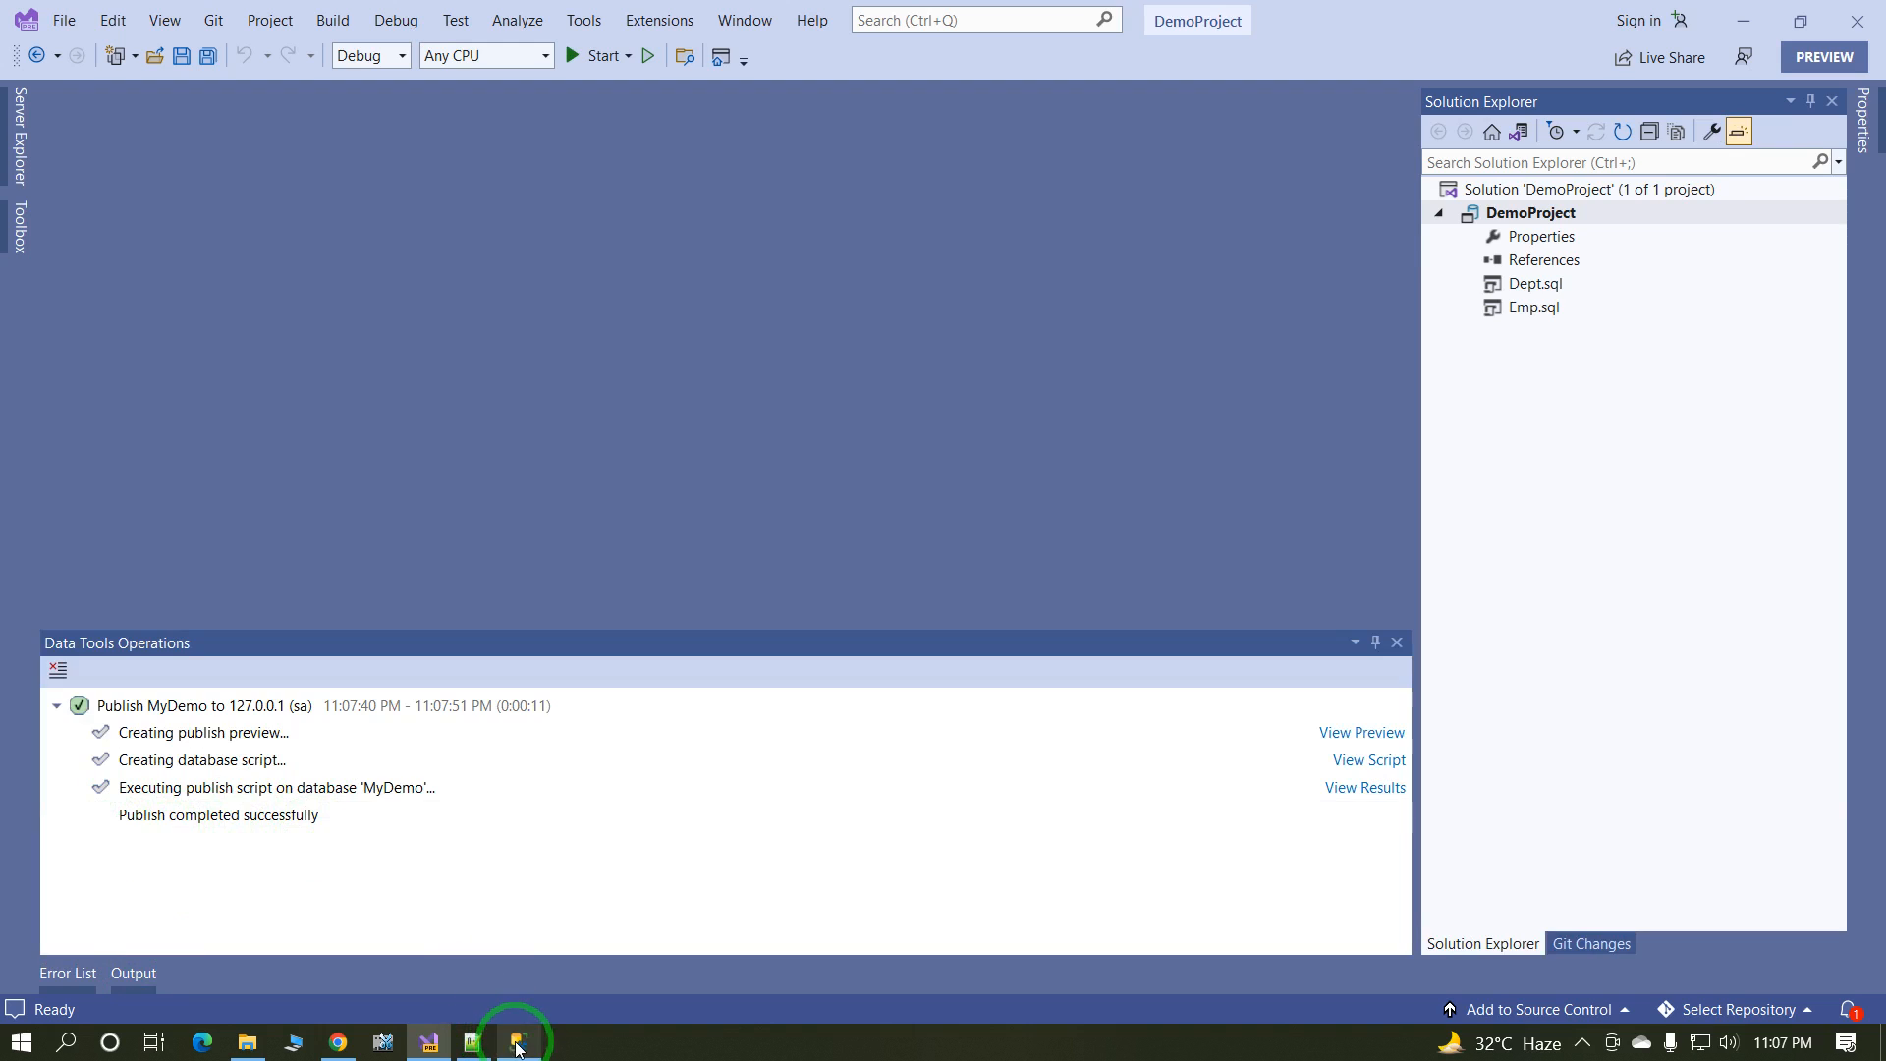
Step: Expand MyDemo in Object Explorer to reveal the dbo.Dept and dbo.Emp tables
left_click(517, 1041)
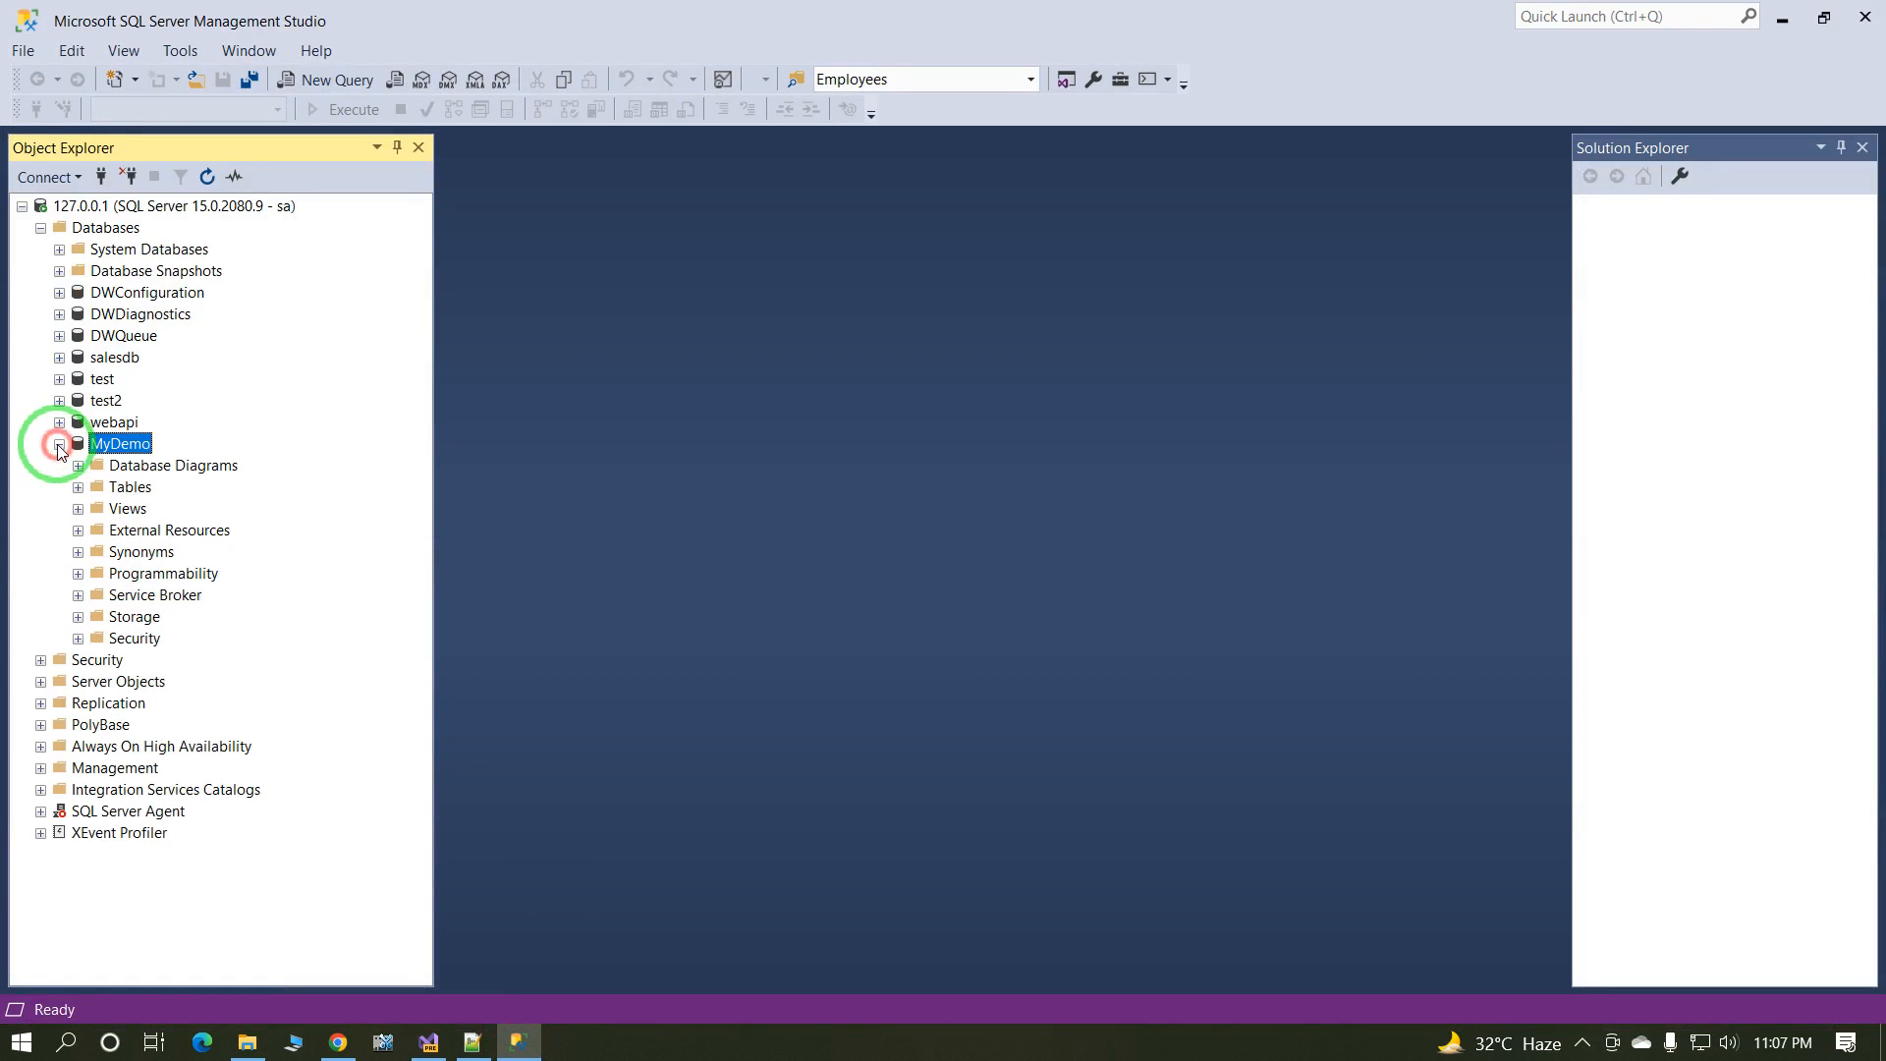
left_click(76, 485)
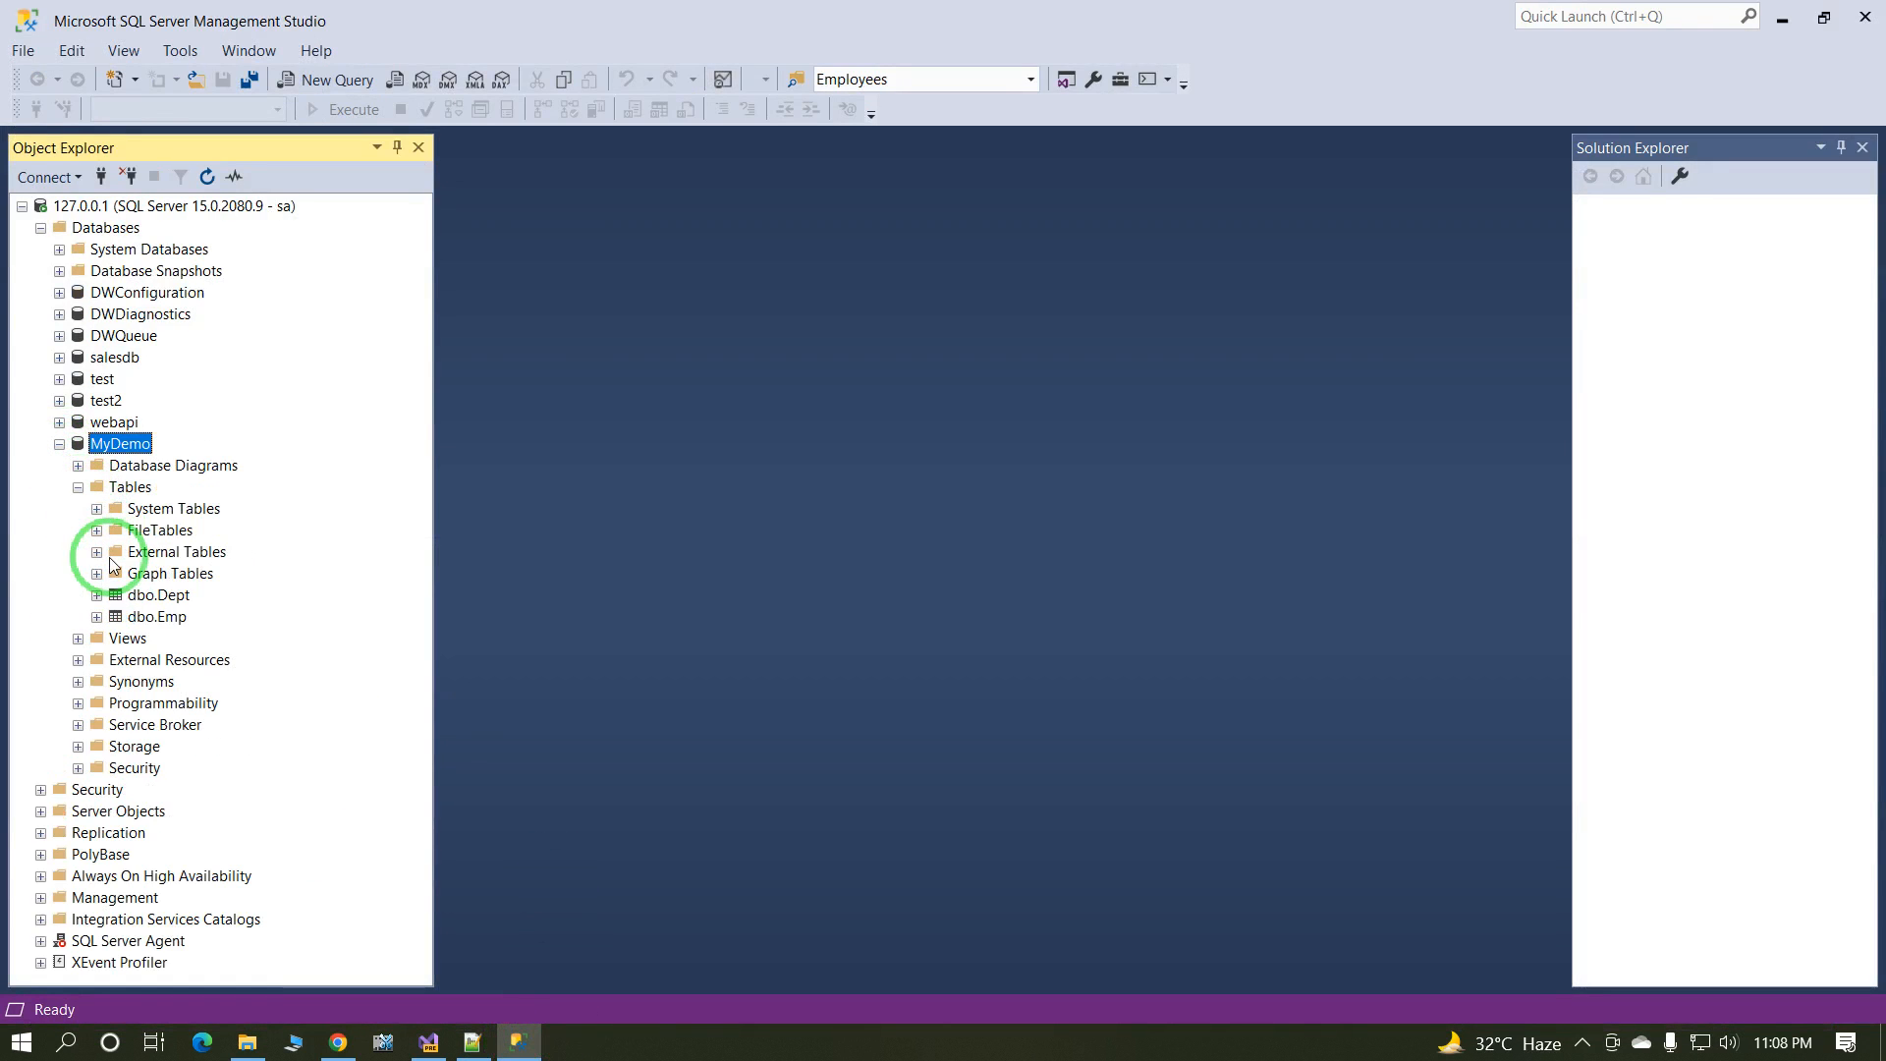
mouse_move(179, 619)
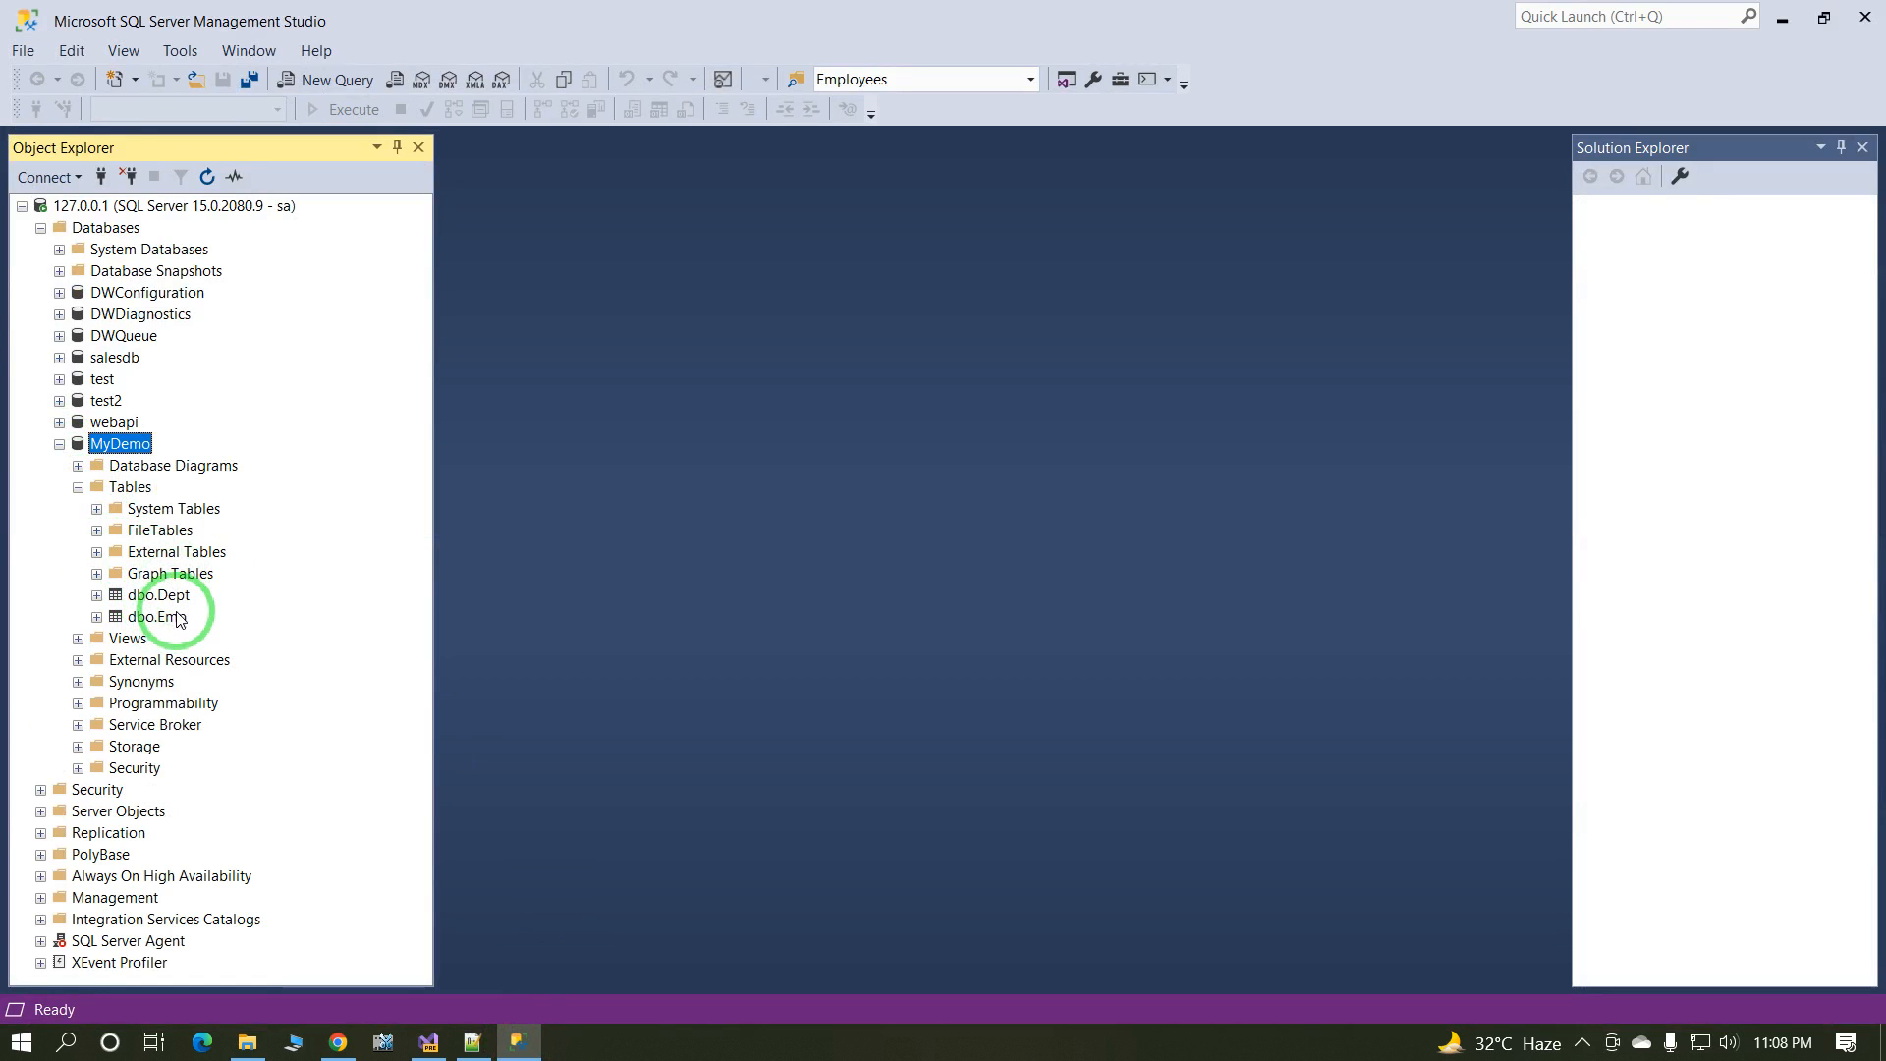
mouse_move(1778, 19)
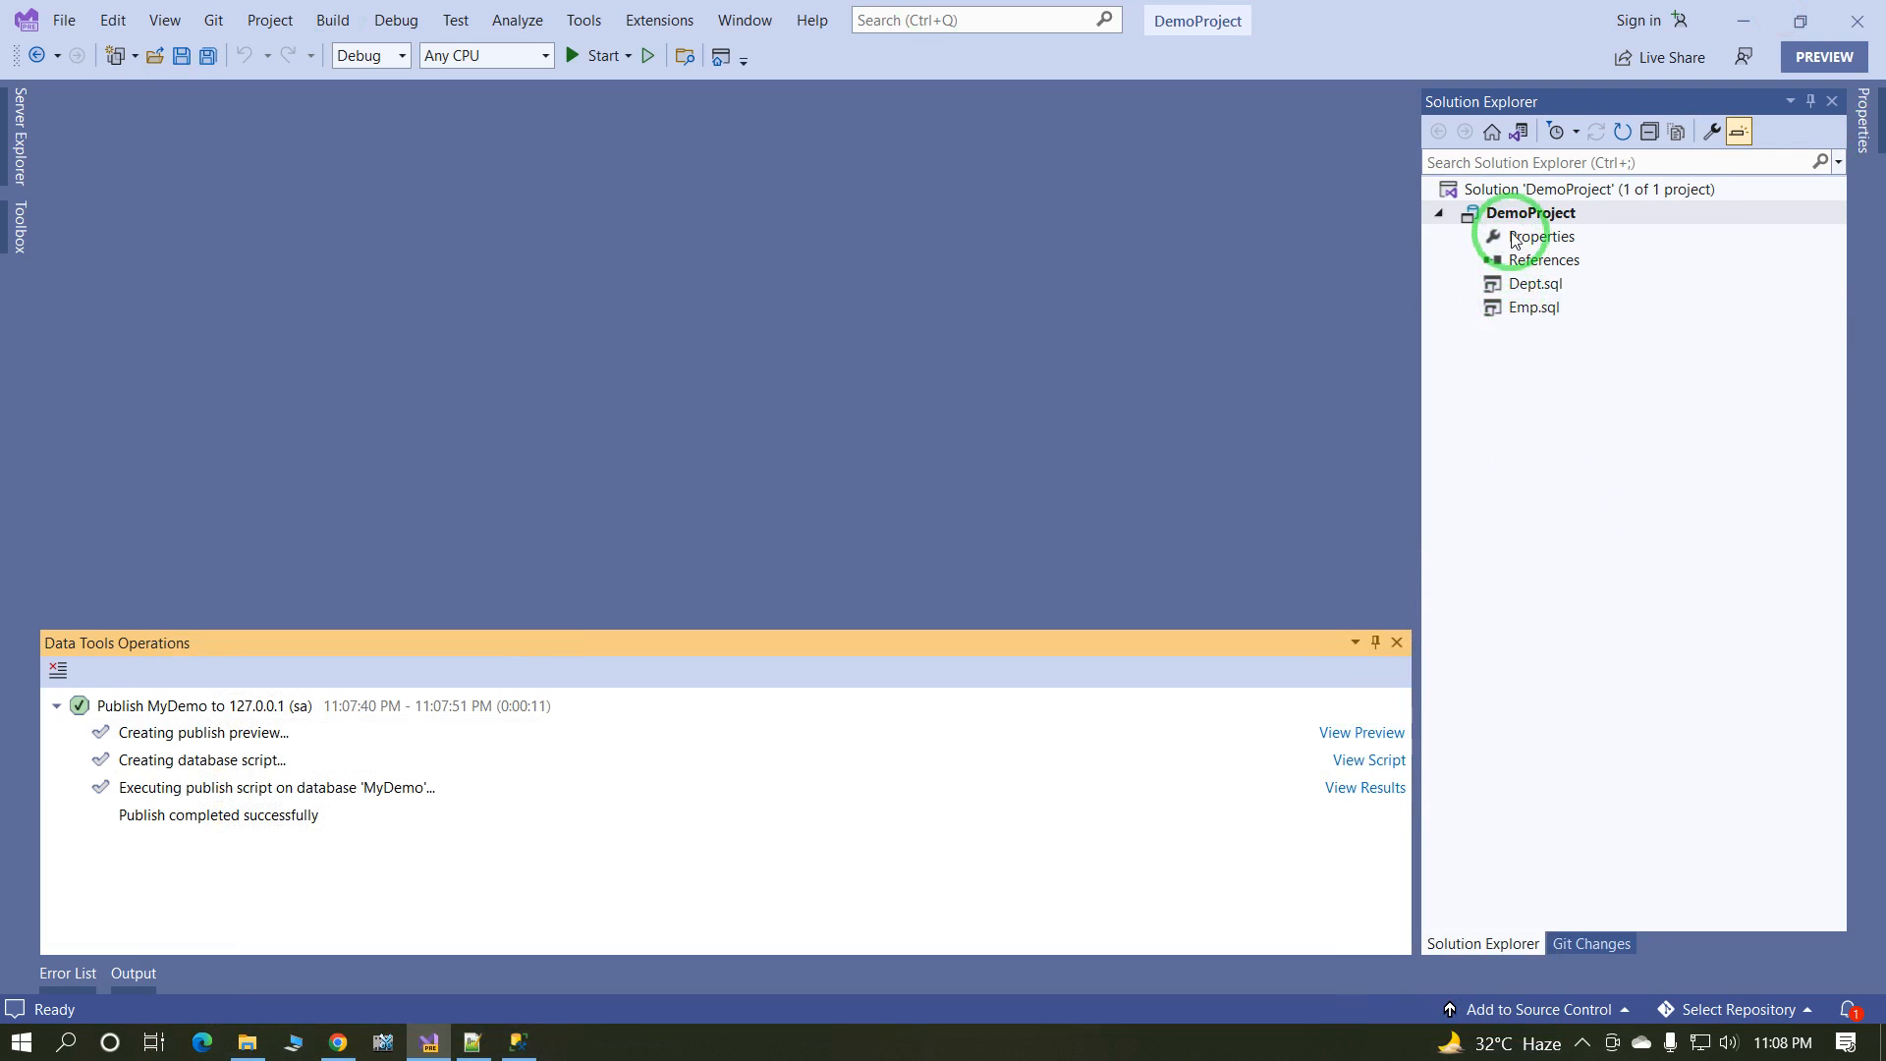
mouse_move(1499, 216)
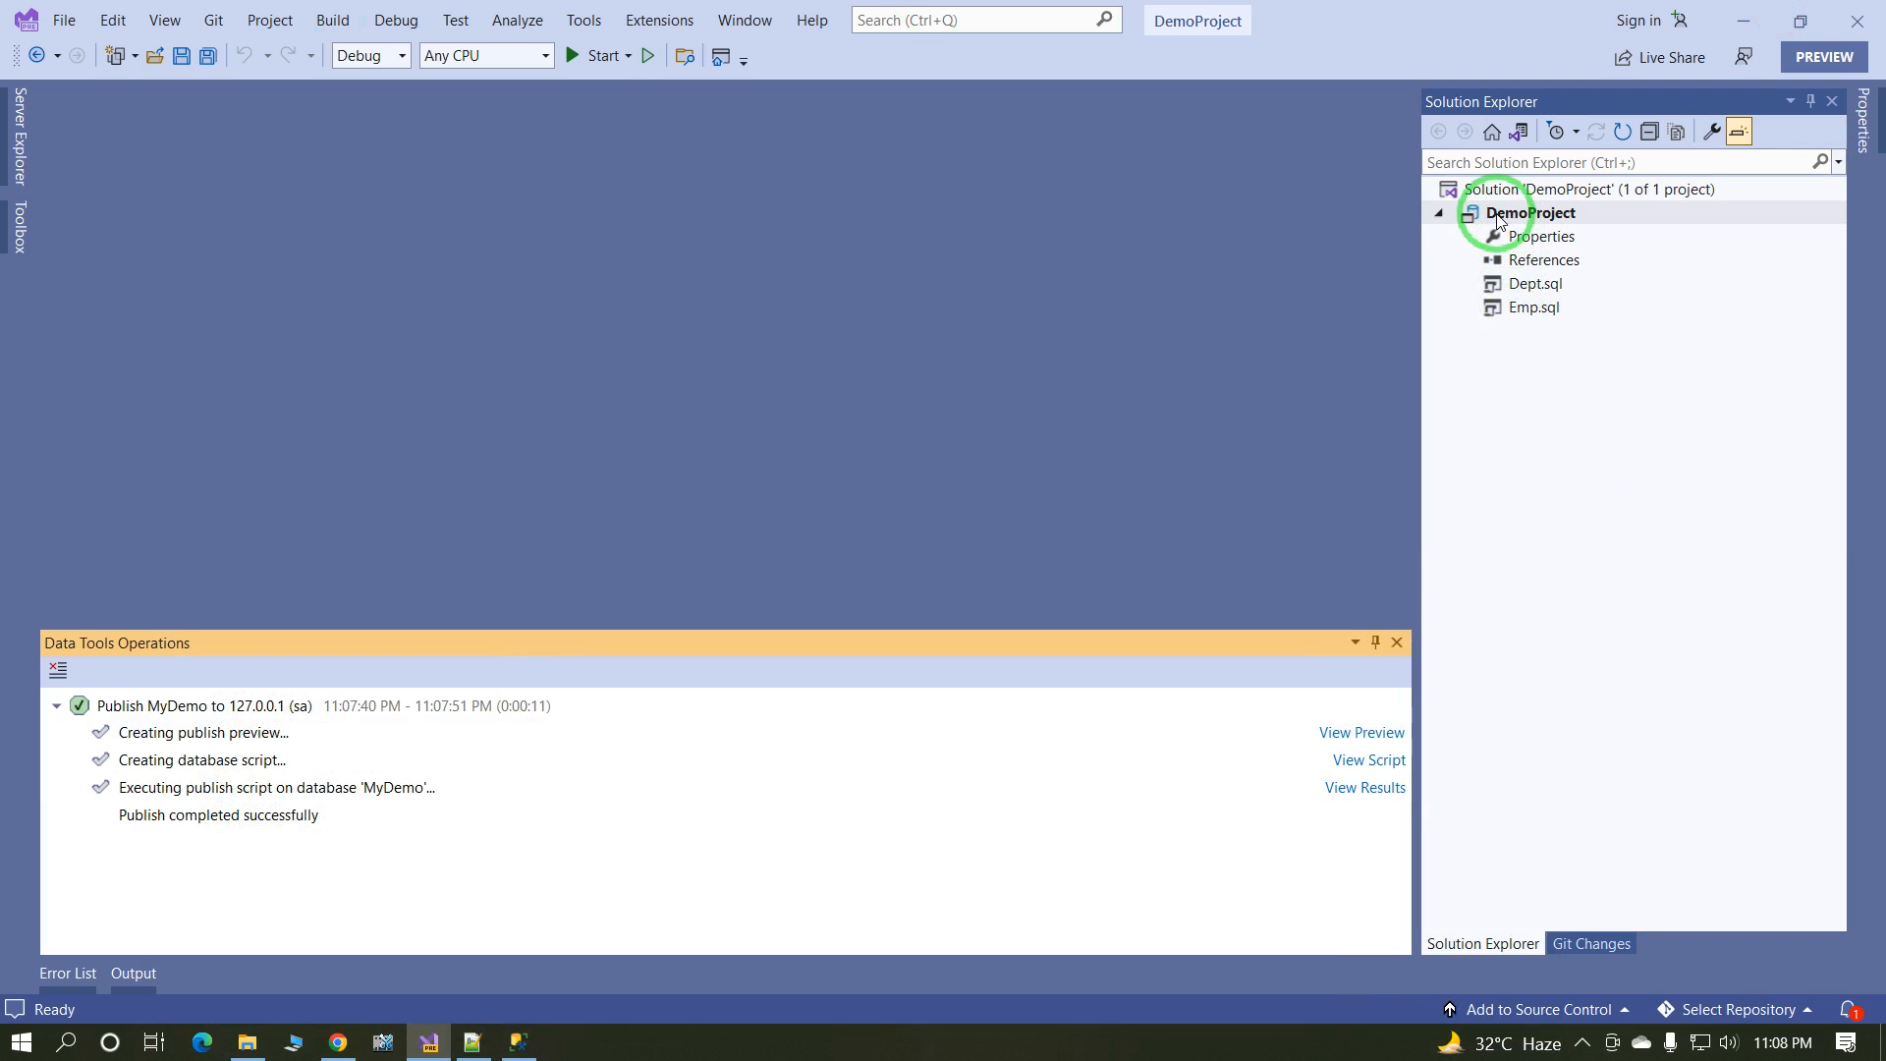
Step: Open the DemoProject folder on disk from Solution Explorer's context menu
right_click(1530, 212)
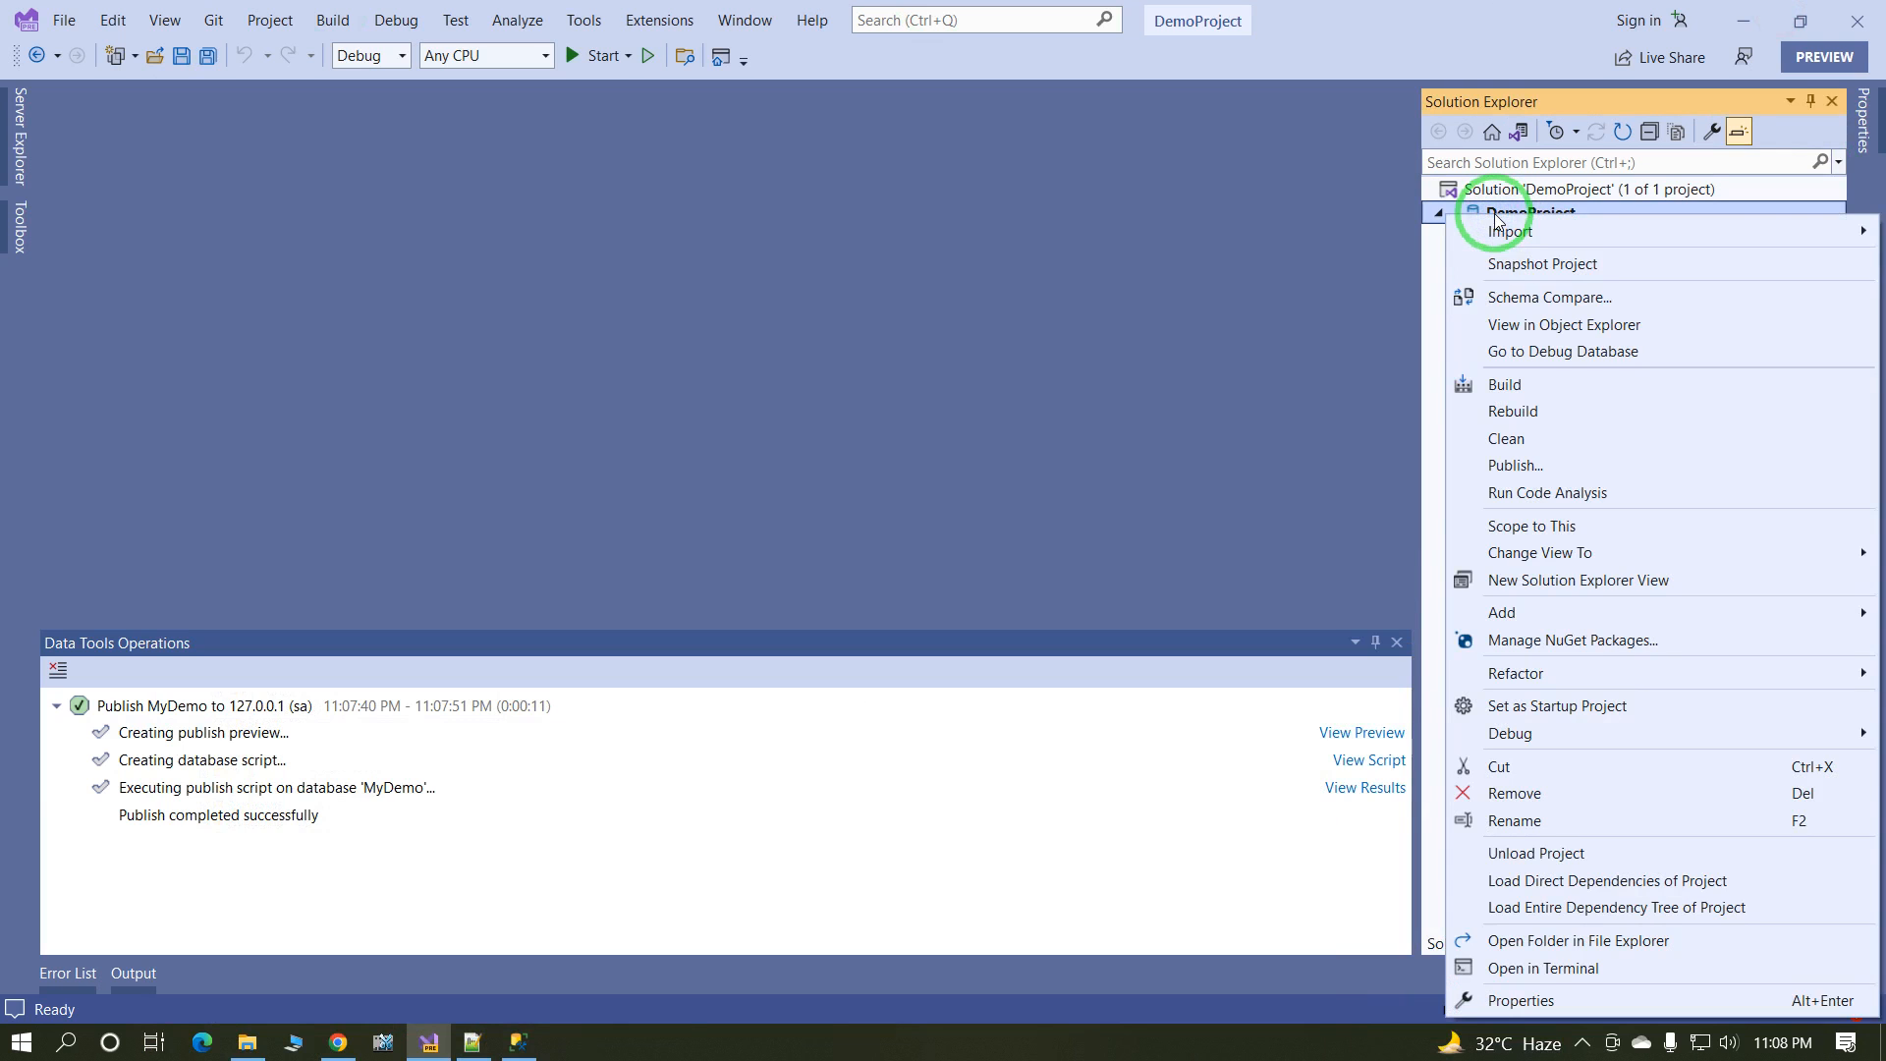
mouse_move(1544, 967)
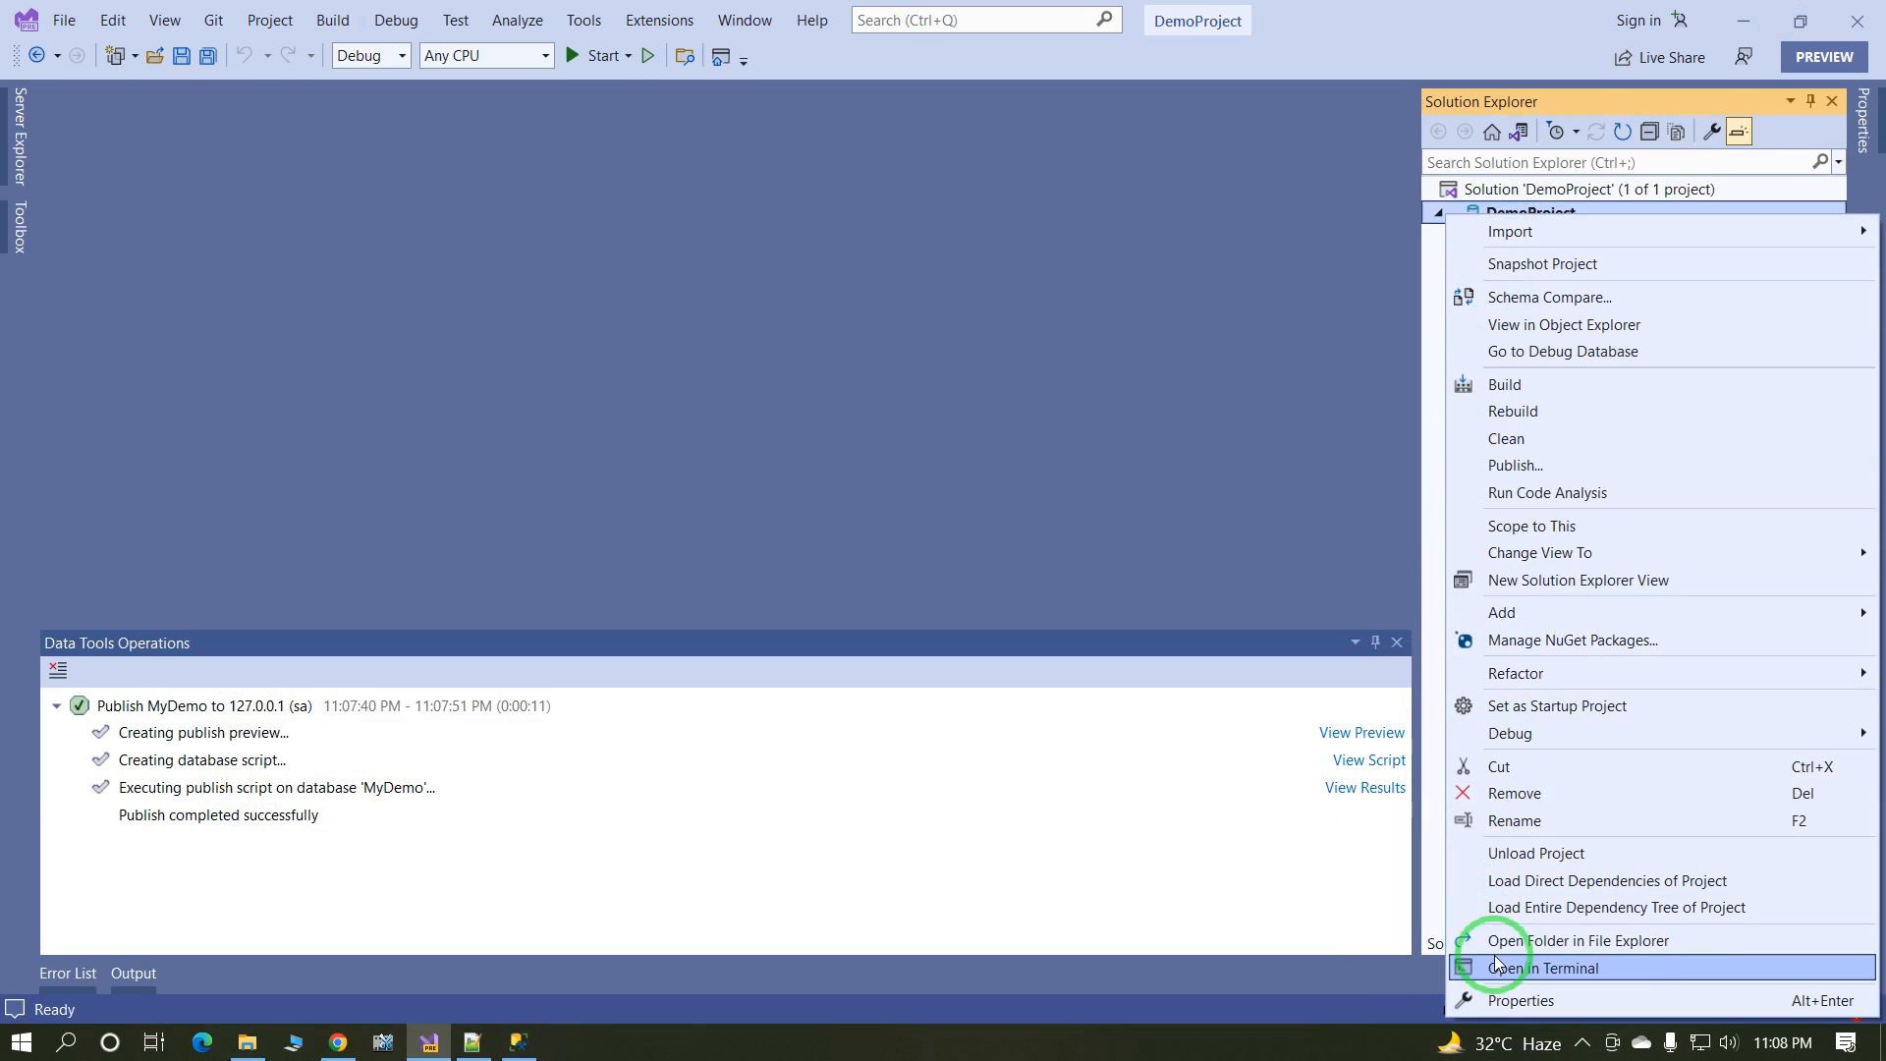
mouse_move(1508, 941)
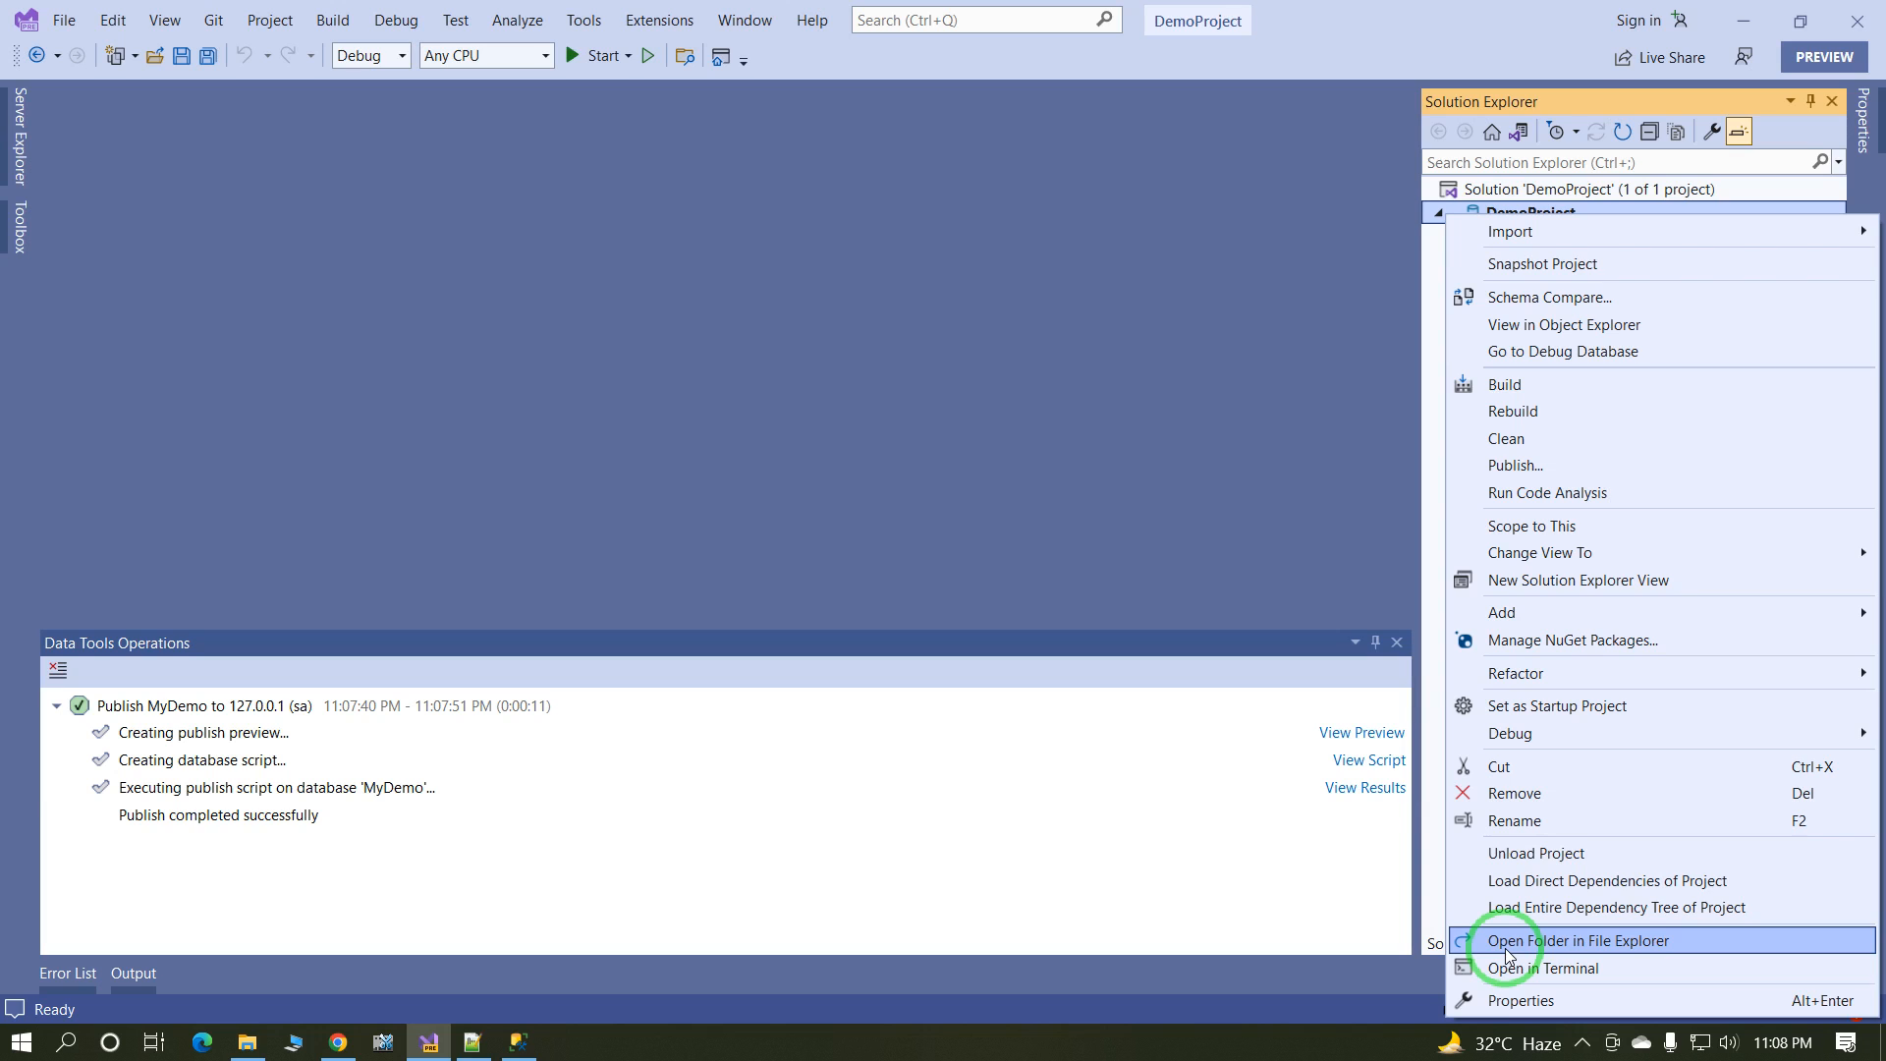
left_click(1577, 939)
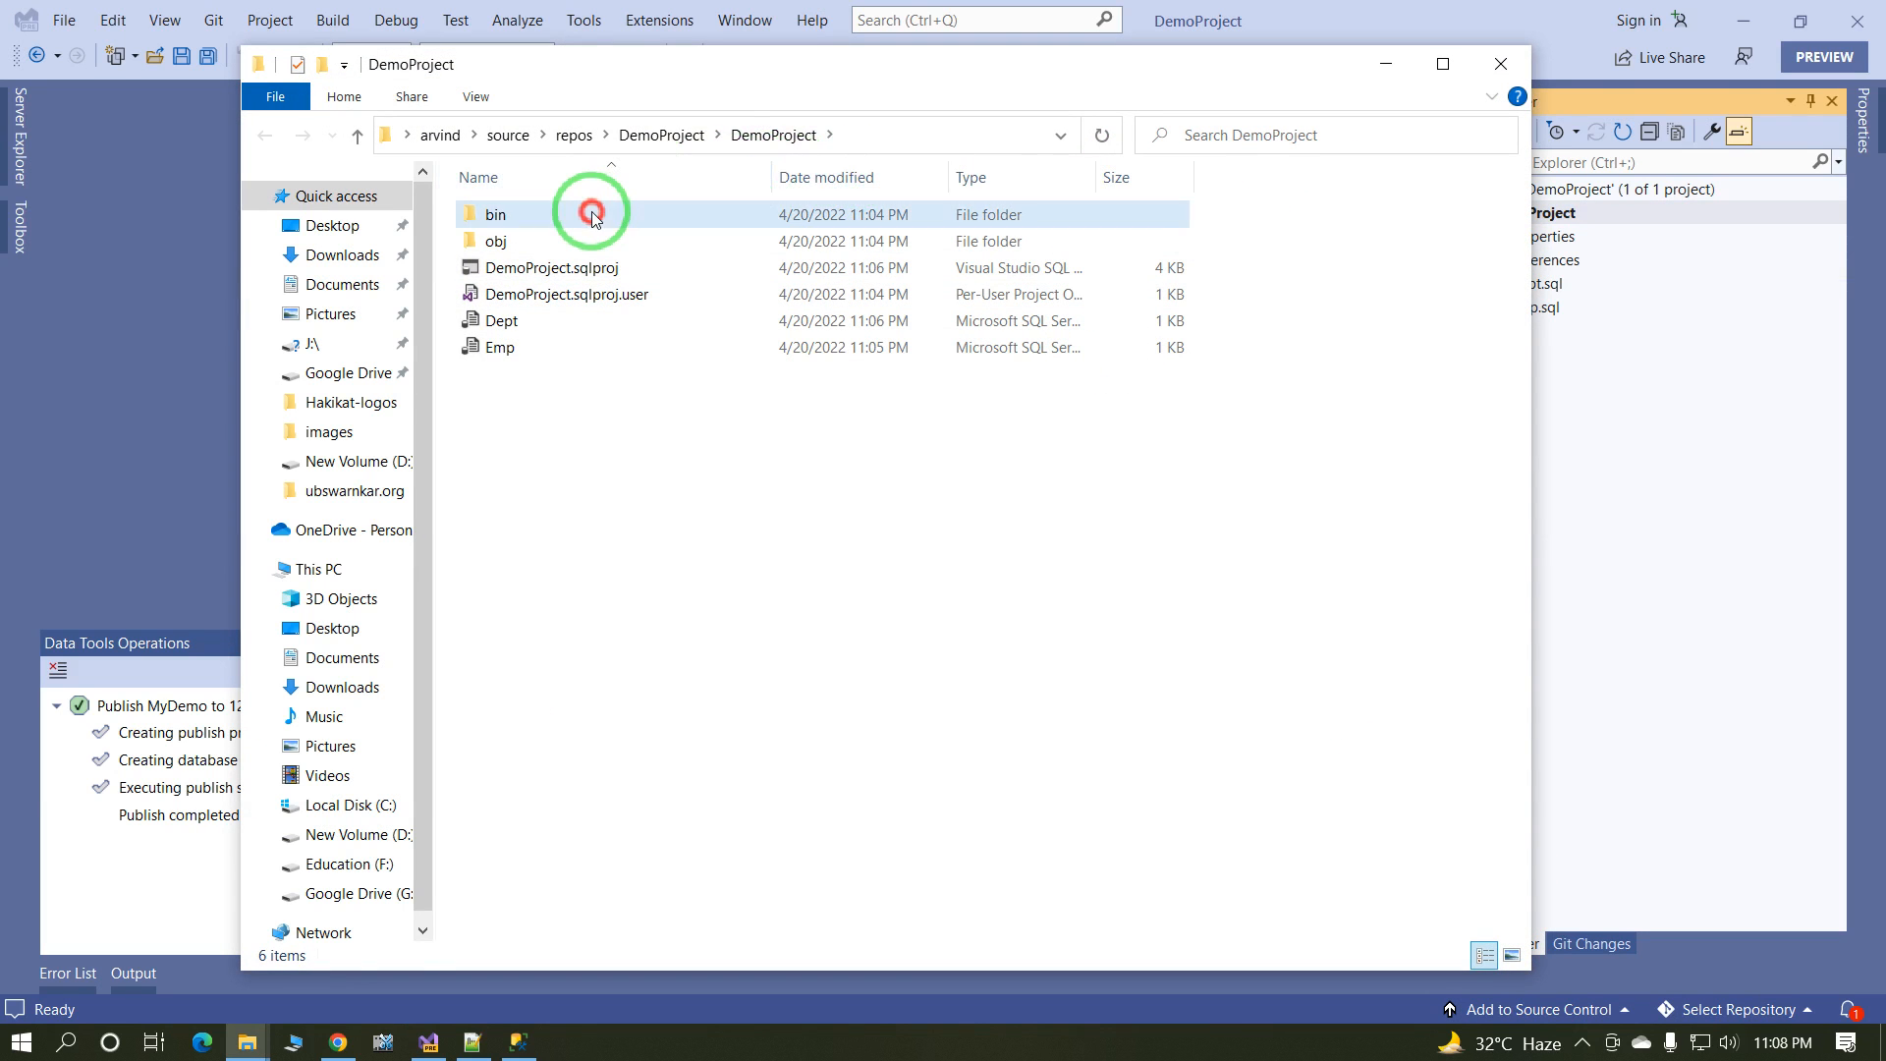
Step: Browse into bin\Debug and select the DeploymentReport beside the dacpac and publish script
double_click(495, 215)
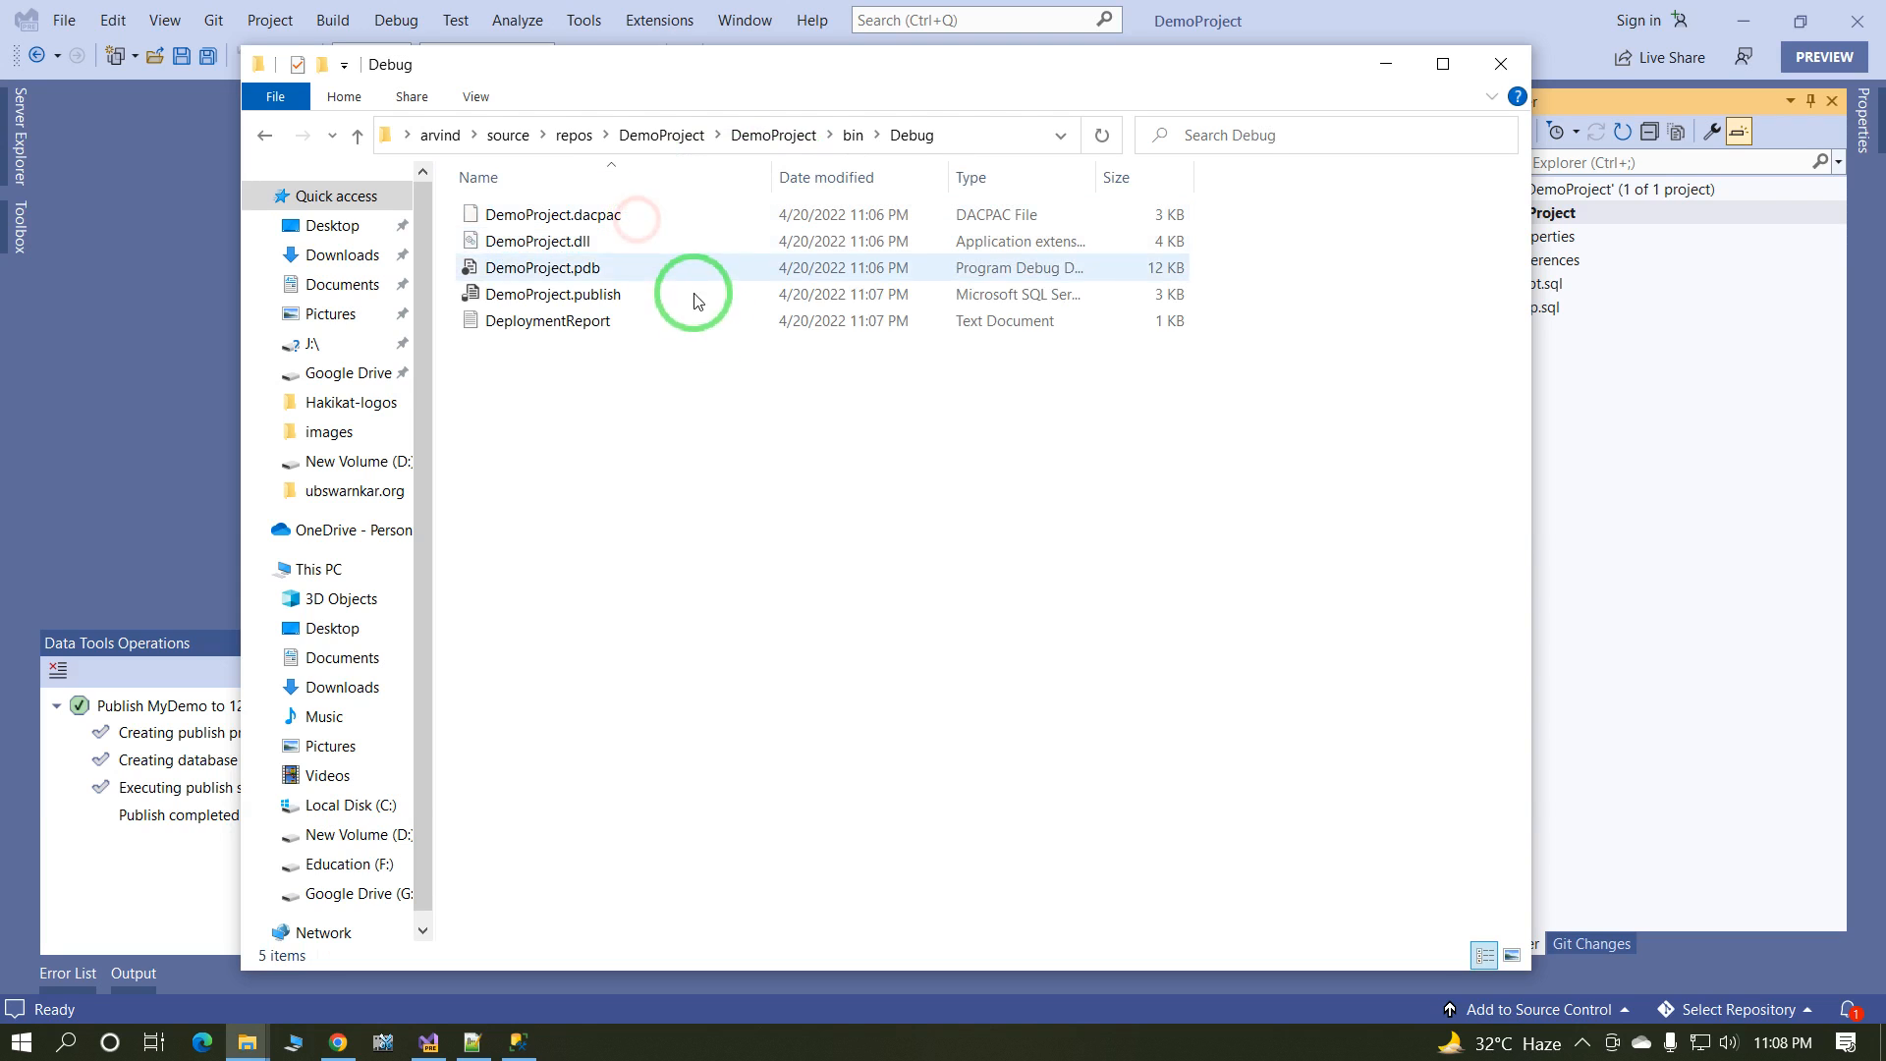
left_click(554, 293)
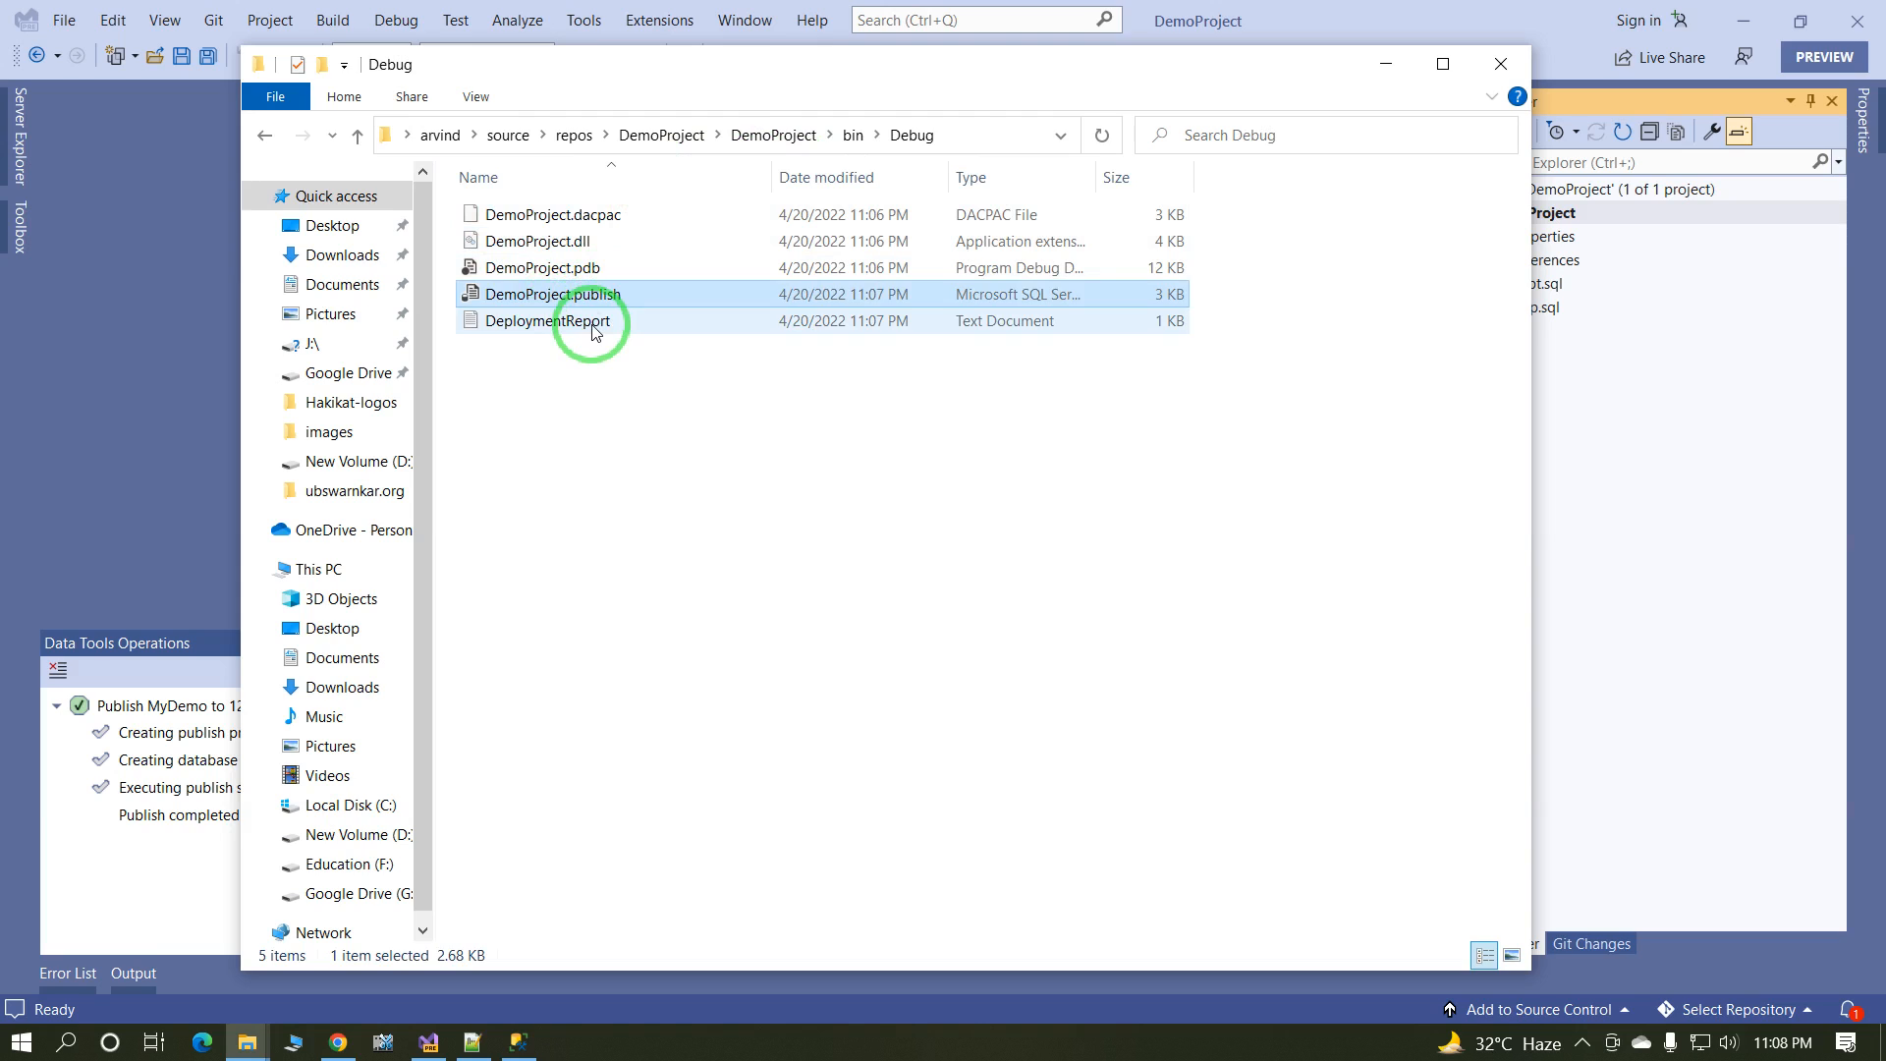
left_click(548, 320)
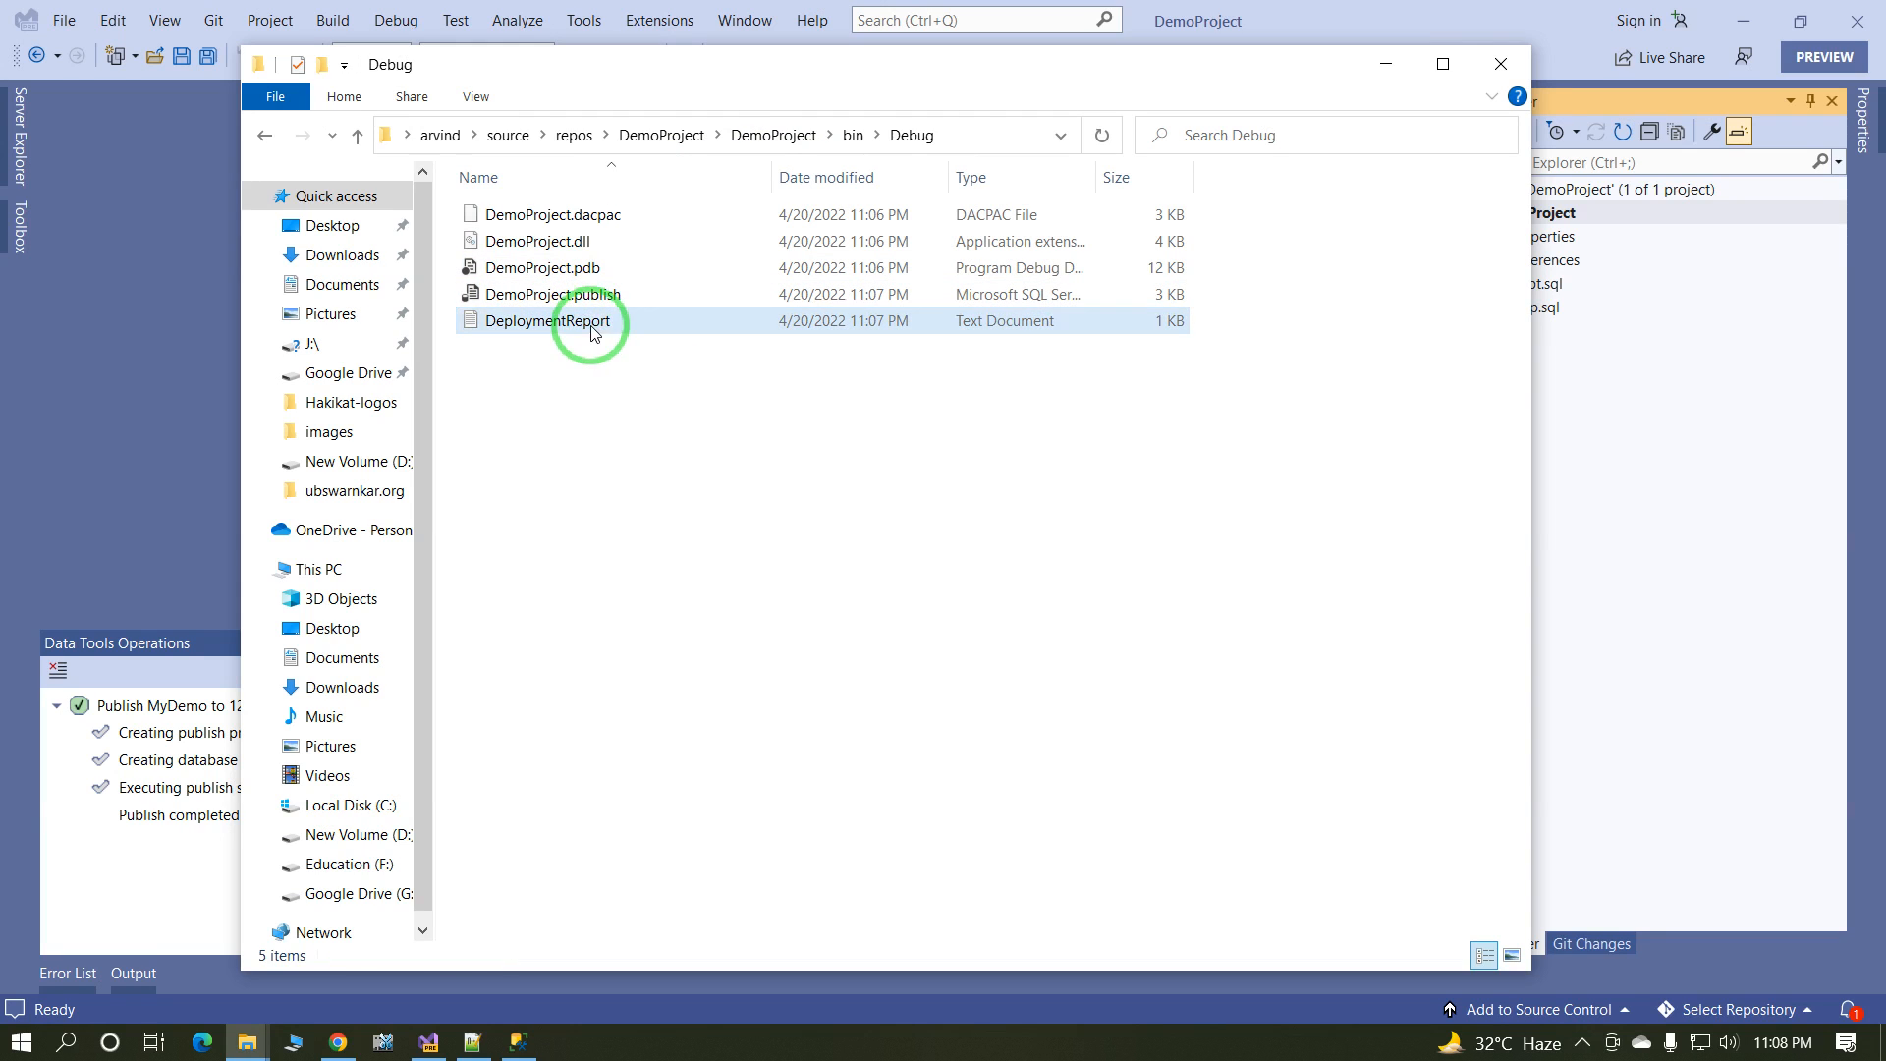
left_click(554, 320)
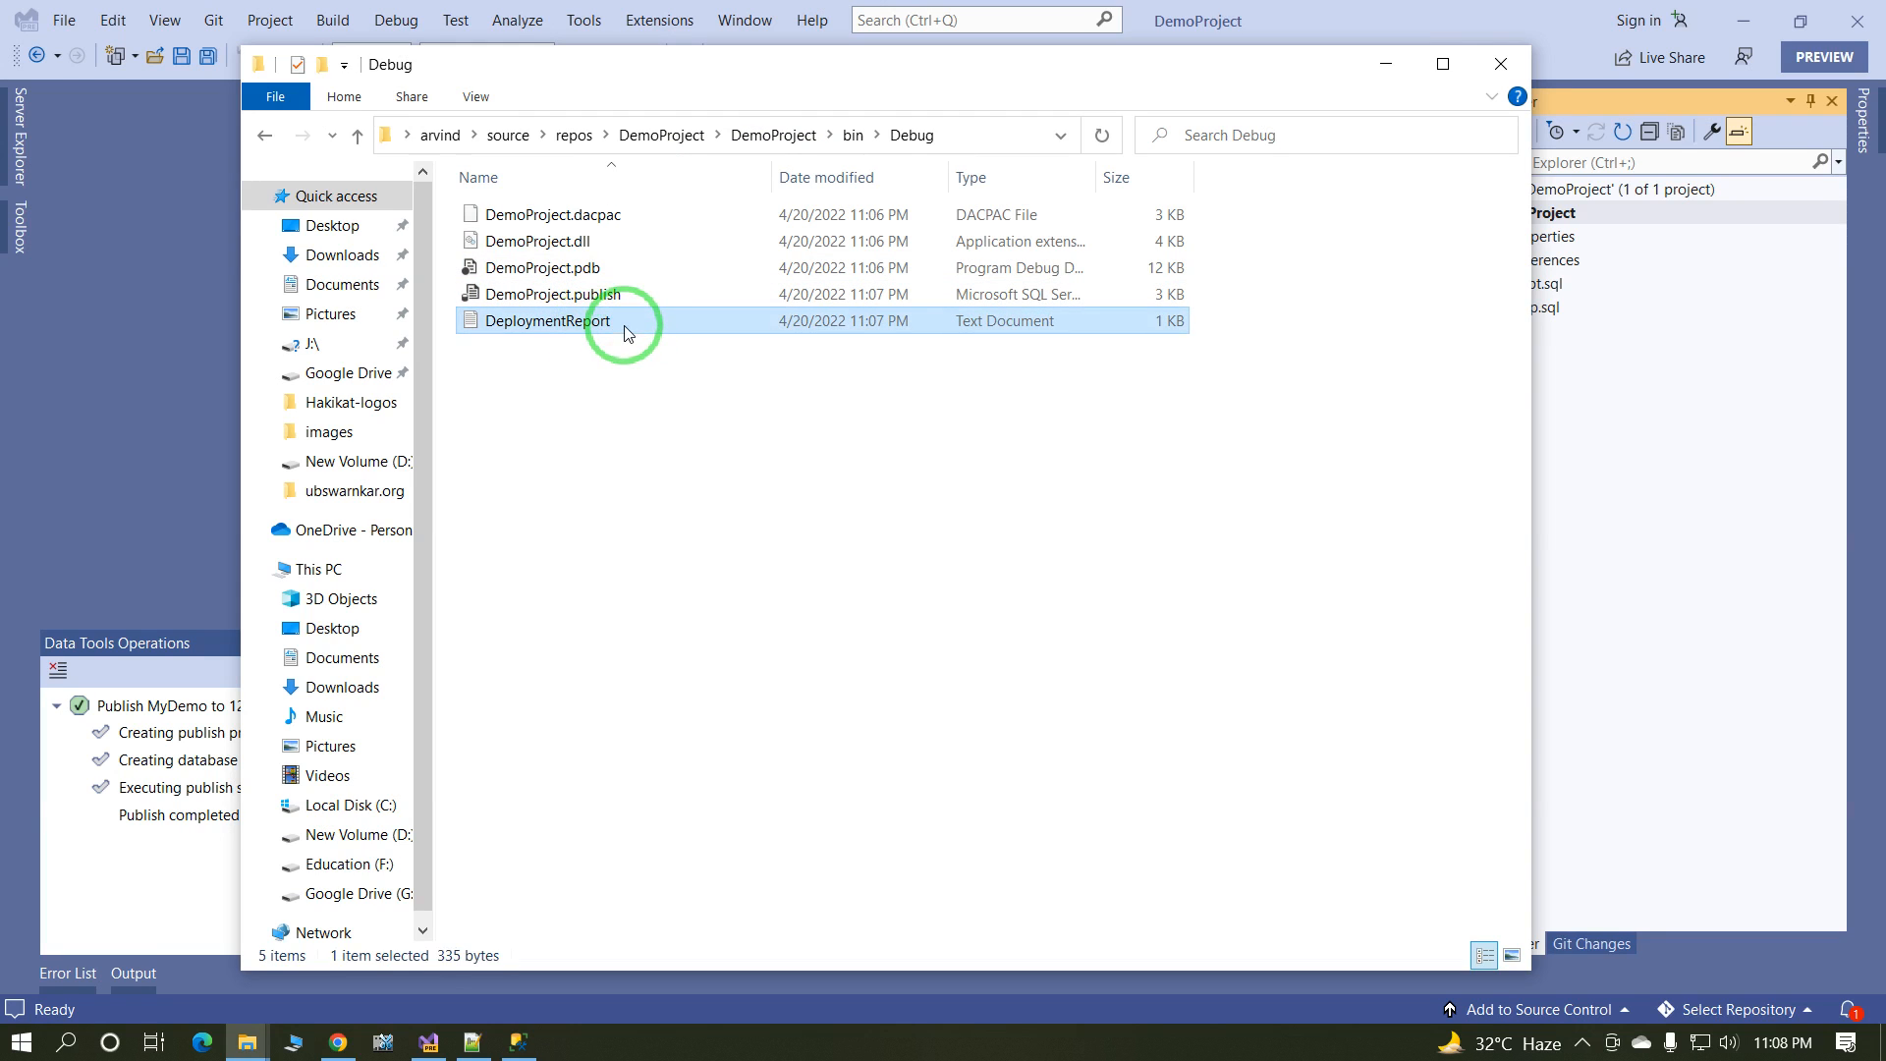
Step: Read the DeploymentReport in Notepad, noting Dept and Emp listed for creation, then close it
double_click(546, 320)
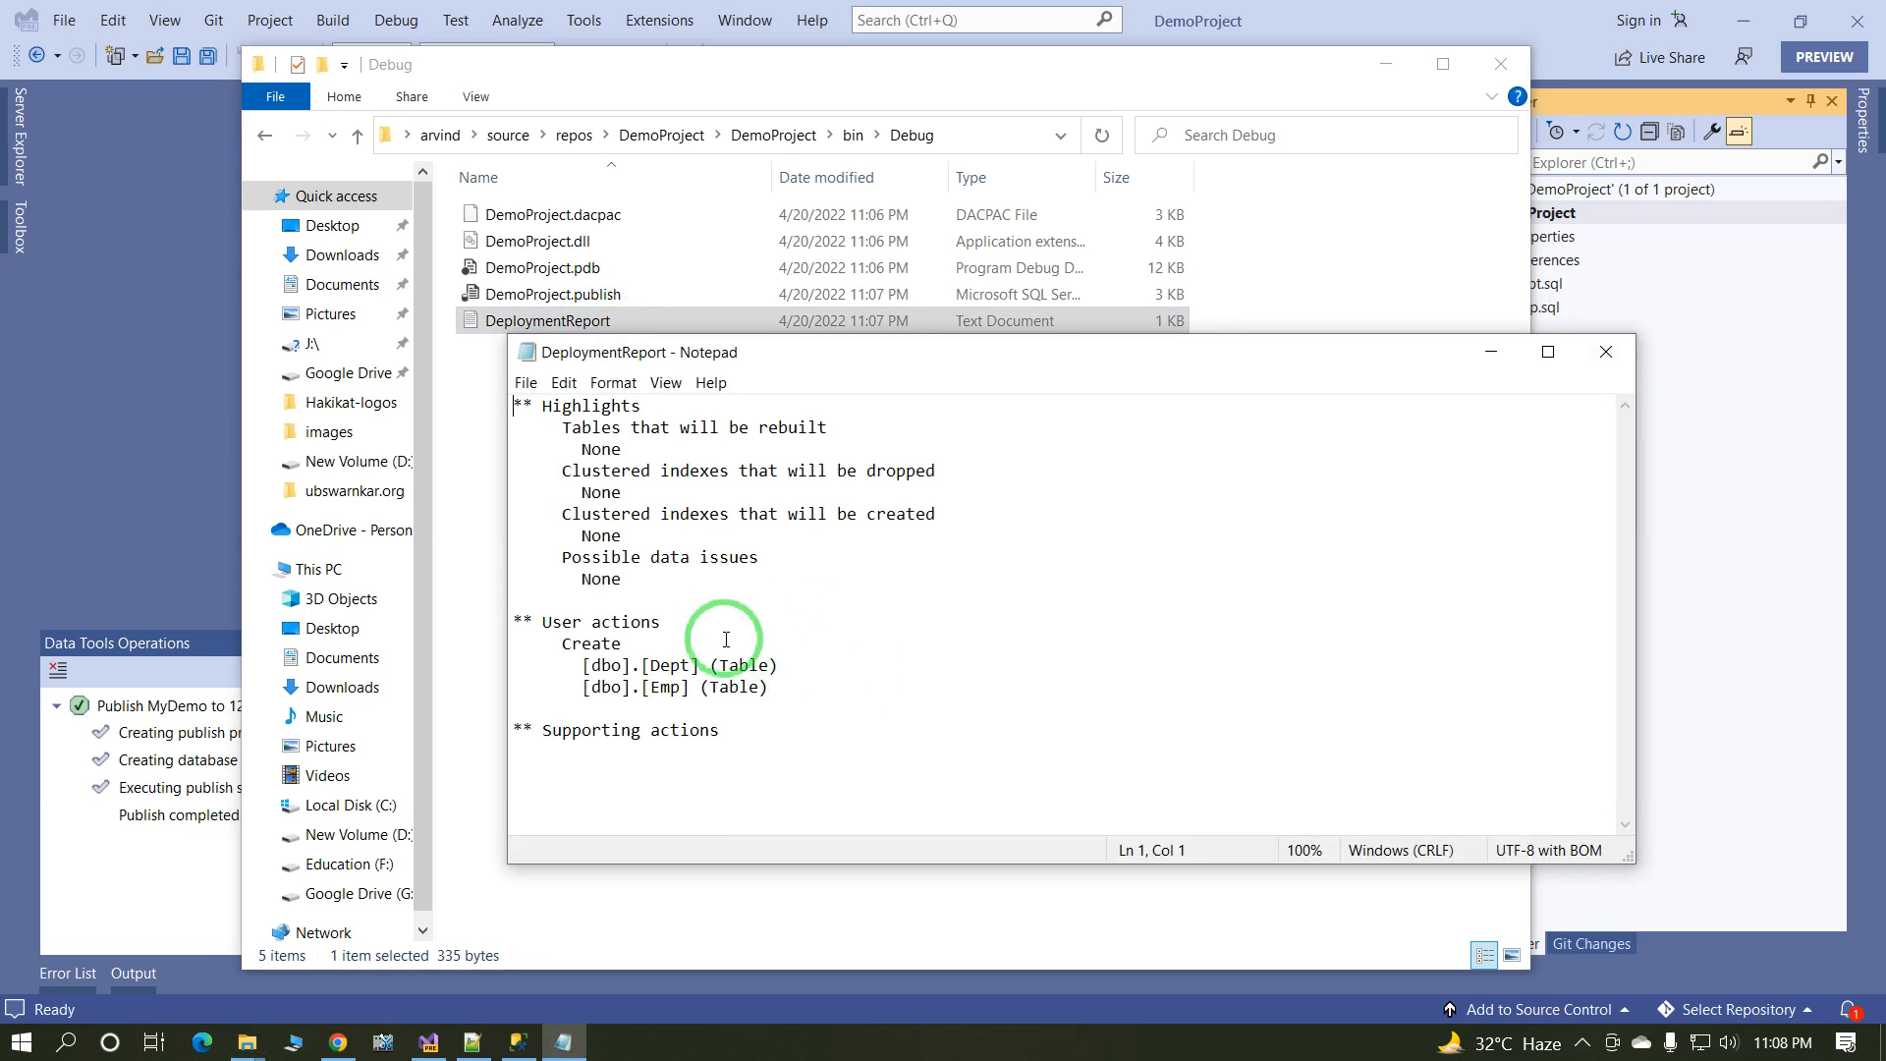
mouse_move(807, 440)
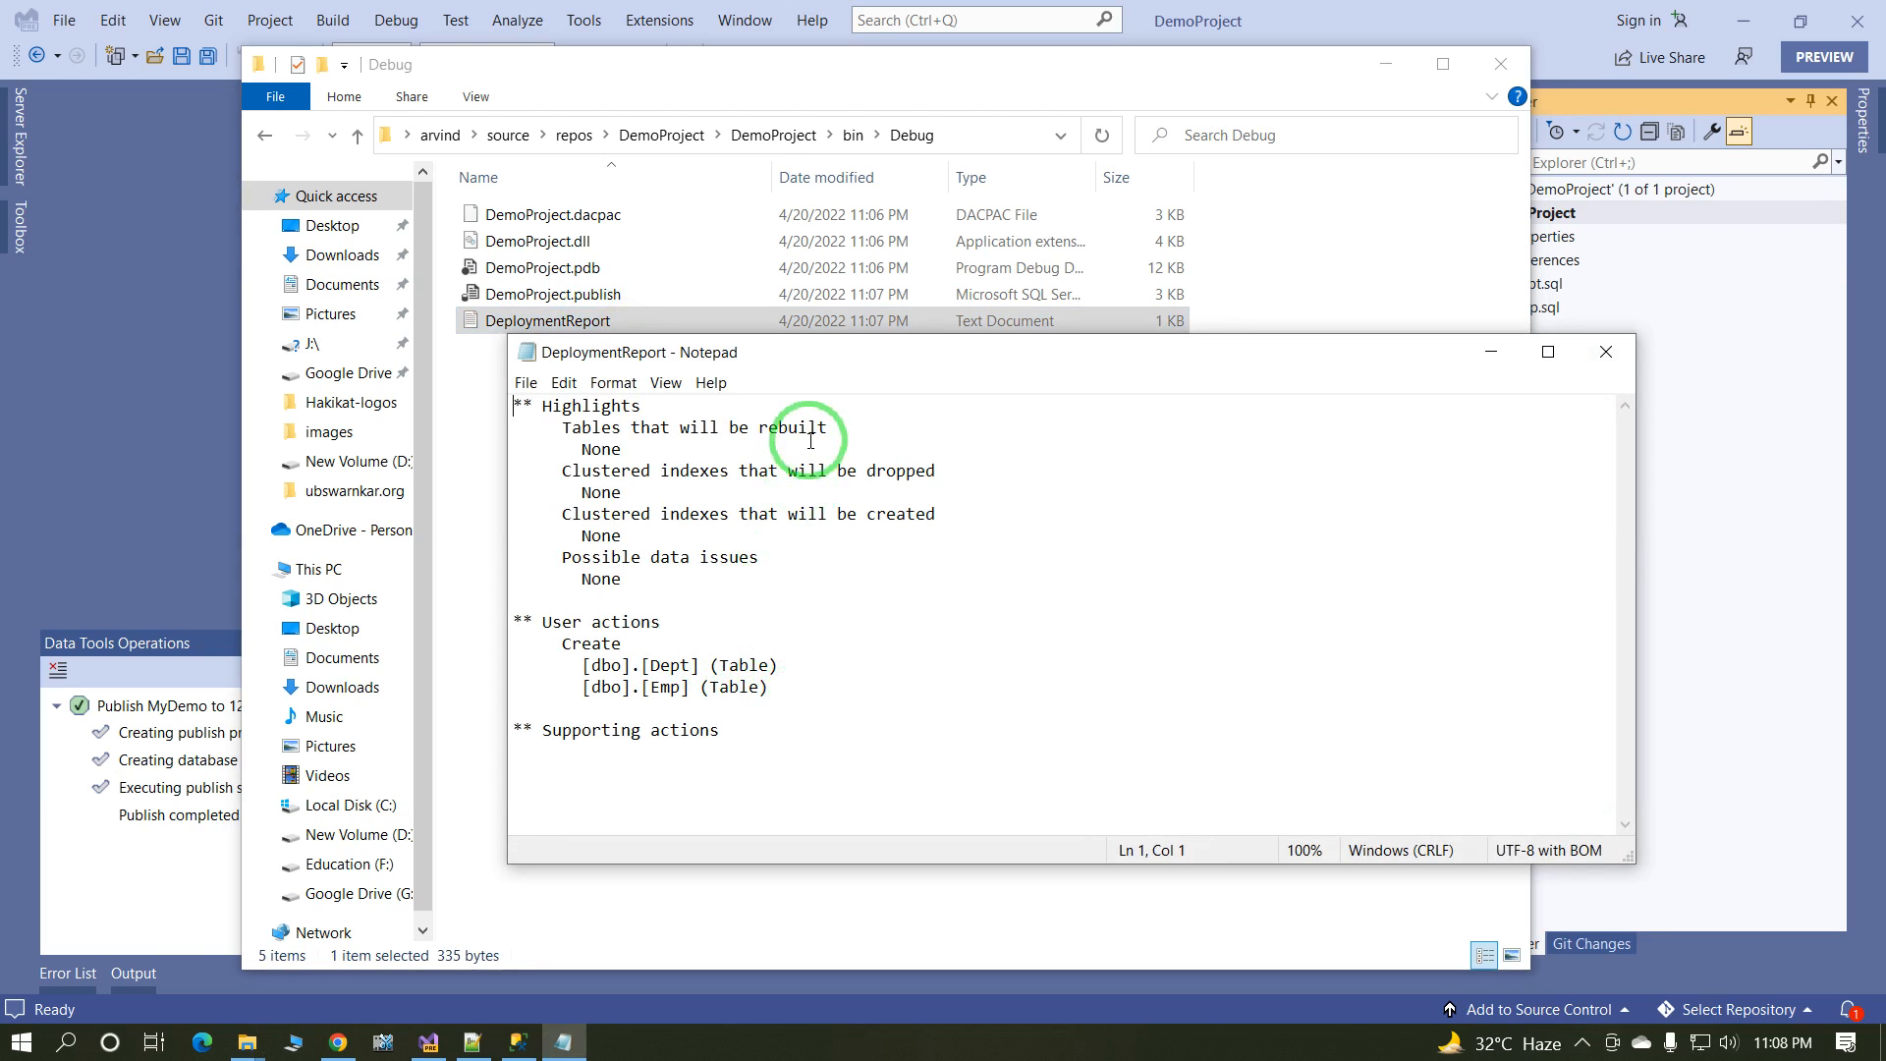
mouse_move(1381, 279)
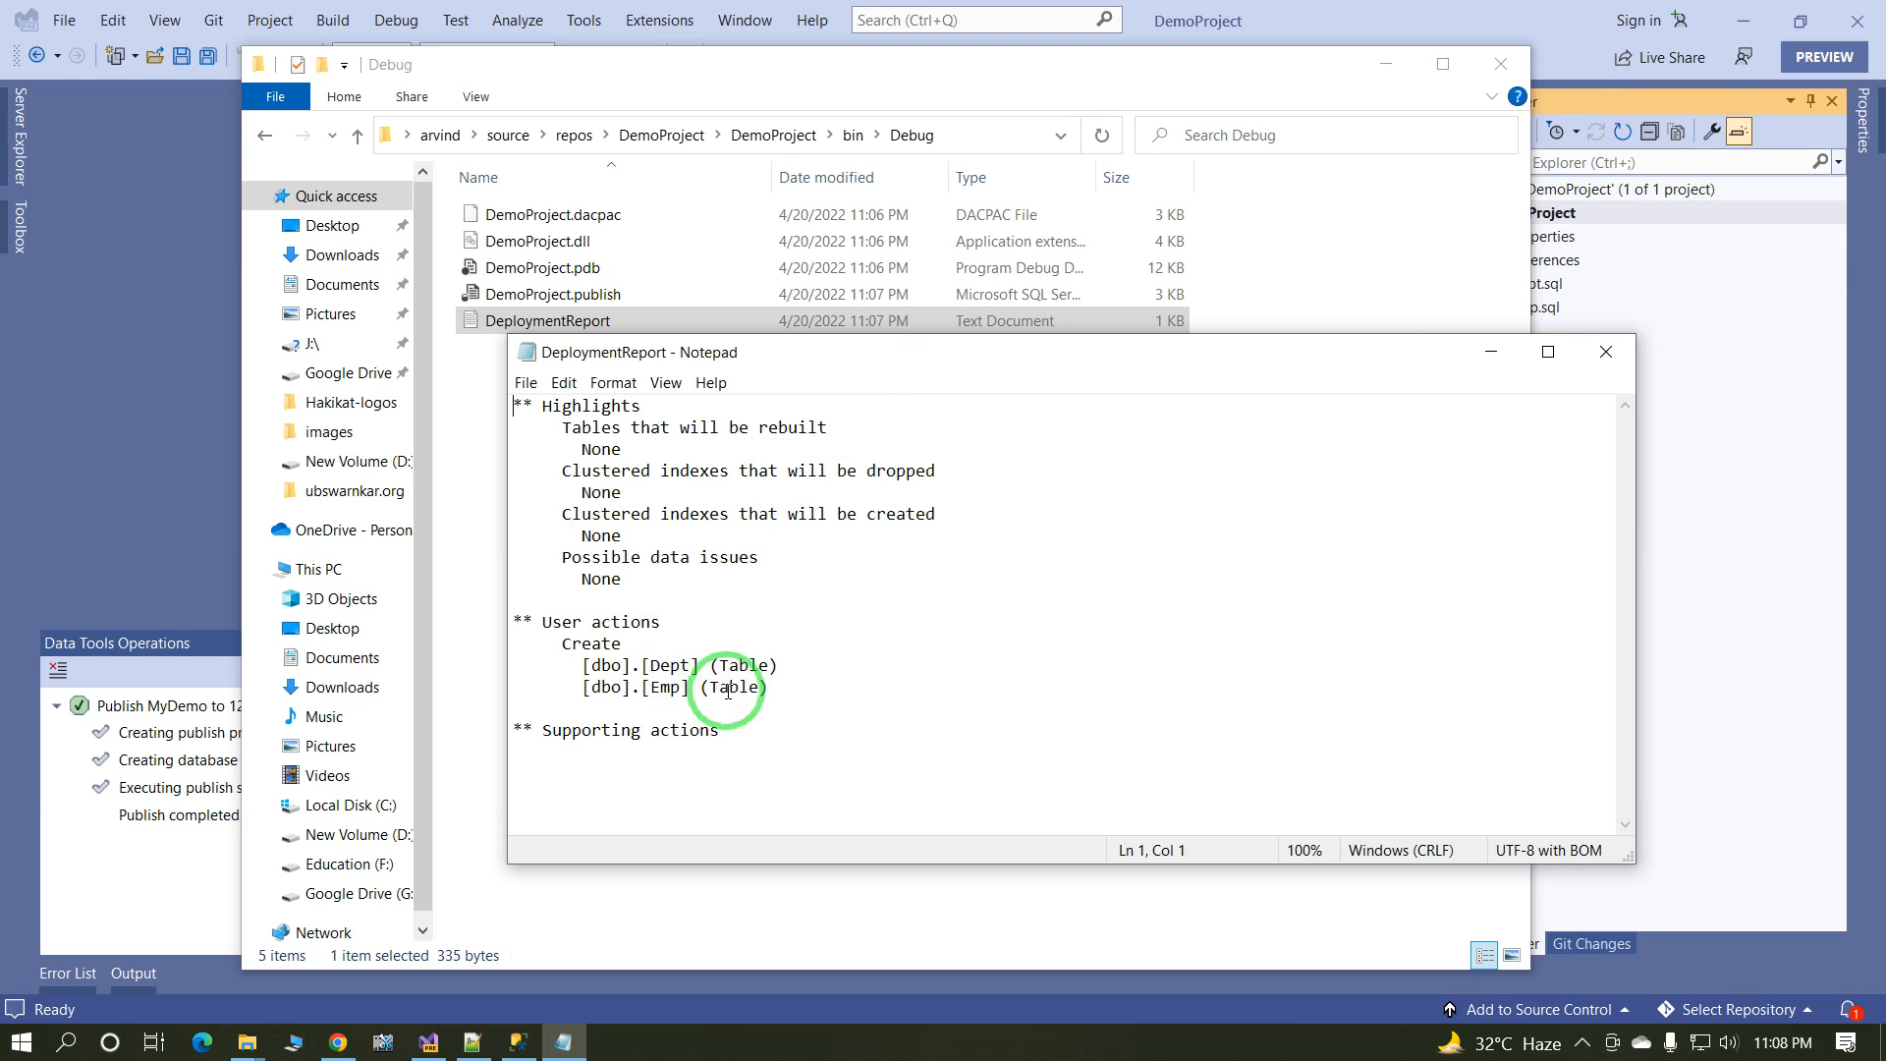
double_click(666, 688)
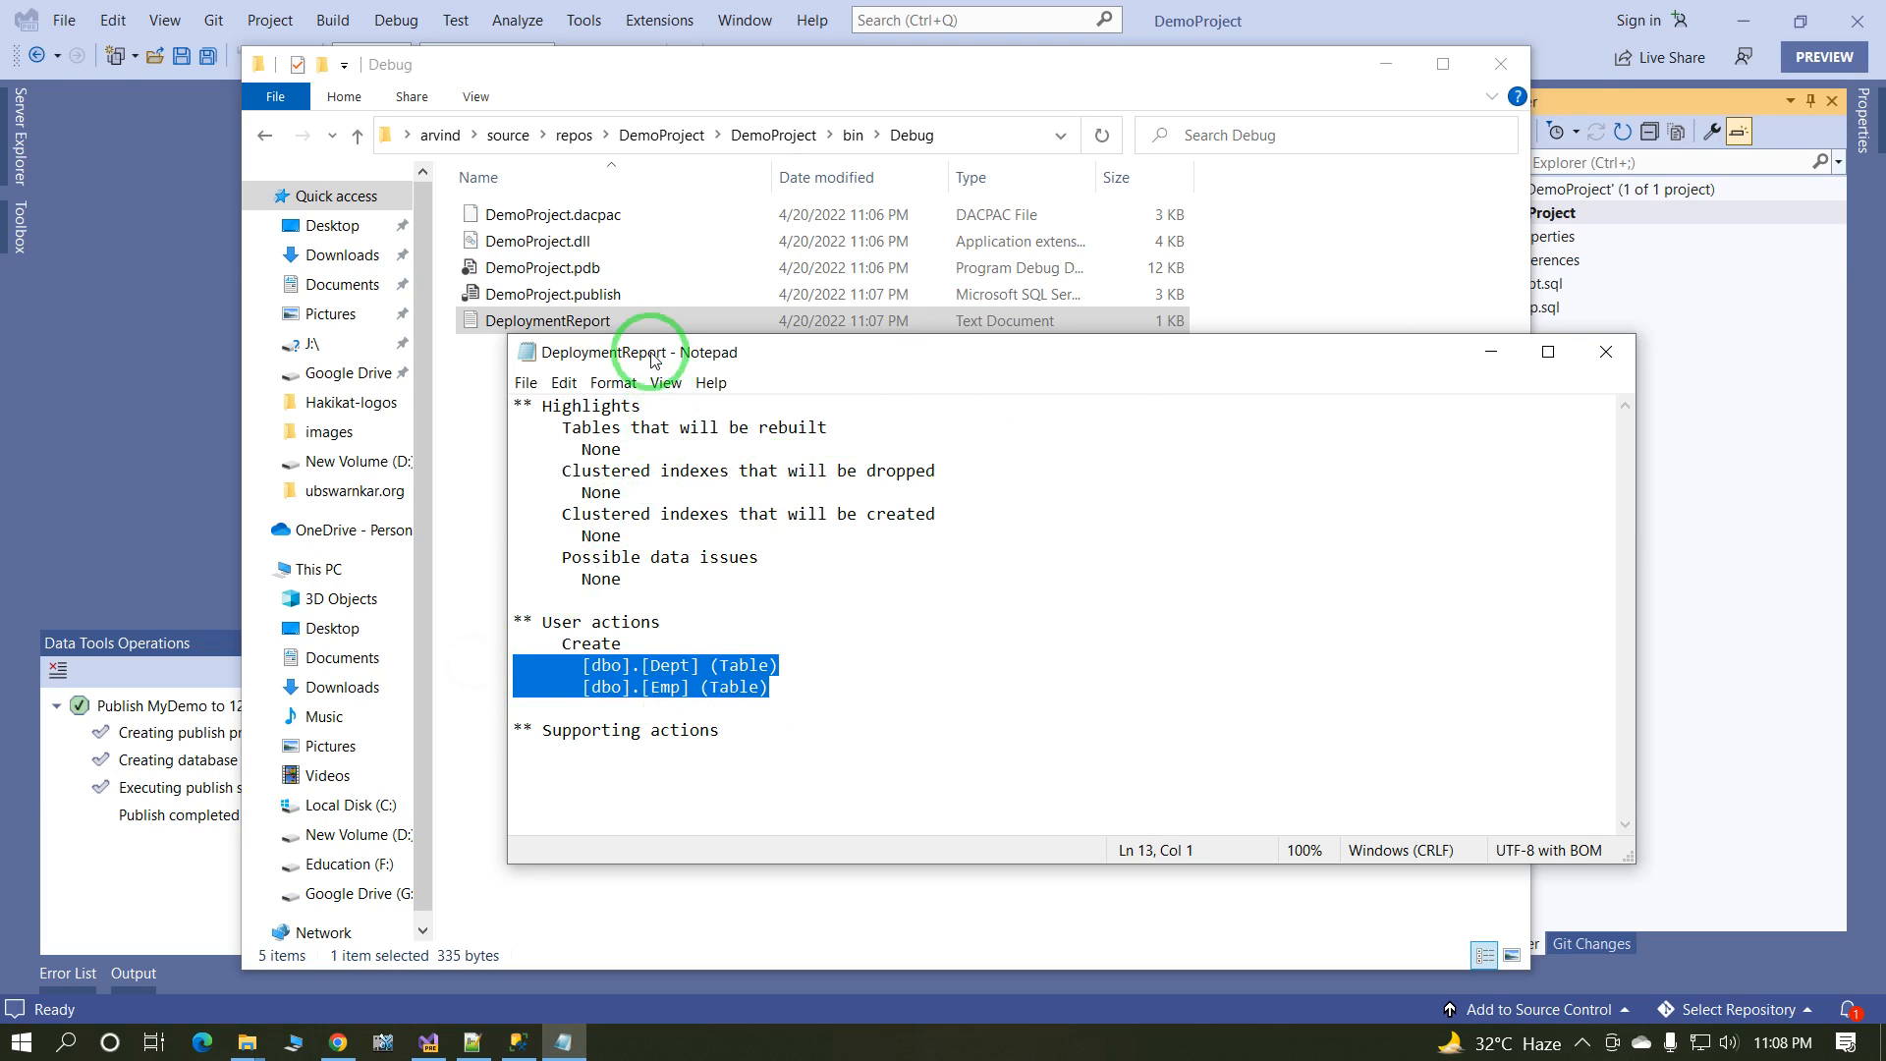
left_click(1605, 352)
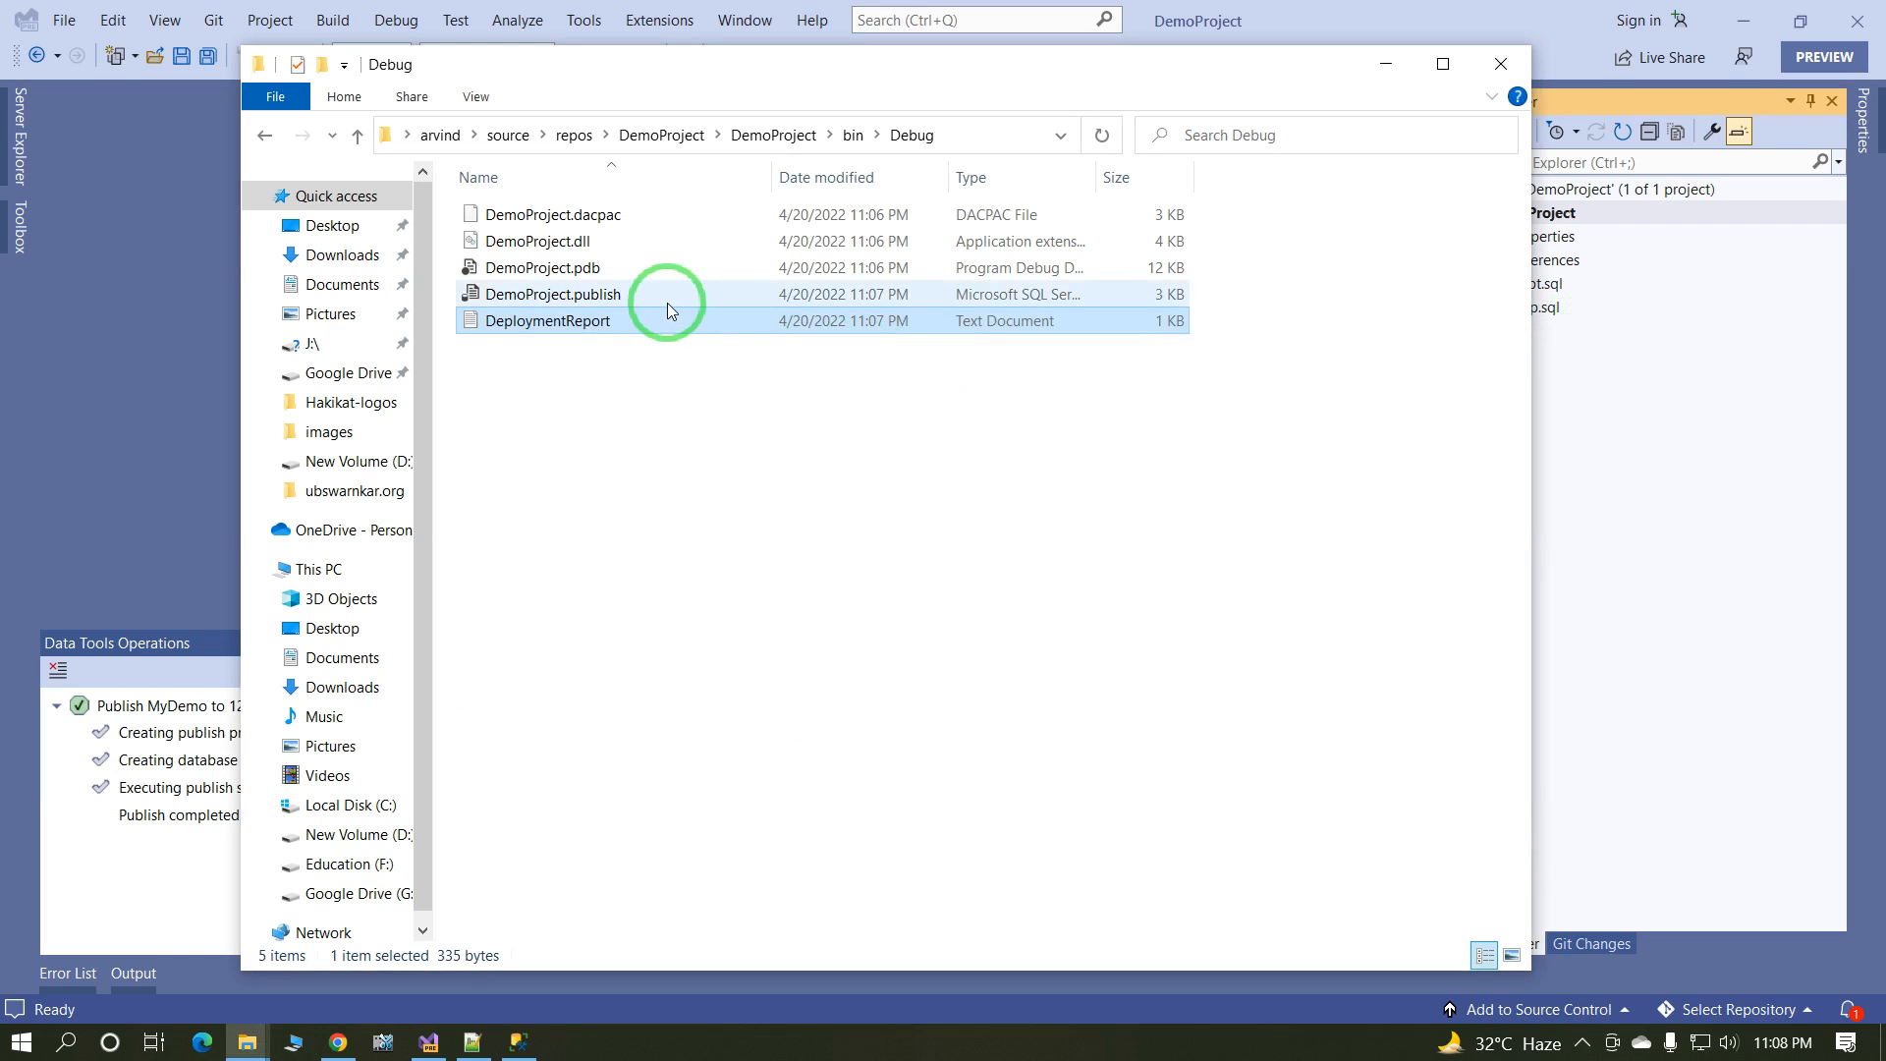
Step: Open DemoProject.publish.sql in Notepad++ from its context menu
right_click(554, 292)
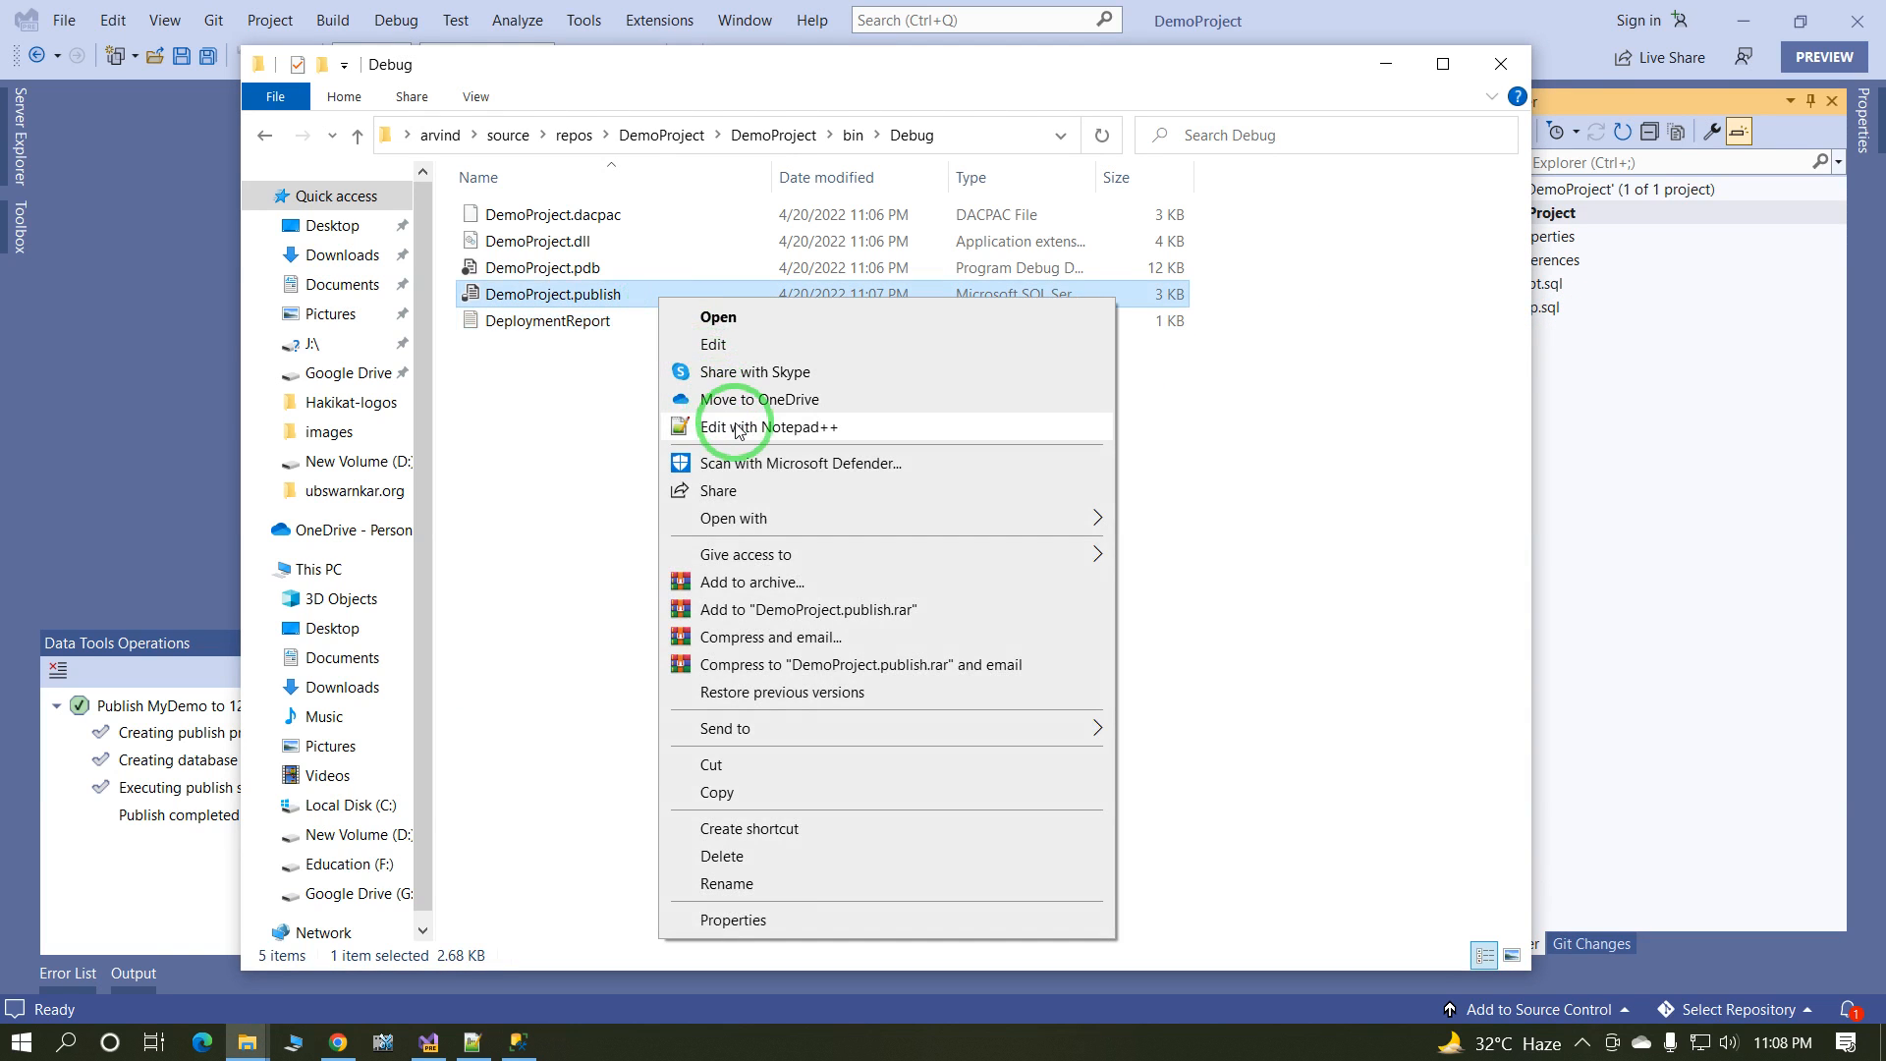
left_click(768, 426)
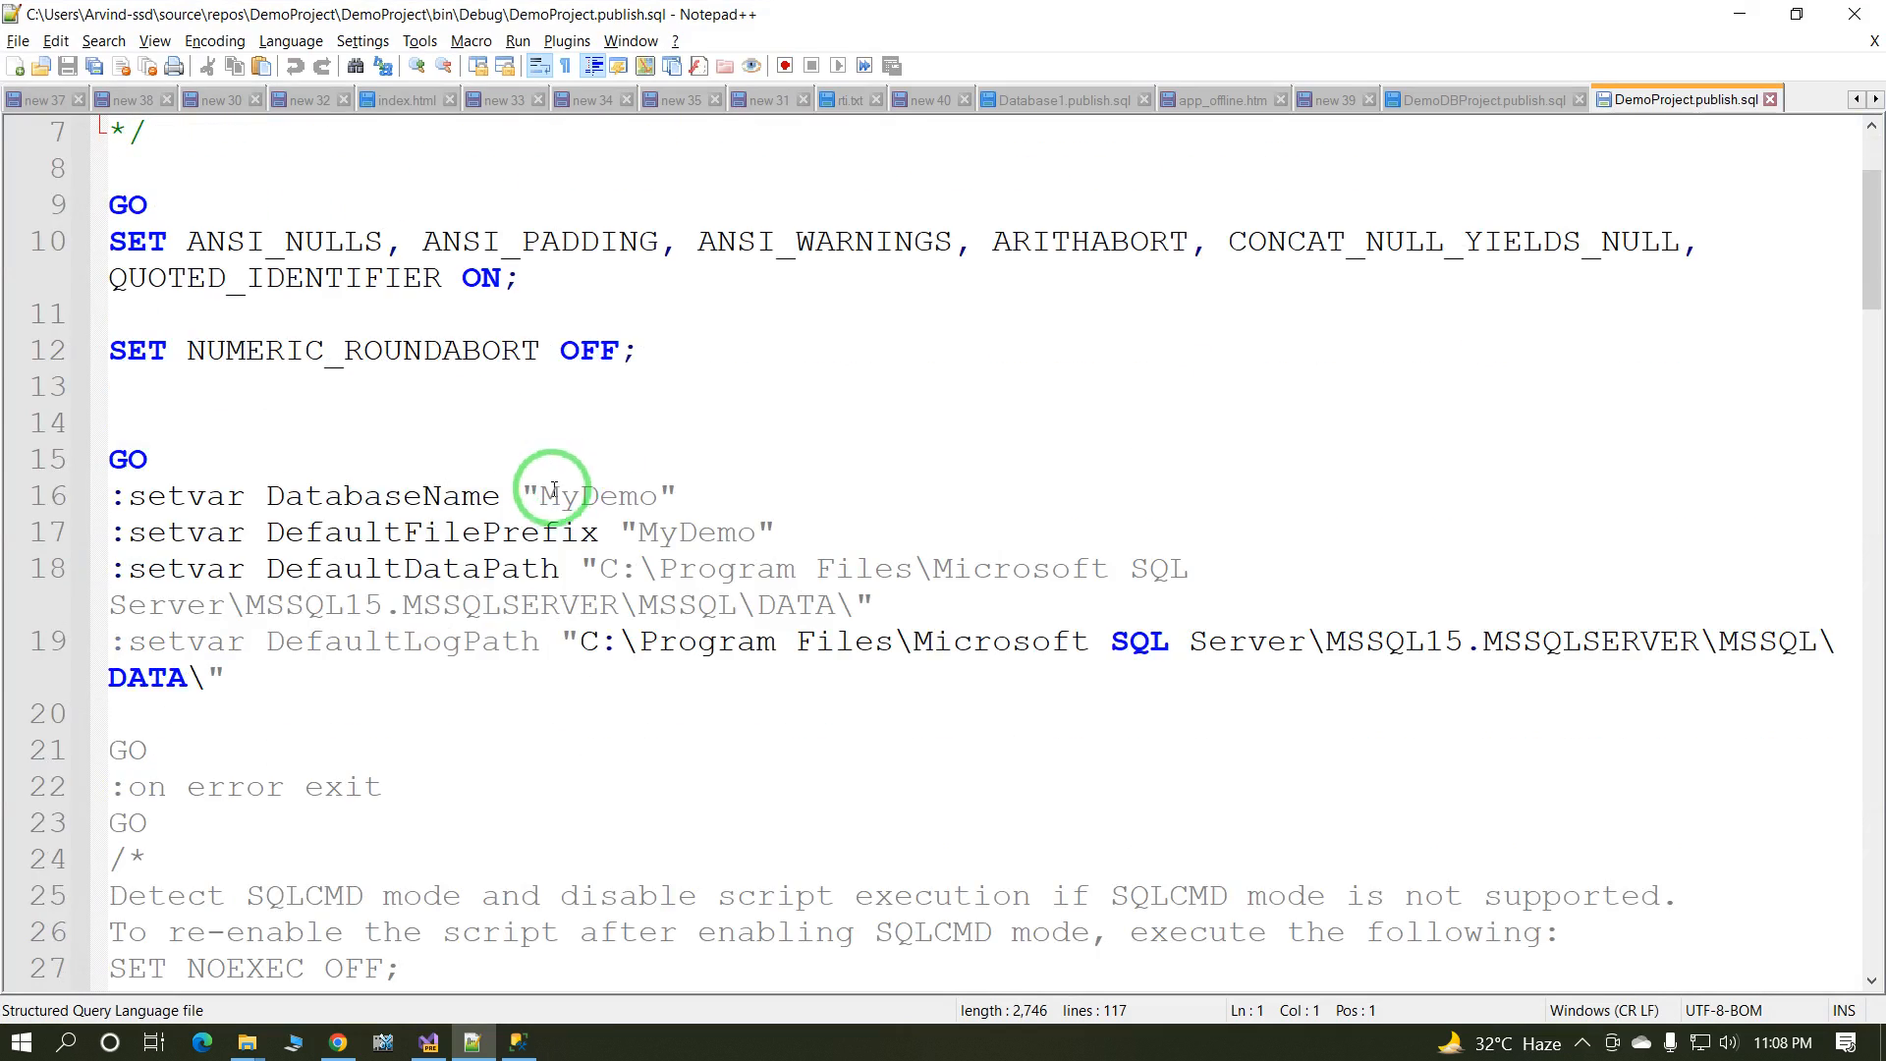
Step: Scroll the publish script down to the CREATE TABLE [dbo].[Dept] block
scroll("down", 3)
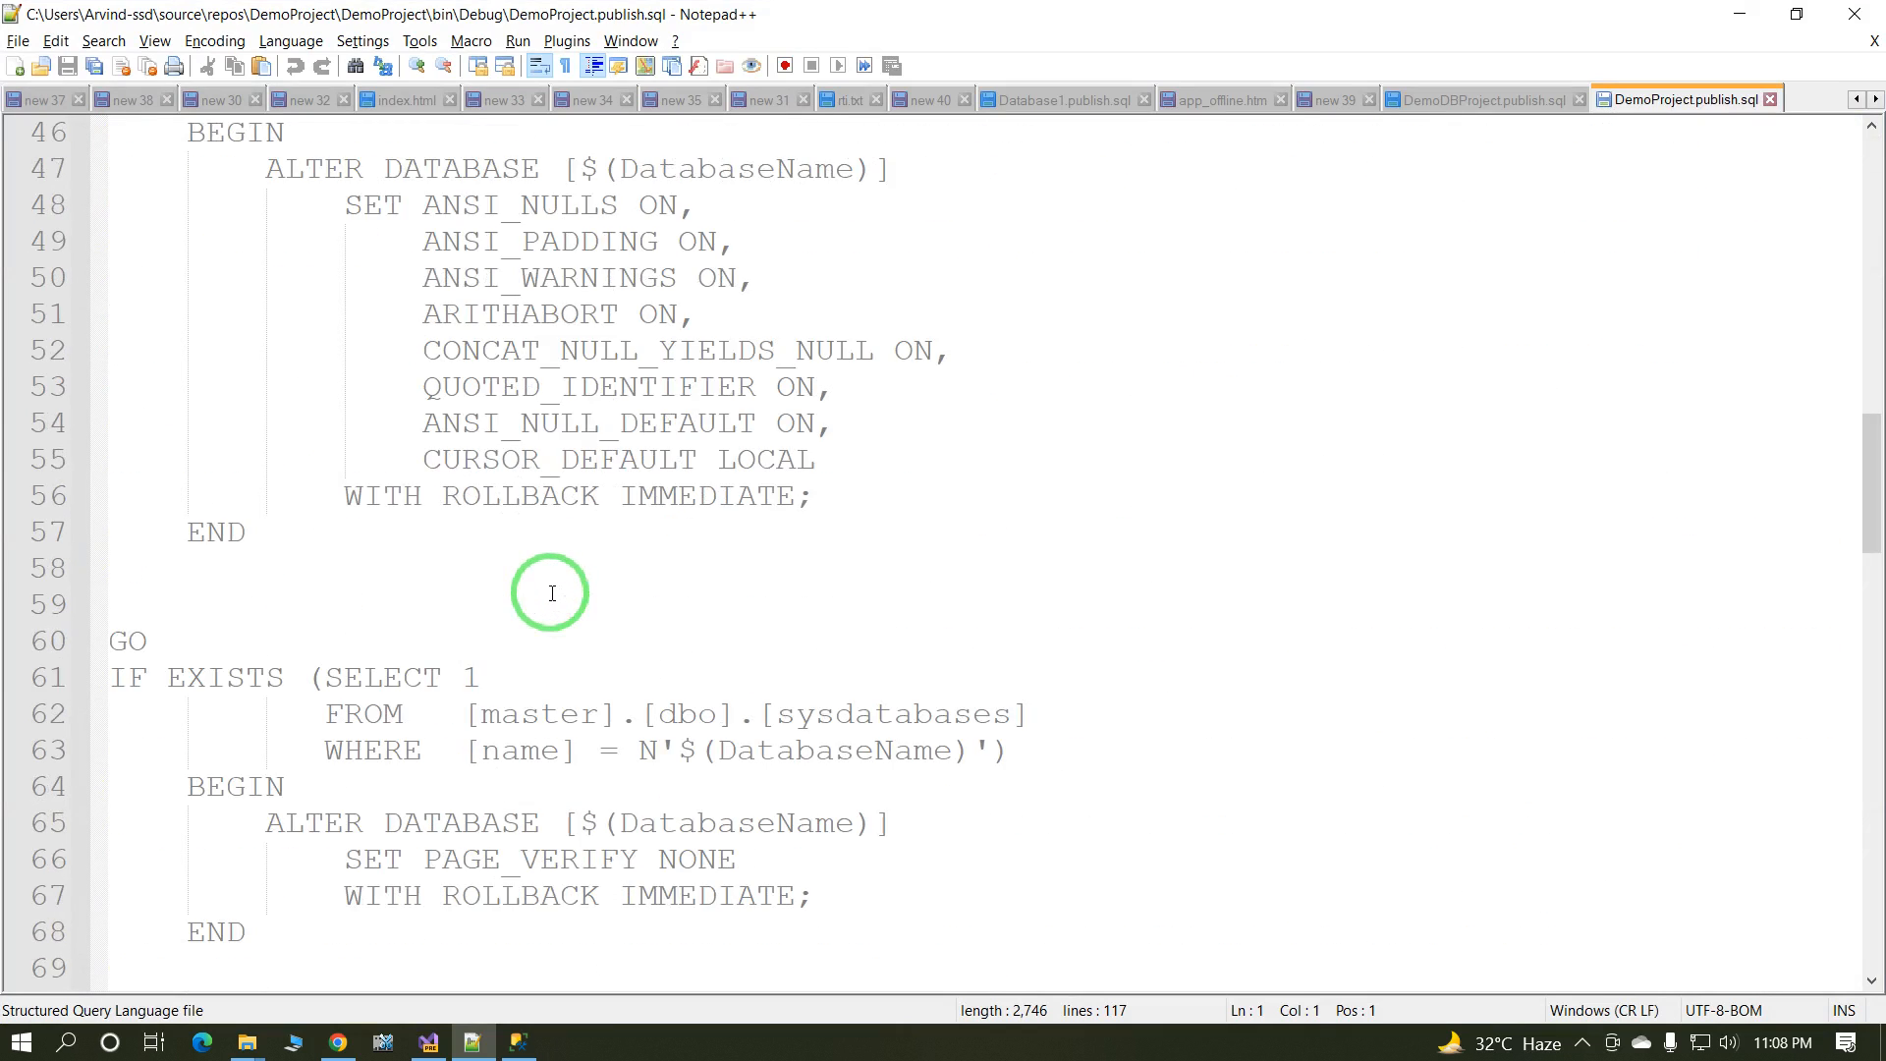
scroll("down", 3)
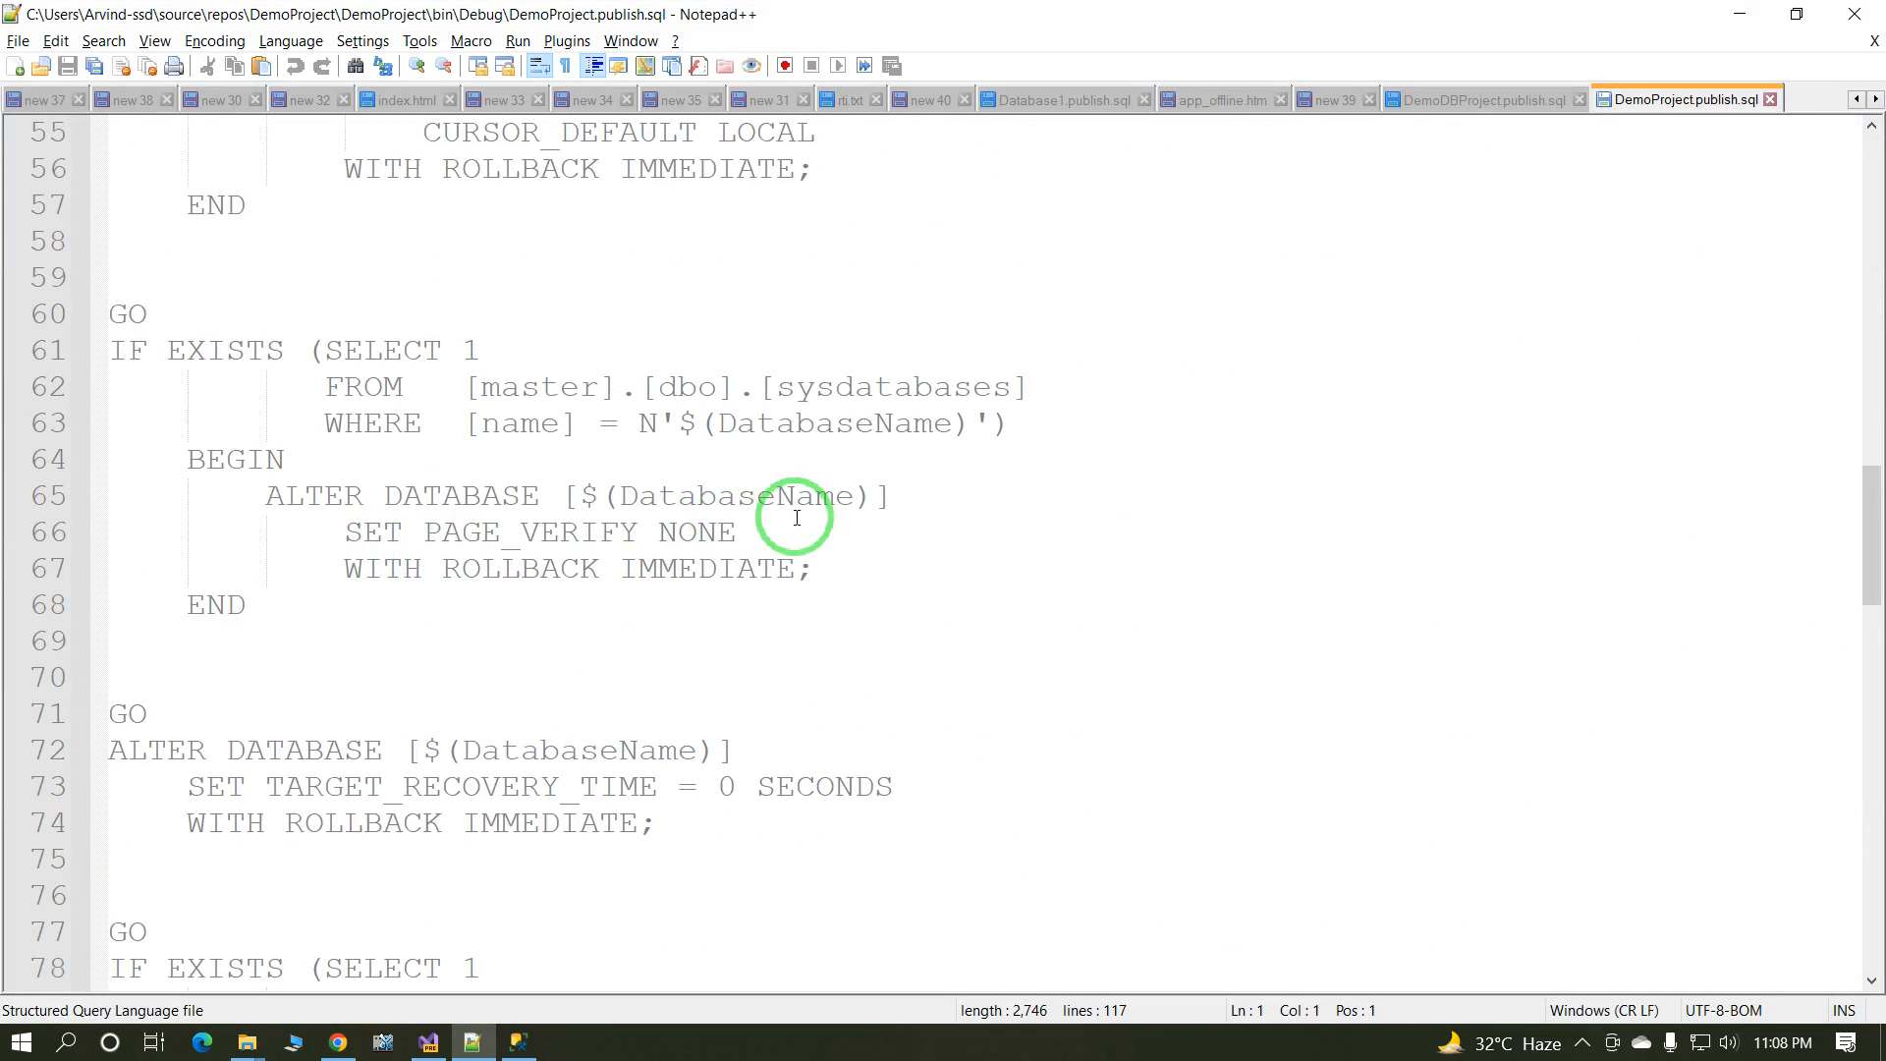
scroll("down", 3)
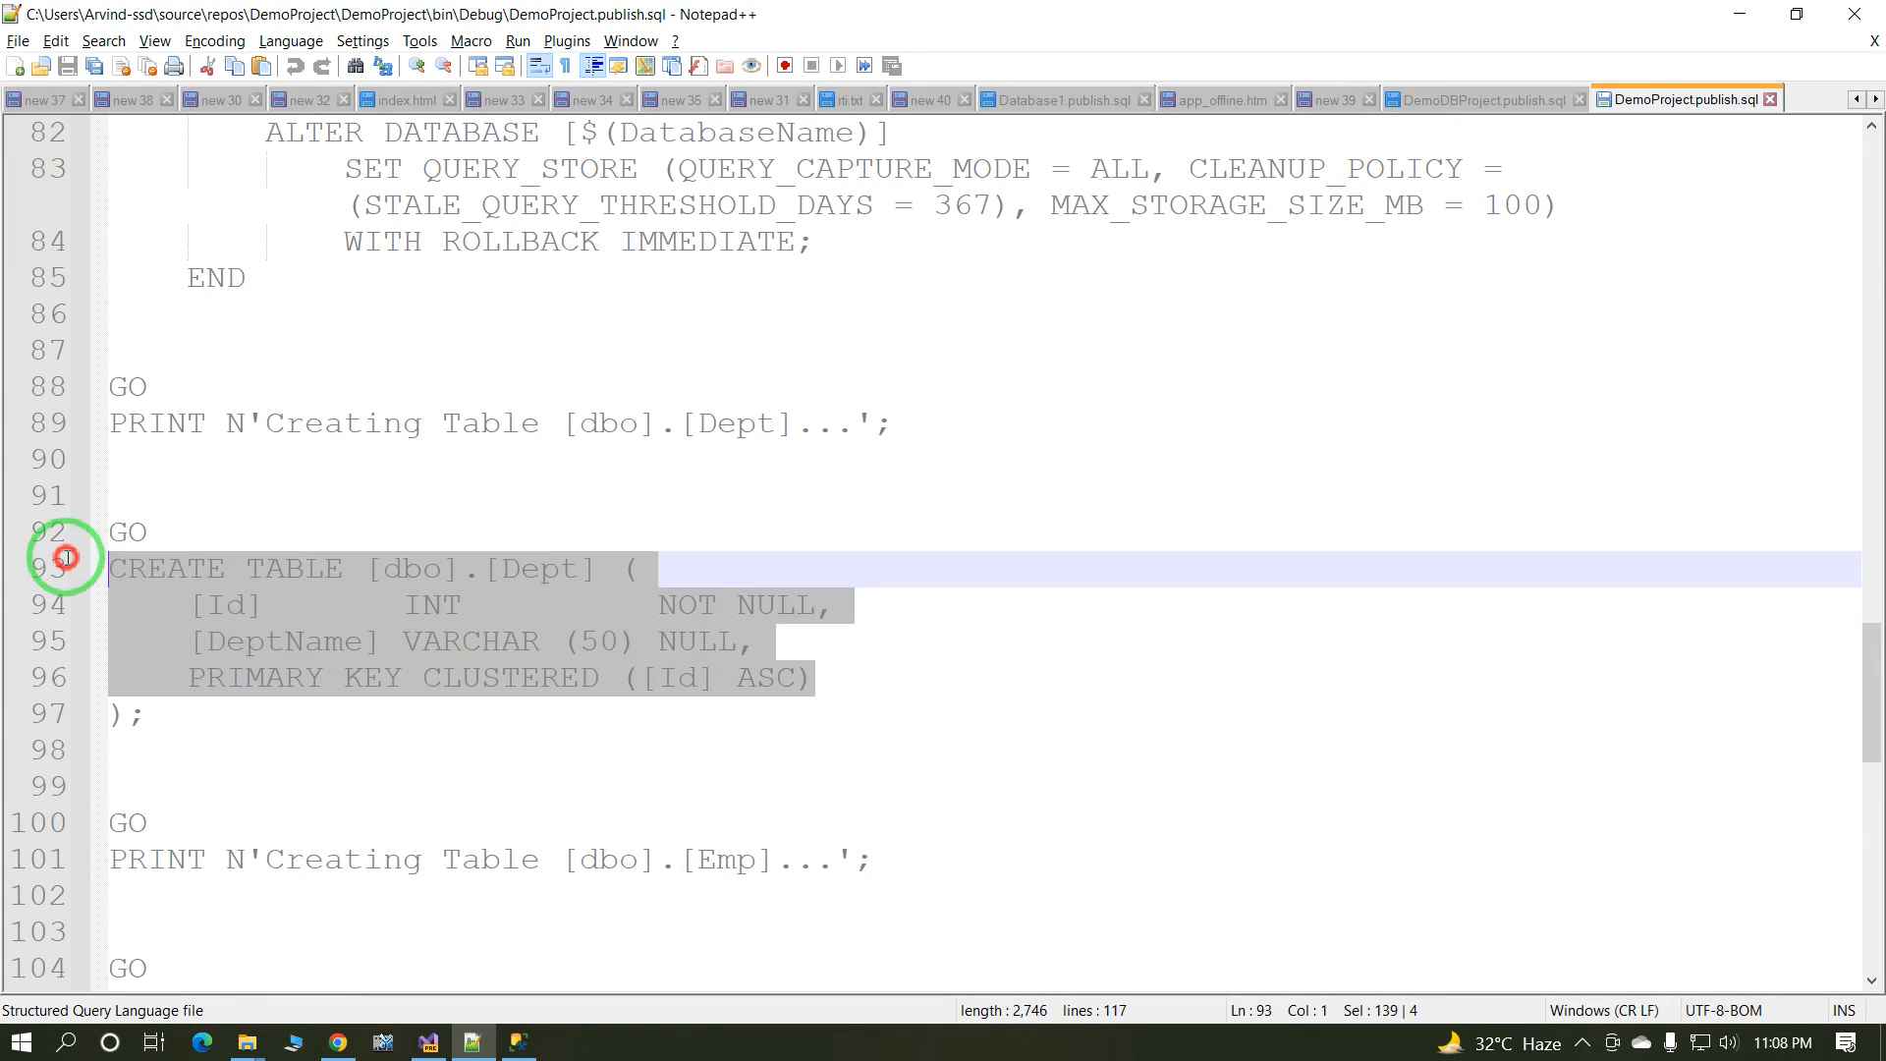
scroll("down", 3)
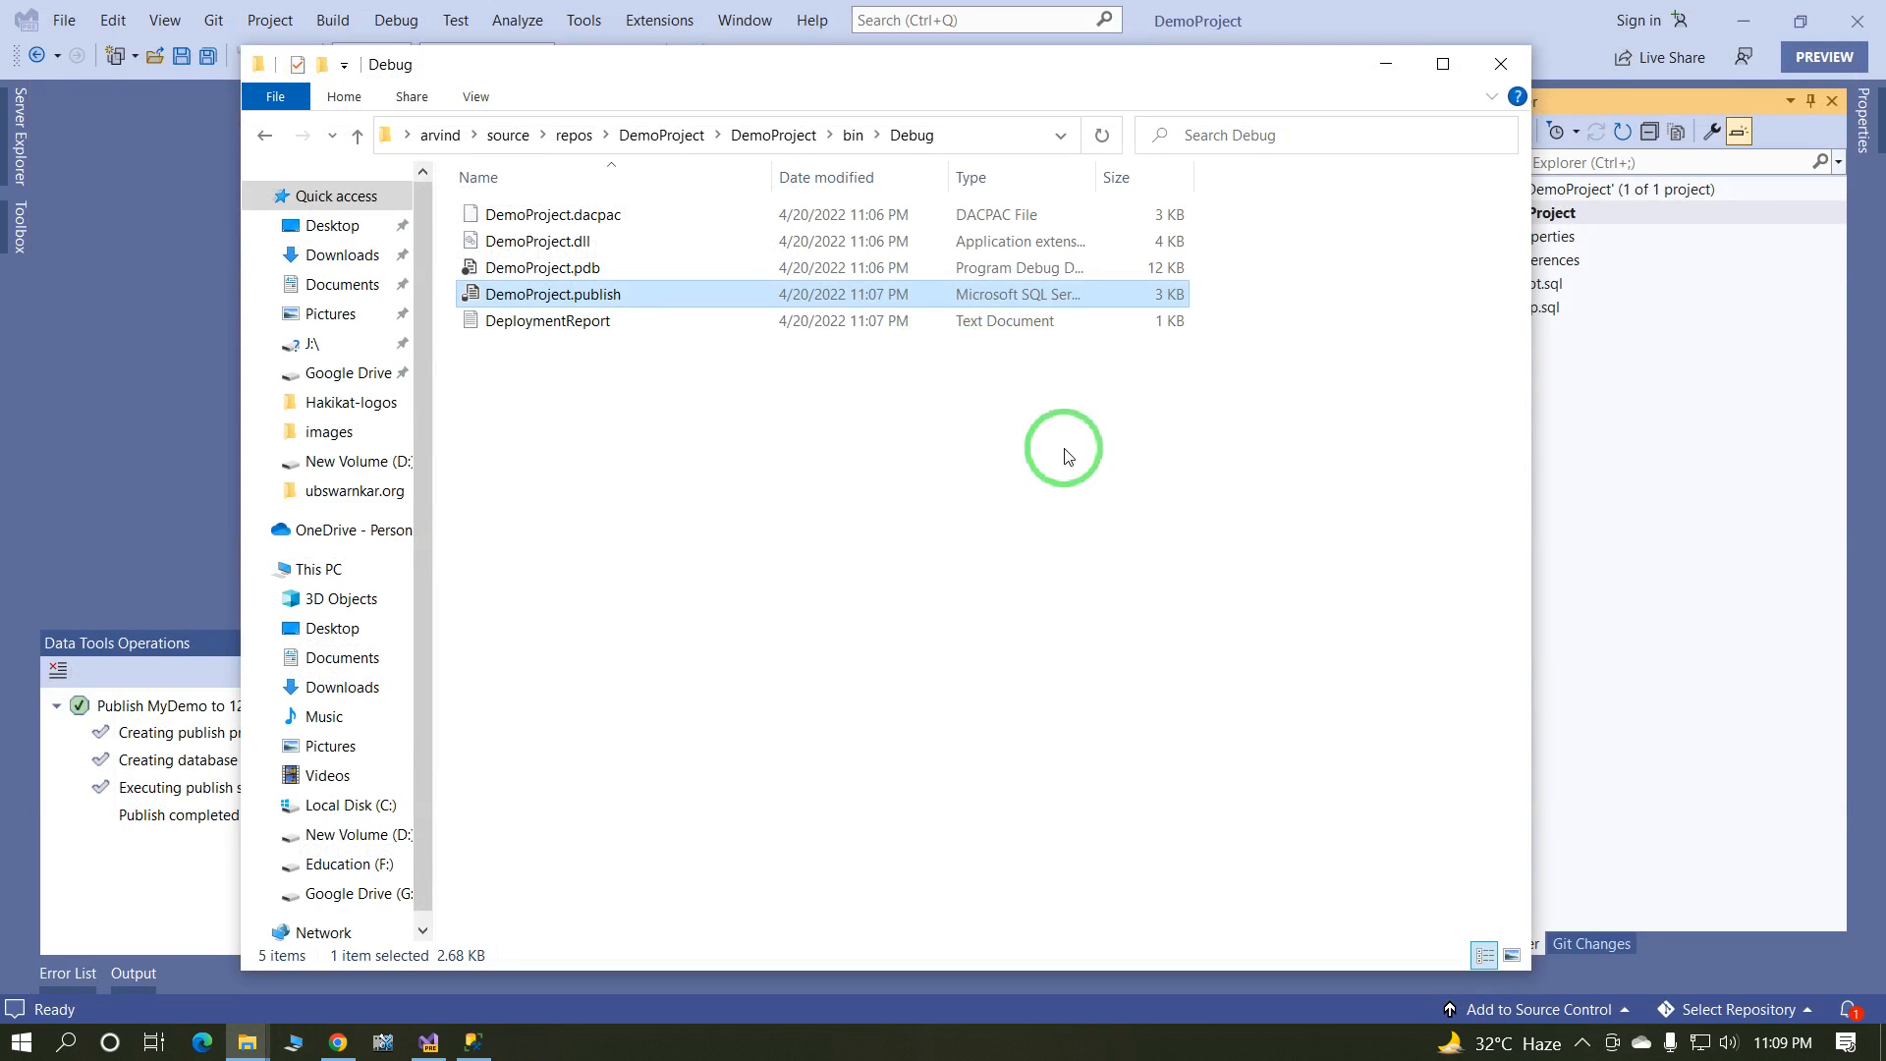
Step: Bring Visual Studio back to the front showing DemoProject's successful MyDemo publish log
left_click(1499, 63)
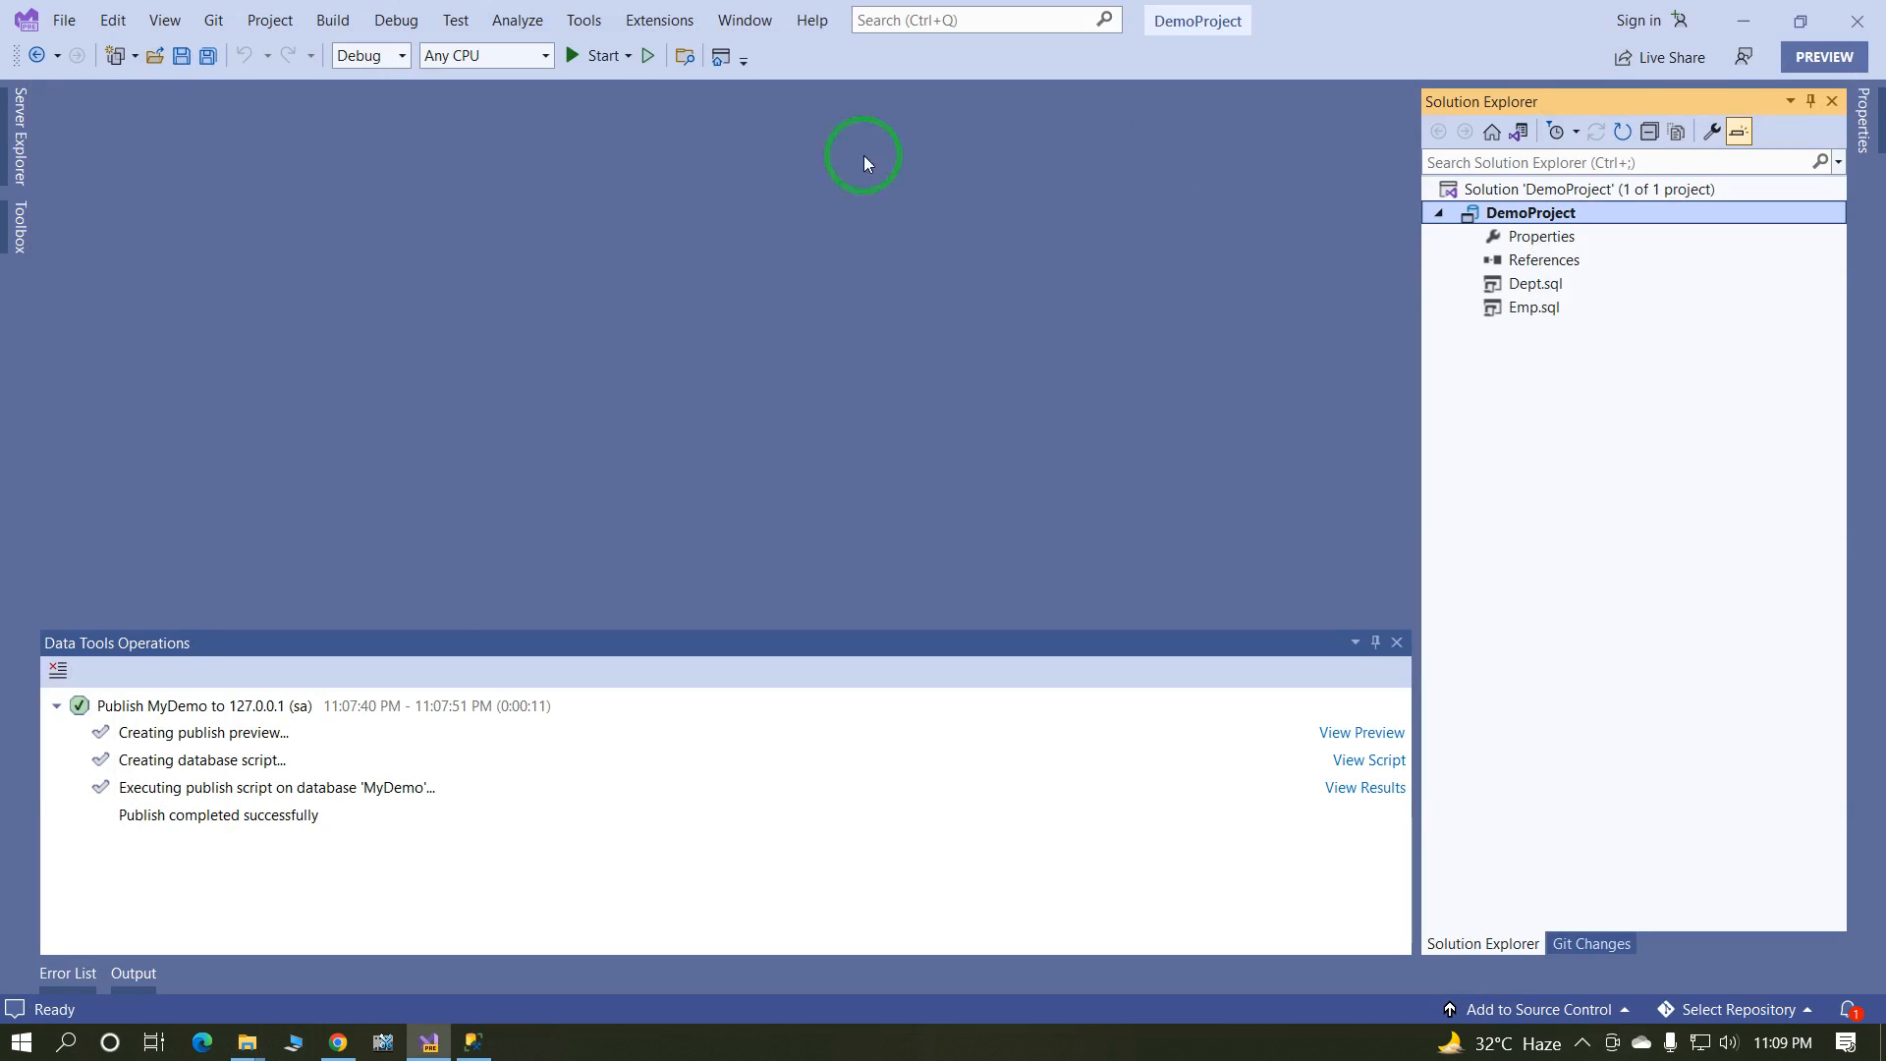
mouse_move(976, 447)
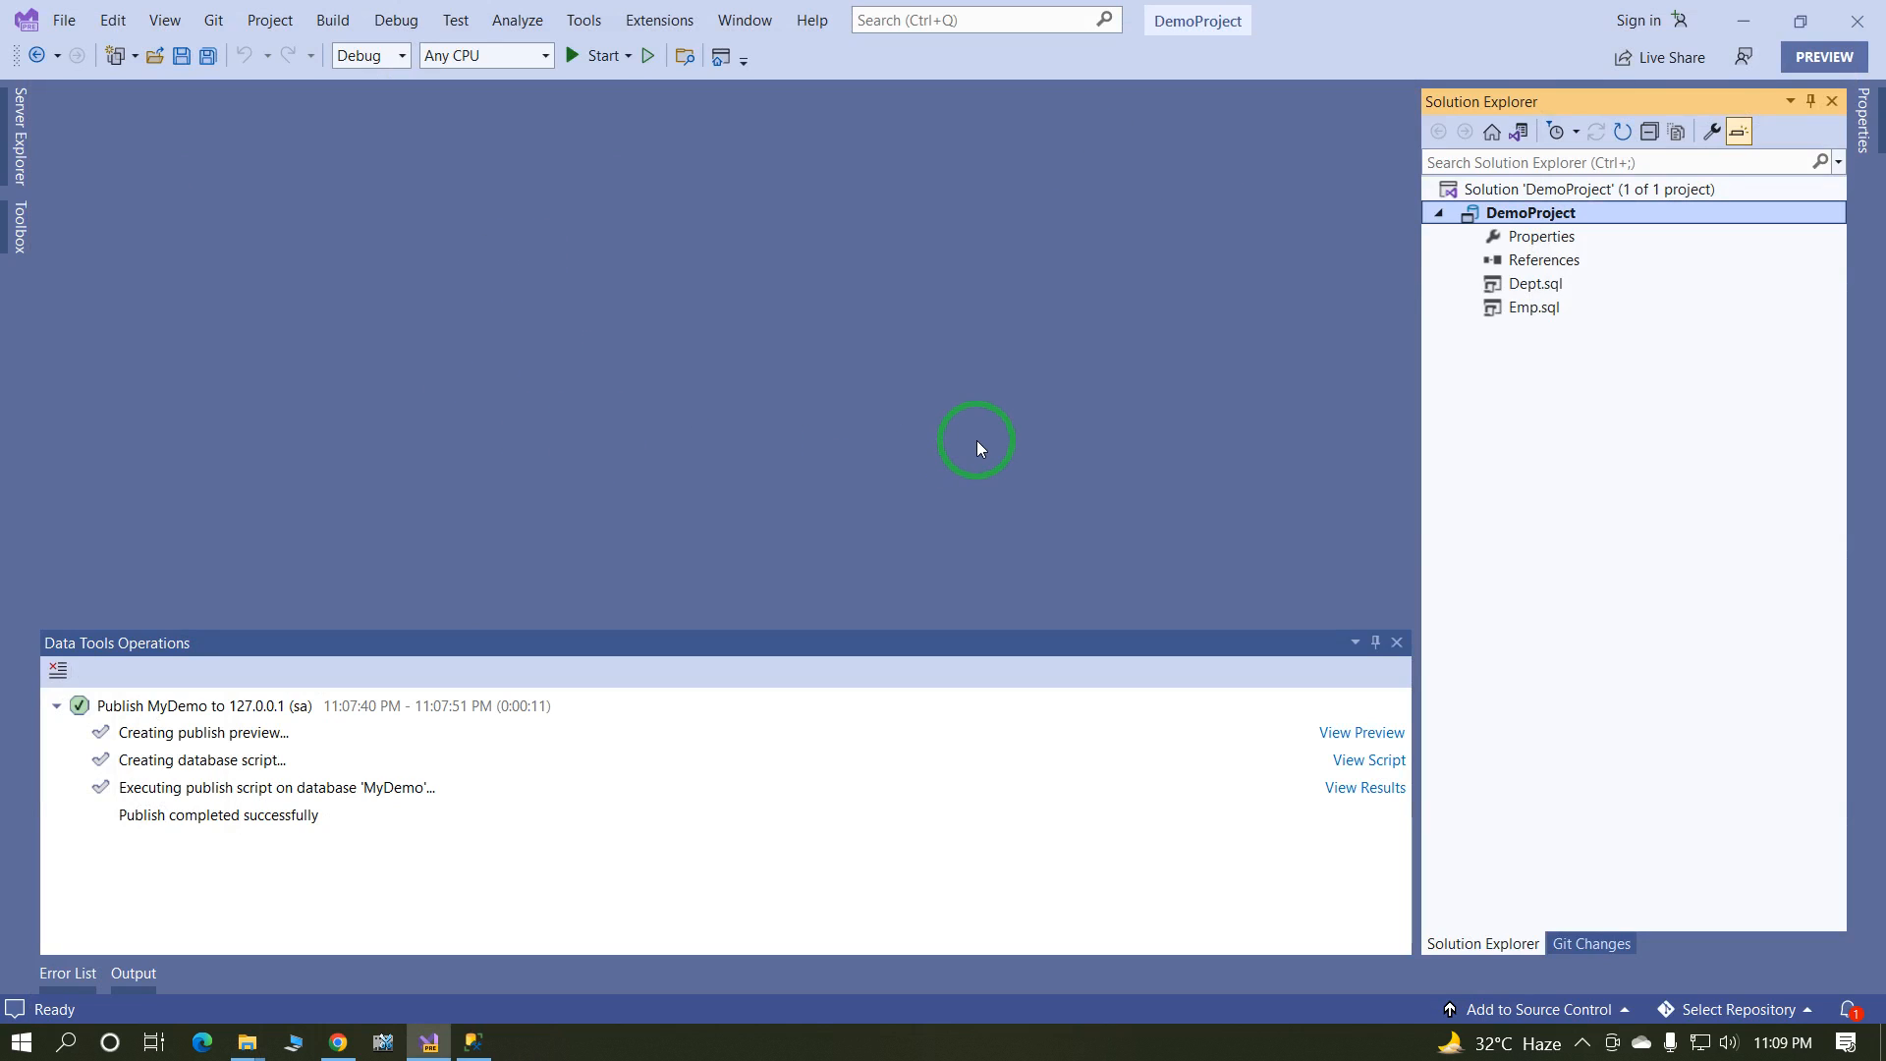
mouse_move(902, 412)
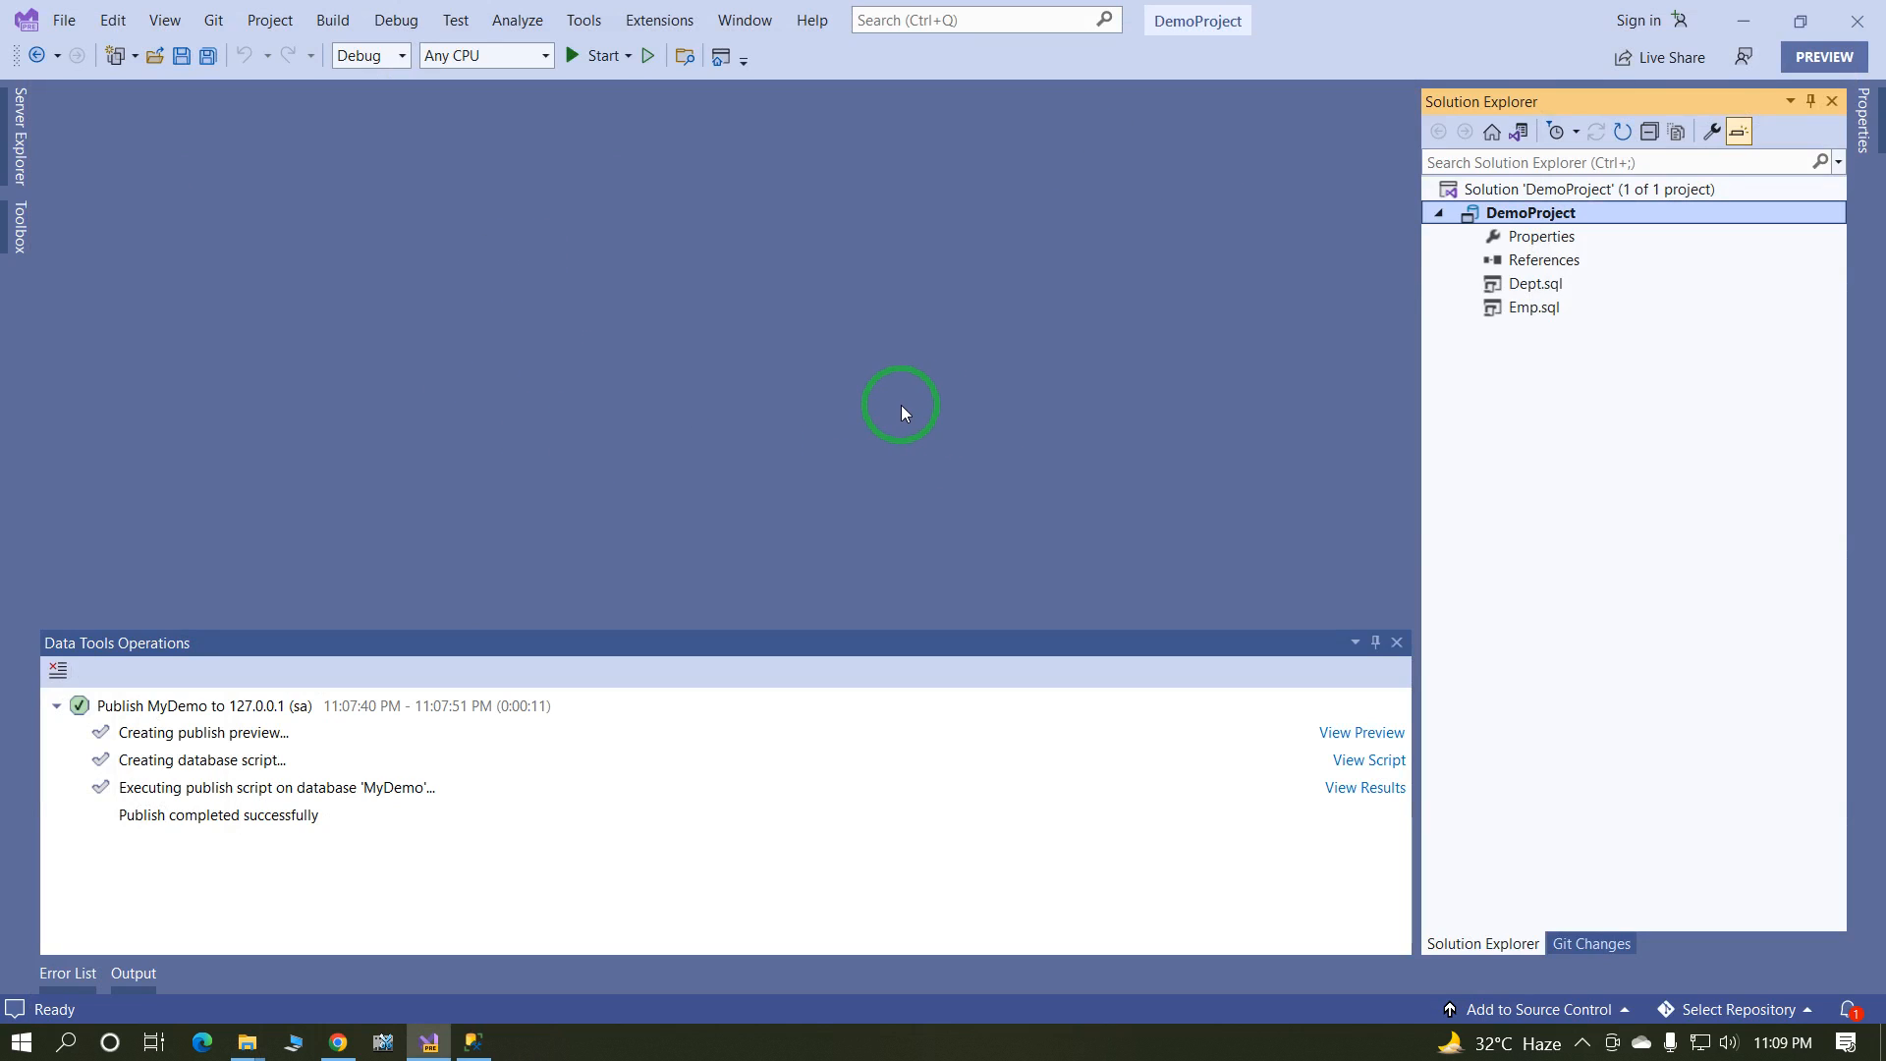